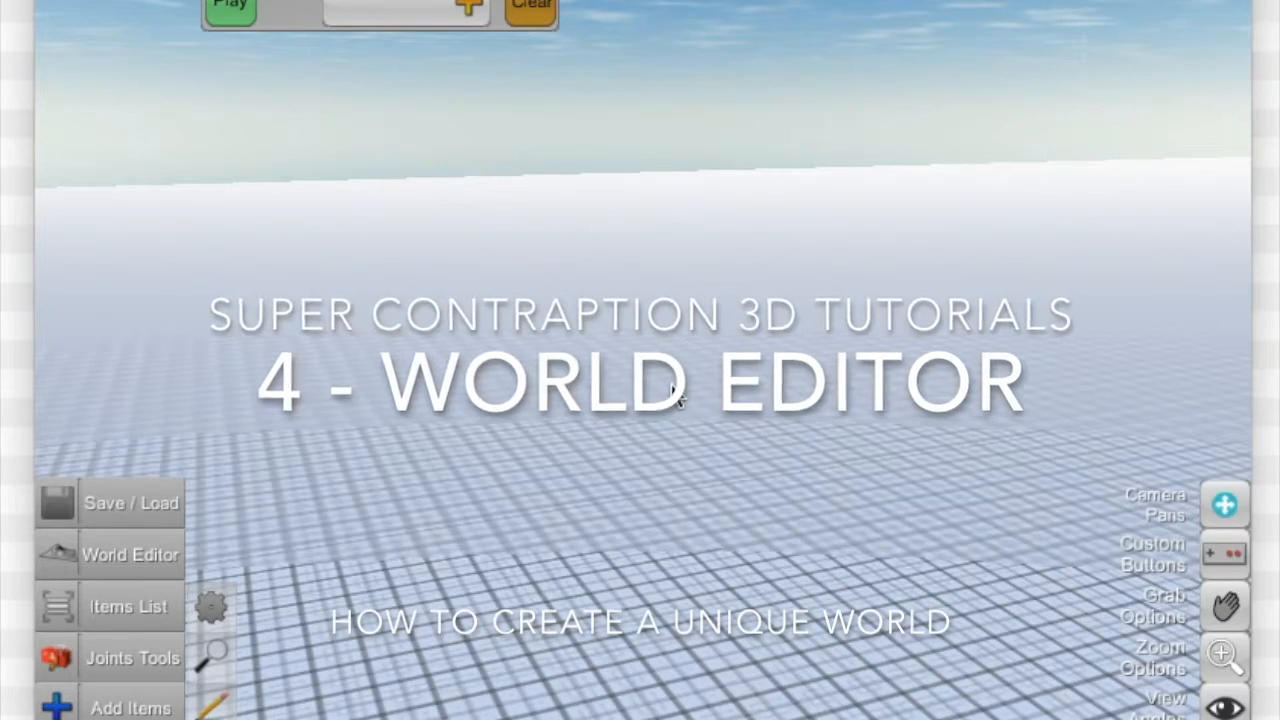
- Enter World Editor mode from the bottom-left menu
click(676, 398)
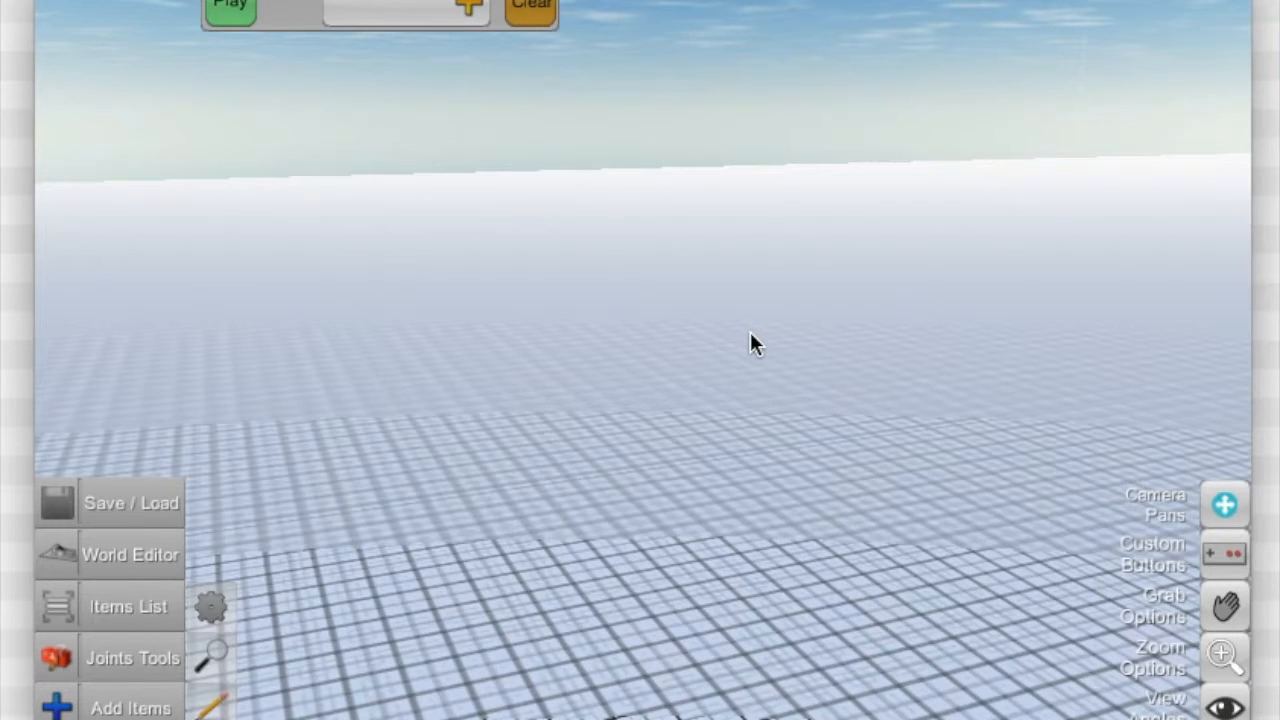
mouse_move(716, 378)
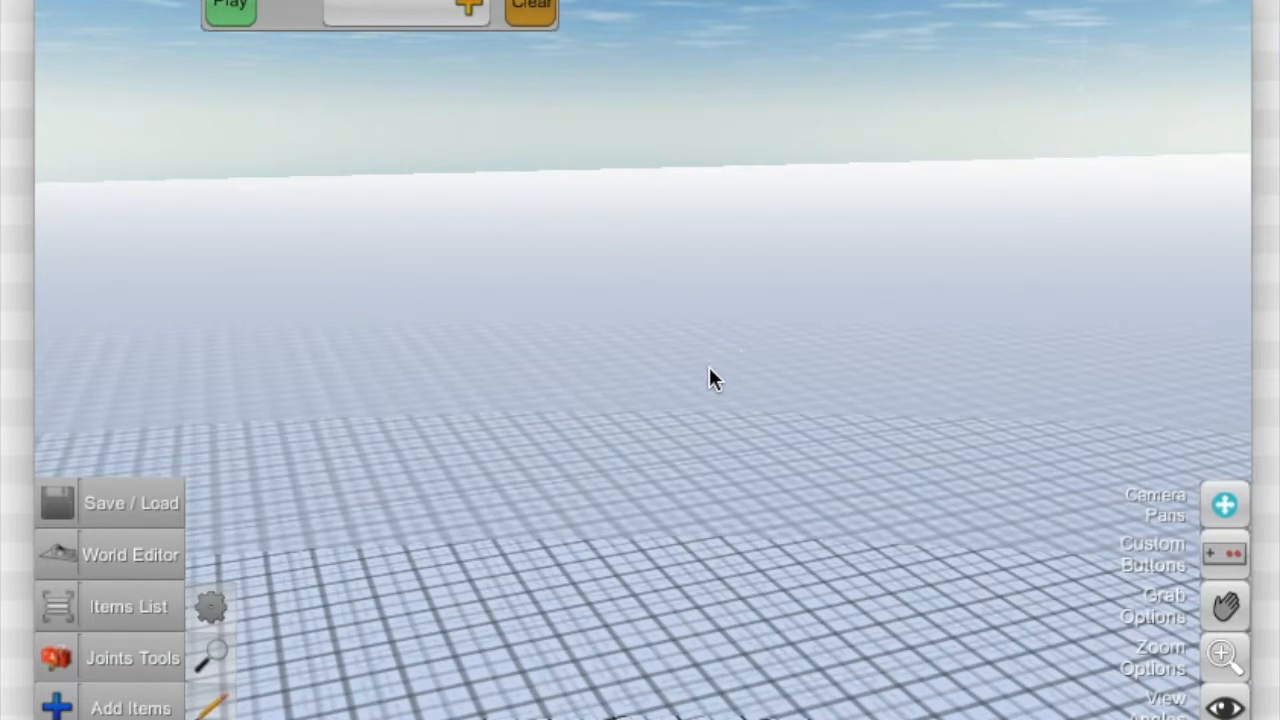
mouse_move(10, 650)
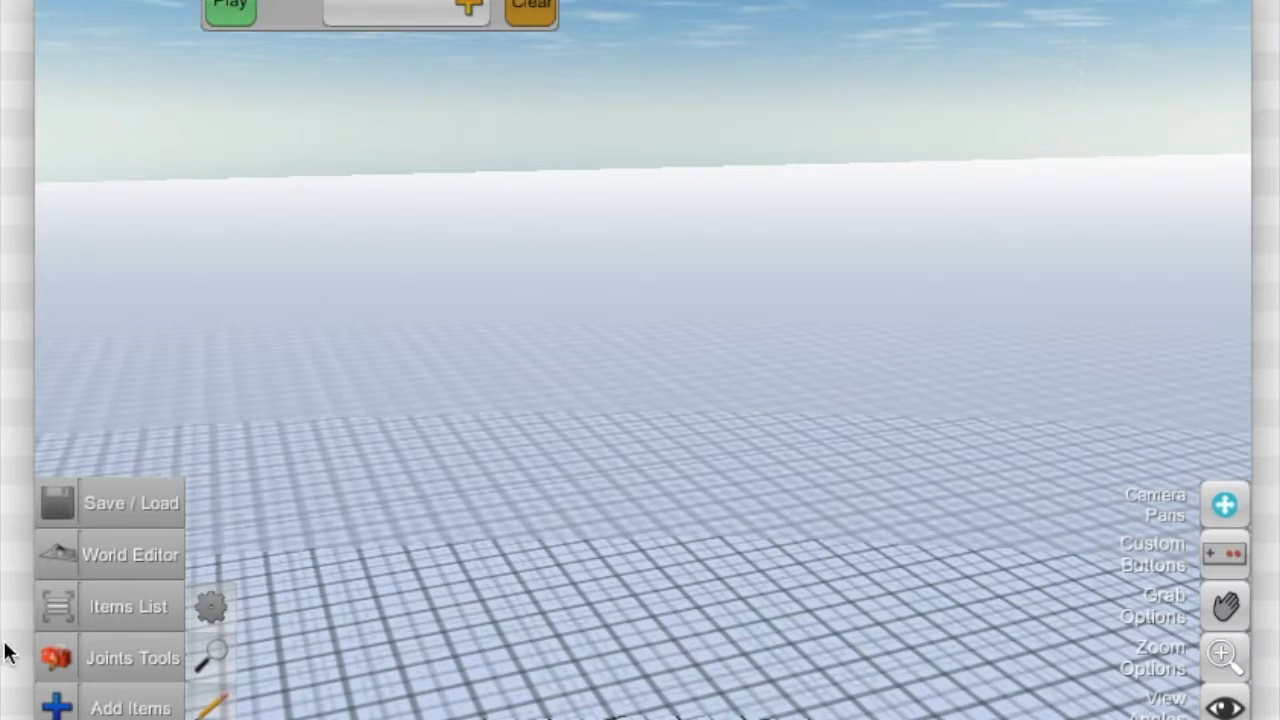
mouse_move(62, 558)
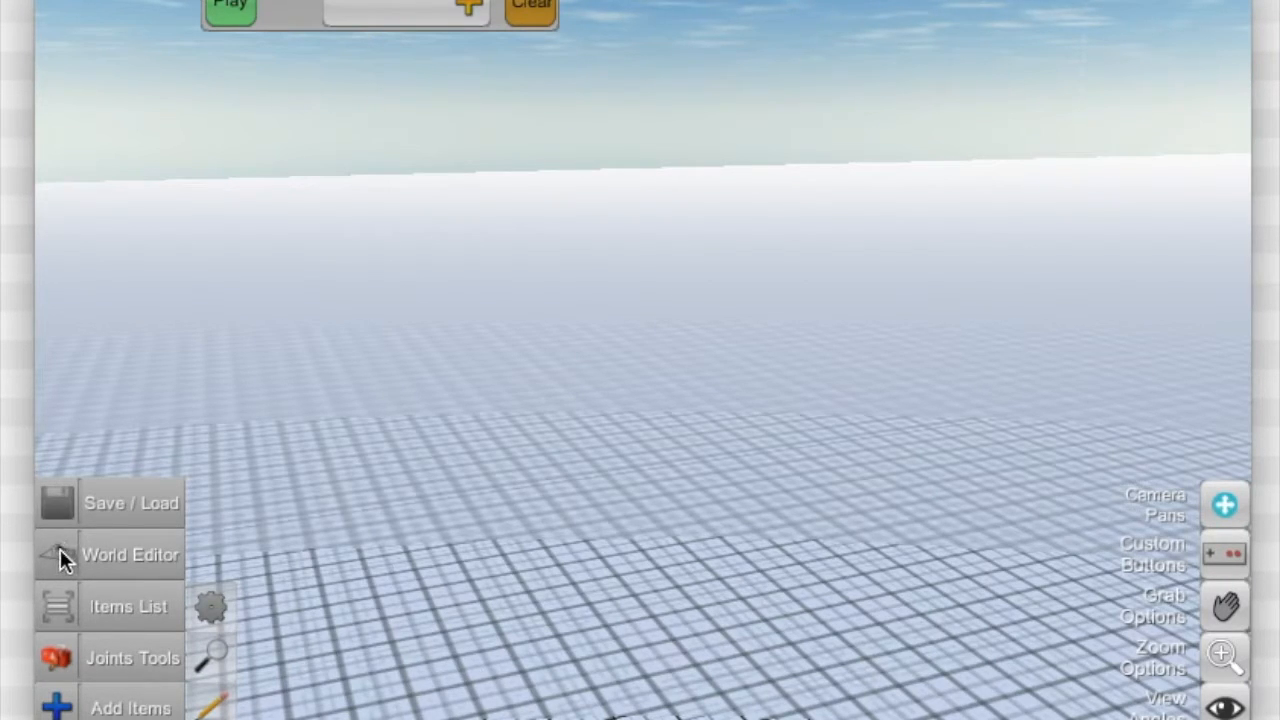
click(130, 556)
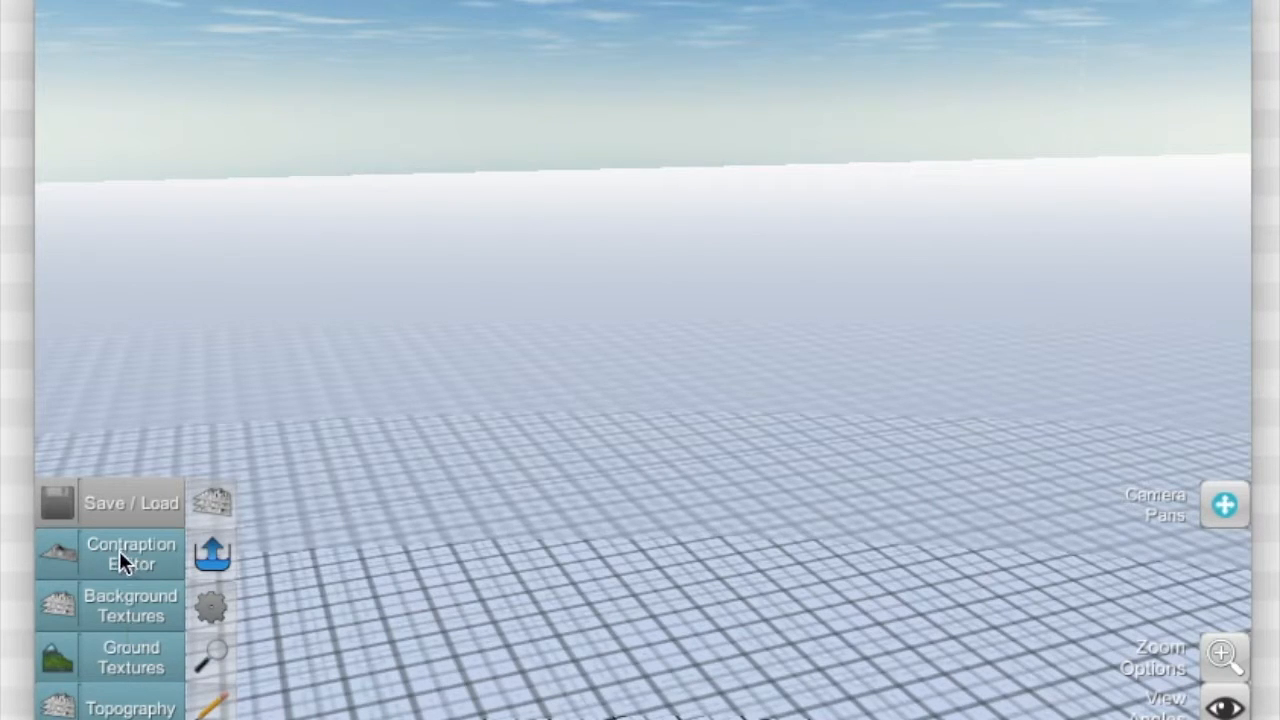
mouse_move(162, 656)
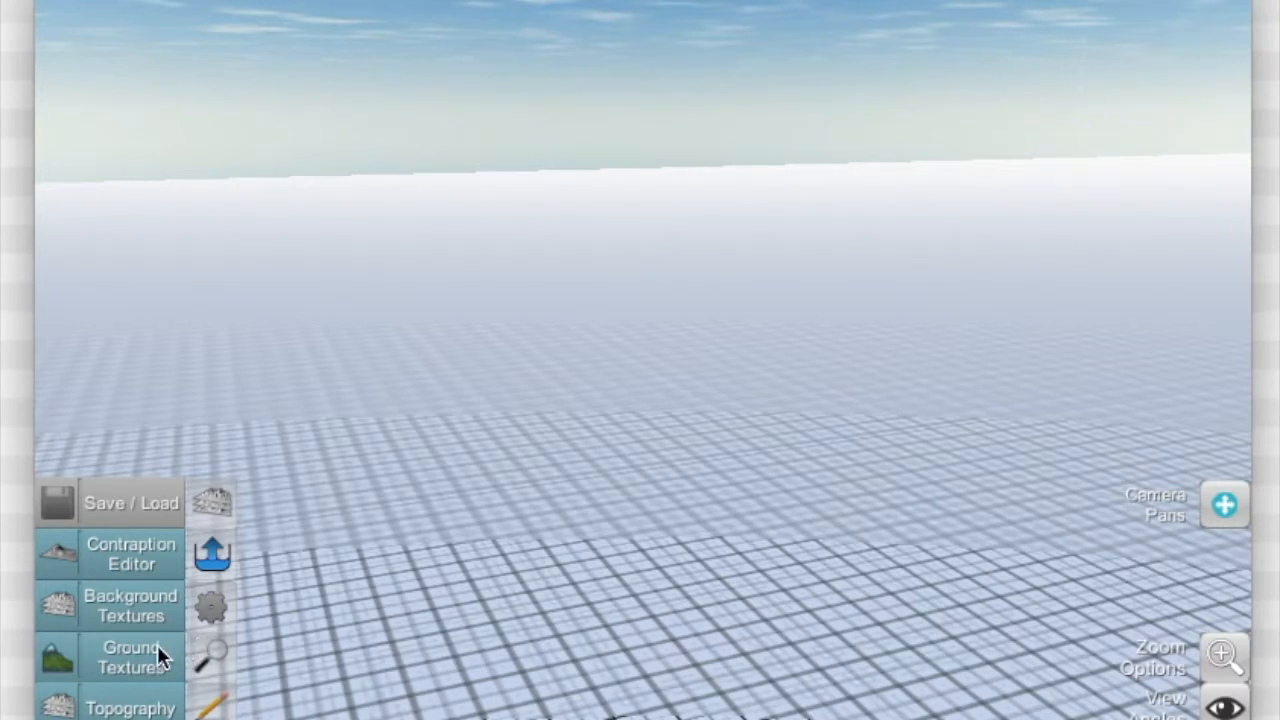
mouse_move(204, 604)
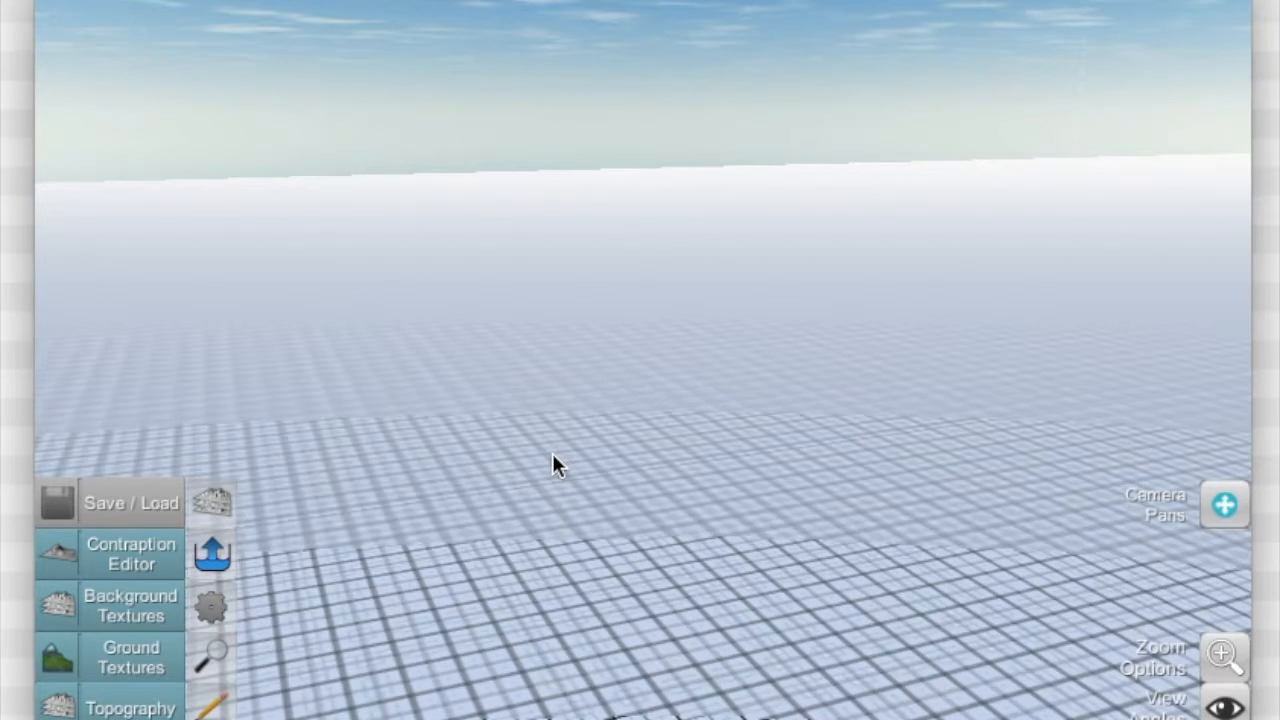
mouse_move(558, 500)
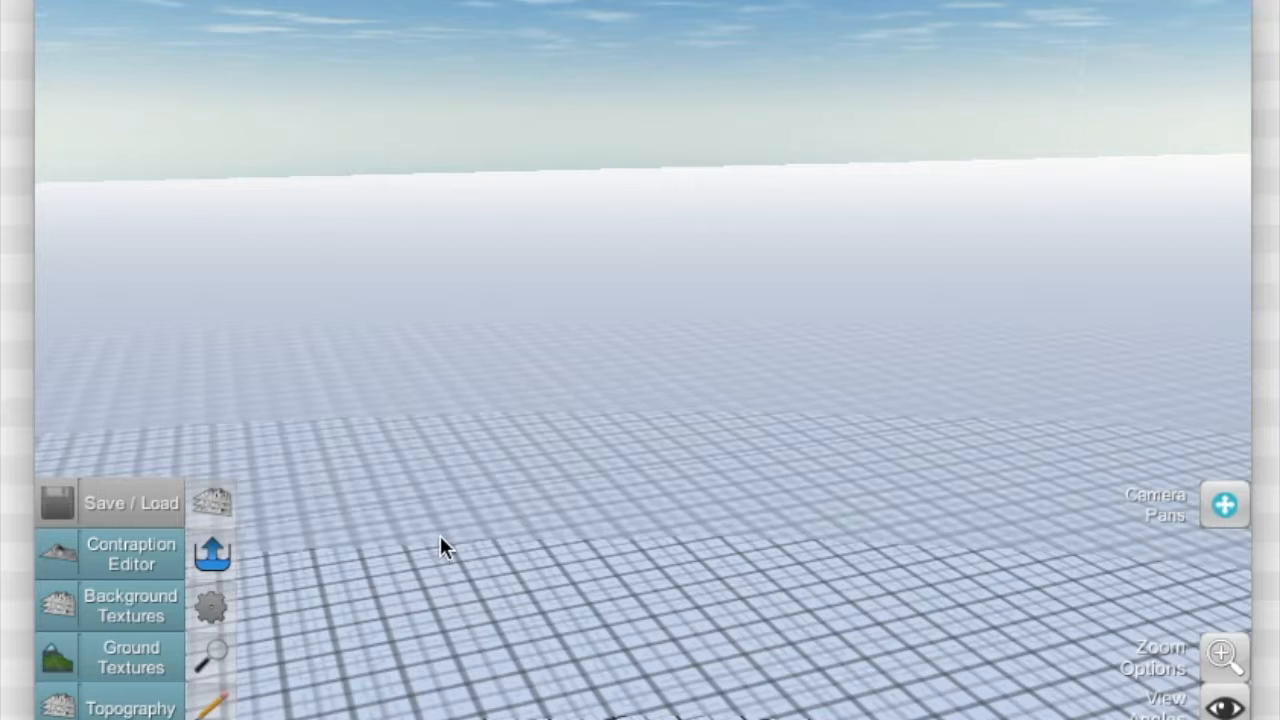
mouse_move(210, 610)
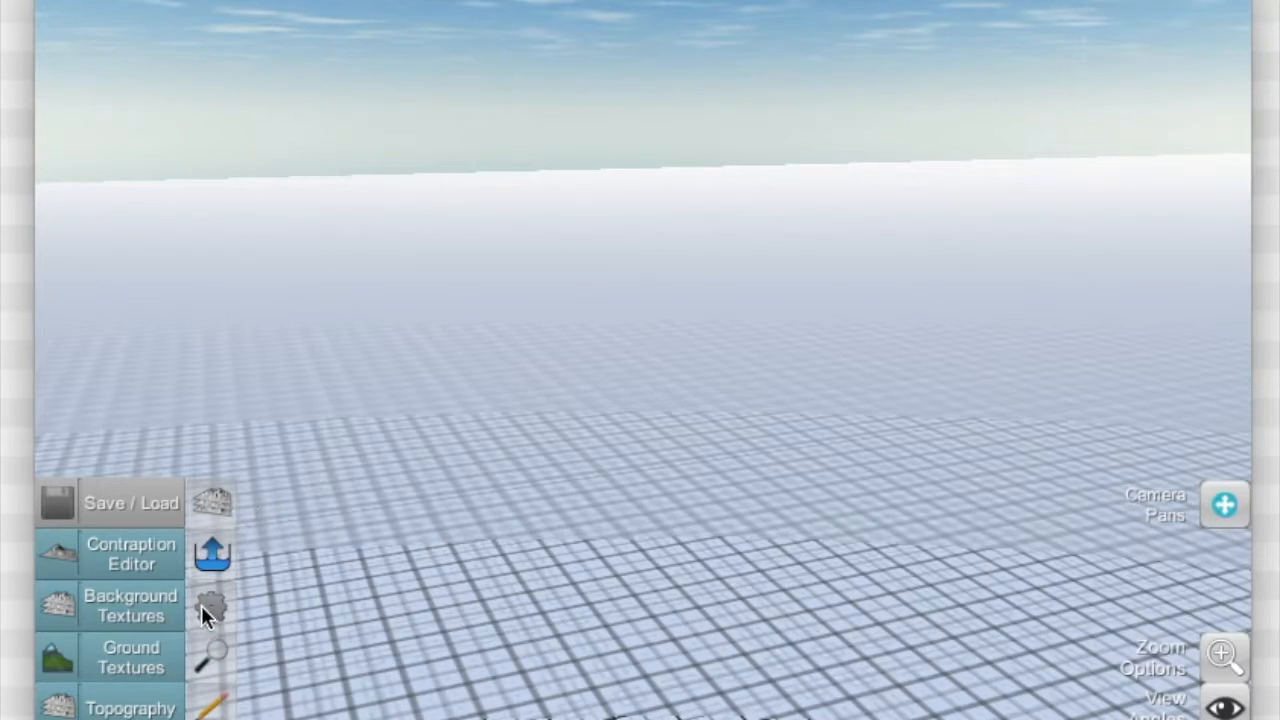
mouse_move(324, 544)
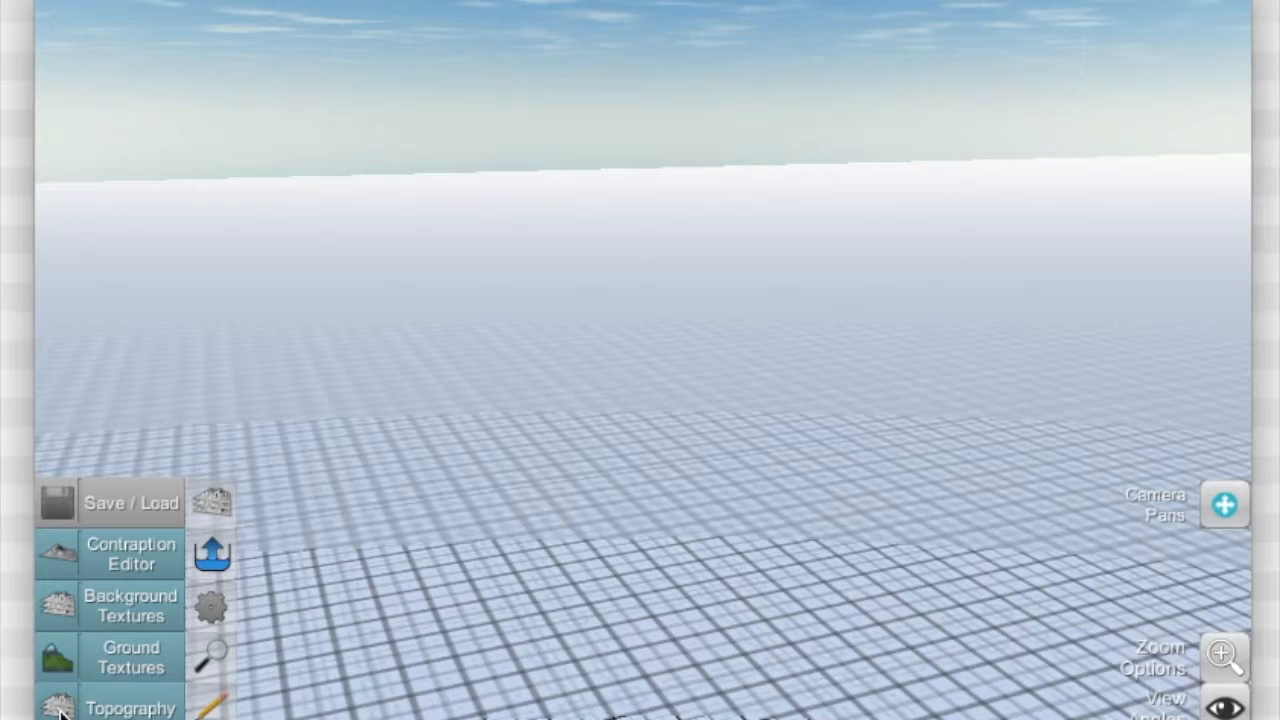
- Show the Topography Layers panel, currently empty
click(130, 704)
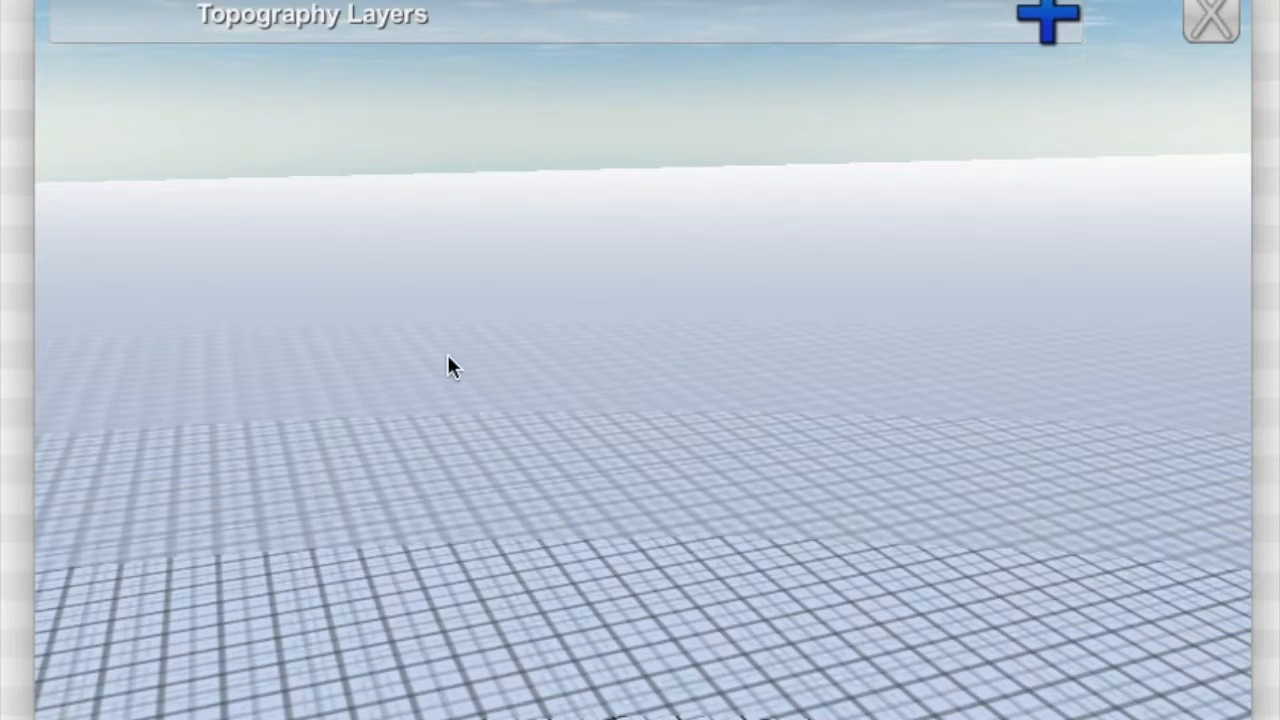
mouse_move(470, 356)
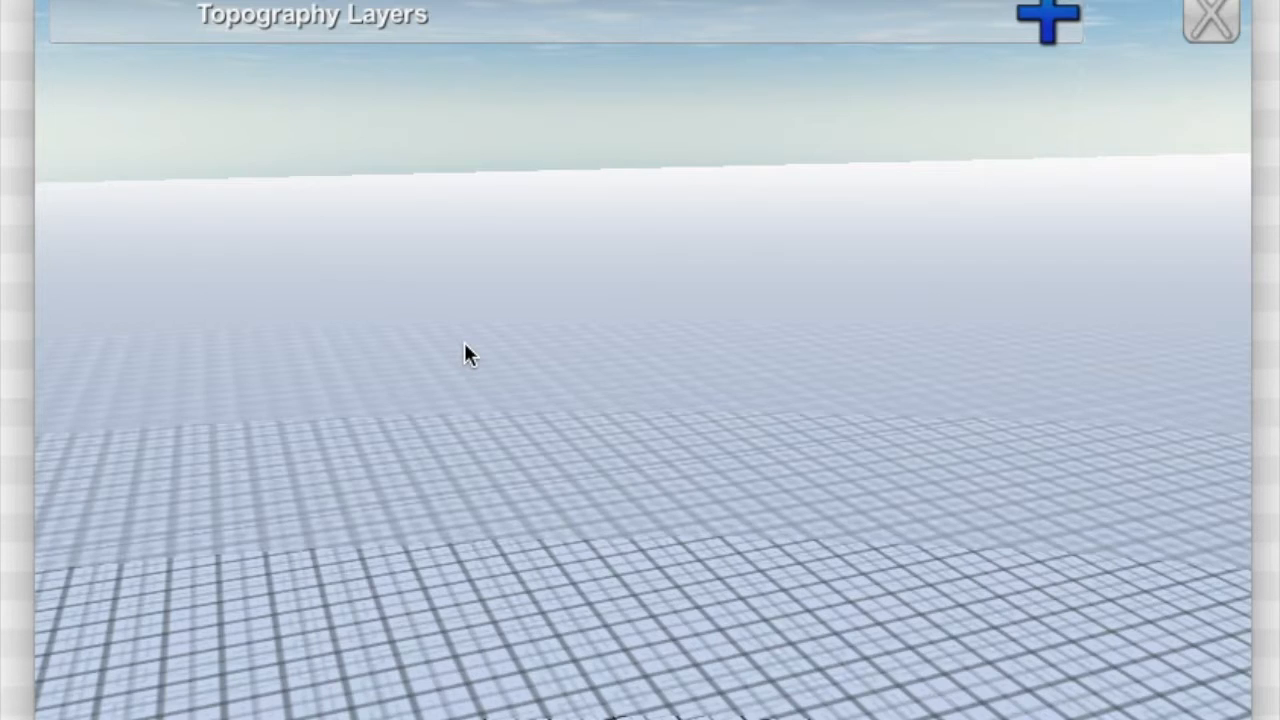
mouse_move(556, 364)
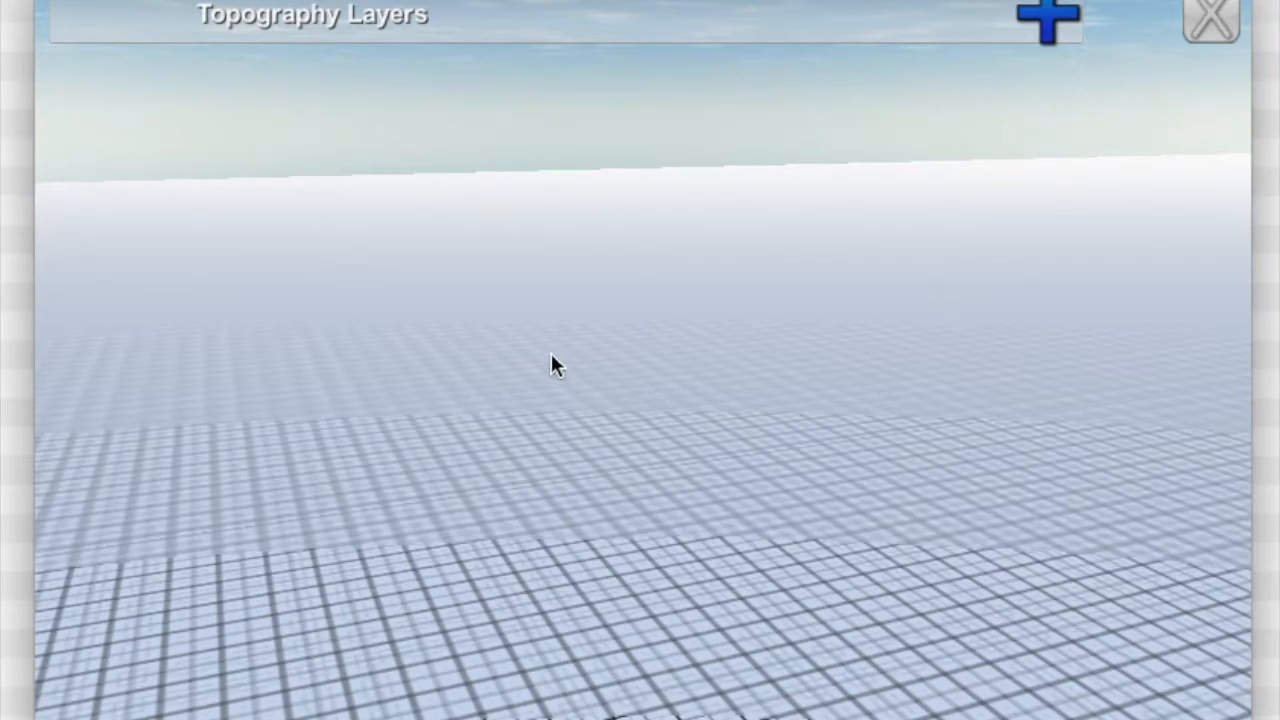
mouse_move(588, 356)
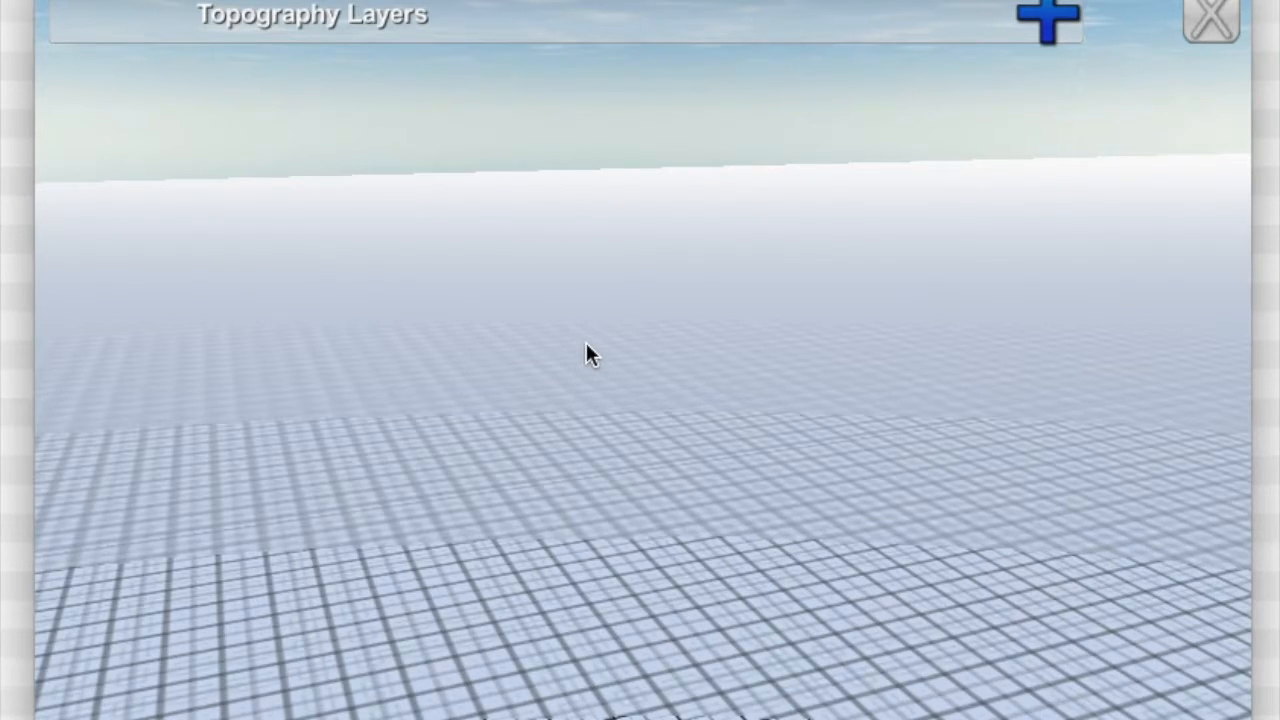
mouse_move(644, 330)
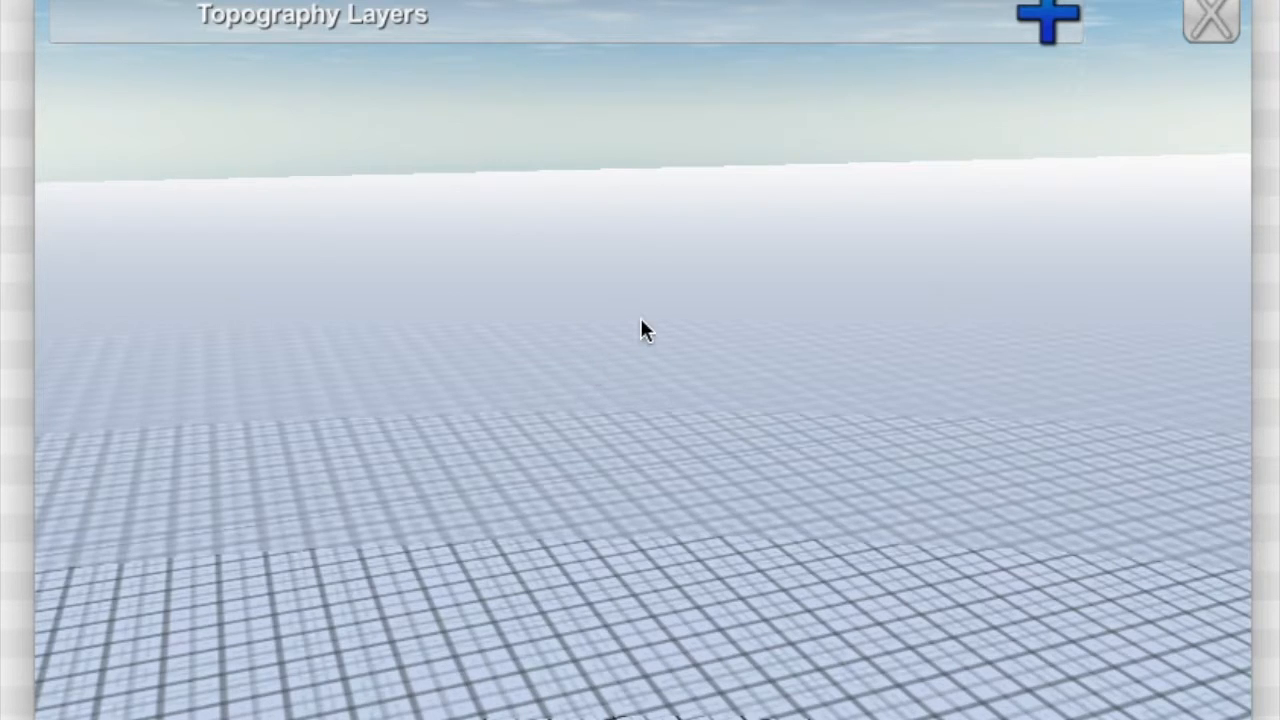
mouse_move(1056, 30)
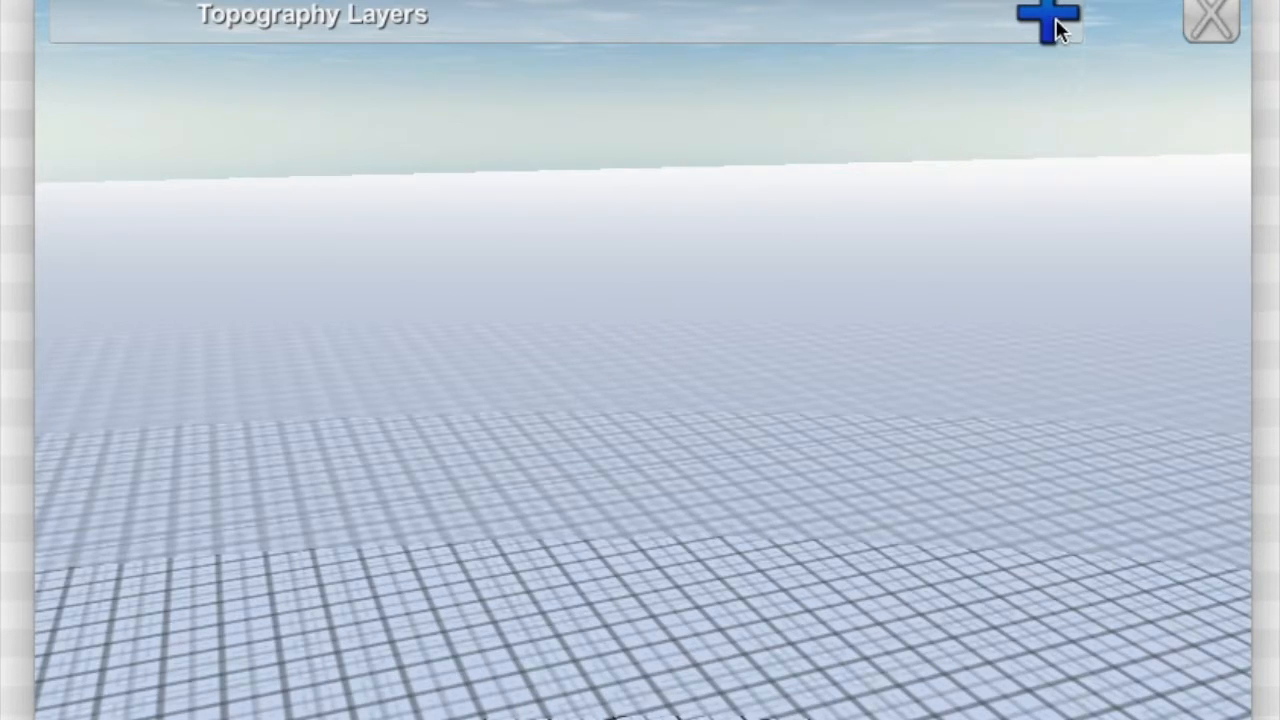
mouse_move(1076, 40)
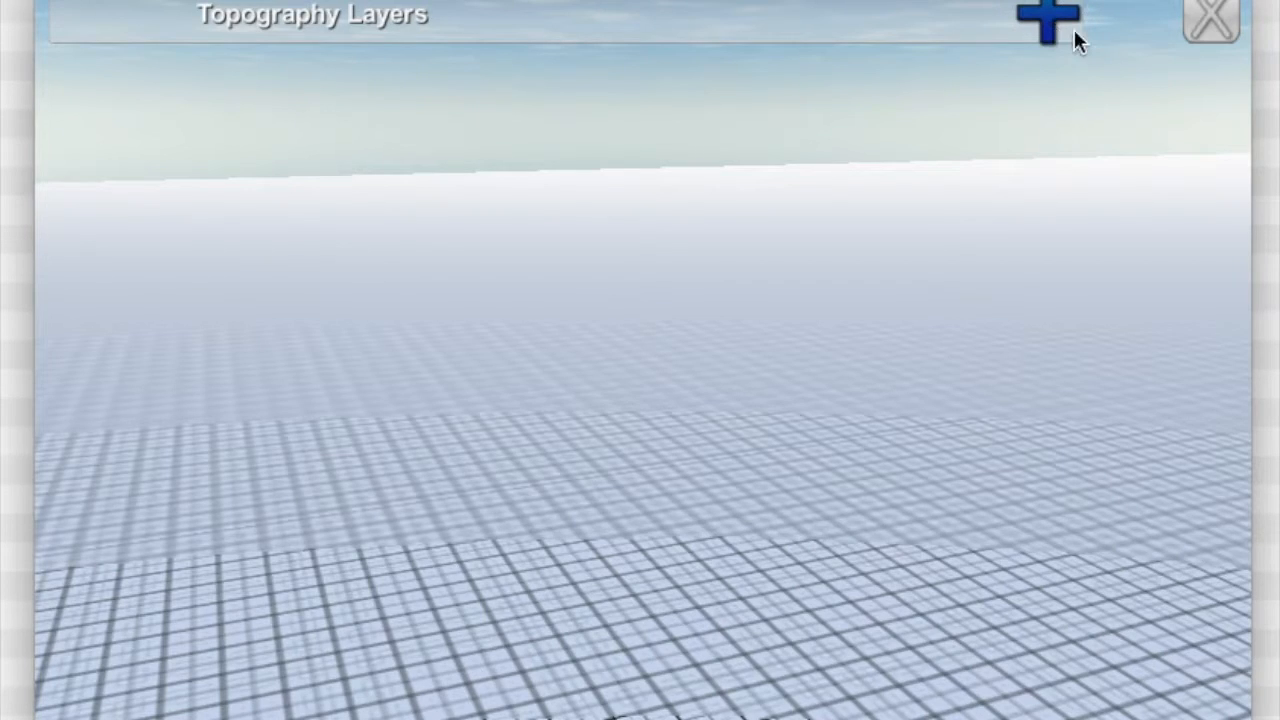
- Add a first noise layer (Perlin, Average, amplitude 0.1, auto update)
click(1048, 20)
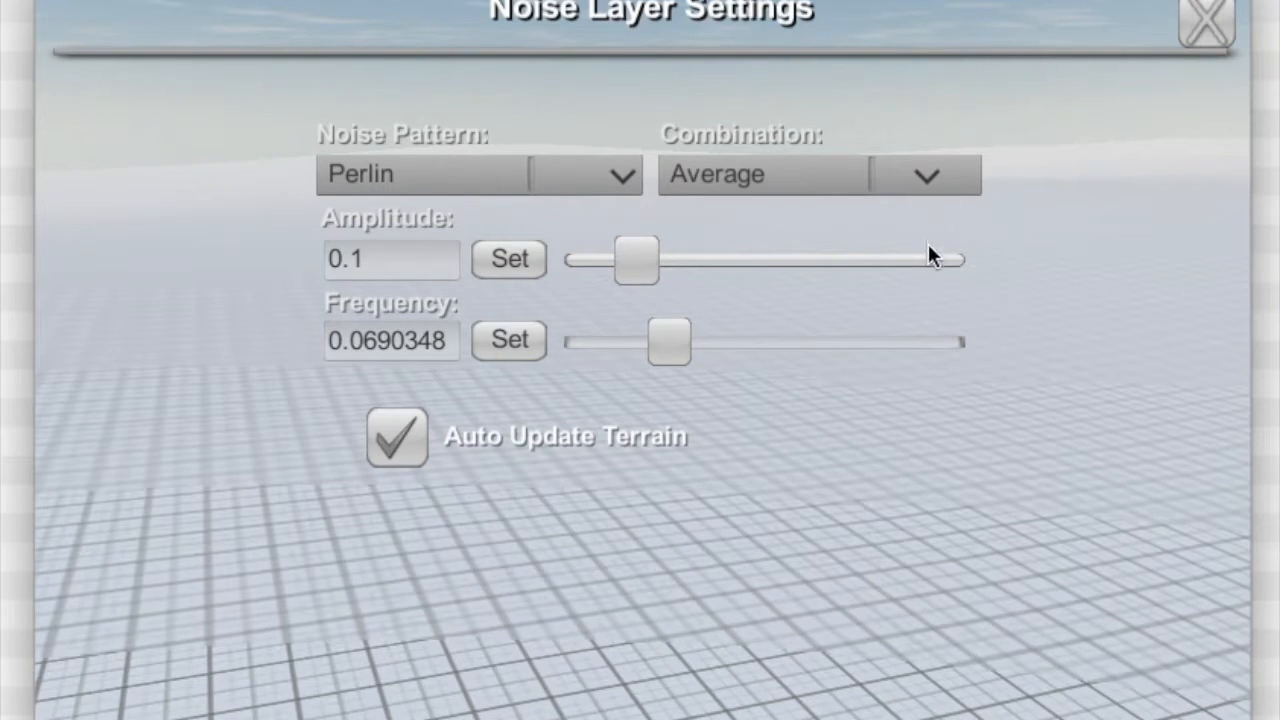
mouse_move(890, 304)
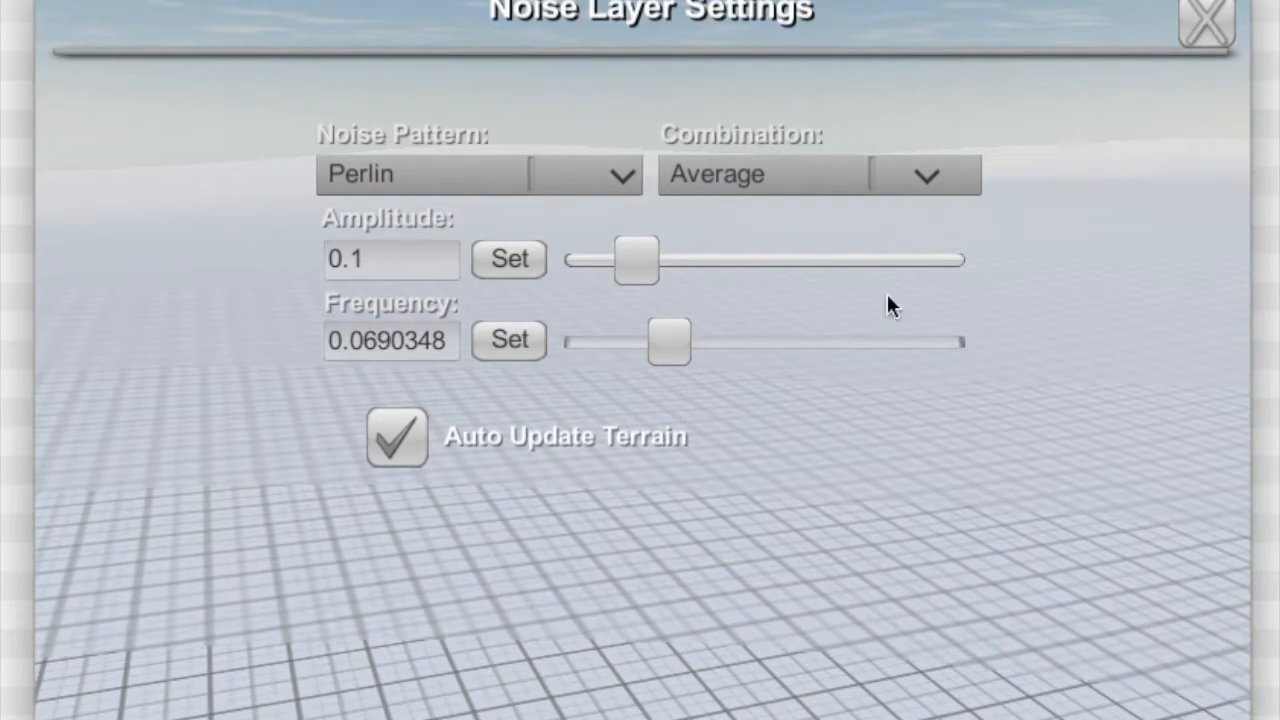
mouse_move(500, 170)
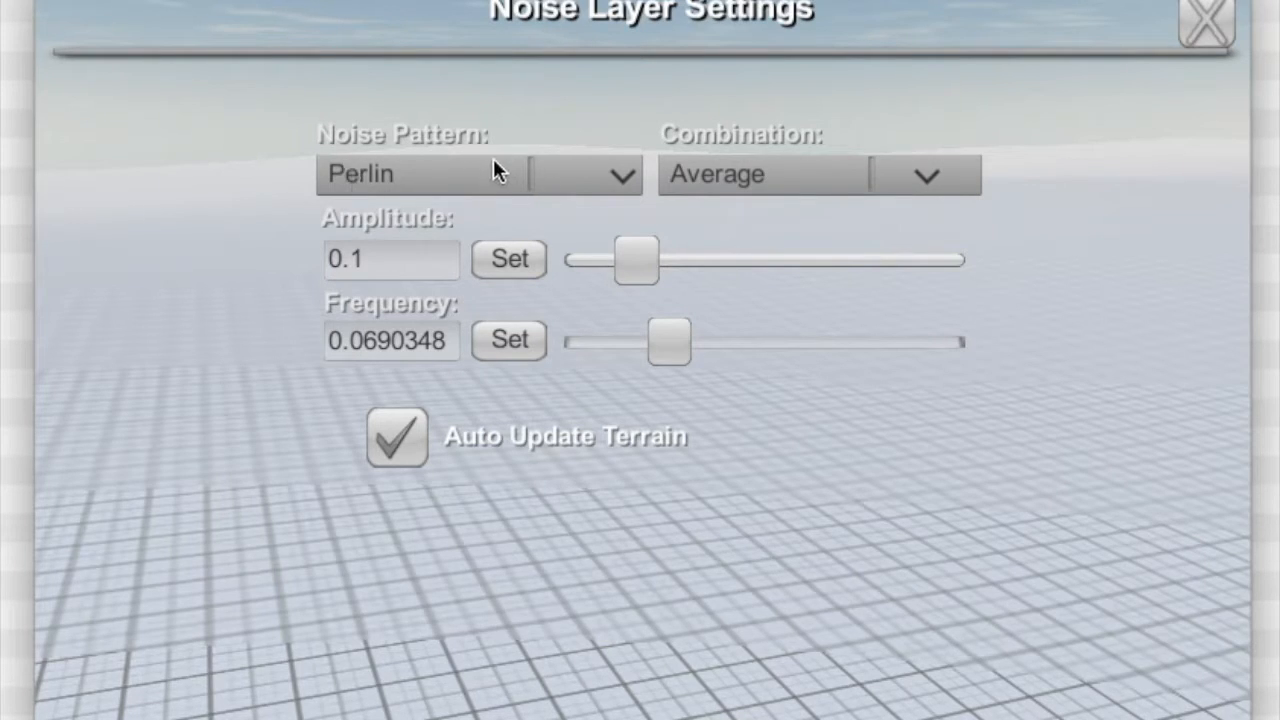
mouse_move(410, 264)
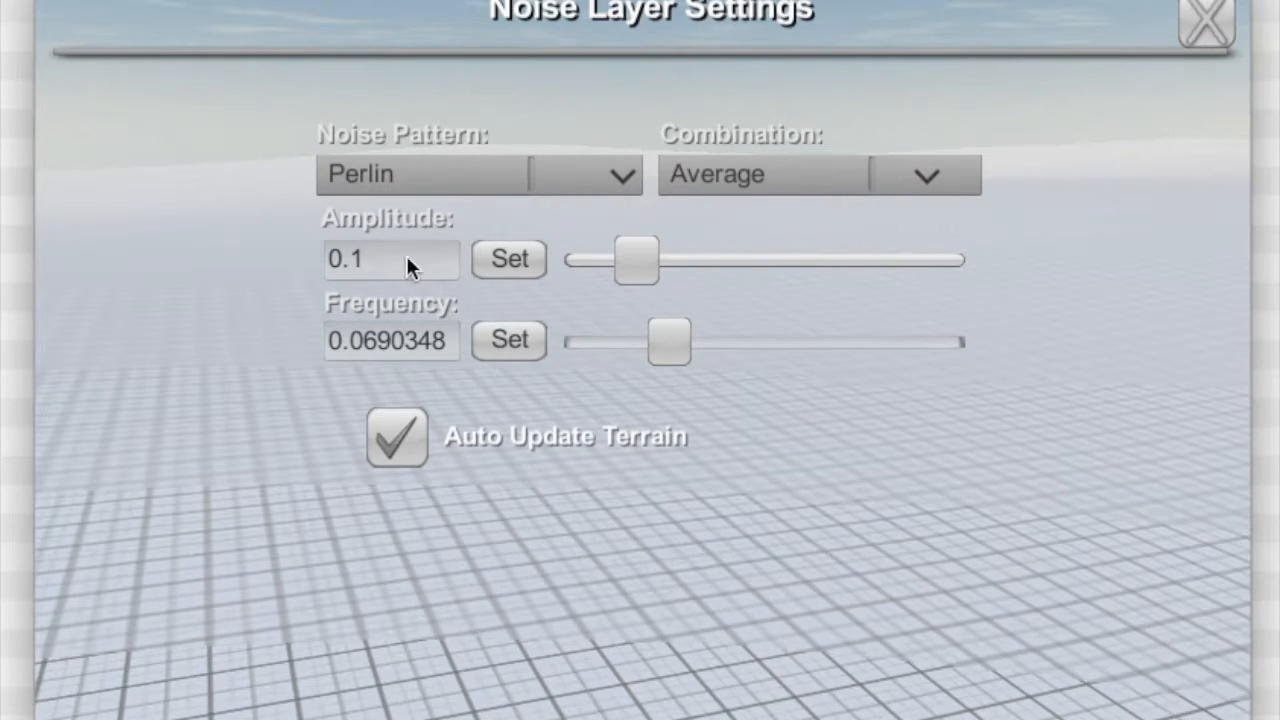
mouse_move(696, 556)
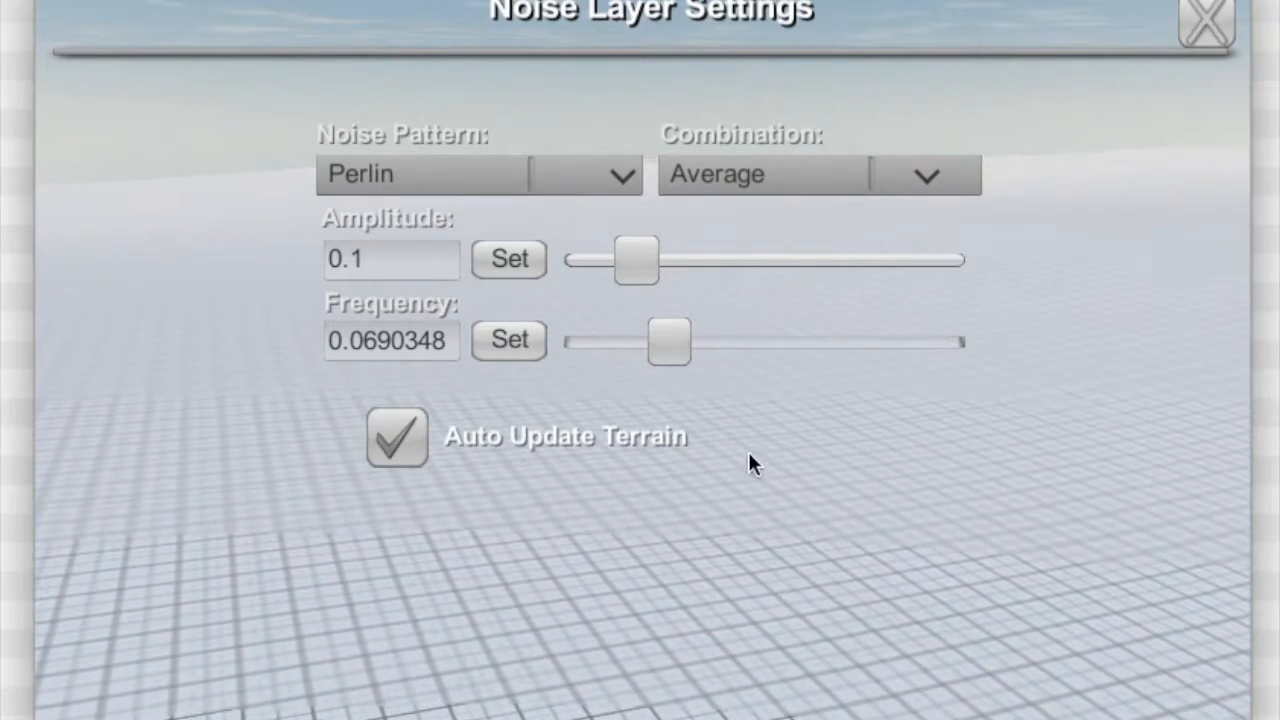
mouse_move(376, 184)
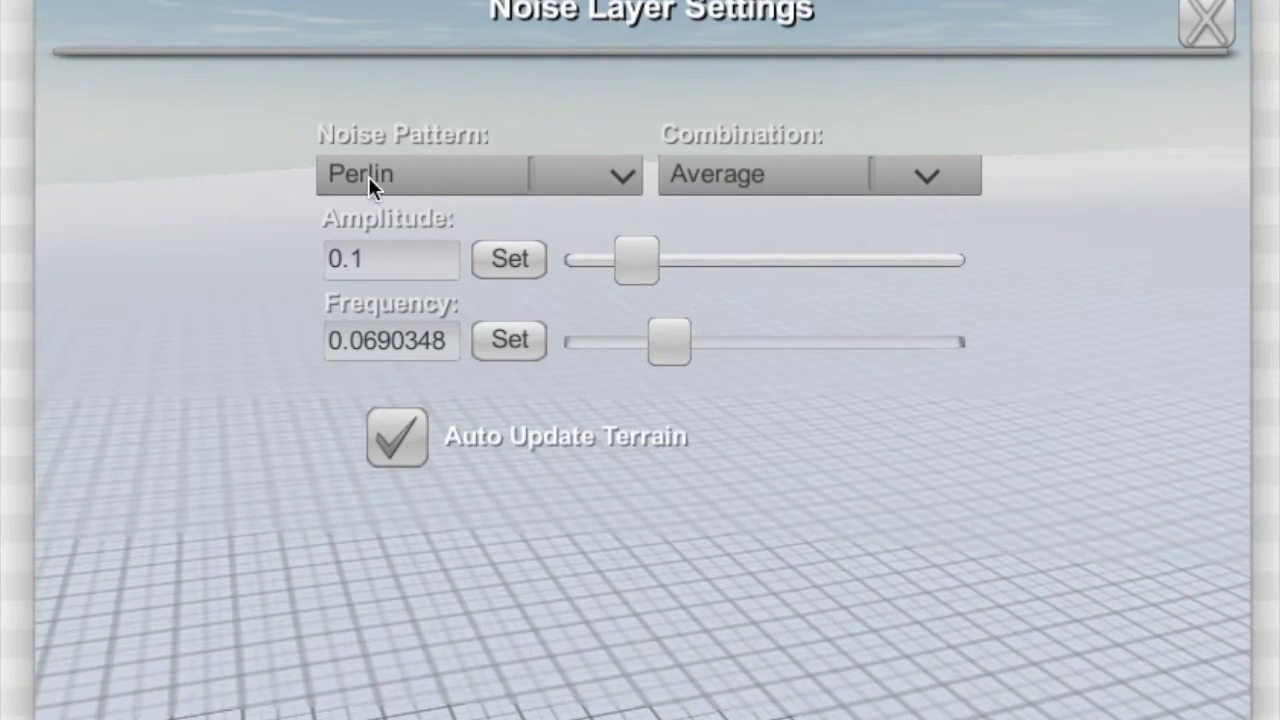
mouse_move(544, 184)
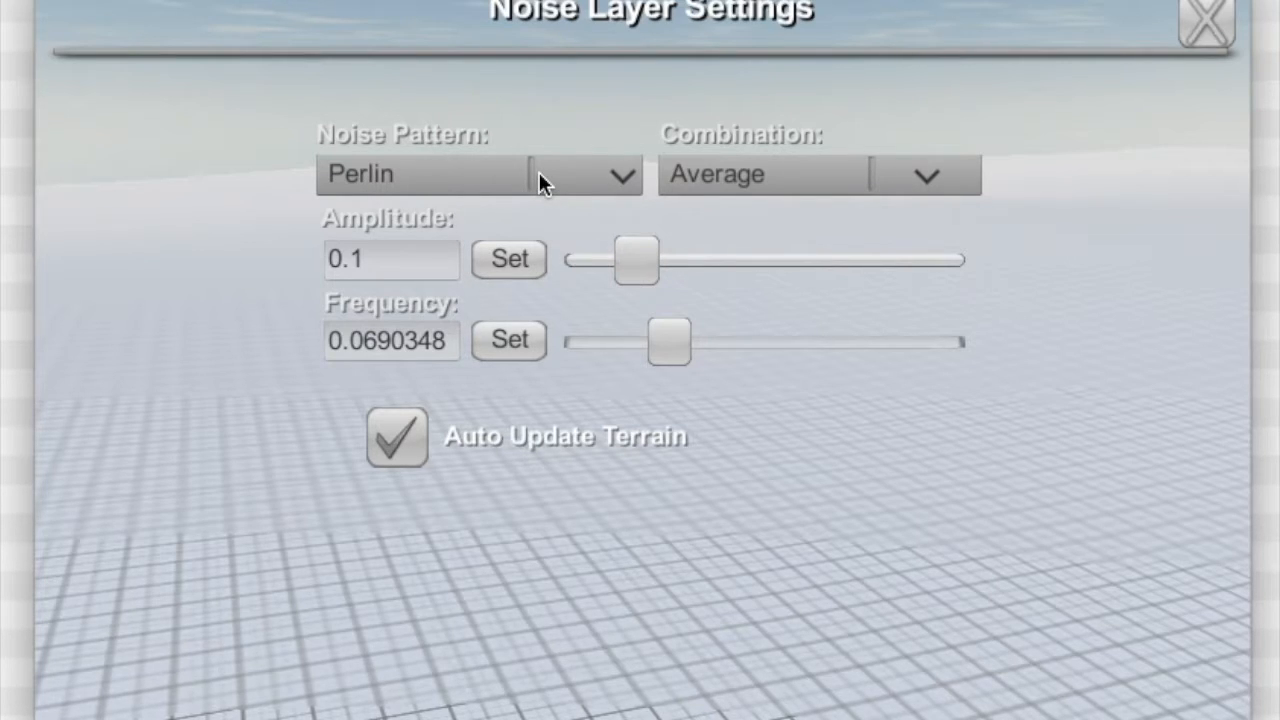
mouse_move(1116, 492)
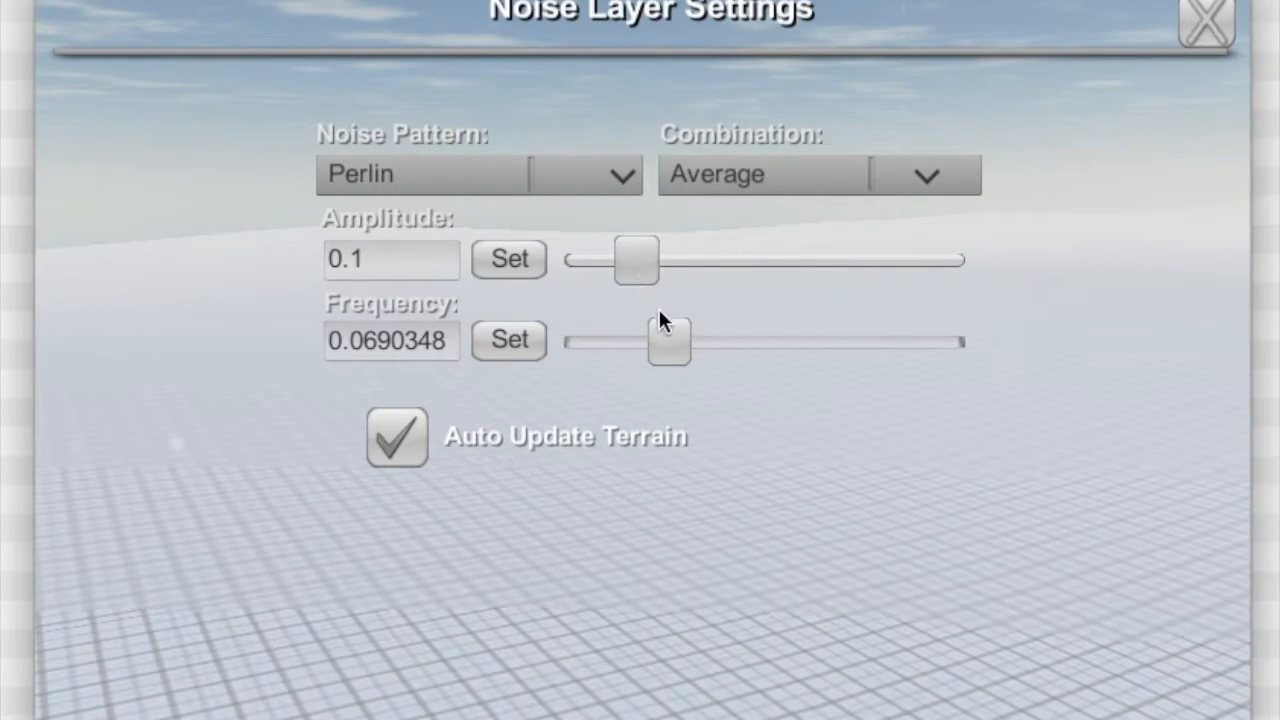
- Experiment with the layer's frequency, then raise its amplitude to about 0.2
drag(664, 342, 710, 344)
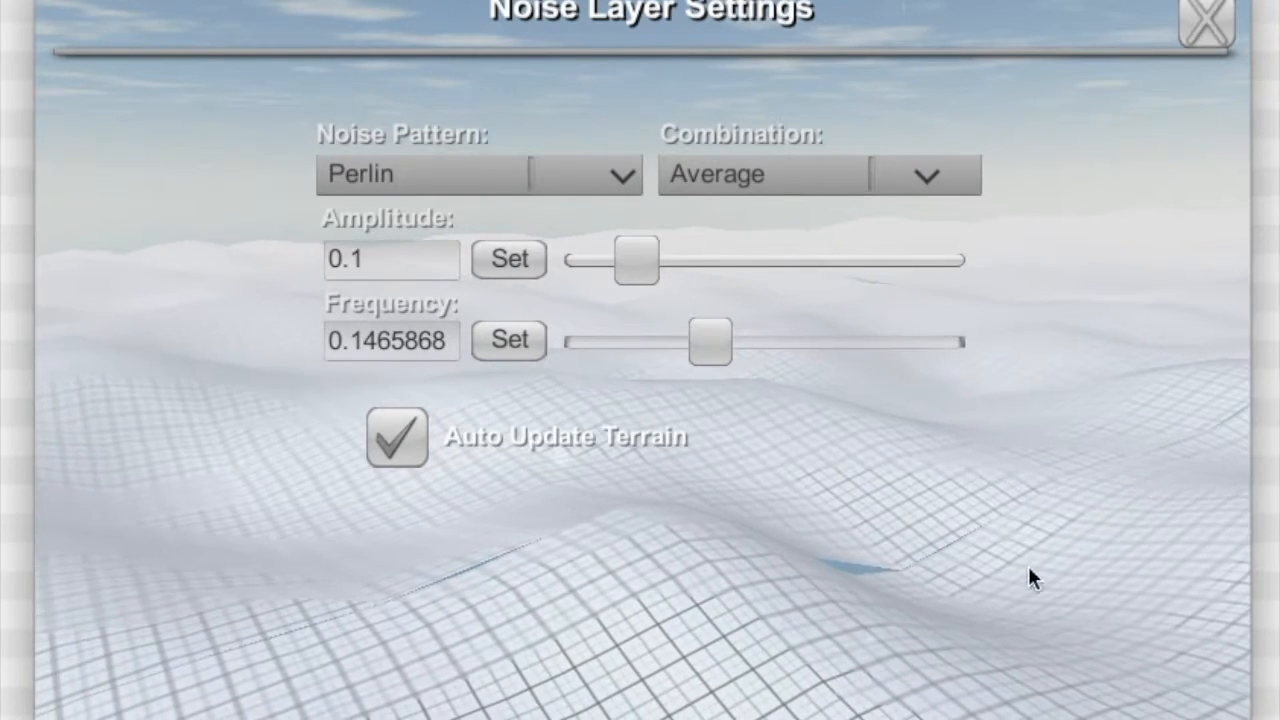
click(228, 464)
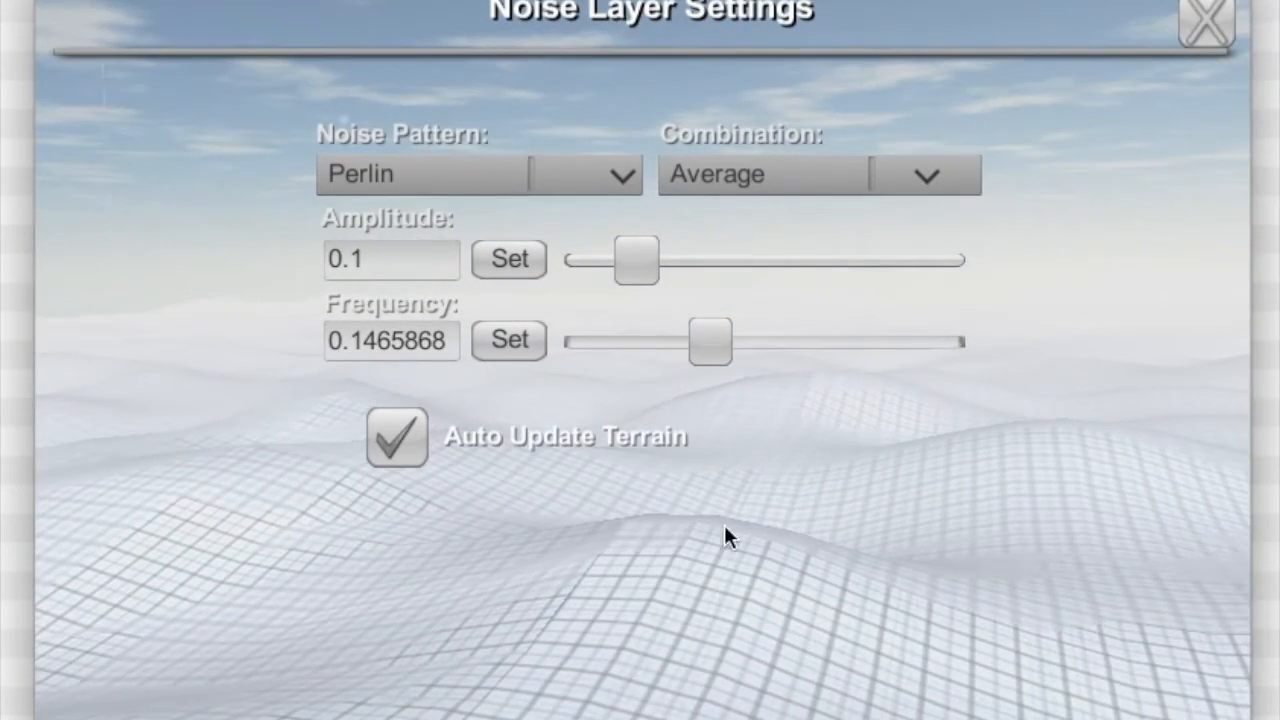
mouse_move(220, 652)
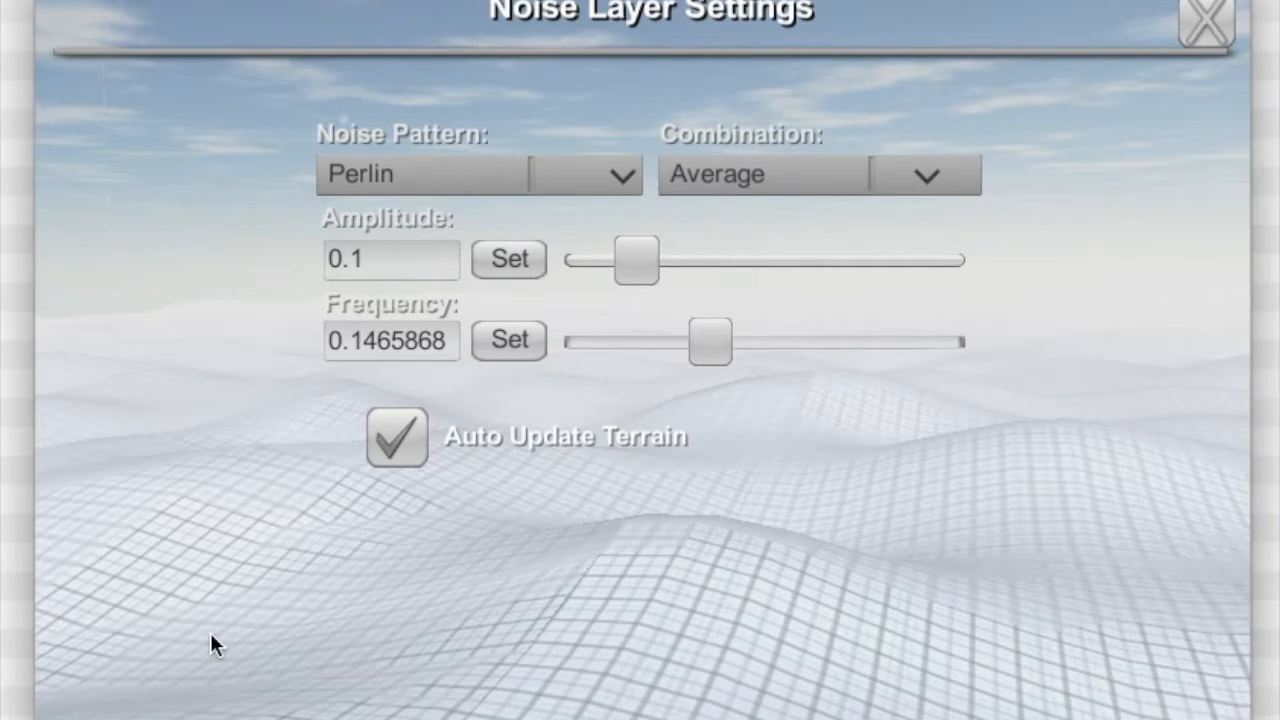
mouse_move(718, 378)
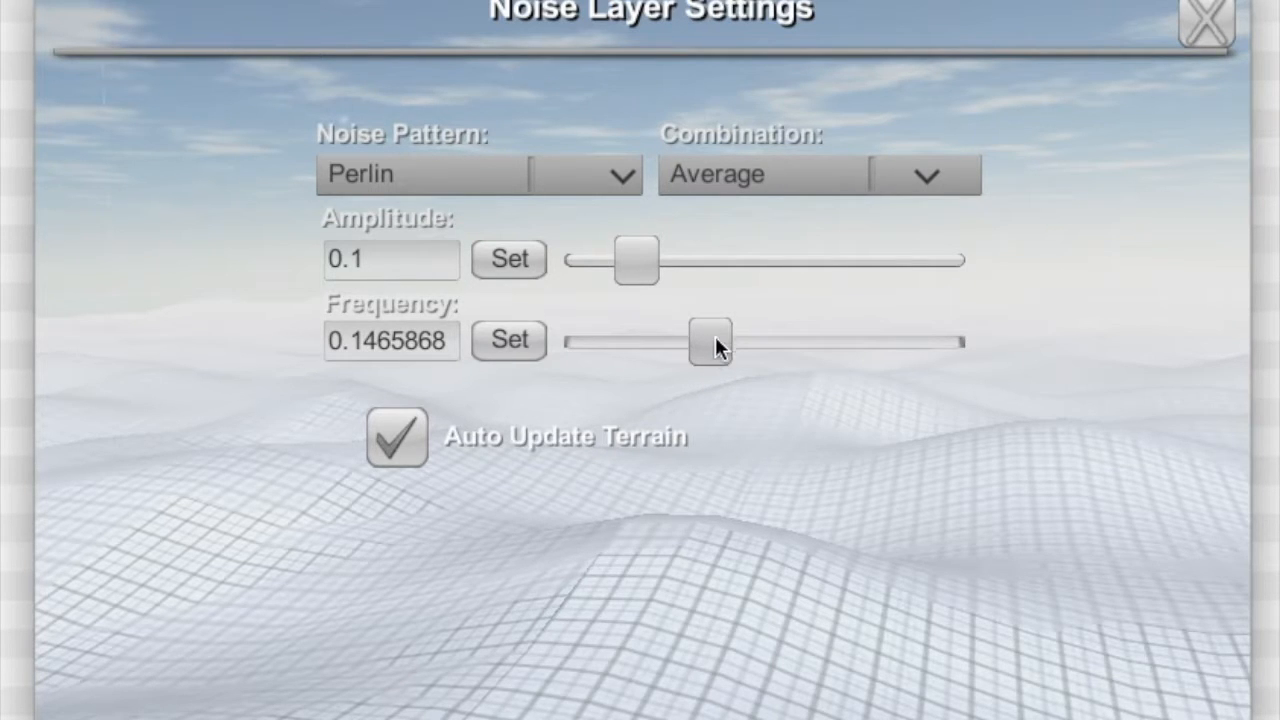
drag(710, 342, 740, 342)
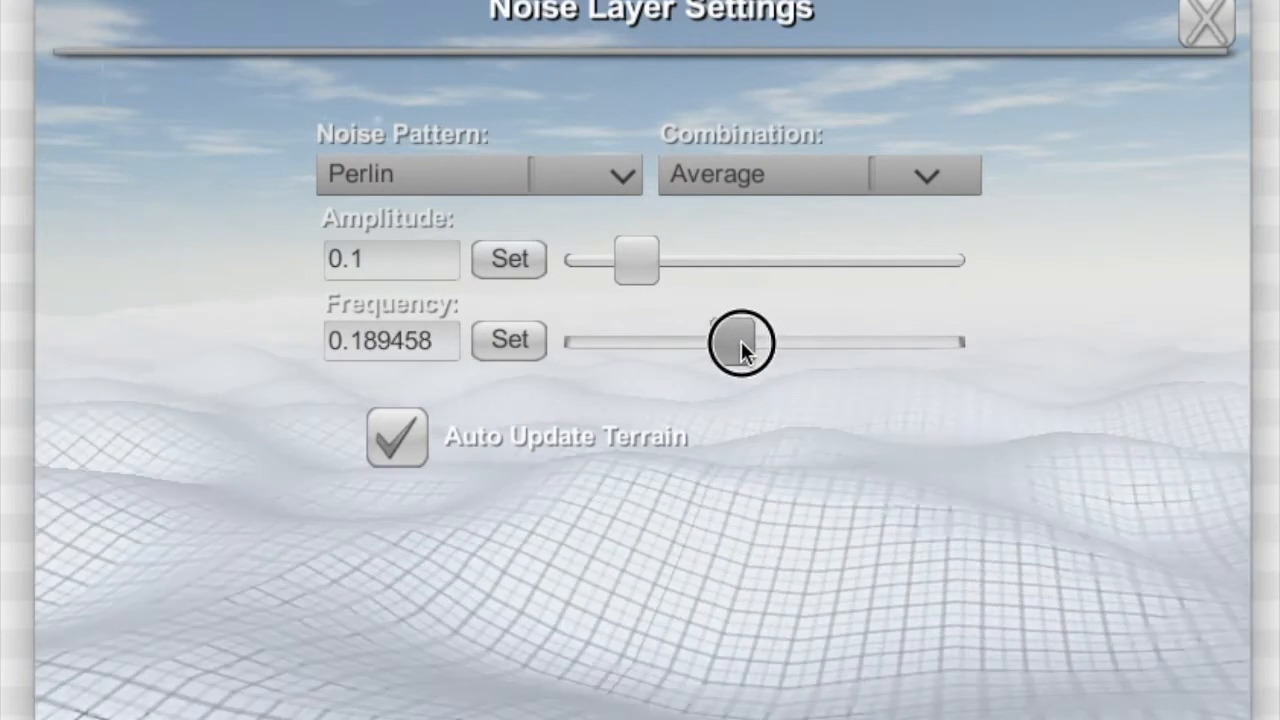
drag(740, 342, 820, 348)
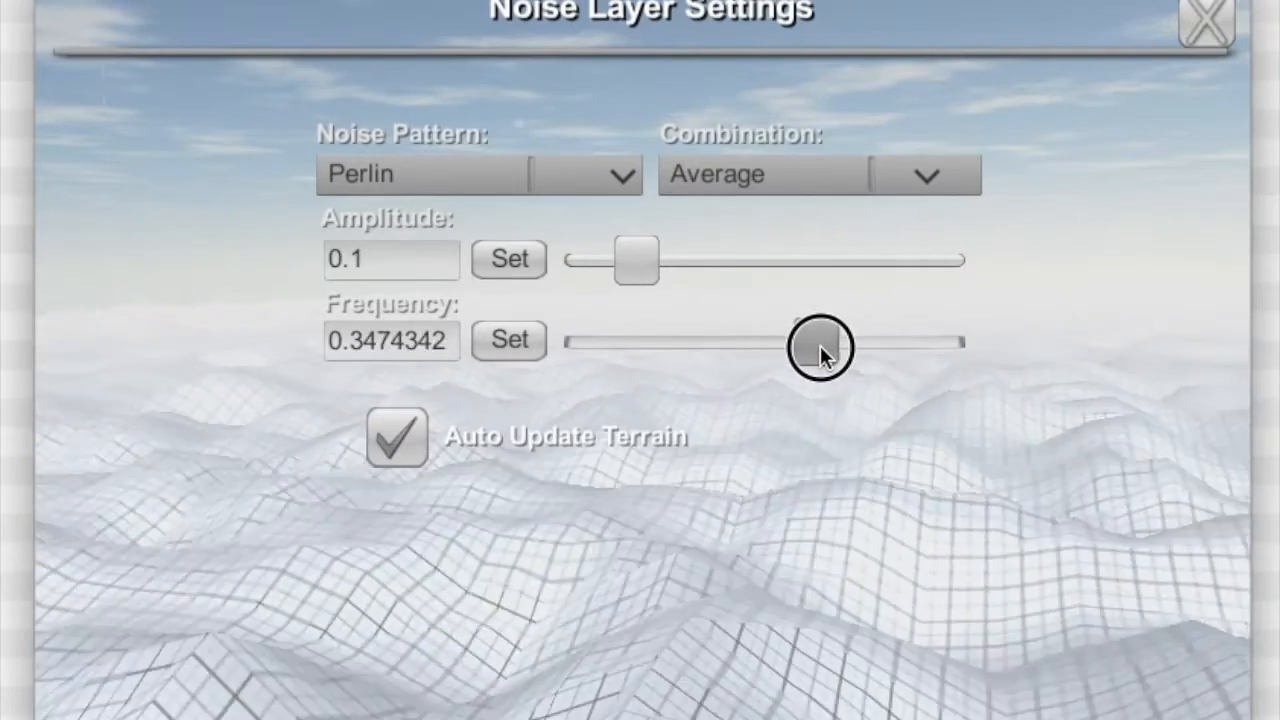
drag(820, 348, 844, 342)
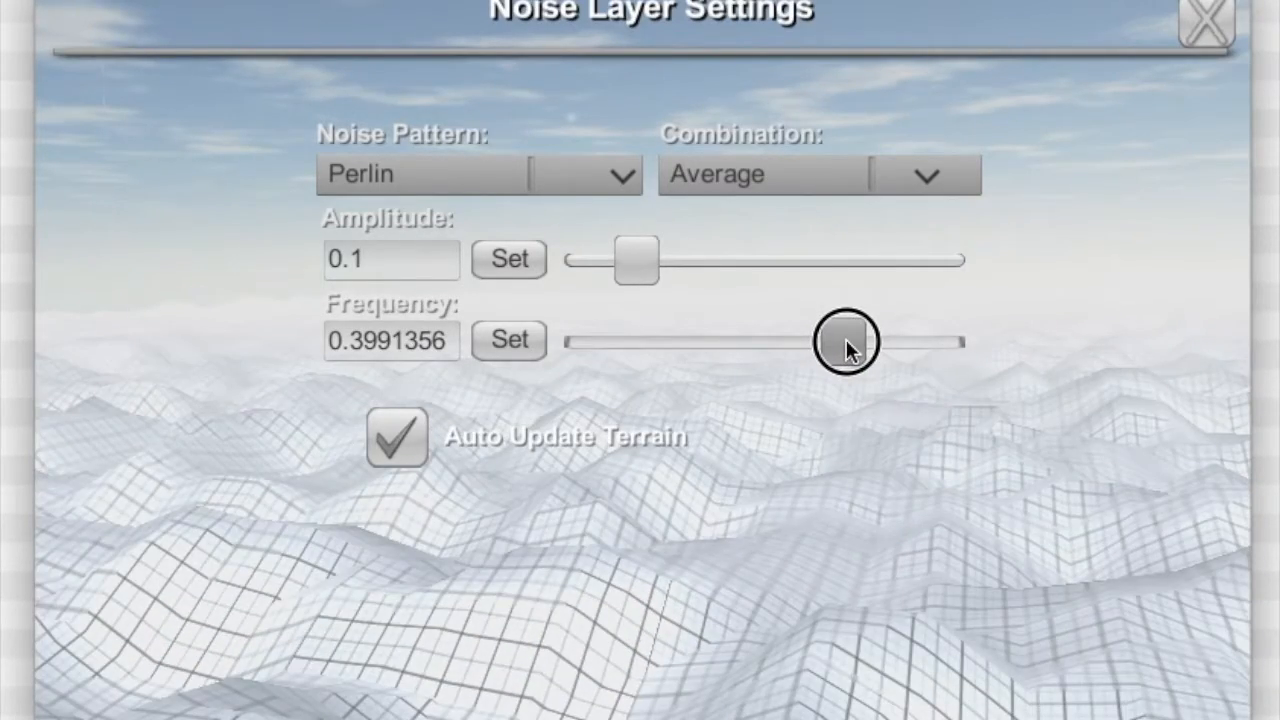
drag(844, 344, 740, 344)
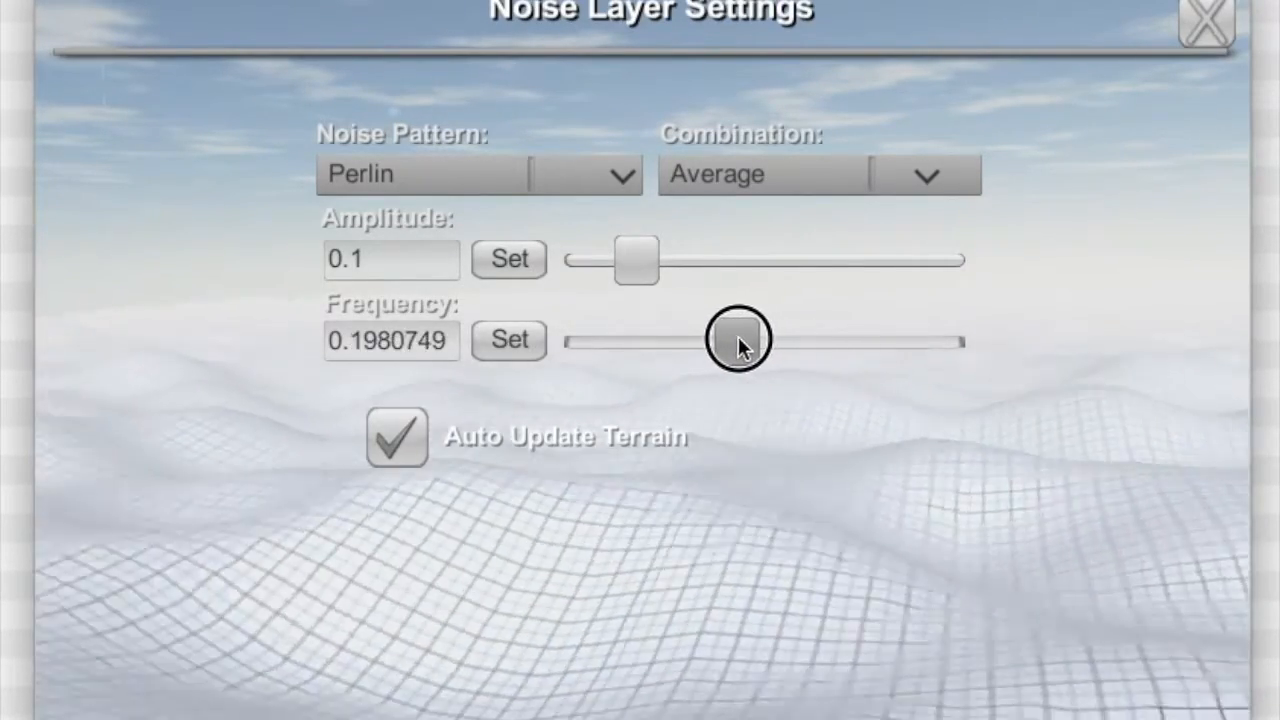
drag(740, 340, 704, 340)
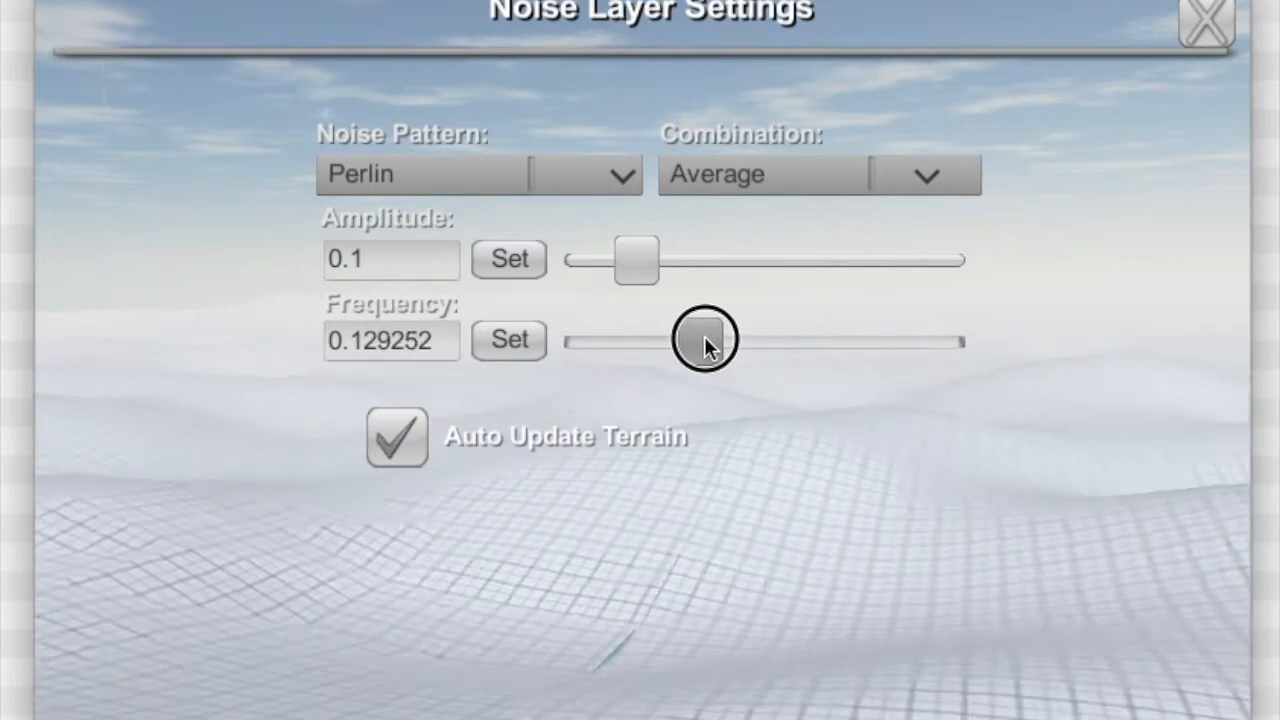
drag(704, 338, 650, 260)
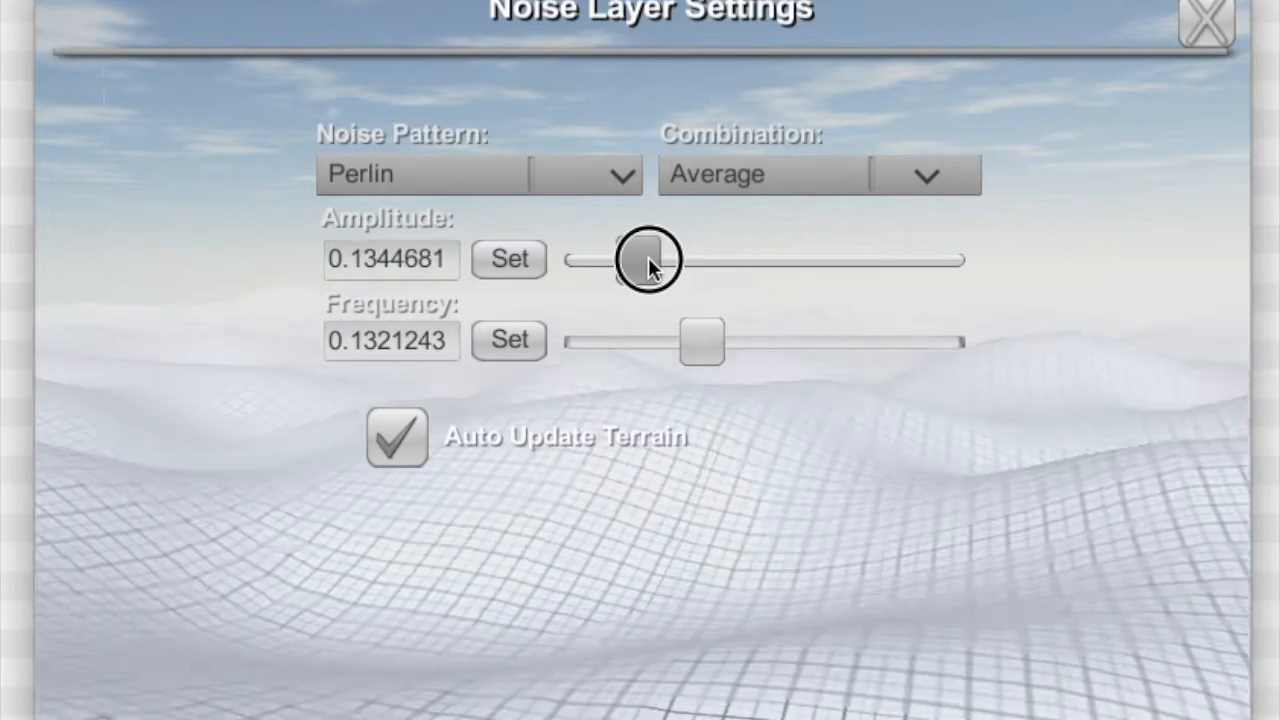
drag(648, 260, 640, 260)
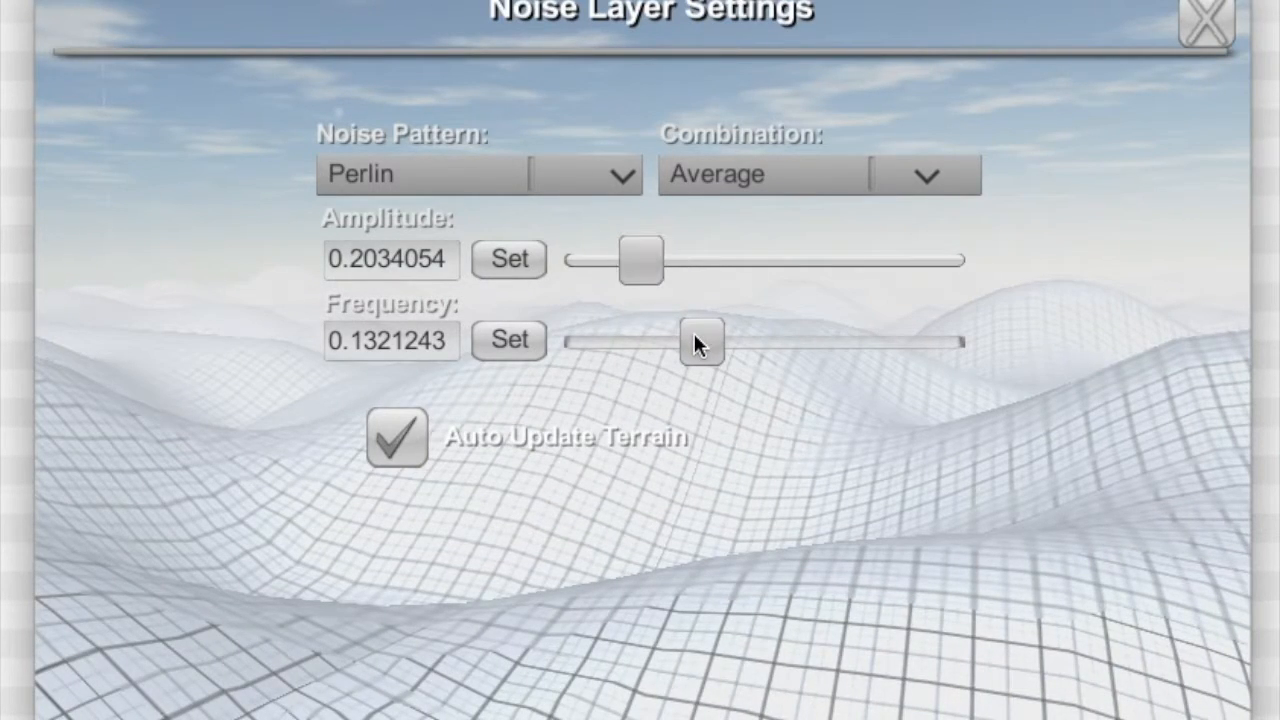
- Switch the pattern to Ridged with frequency about 0.05 and confirm the layer
drag(700, 342, 776, 342)
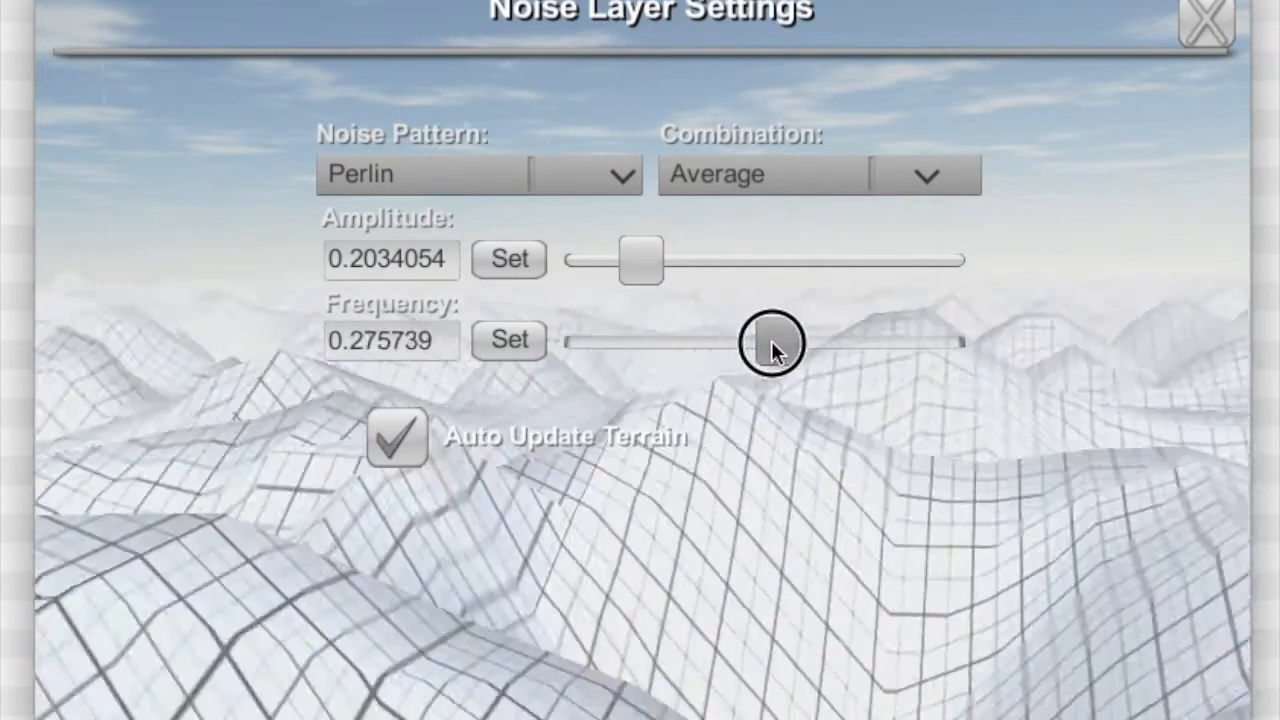
drag(772, 344, 804, 344)
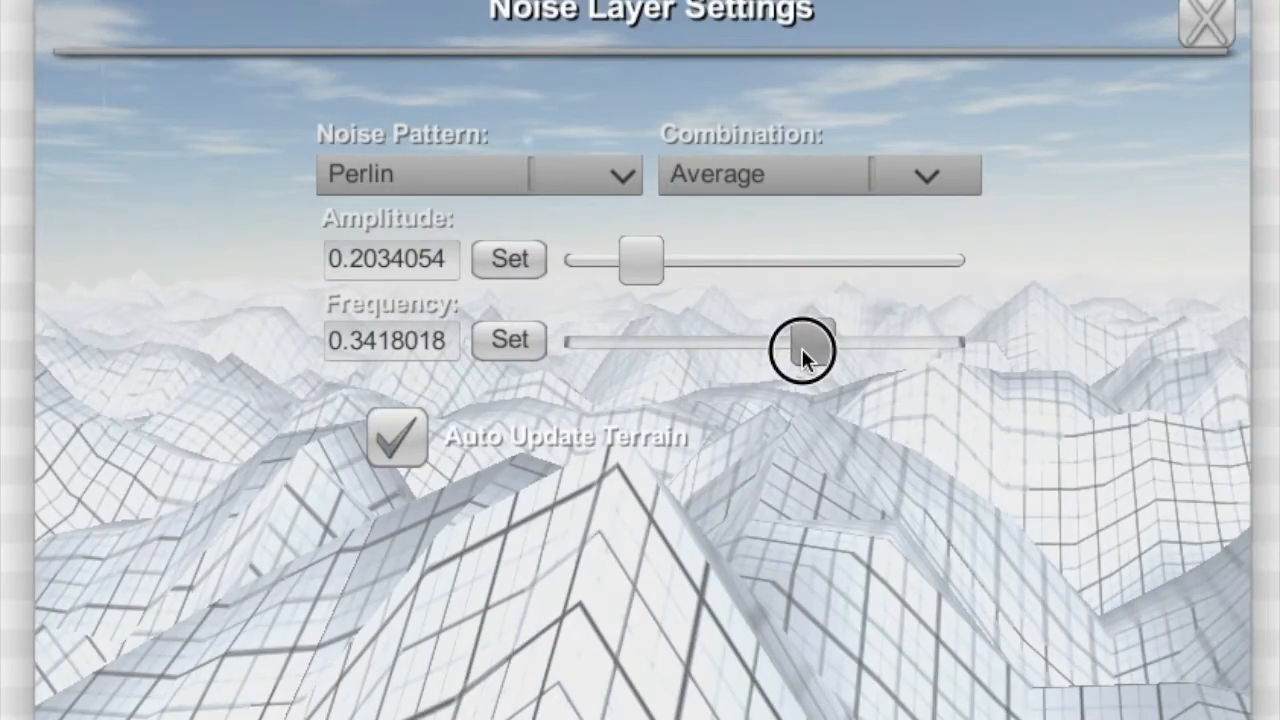
drag(804, 344, 680, 344)
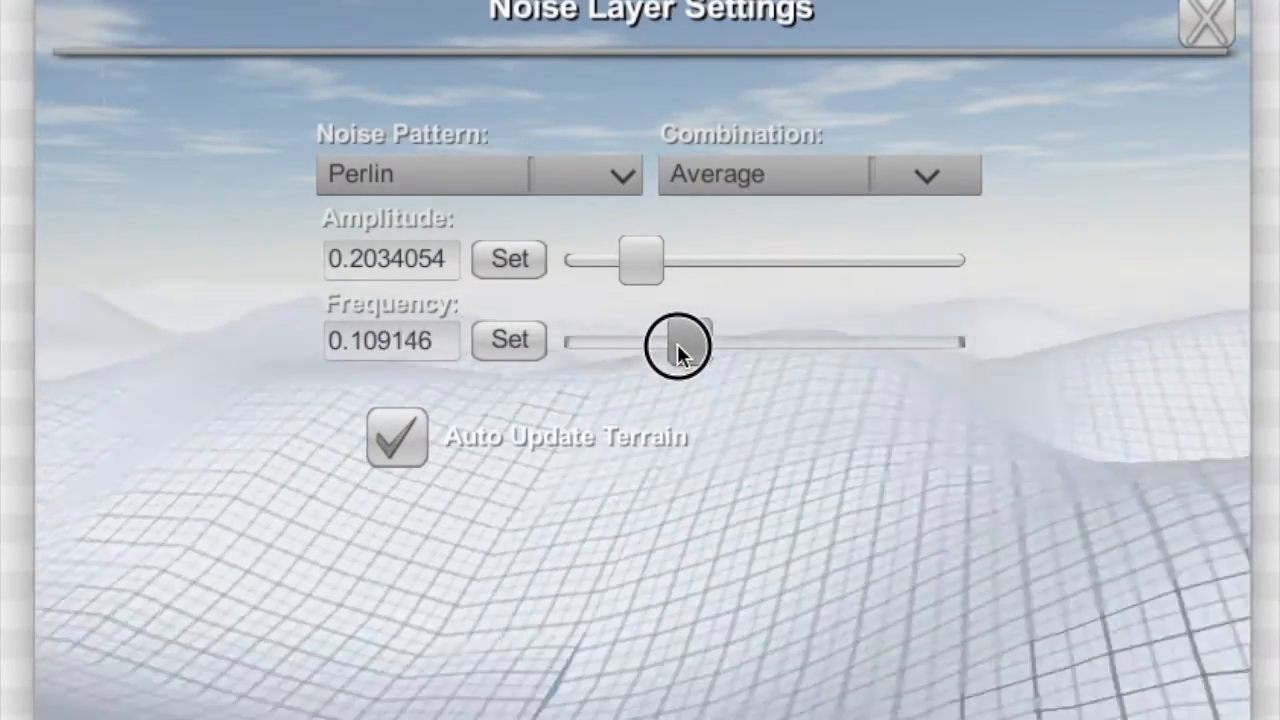
drag(700, 344, 640, 344)
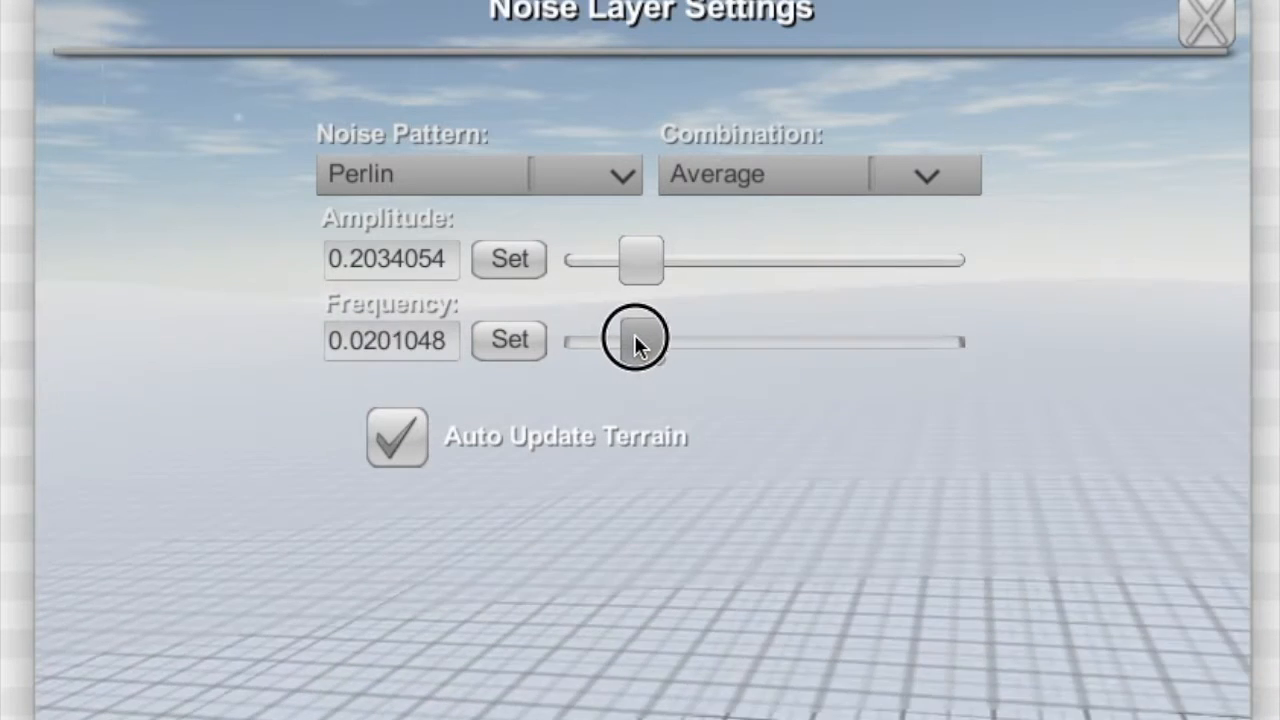
drag(640, 340, 688, 340)
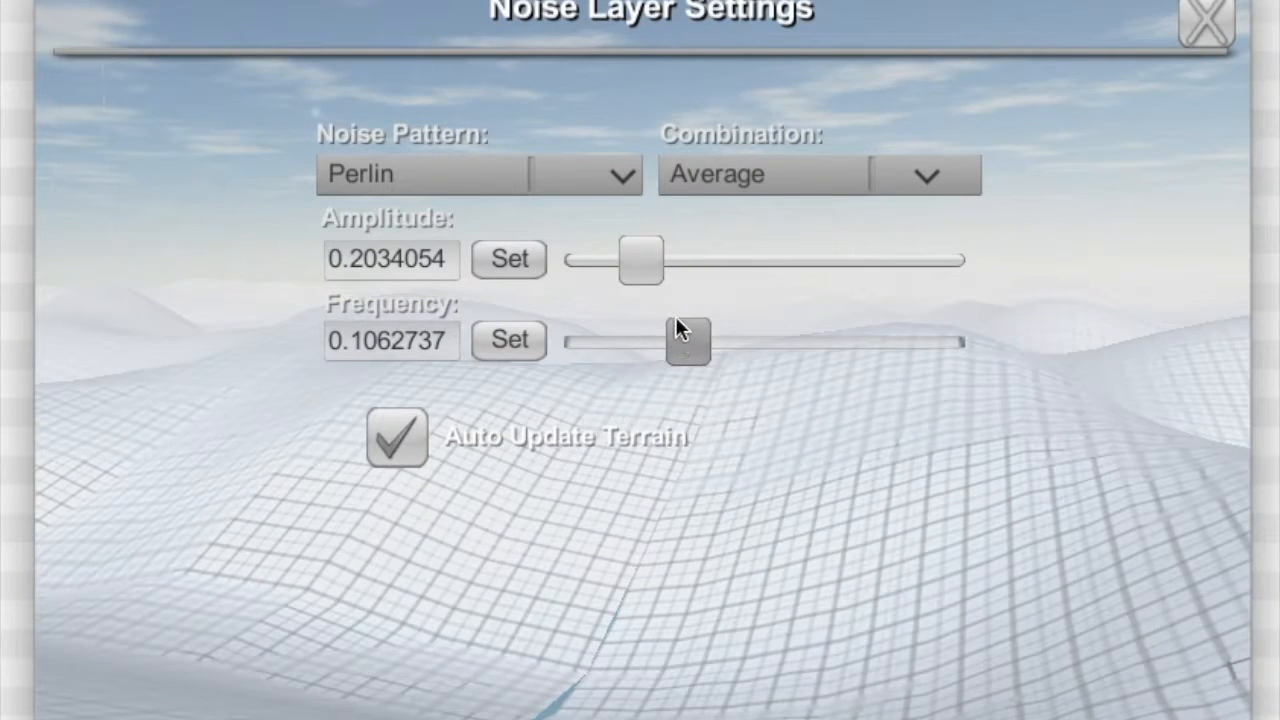
click(614, 174)
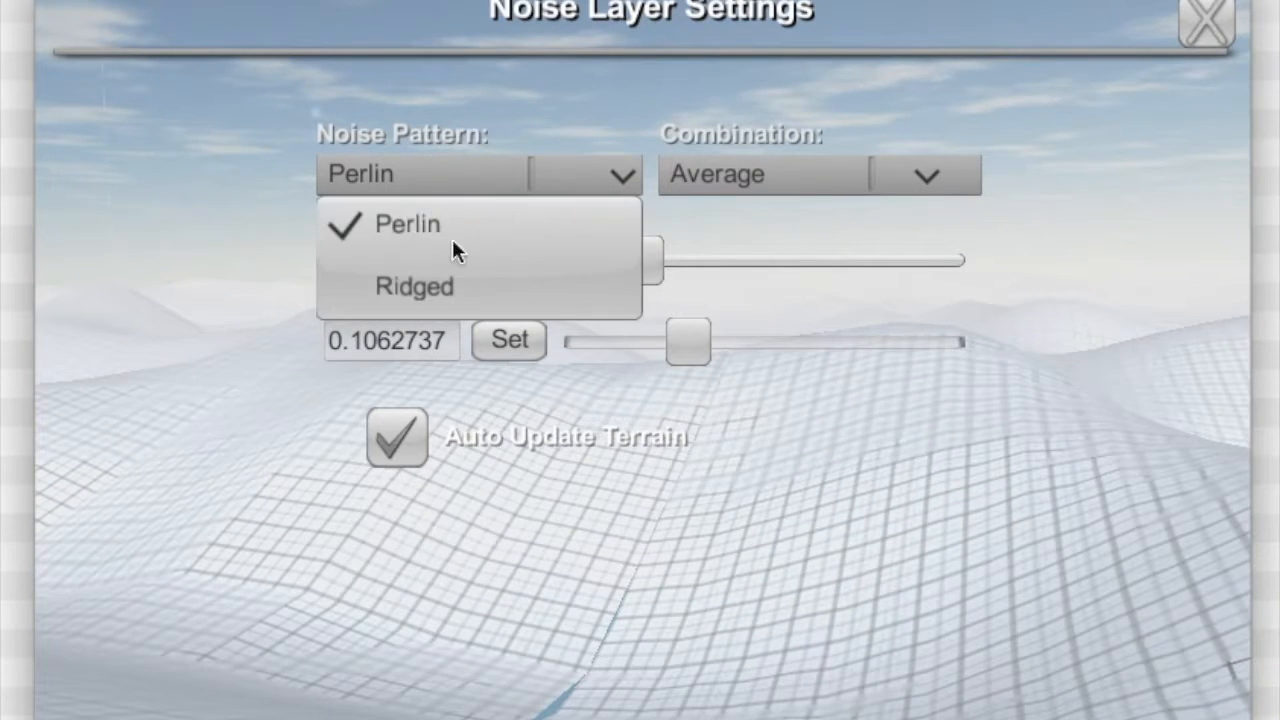
click(414, 286)
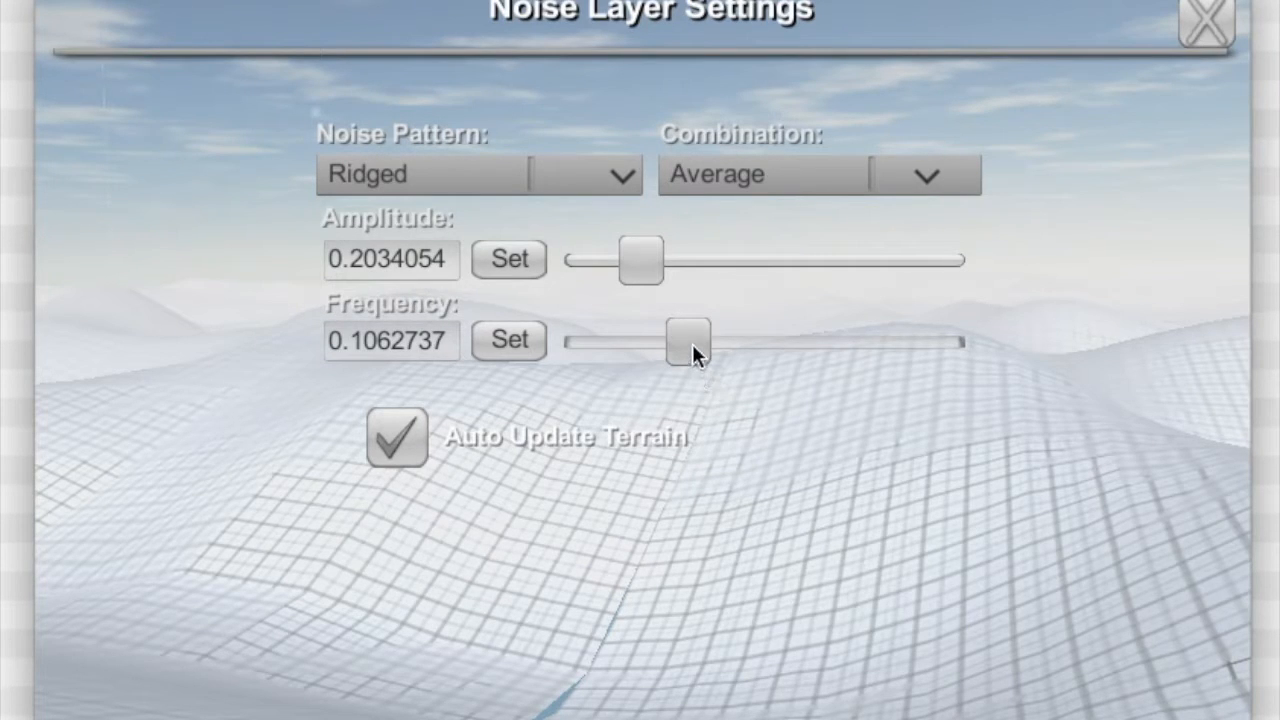
drag(688, 340, 662, 350)
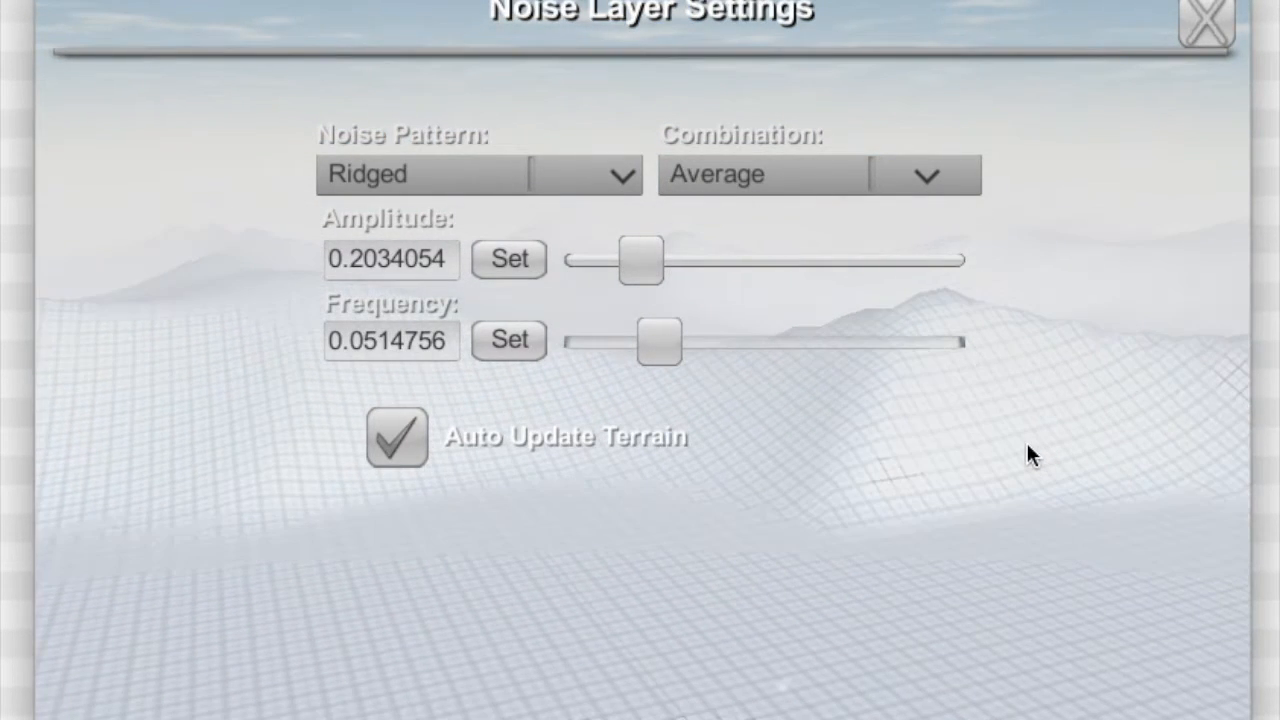
mouse_move(1050, 336)
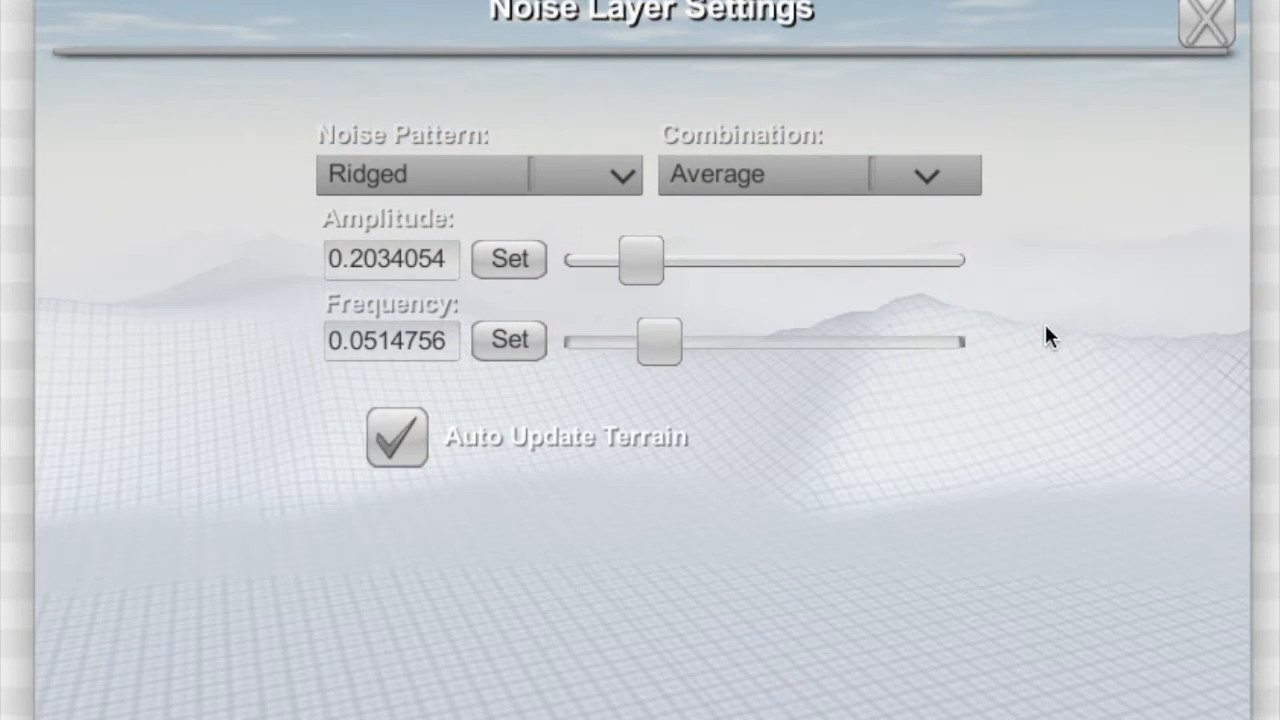
click(1208, 22)
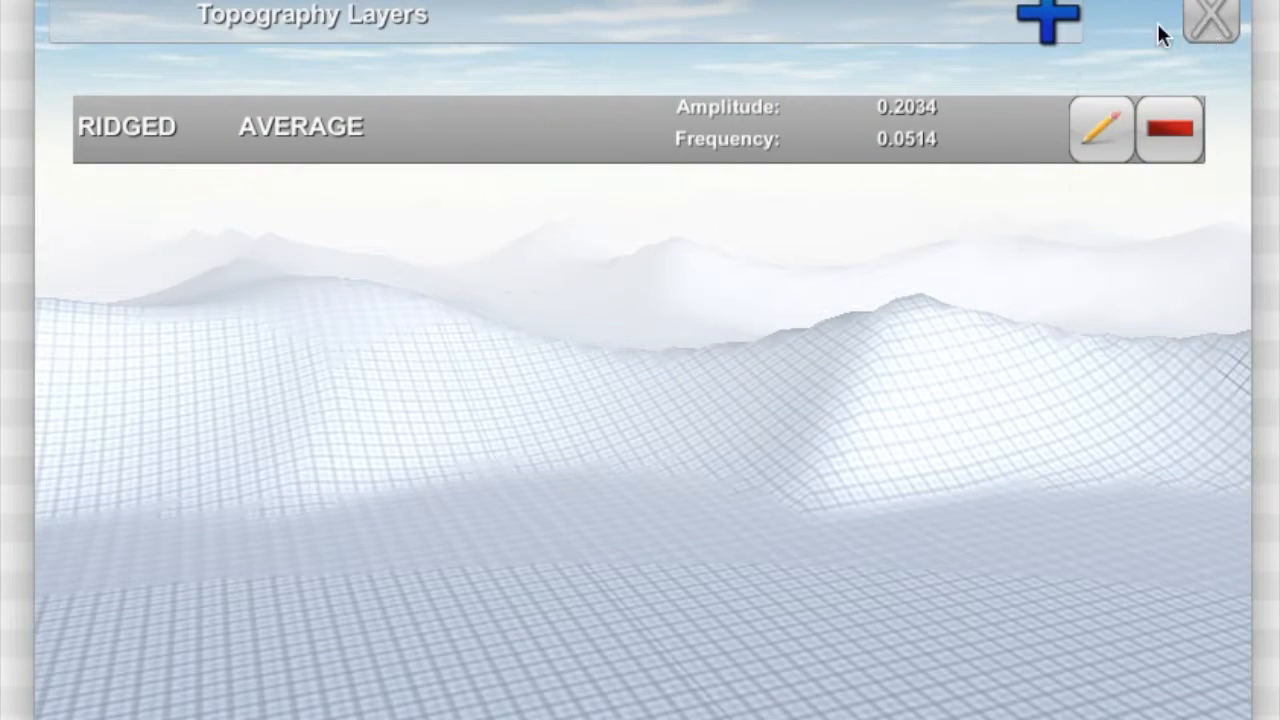
- Try atmospheric pressure at 50, then set it to 0 P.S.I. and close the settings
click(1212, 20)
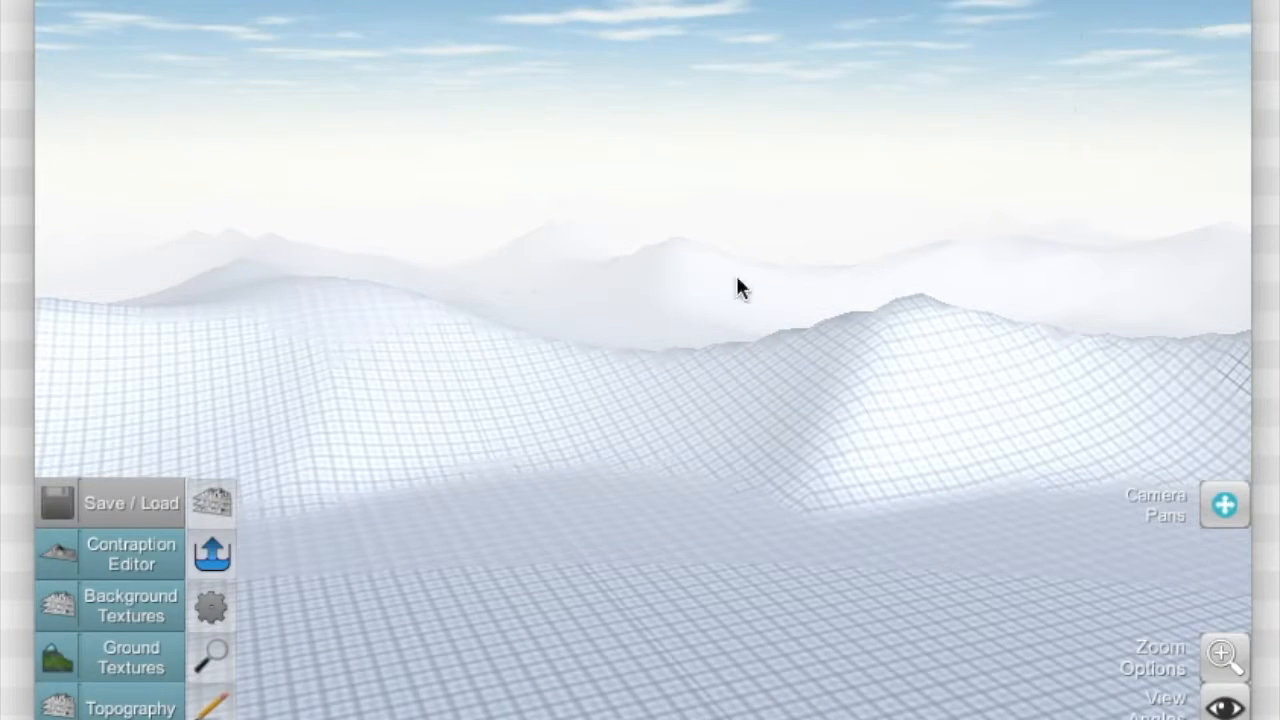
mouse_move(212, 504)
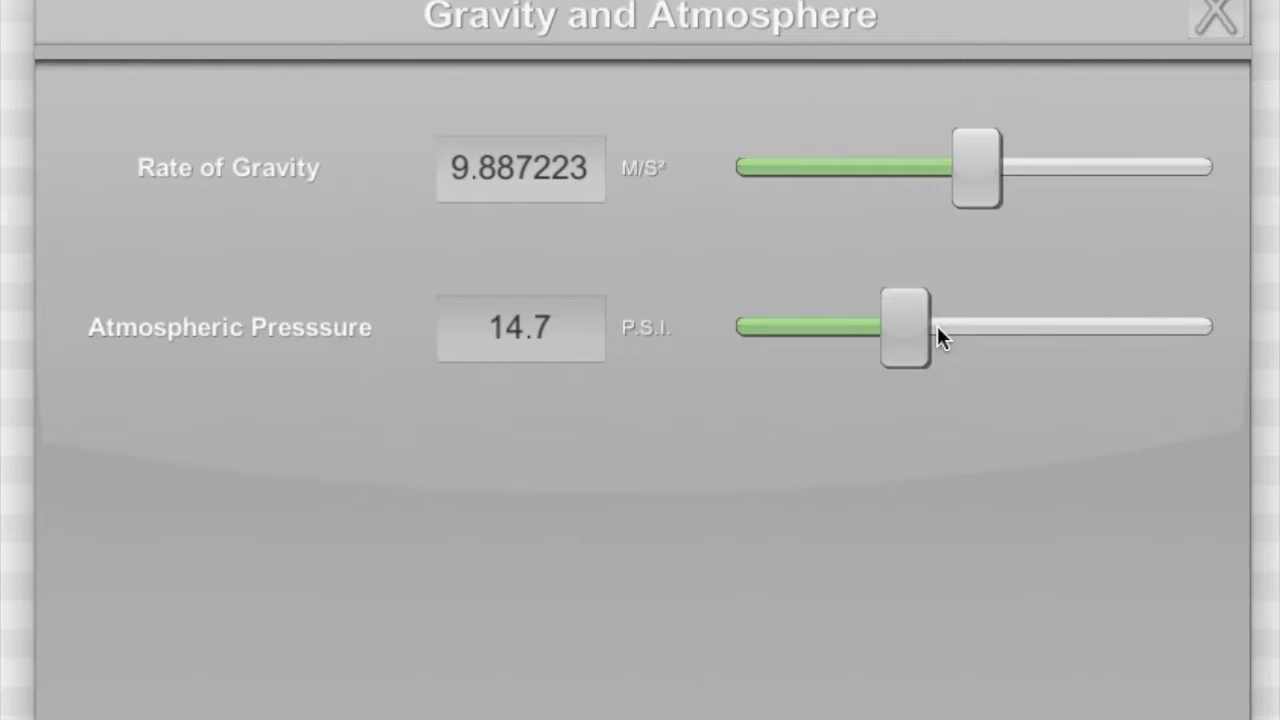
drag(904, 328, 1148, 328)
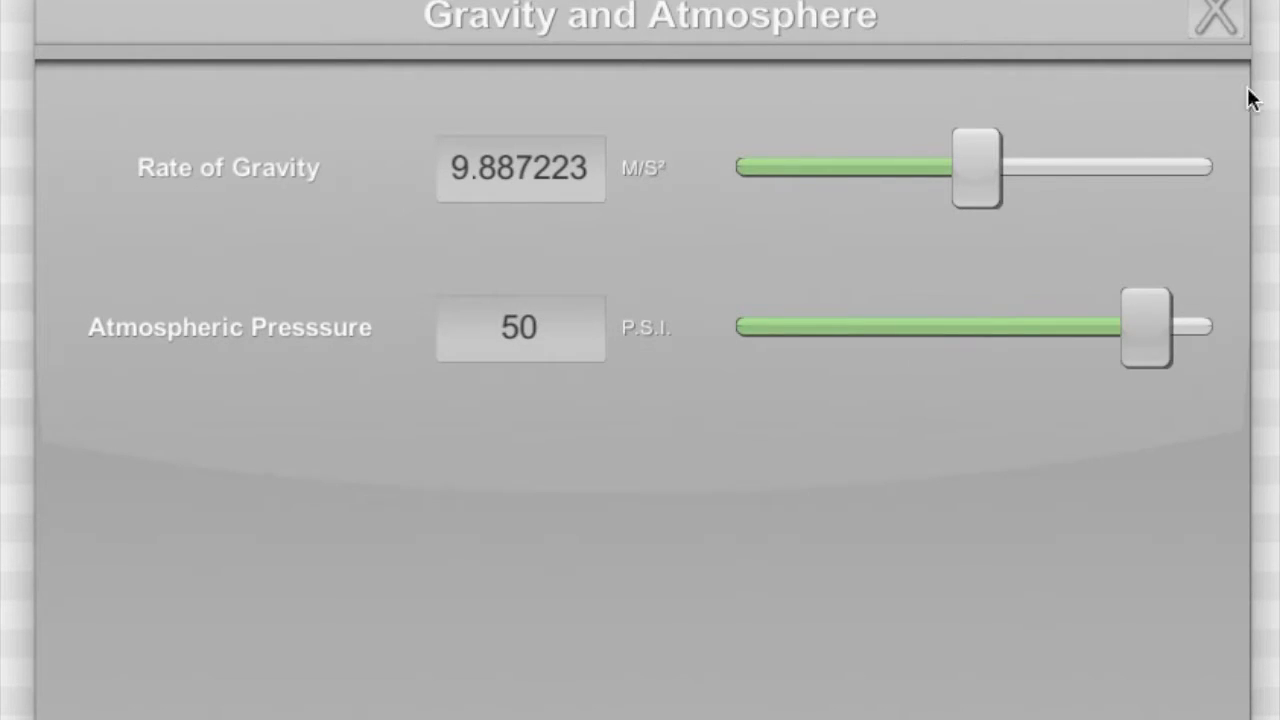
click(1216, 16)
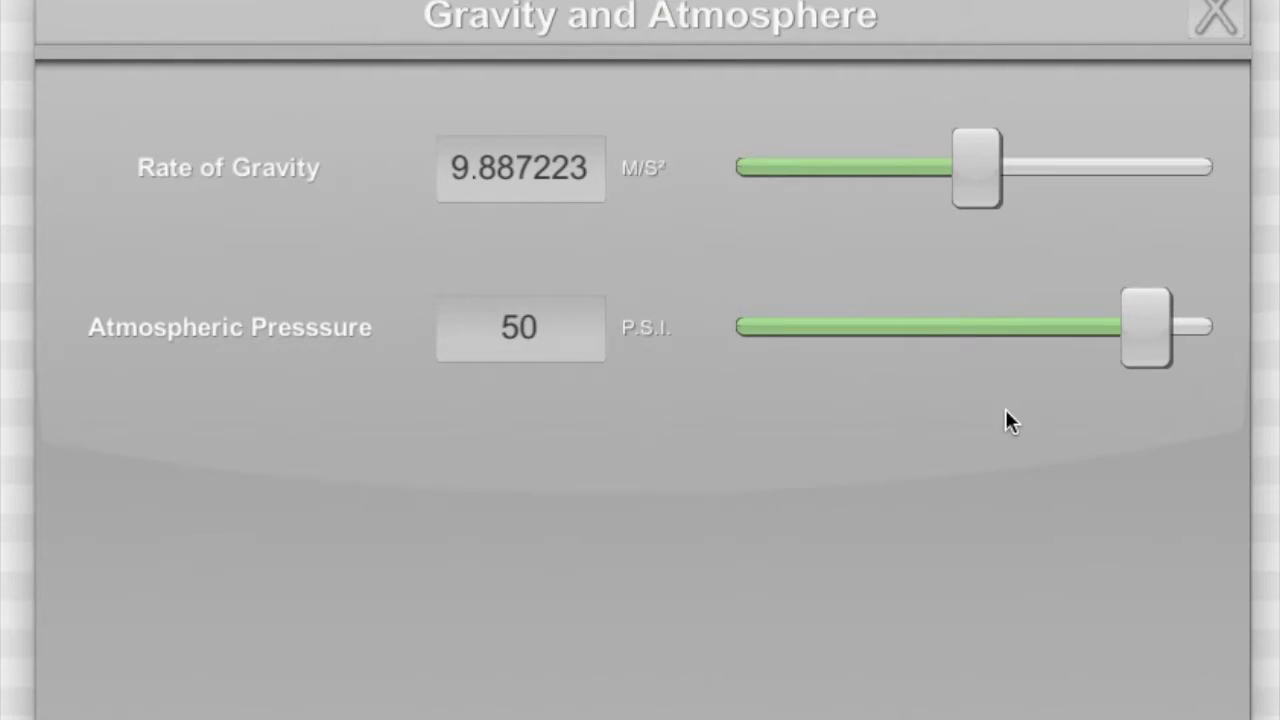
drag(1148, 328, 900, 328)
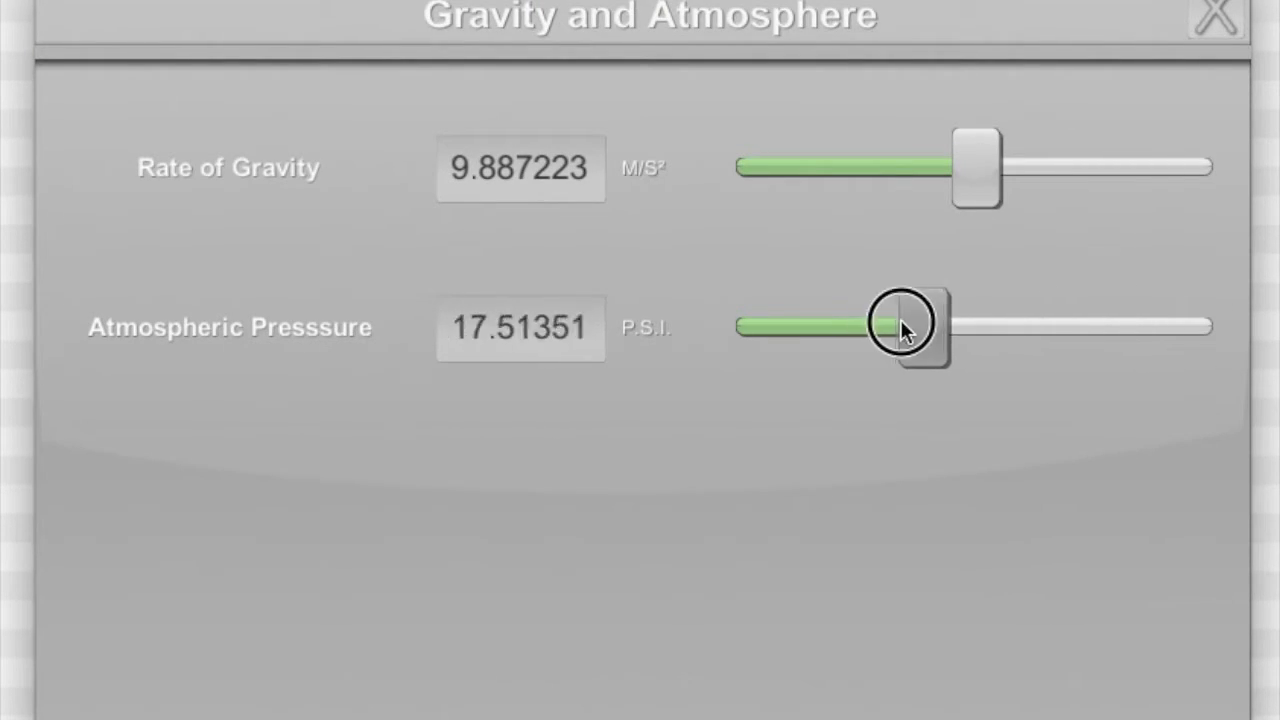
drag(904, 328, 800, 328)
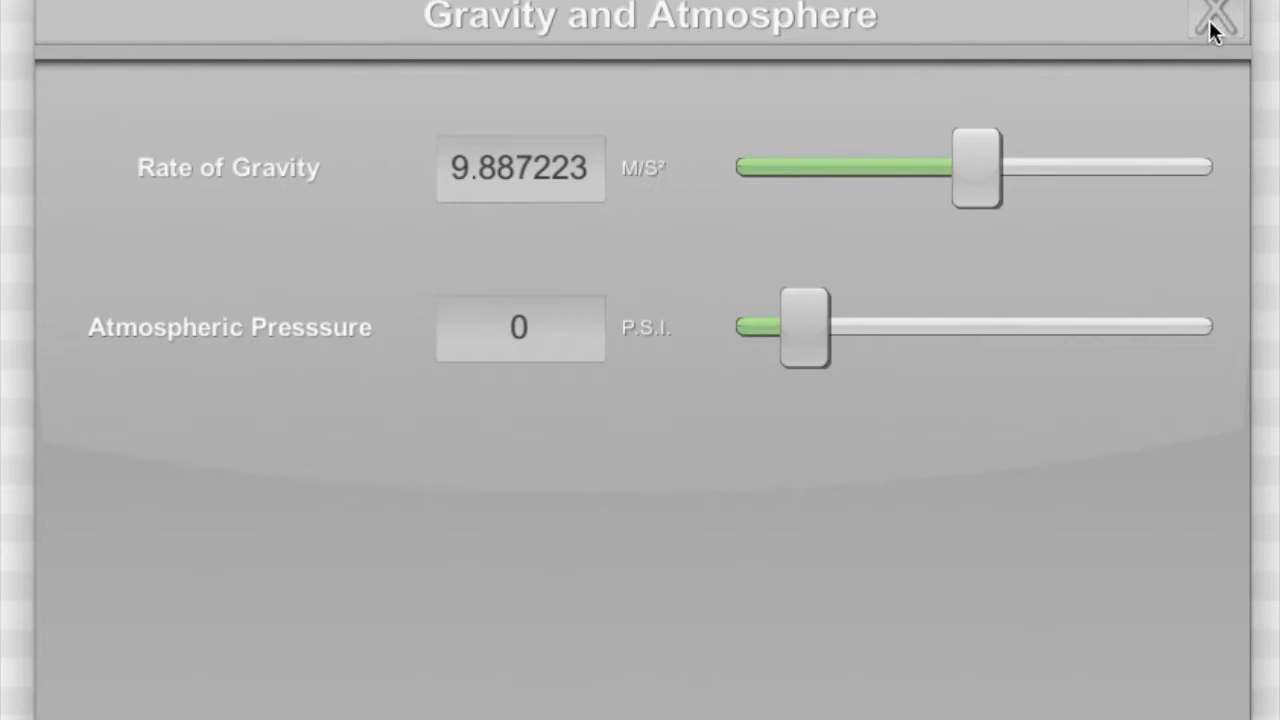
click(1216, 18)
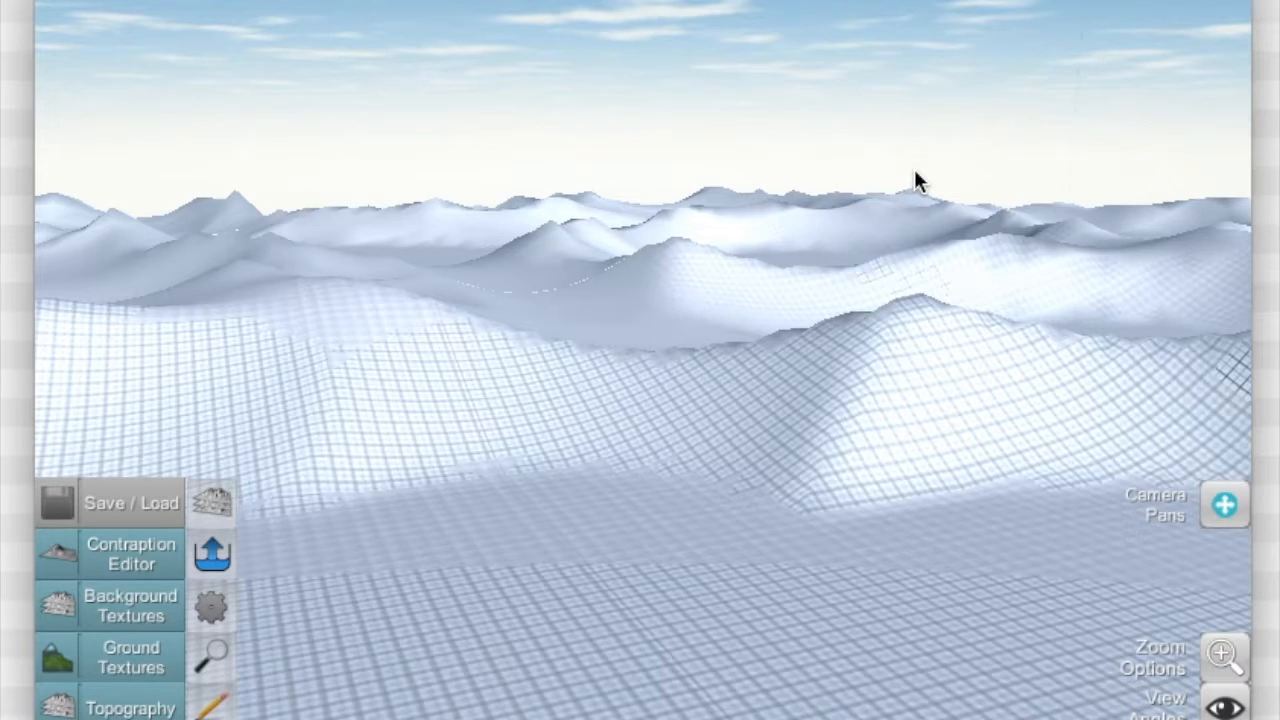
mouse_move(892, 192)
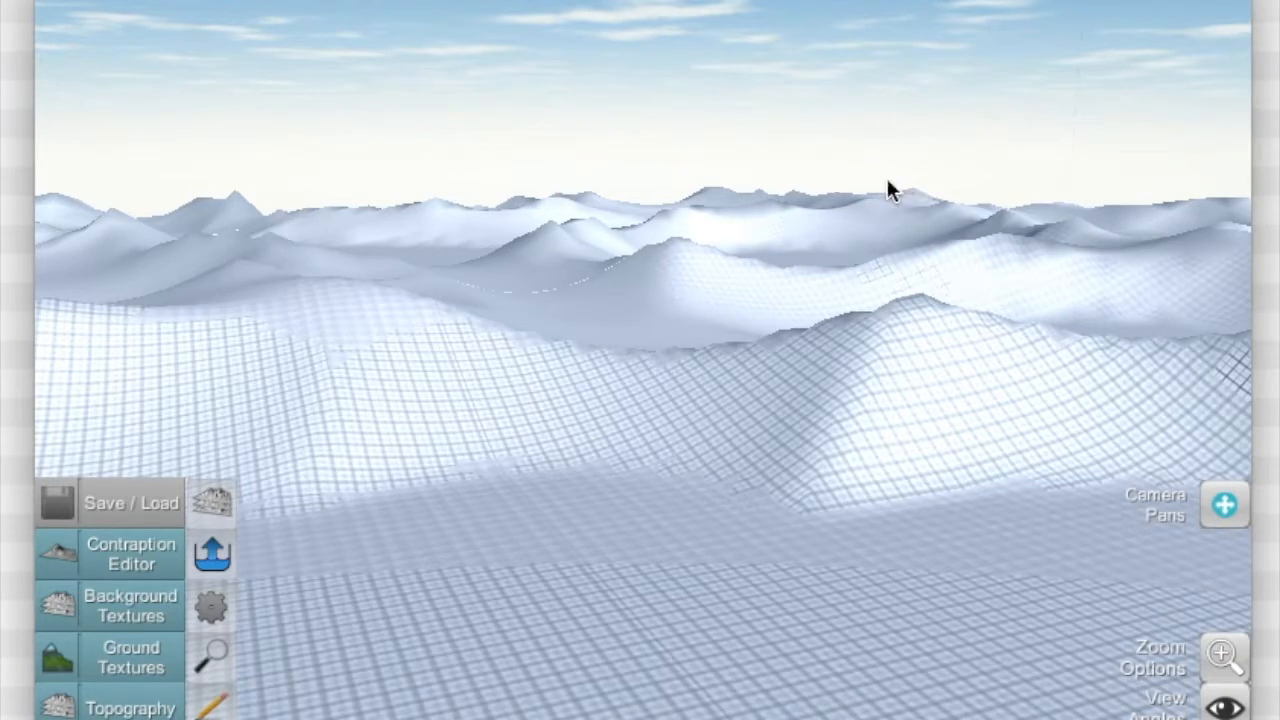
mouse_move(848, 224)
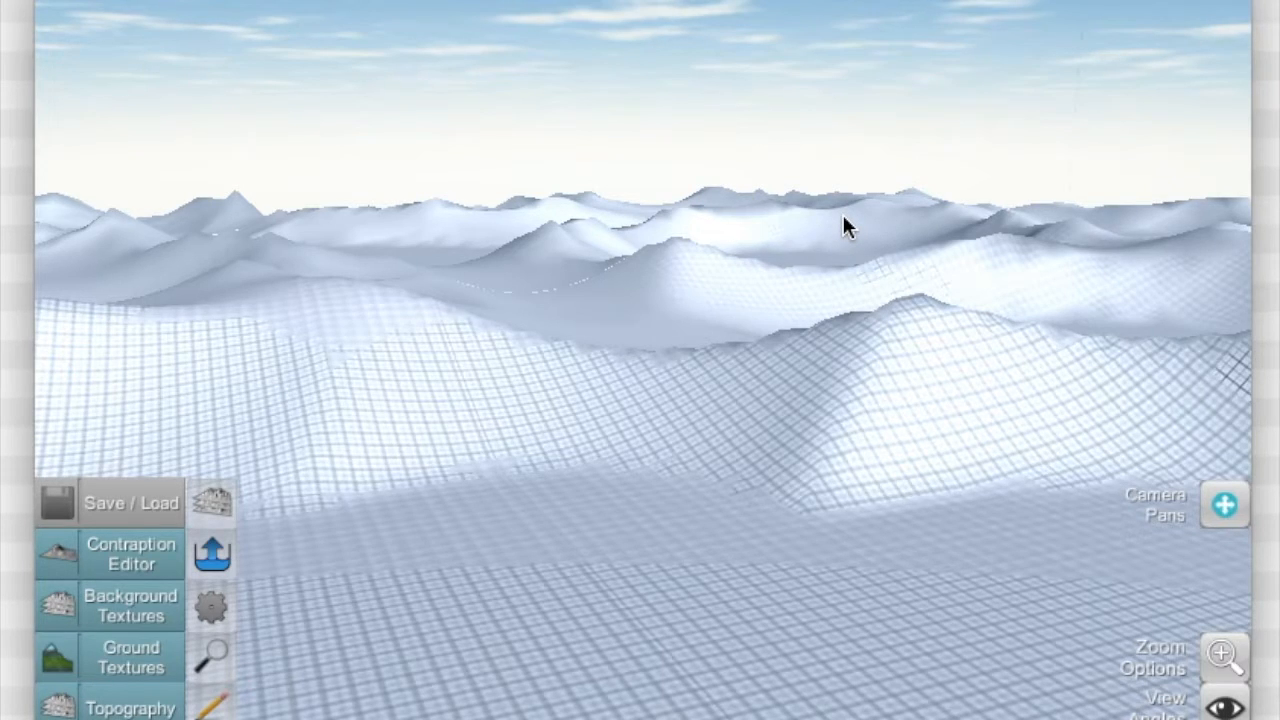
mouse_move(768, 256)
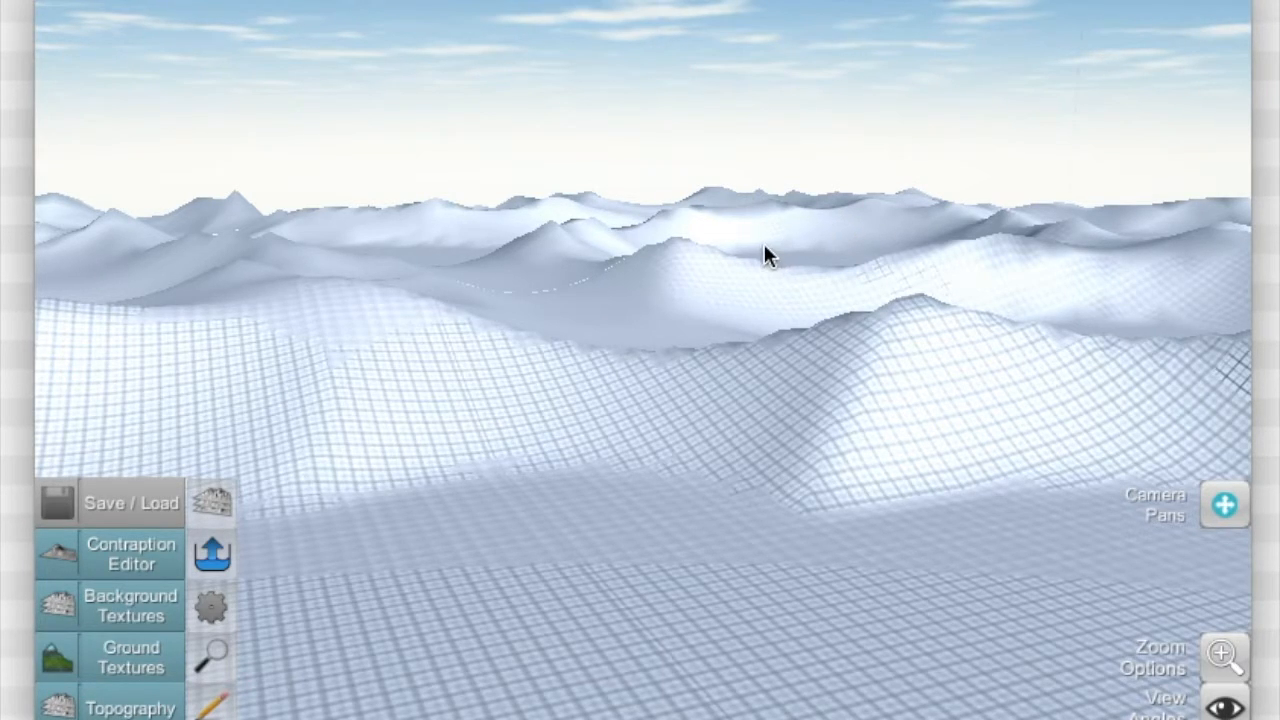
mouse_move(784, 272)
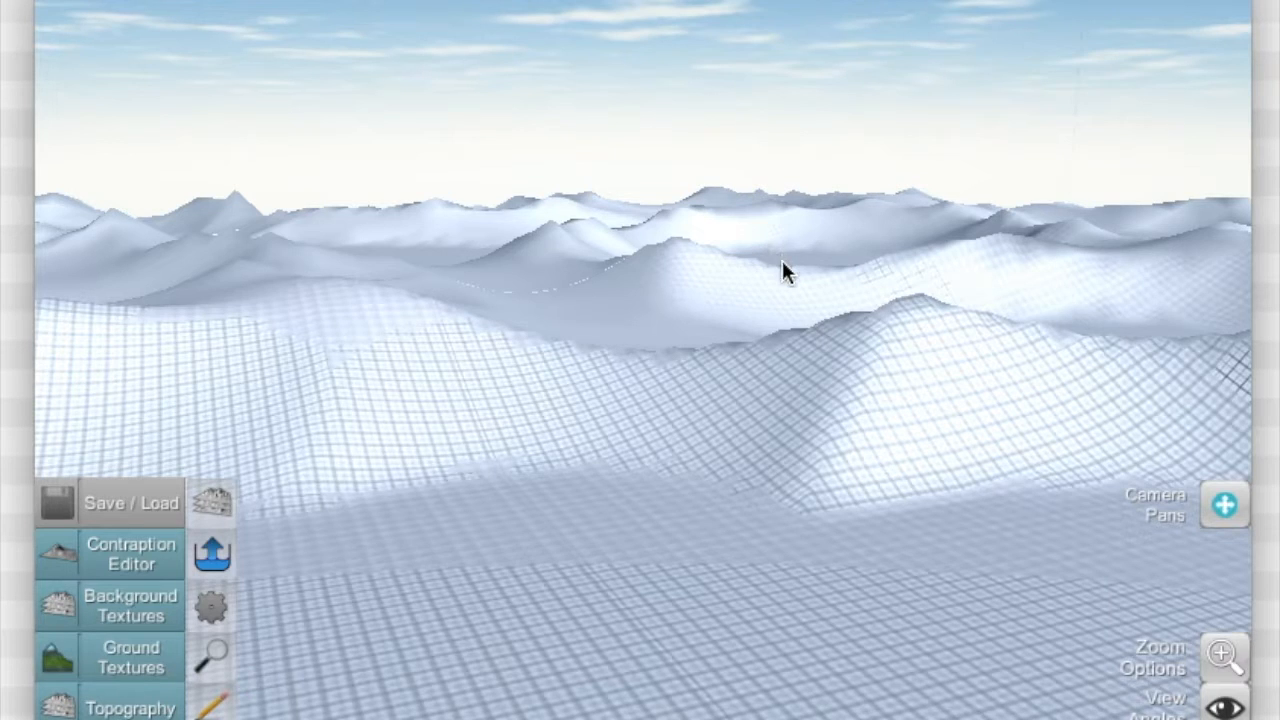
mouse_move(650, 336)
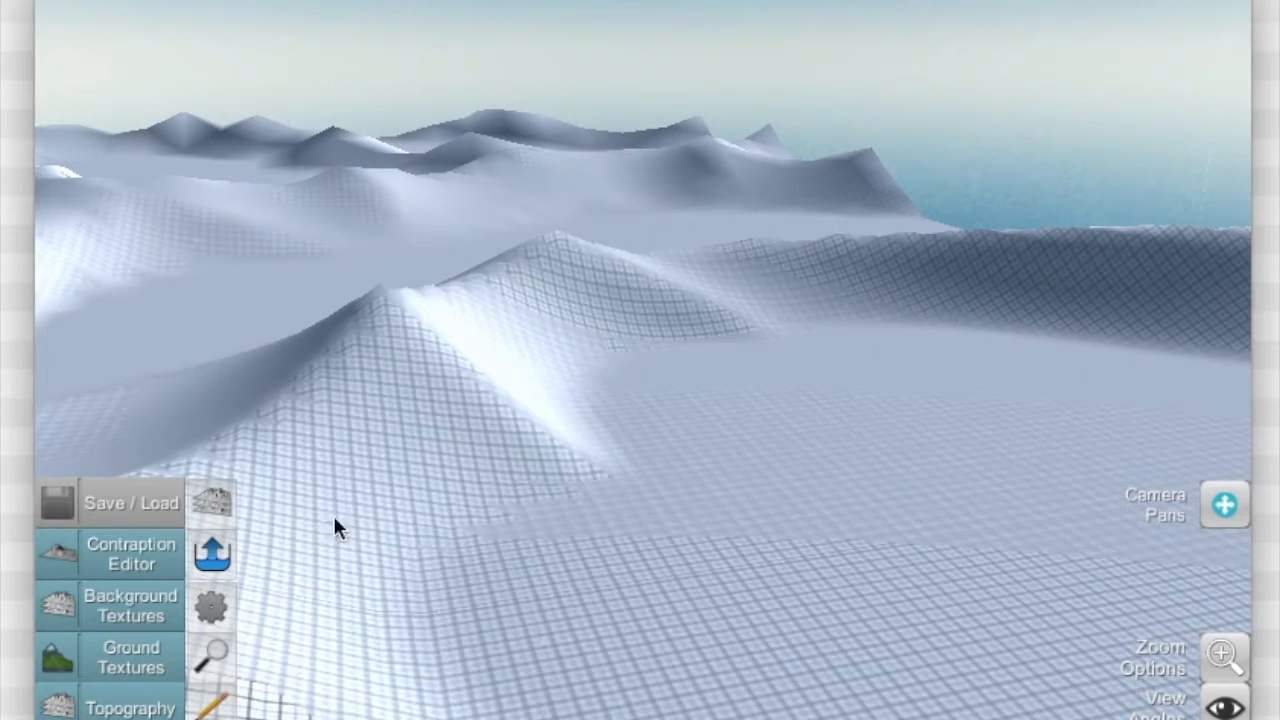
- Reopen the Topography Layers list showing the single Ridged, Average layer
click(132, 704)
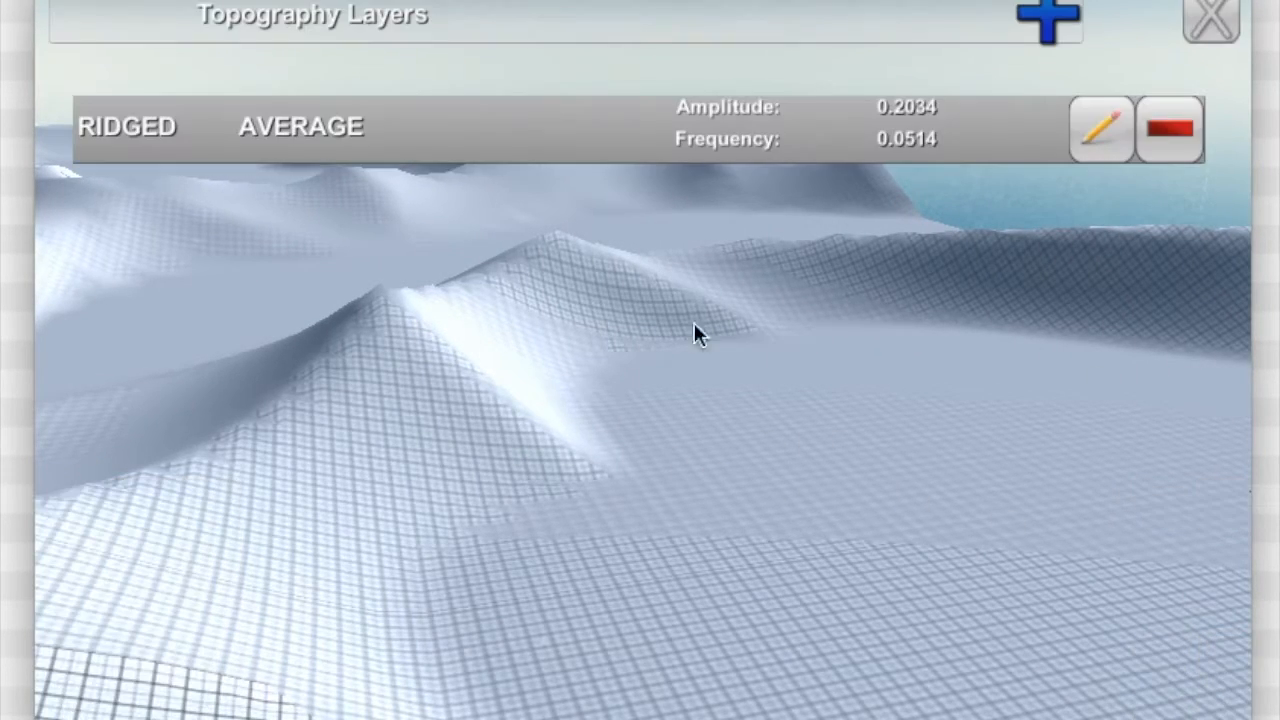
mouse_move(1020, 132)
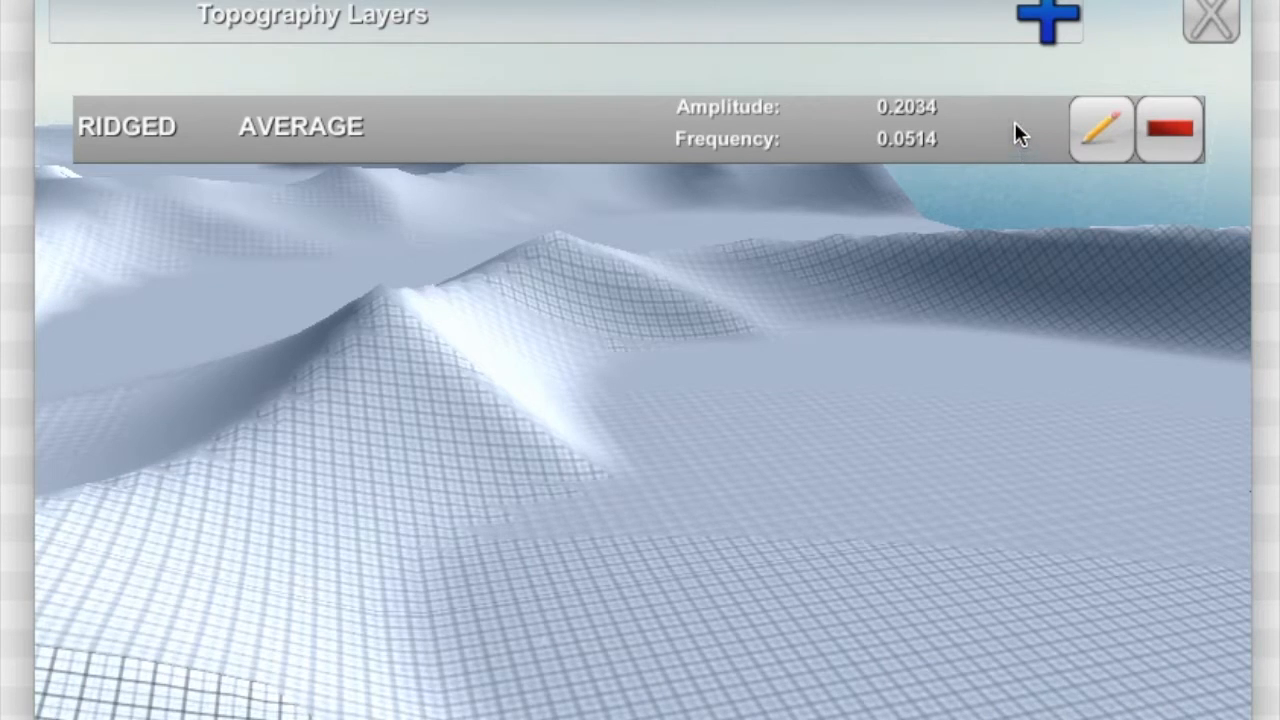
mouse_move(1008, 216)
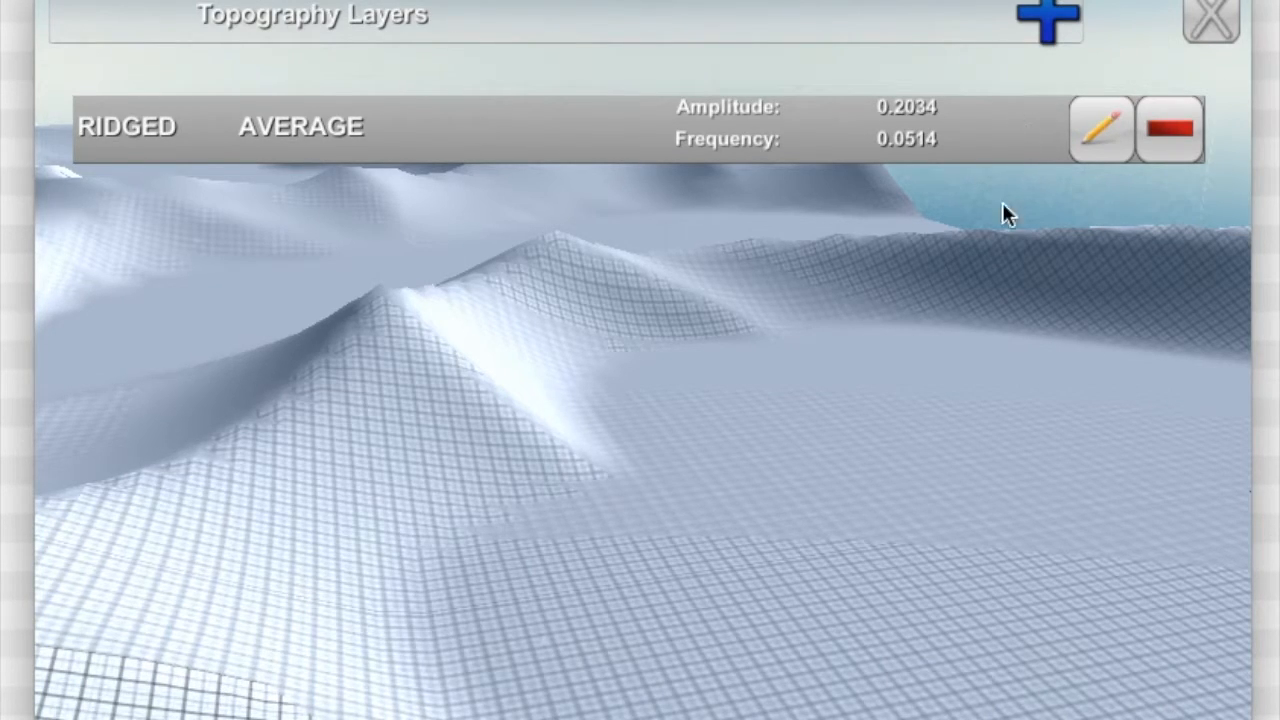
mouse_move(976, 344)
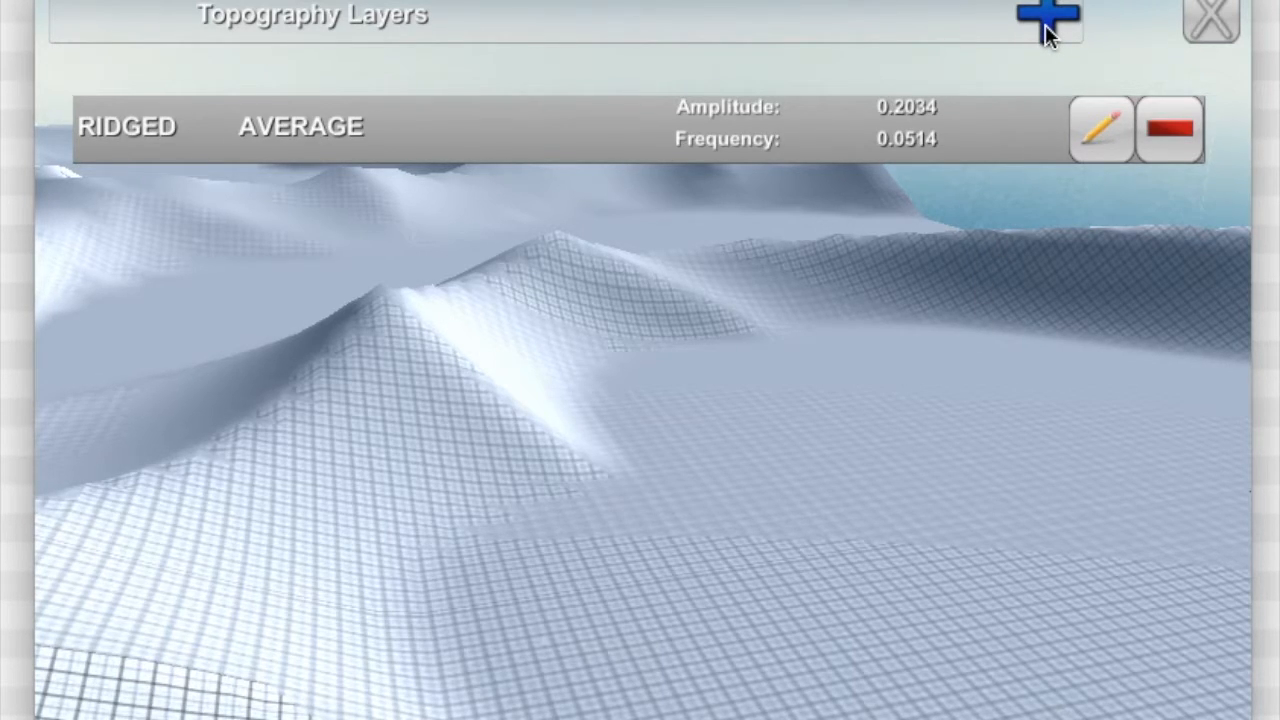
- Add a second Perlin, Average layer with amplitude 0.1689 and frequency 0.2116
click(1048, 14)
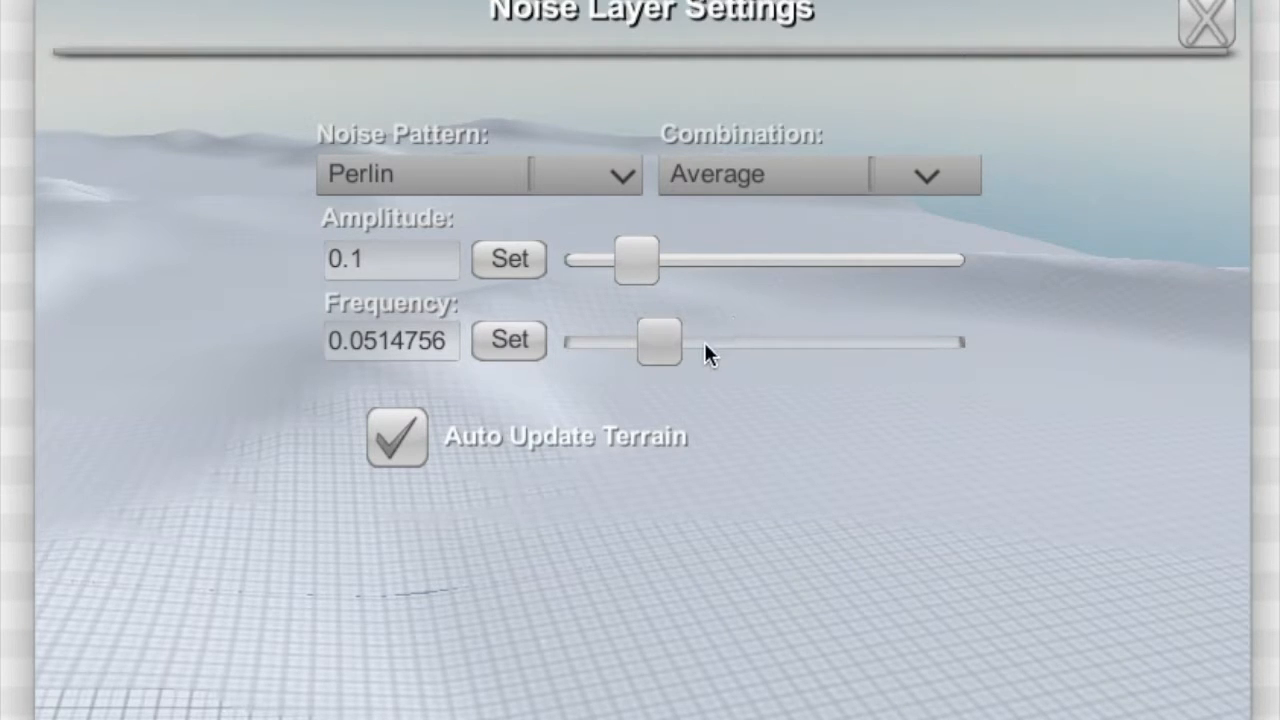
click(636, 260)
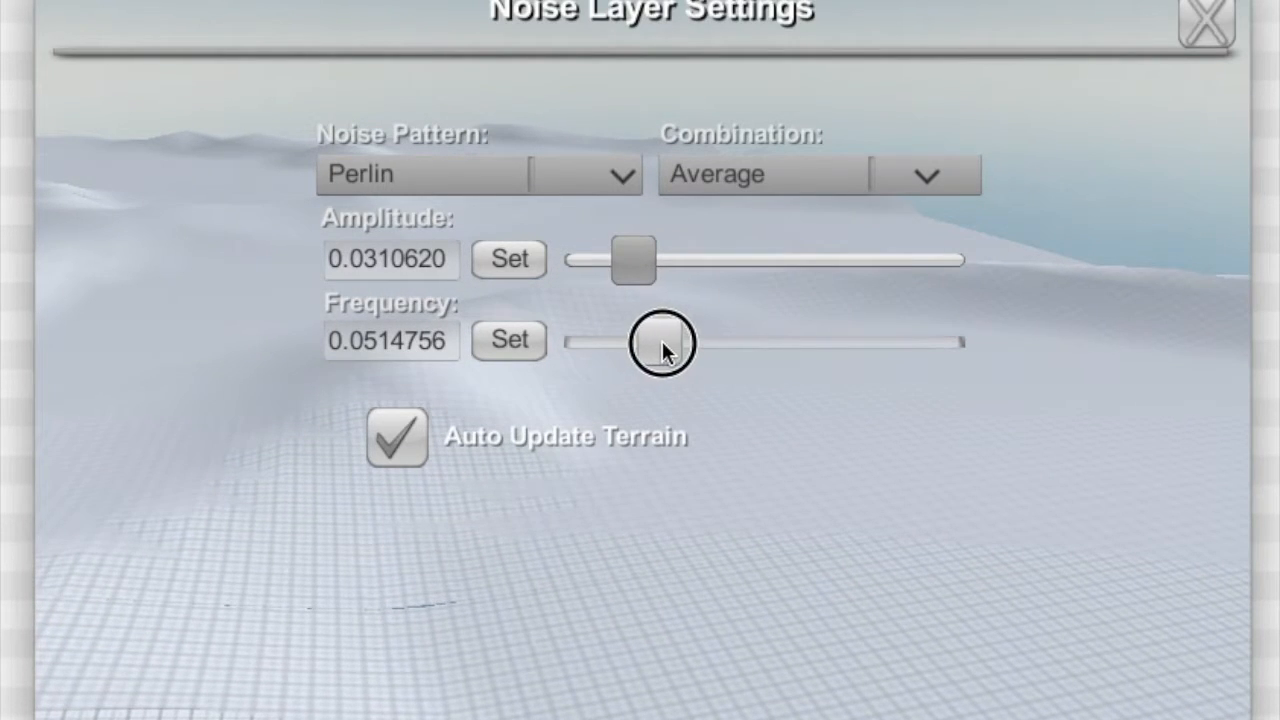
drag(660, 342, 676, 348)
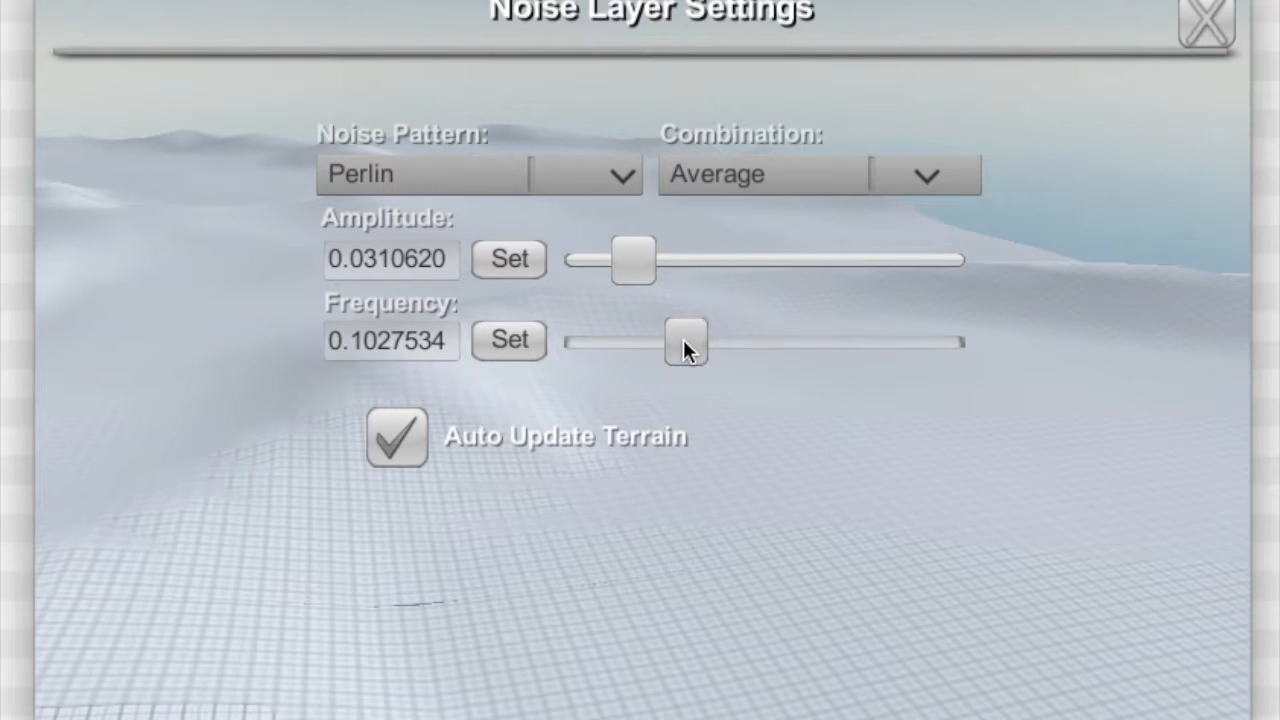
drag(684, 342, 710, 328)
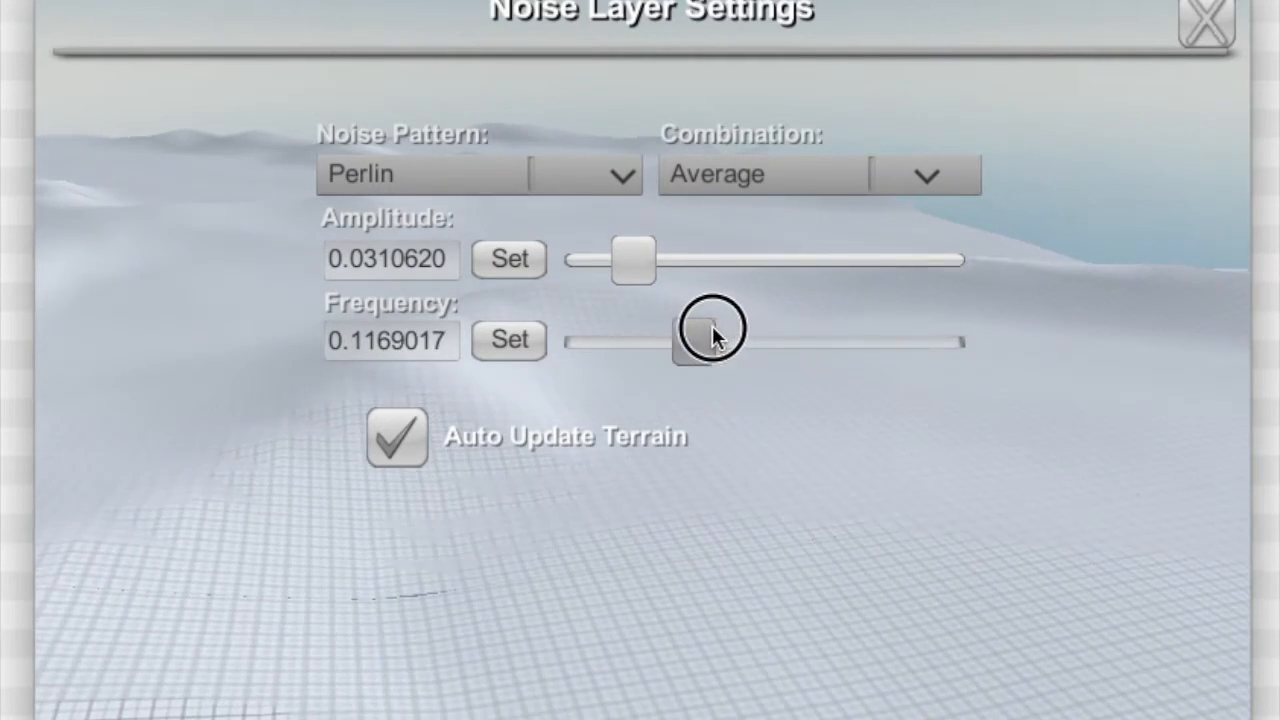
drag(710, 330, 738, 340)
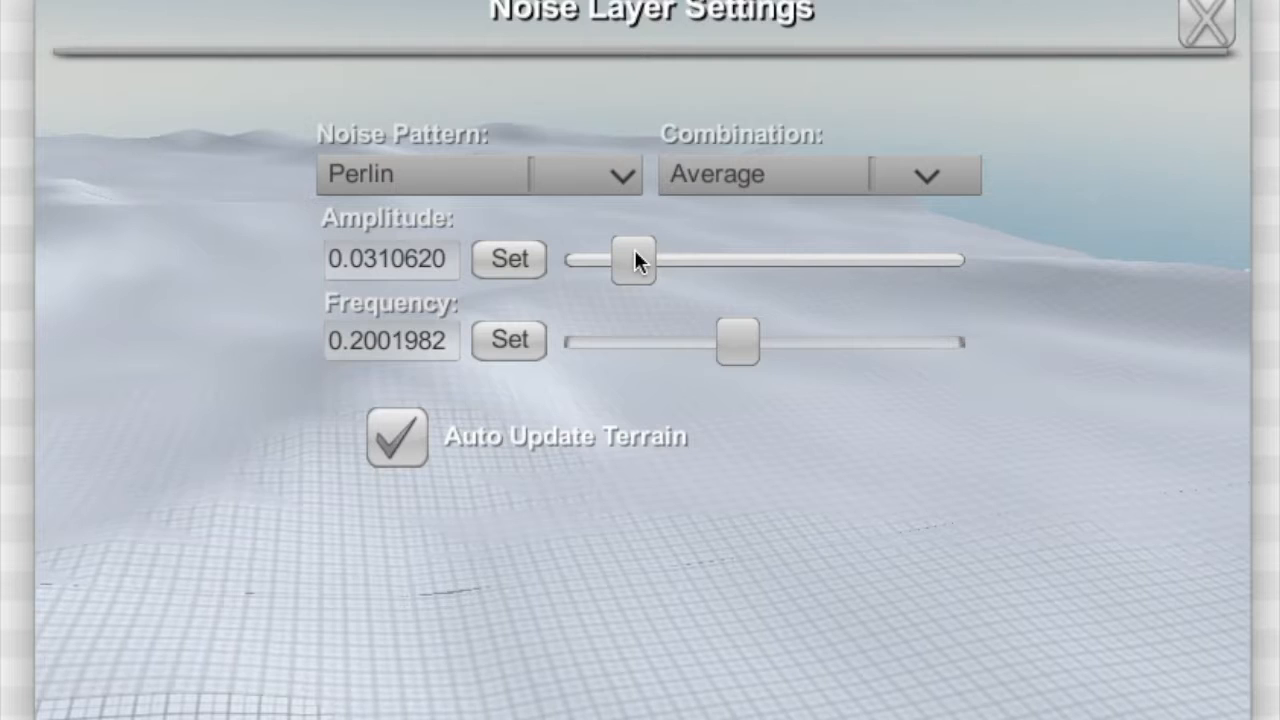
click(632, 260)
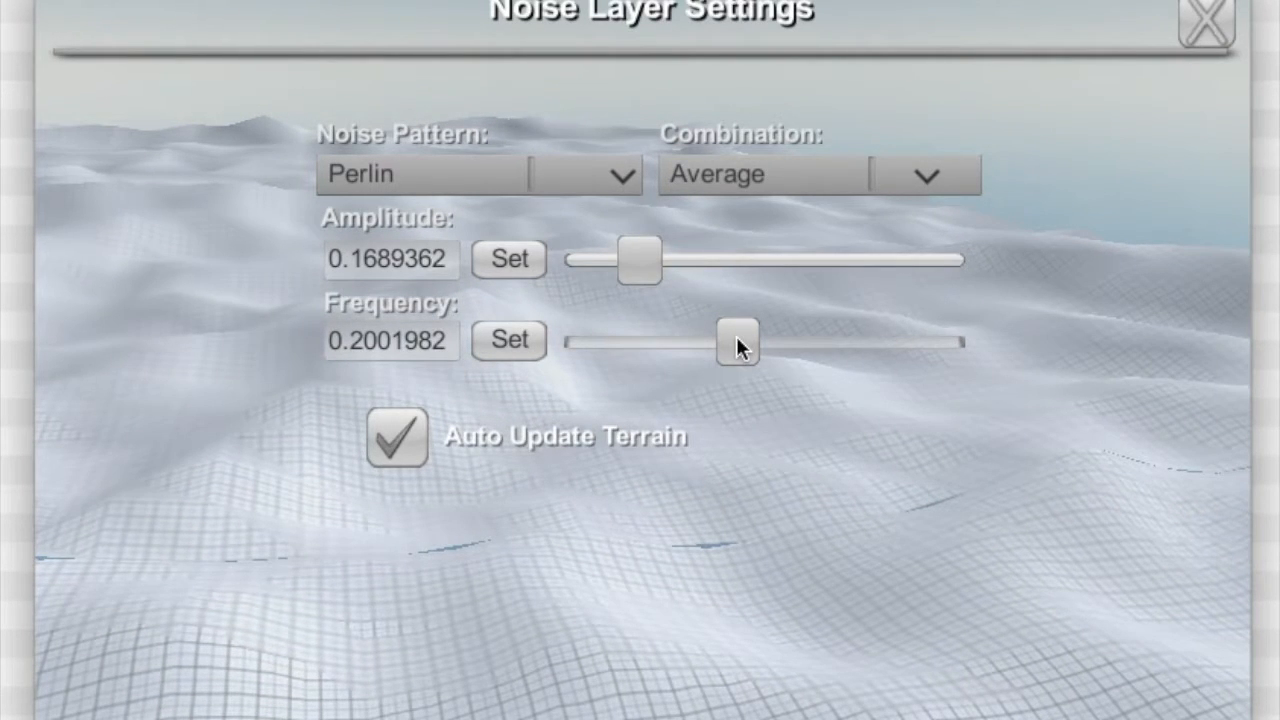
drag(738, 342, 744, 342)
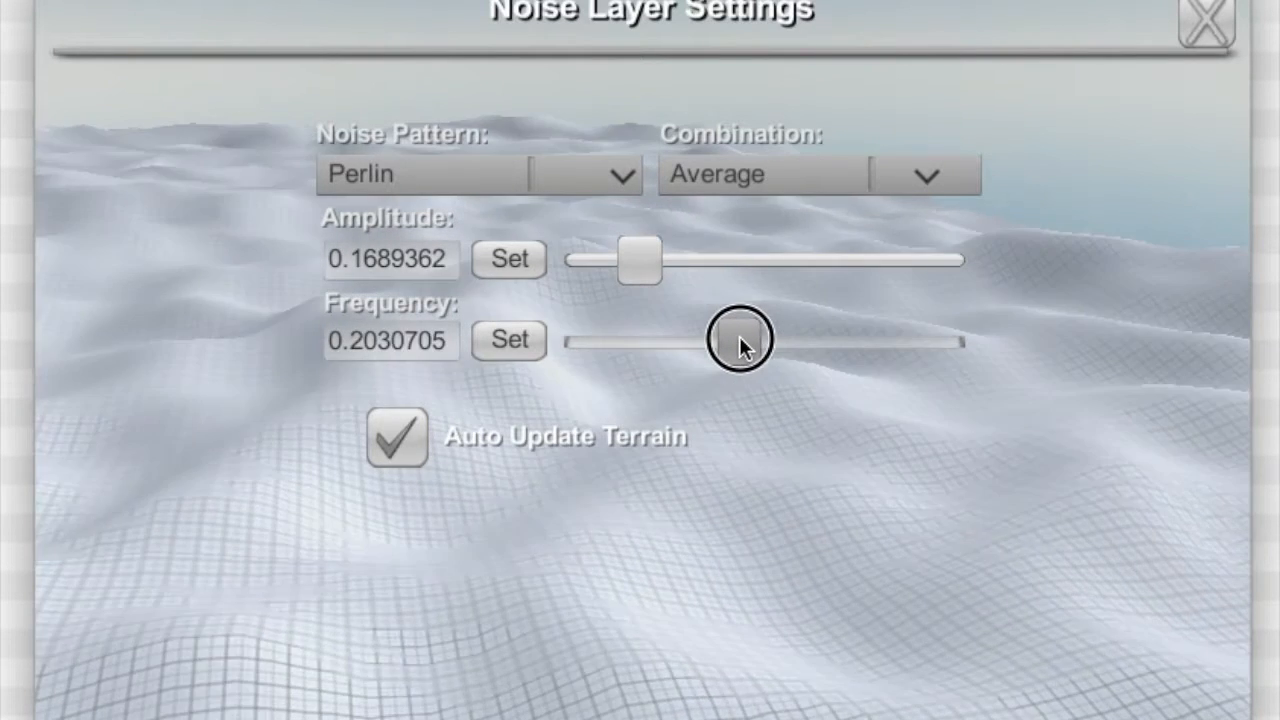
drag(740, 340, 744, 344)
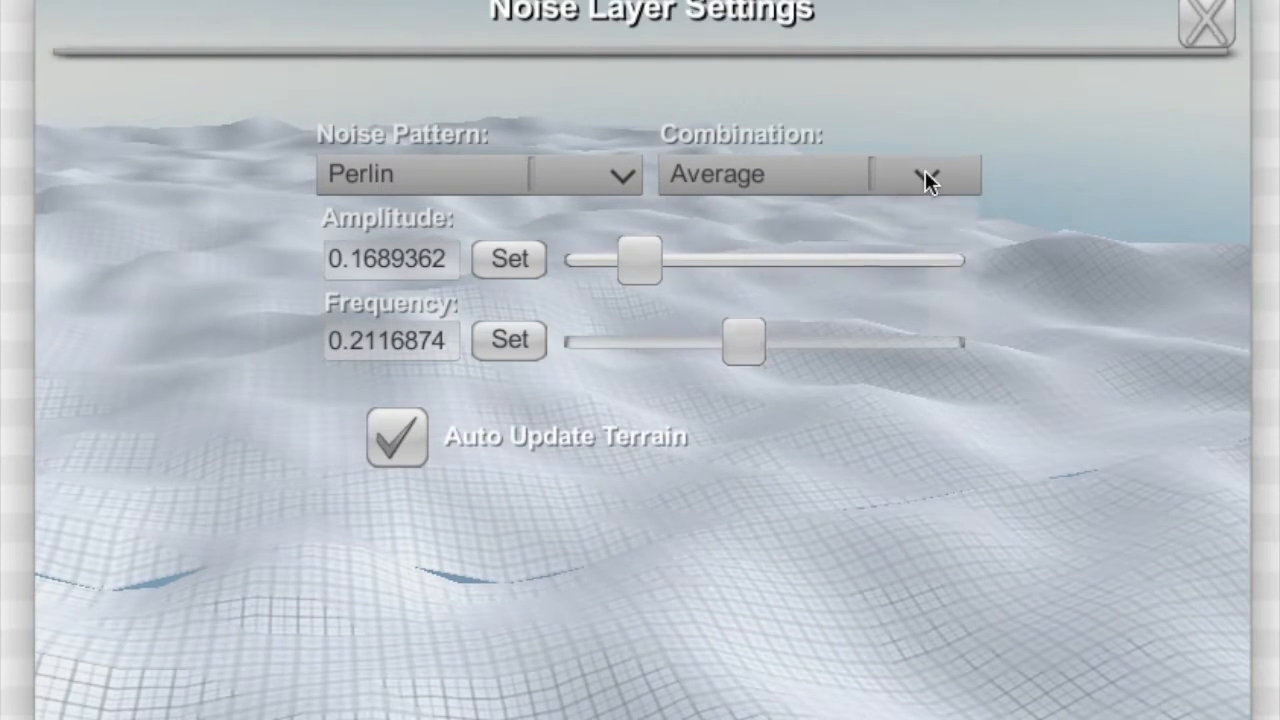
click(924, 174)
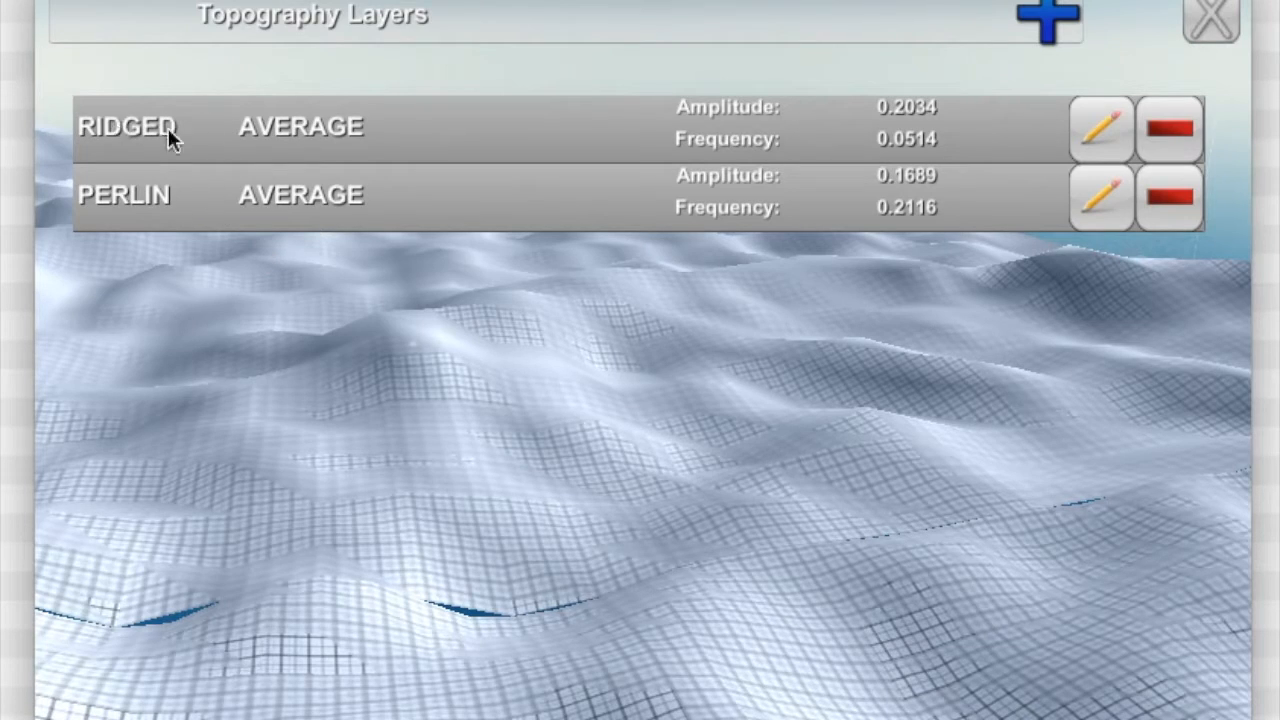
mouse_move(904, 150)
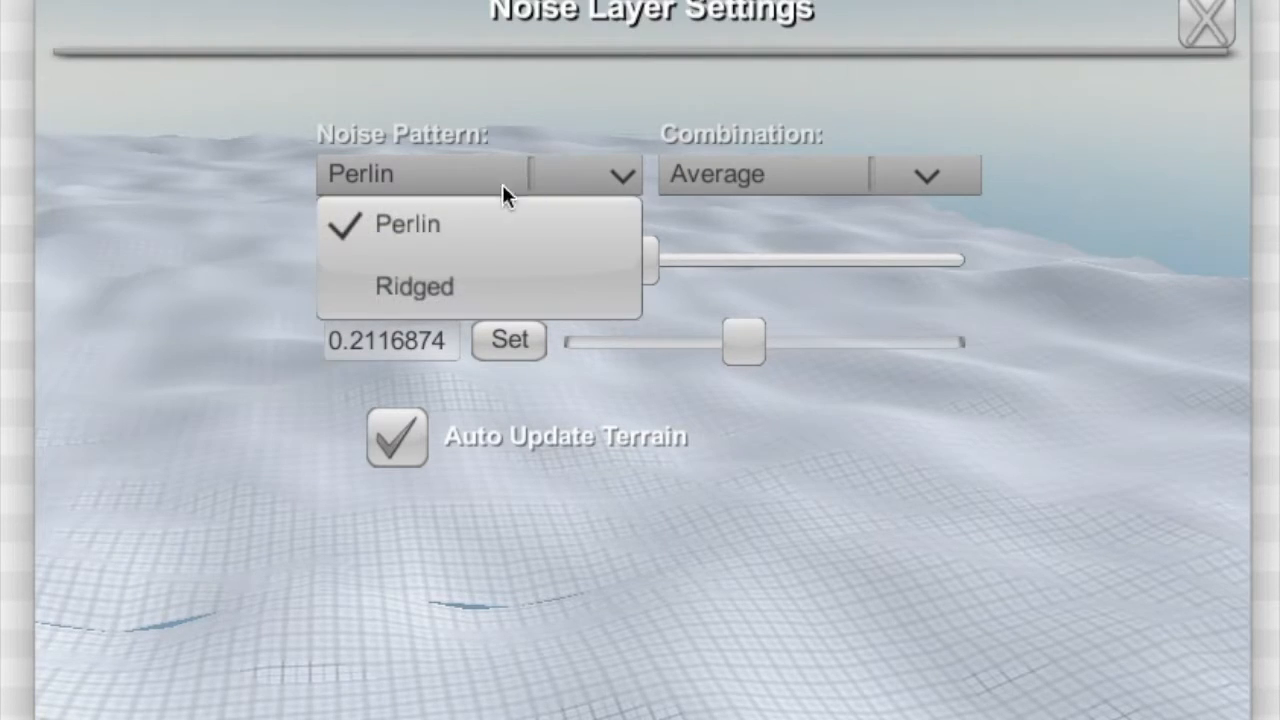
- Make the new layer Ridged with Subtraction combination and disable Auto Update Terrain
click(414, 286)
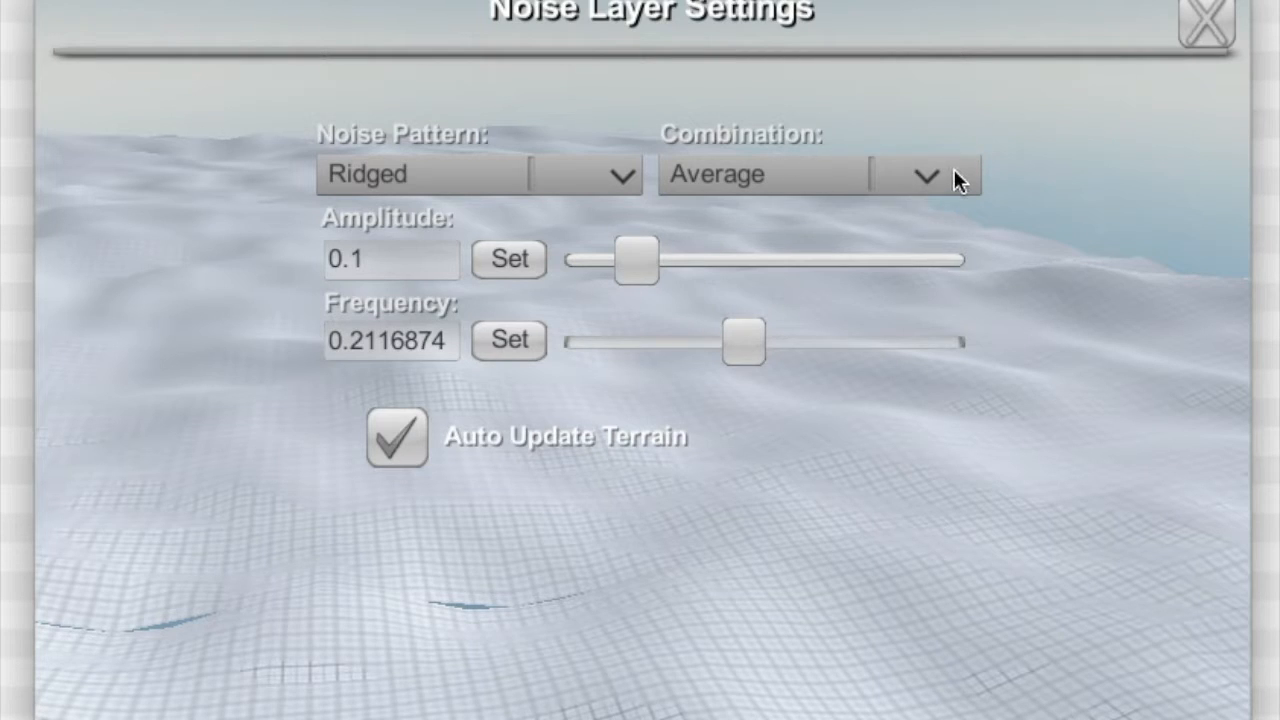
click(924, 174)
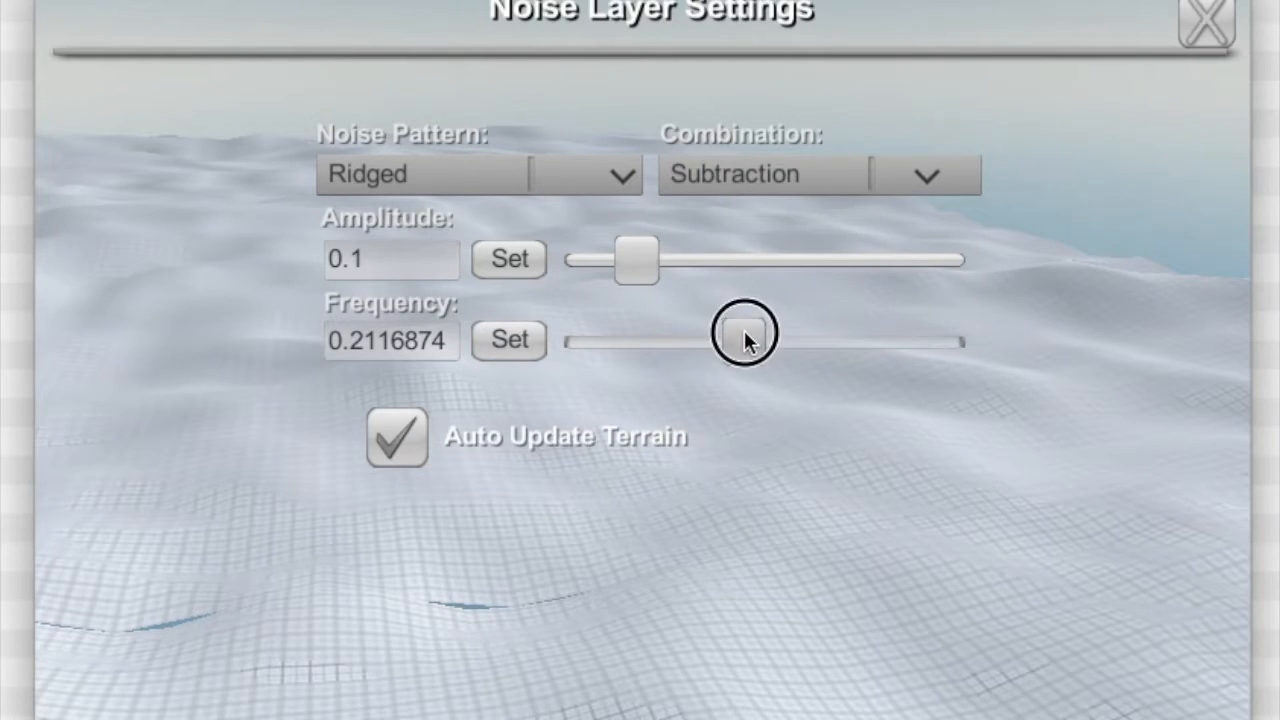
drag(744, 336, 698, 350)
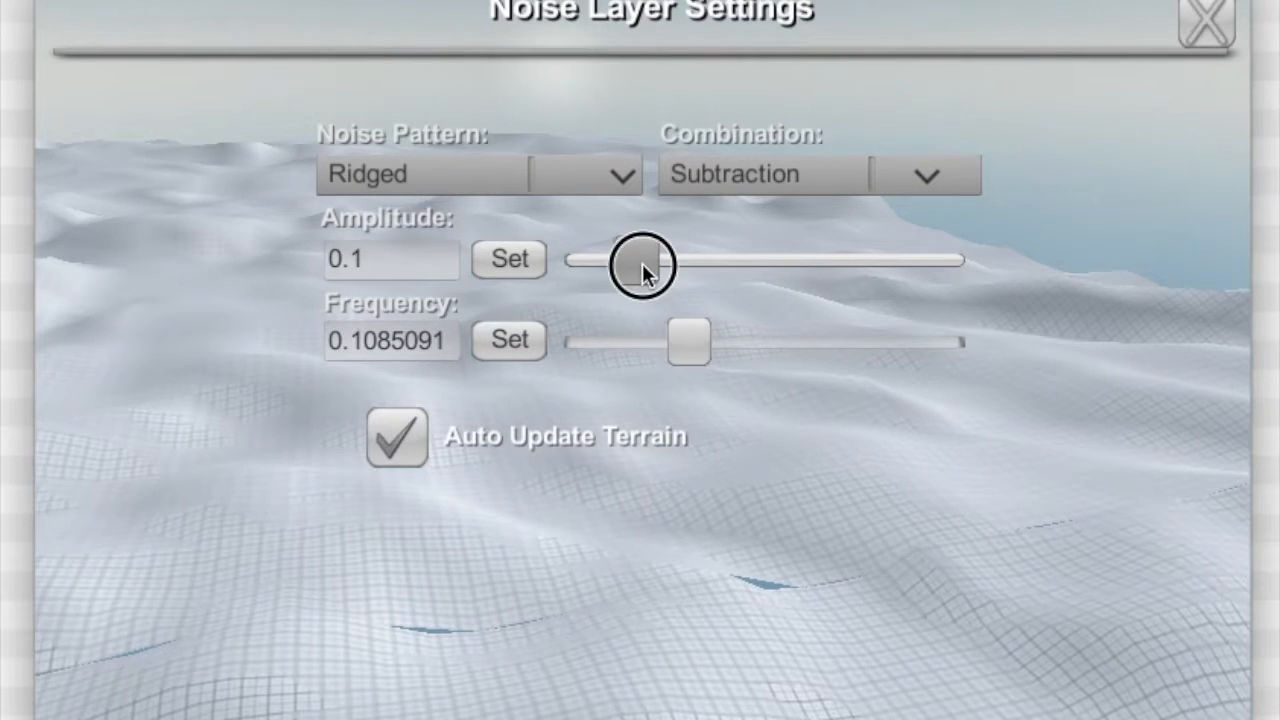
drag(640, 264, 710, 264)
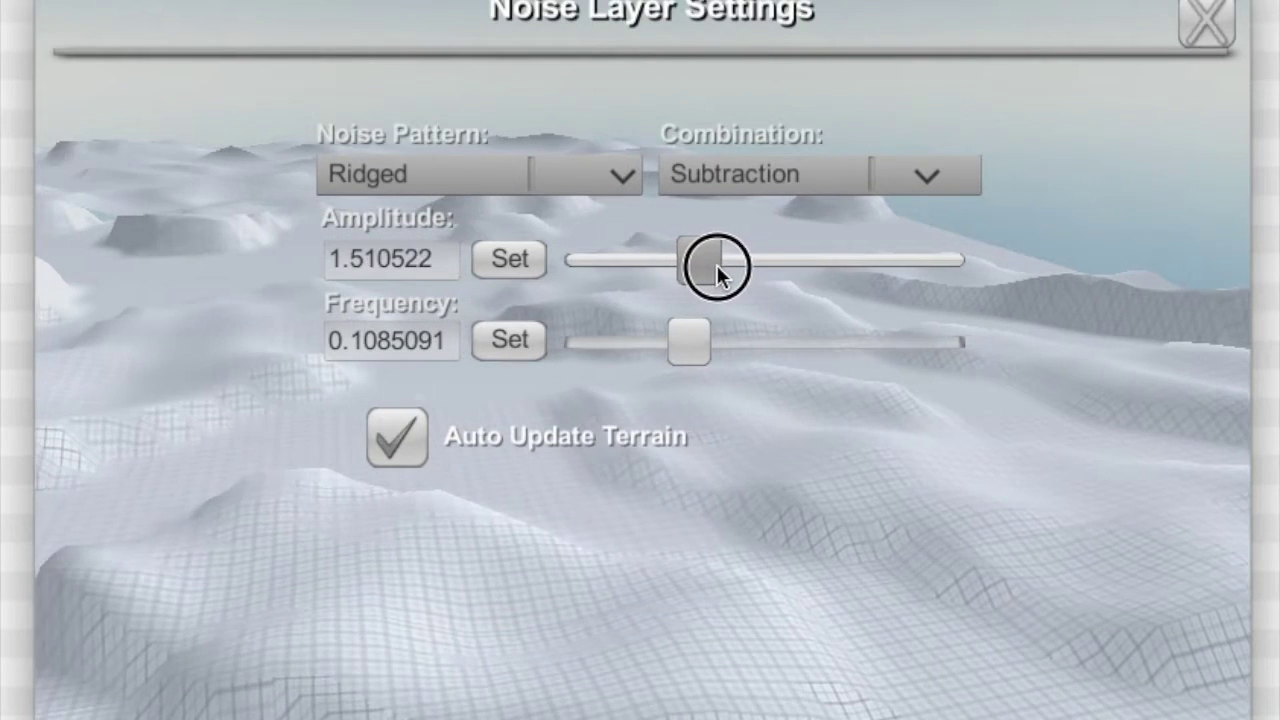
drag(716, 260, 716, 260)
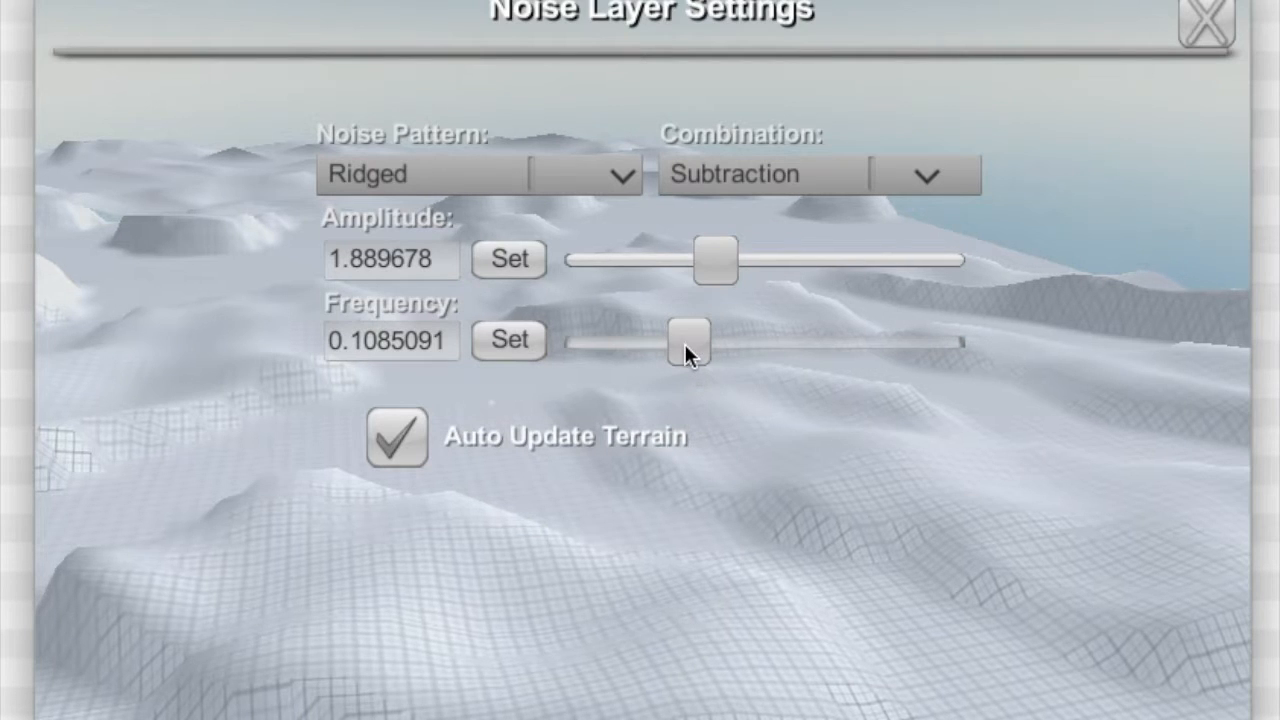
click(396, 436)
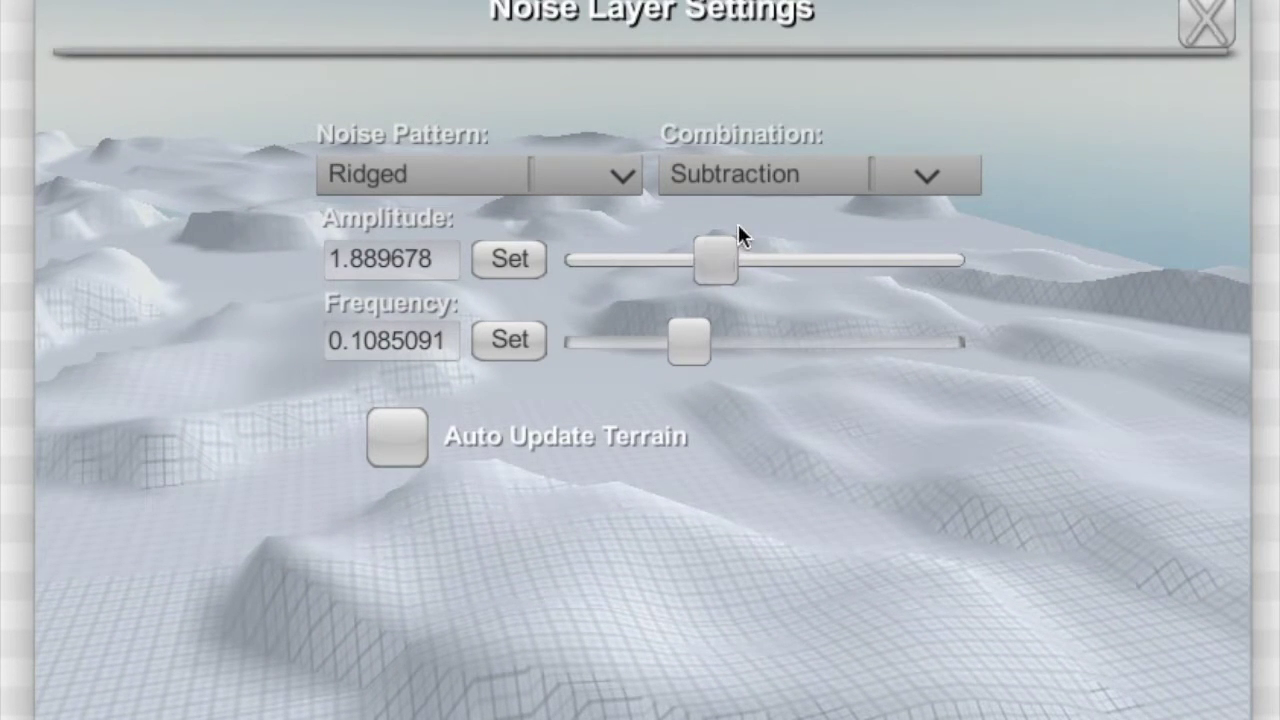
- Tune the subtraction layer to amplitude 0.2423 and frequency 0.1169 and close it
click(712, 260)
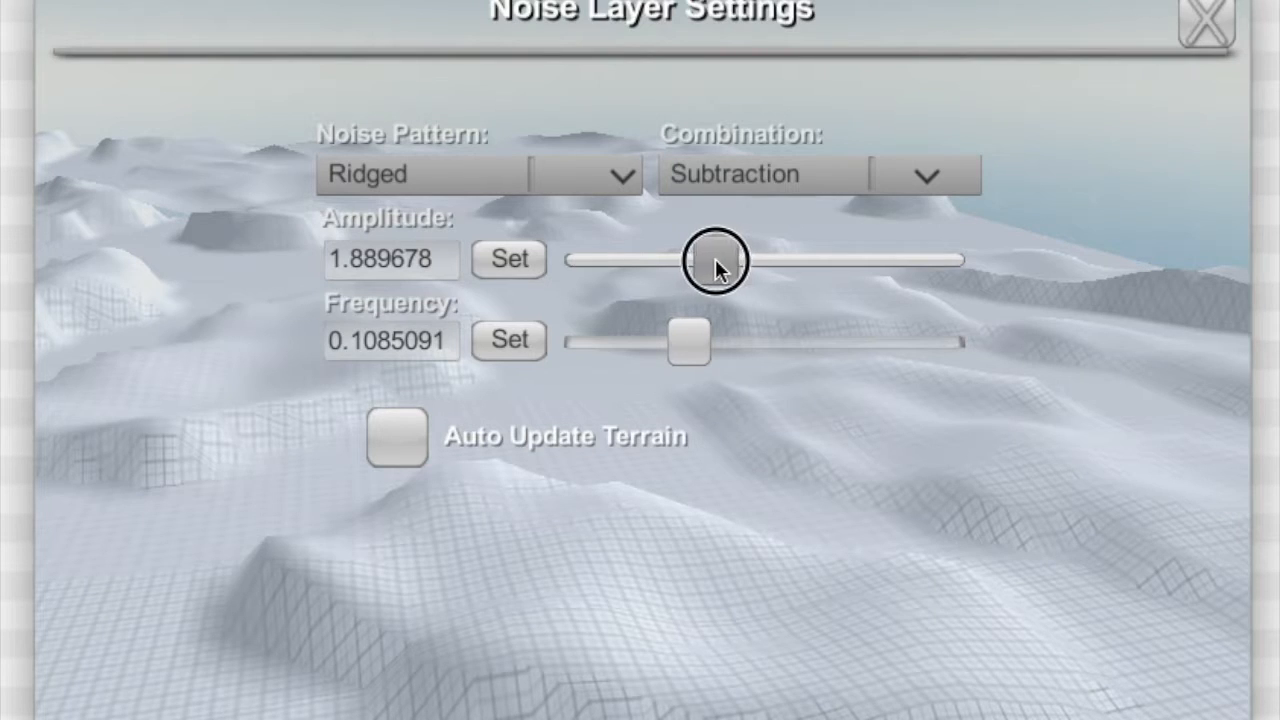
drag(712, 260, 720, 260)
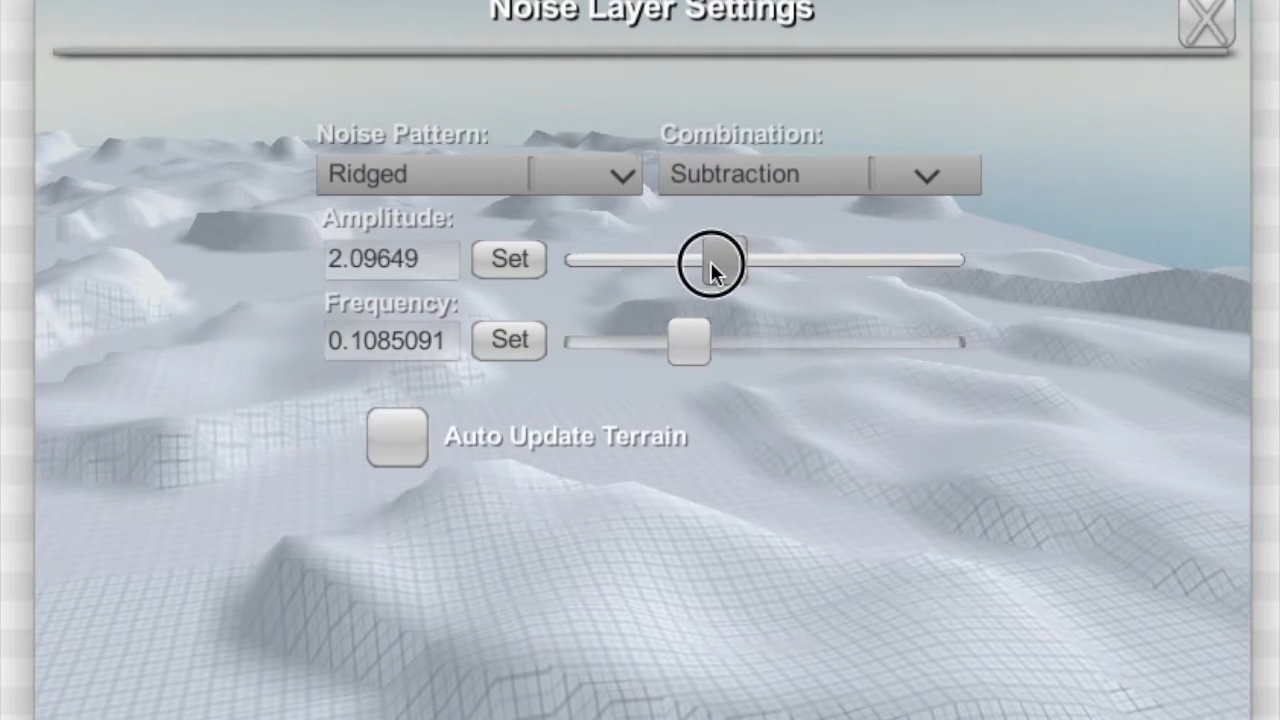
drag(716, 260, 640, 260)
text(0.001)
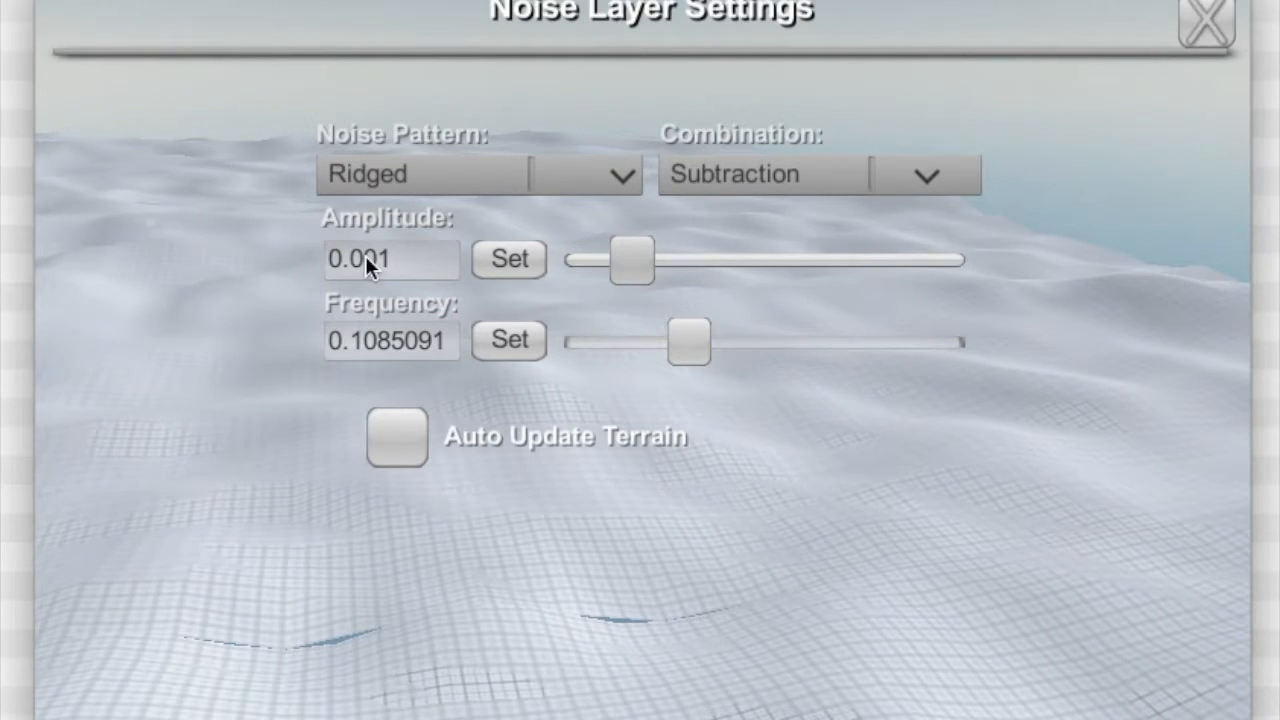
click(638, 260)
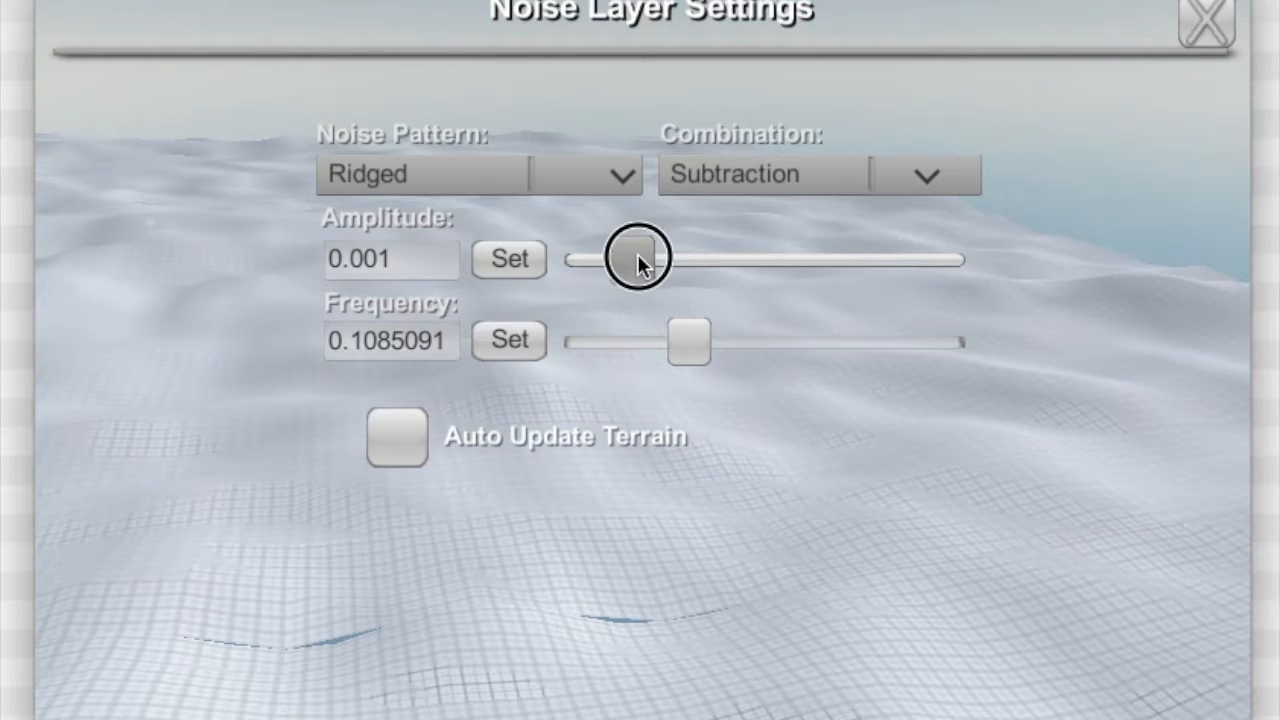
drag(638, 258, 640, 258)
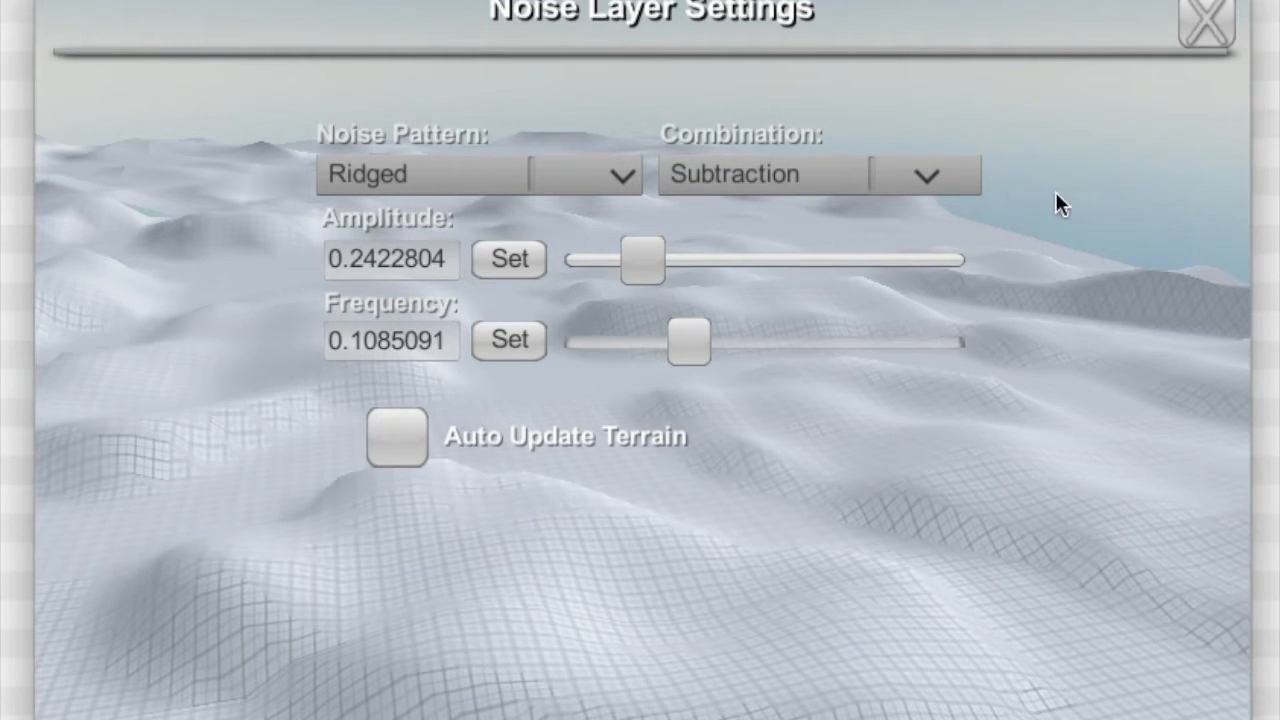
drag(690, 342, 684, 344)
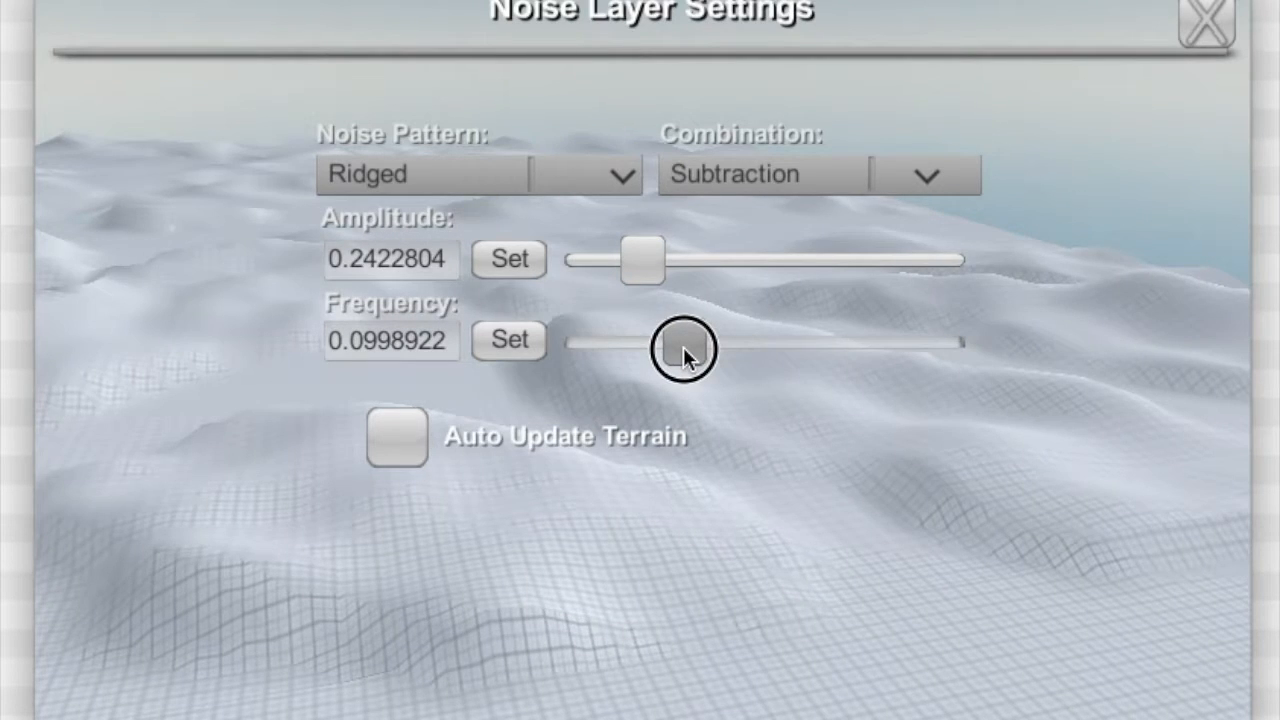
drag(684, 350, 696, 342)
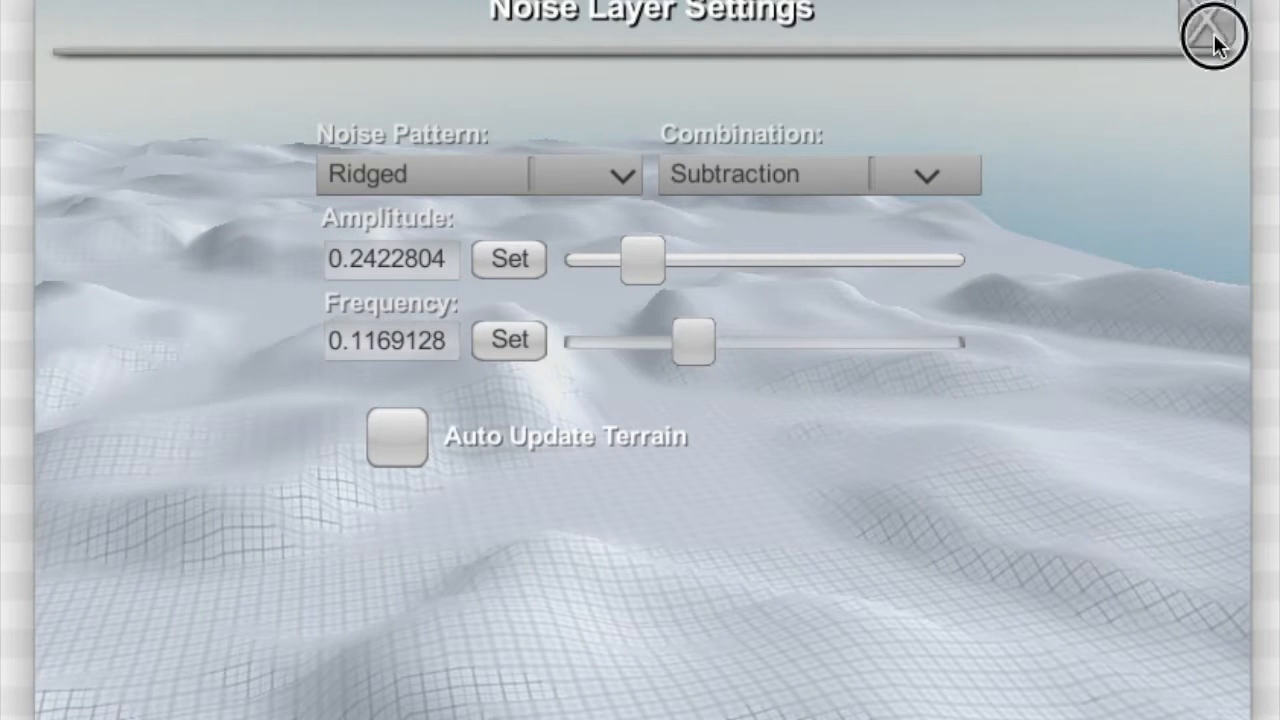
click(1210, 32)
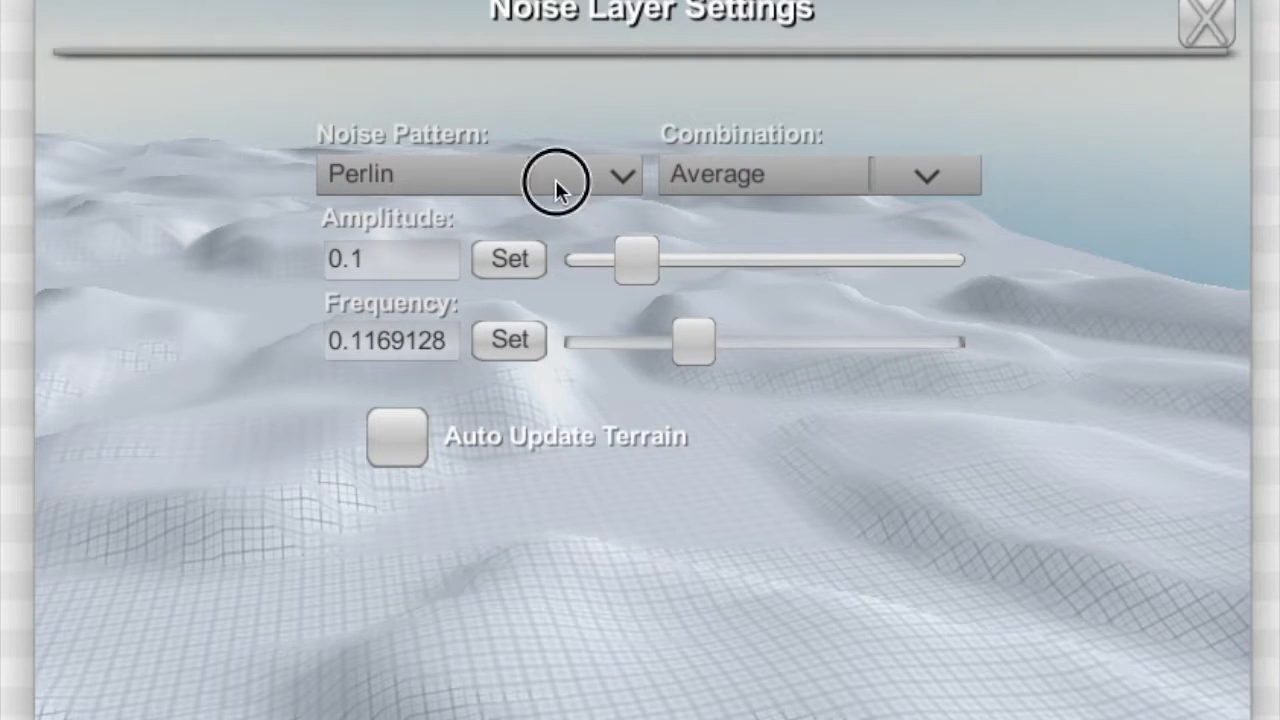
- Add a fourth layer: Ridged, Addition, amplitude 0.548, frequency 0.0368
click(584, 174)
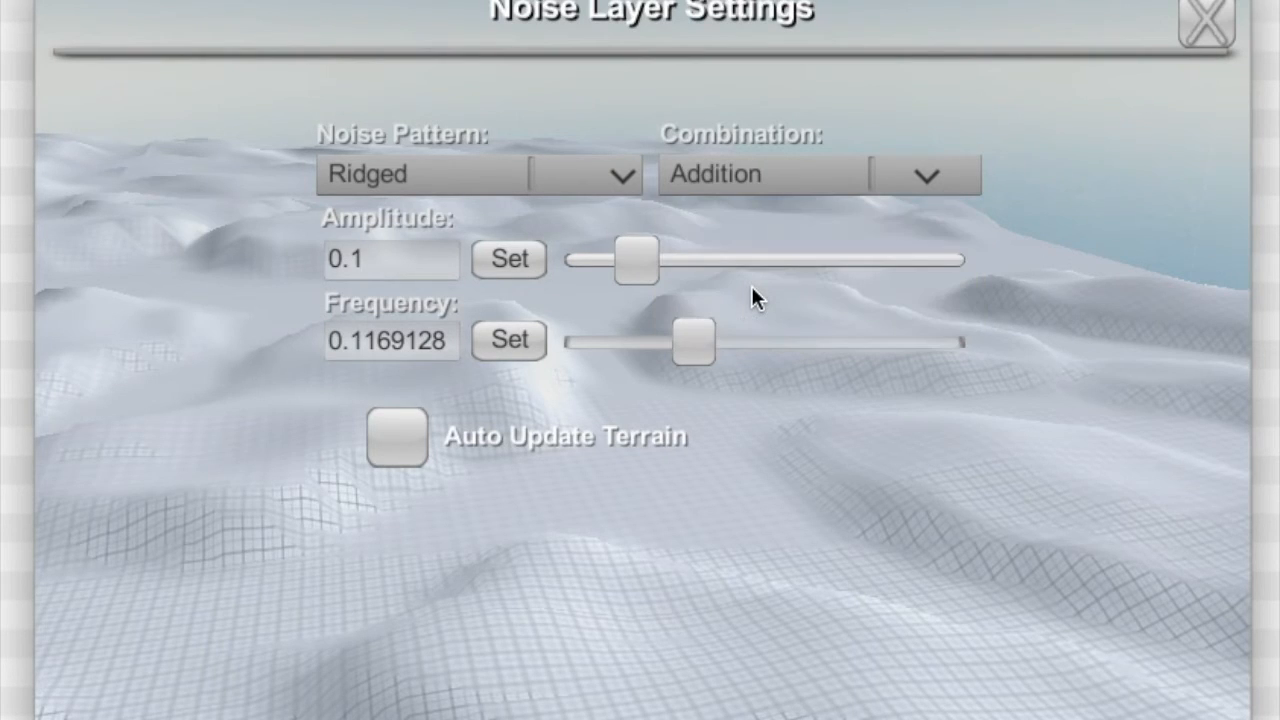
mouse_move(678, 310)
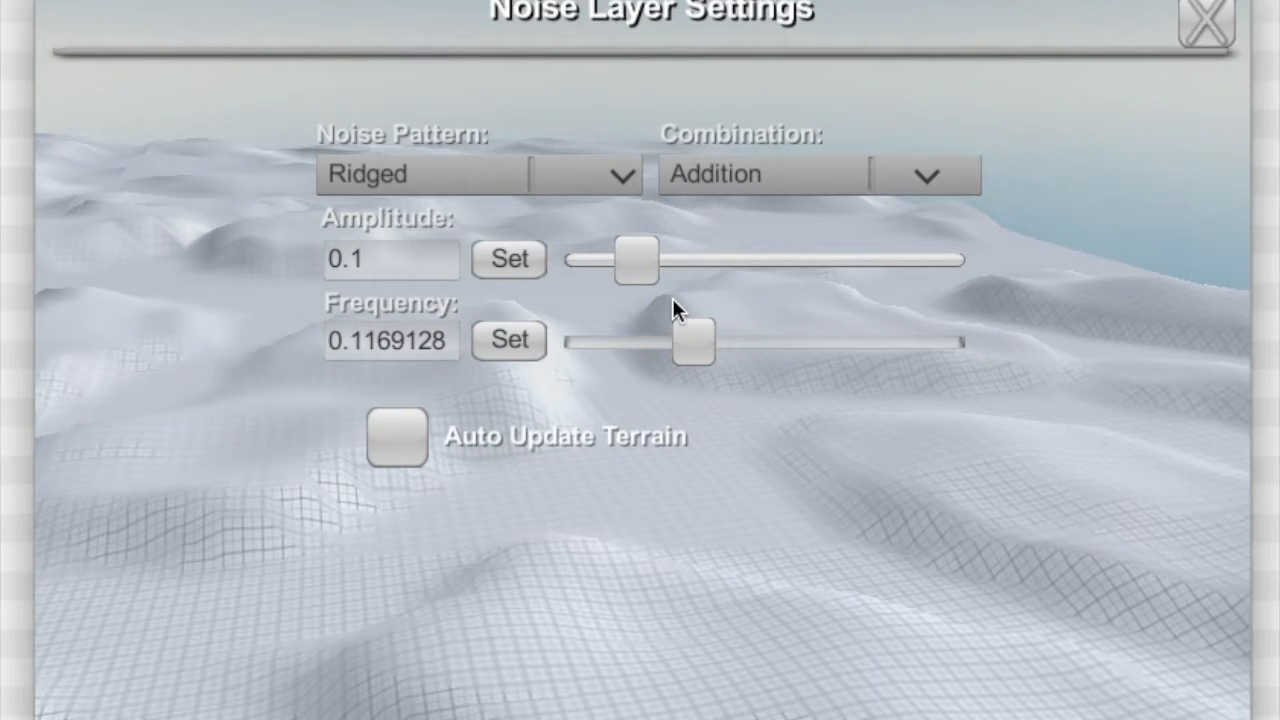
click(636, 260)
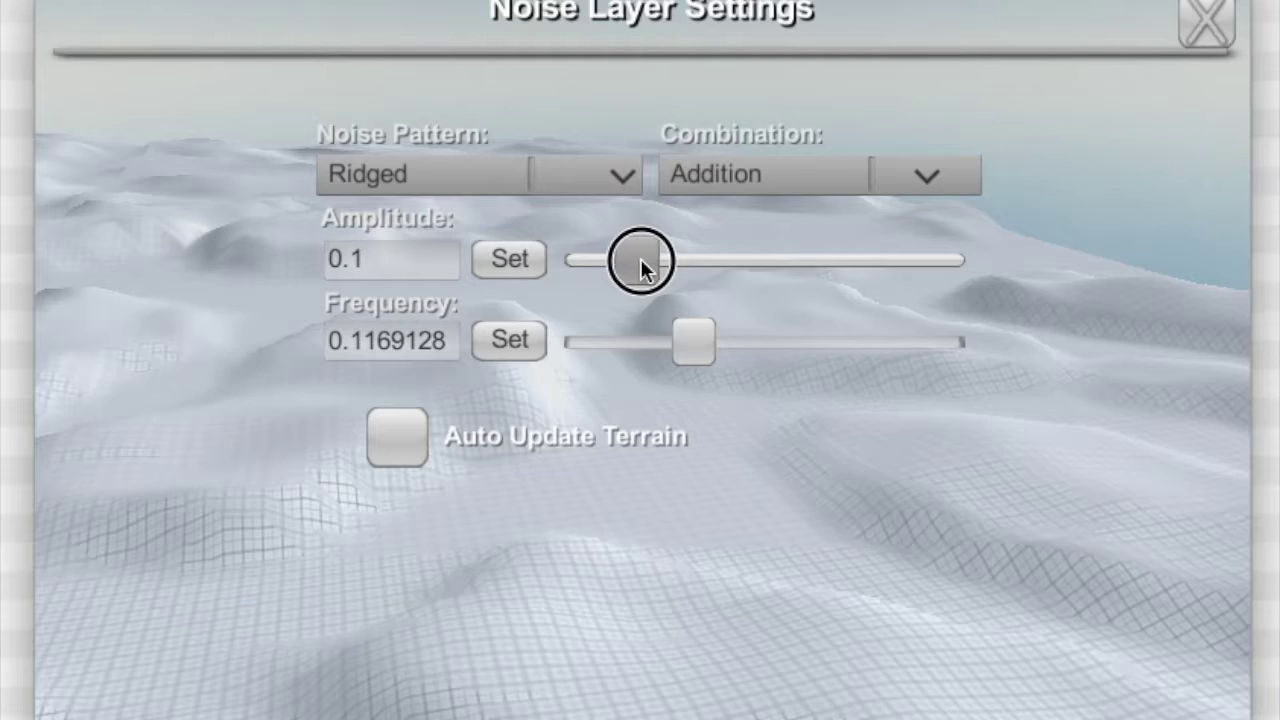
drag(636, 260, 660, 260)
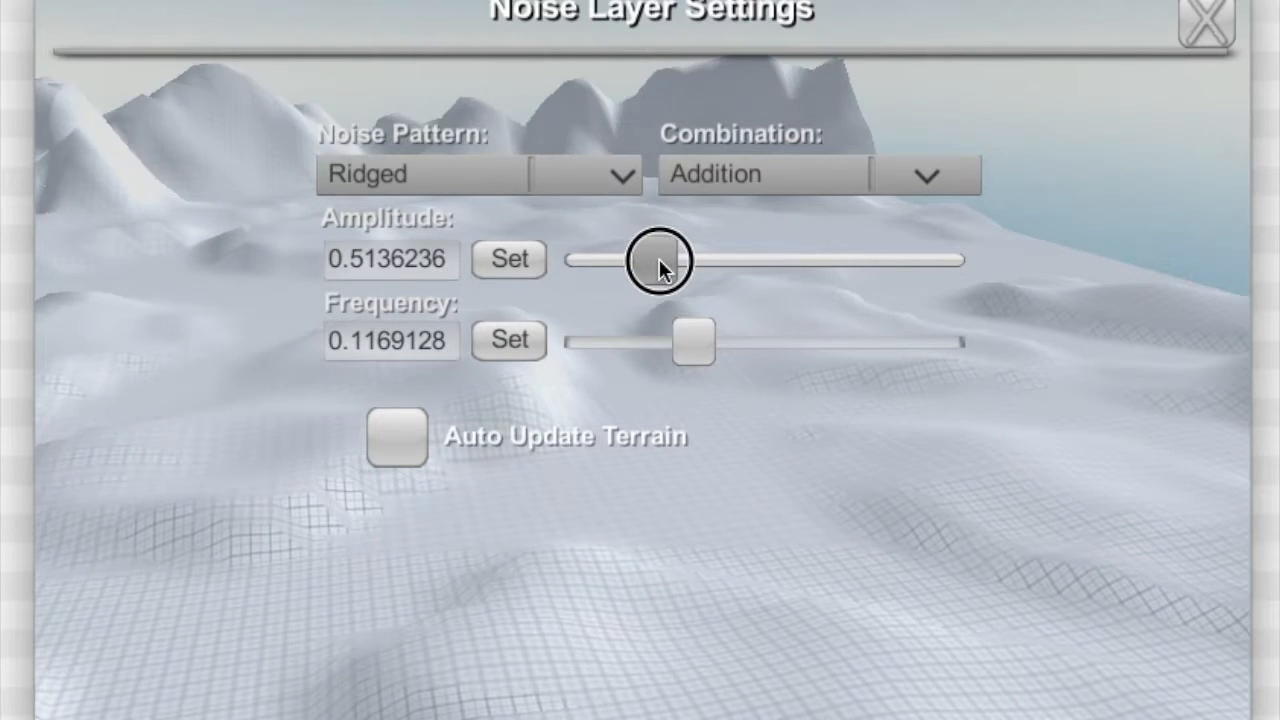
drag(656, 260, 658, 260)
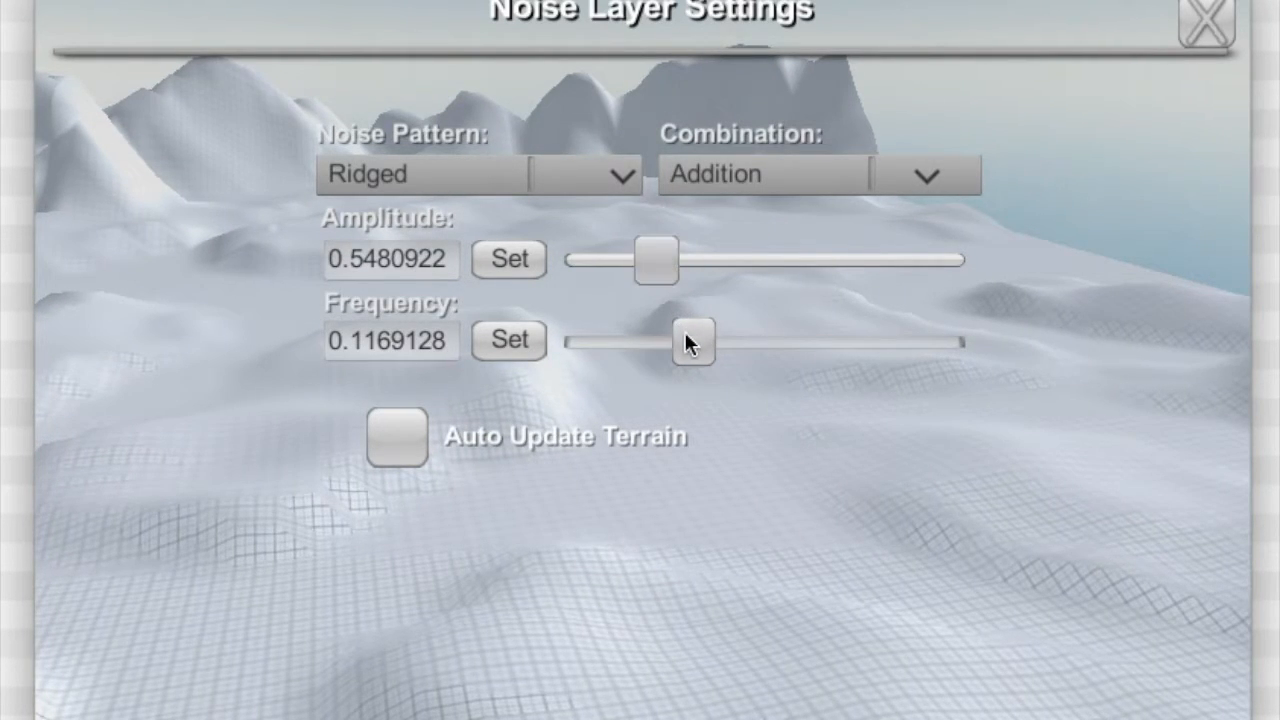
drag(692, 340, 668, 338)
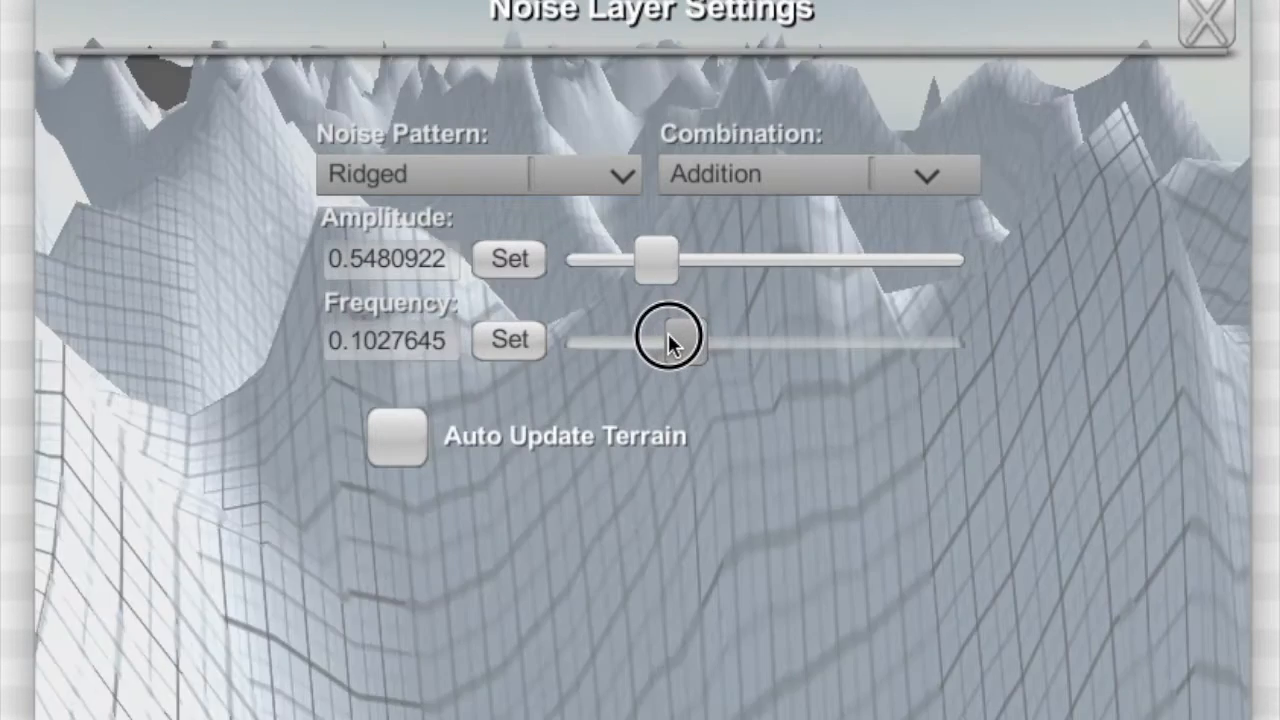
drag(670, 338, 644, 340)
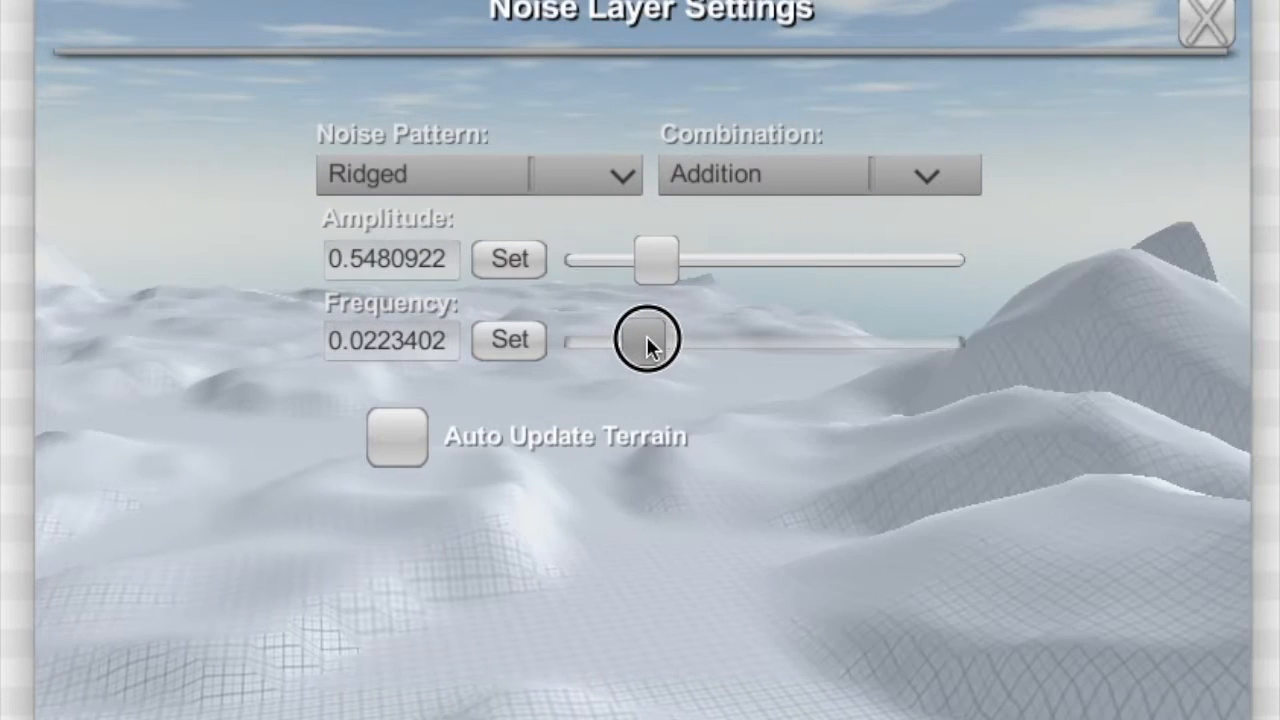
drag(644, 340, 650, 340)
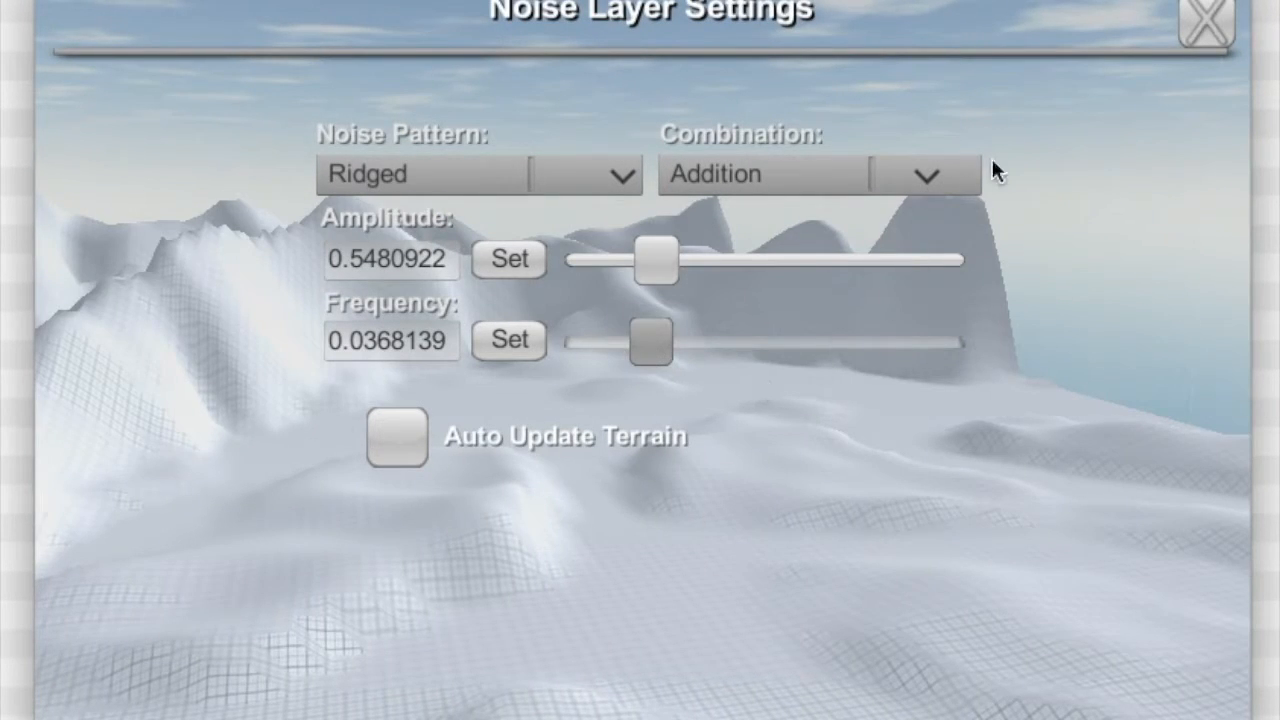
click(1208, 24)
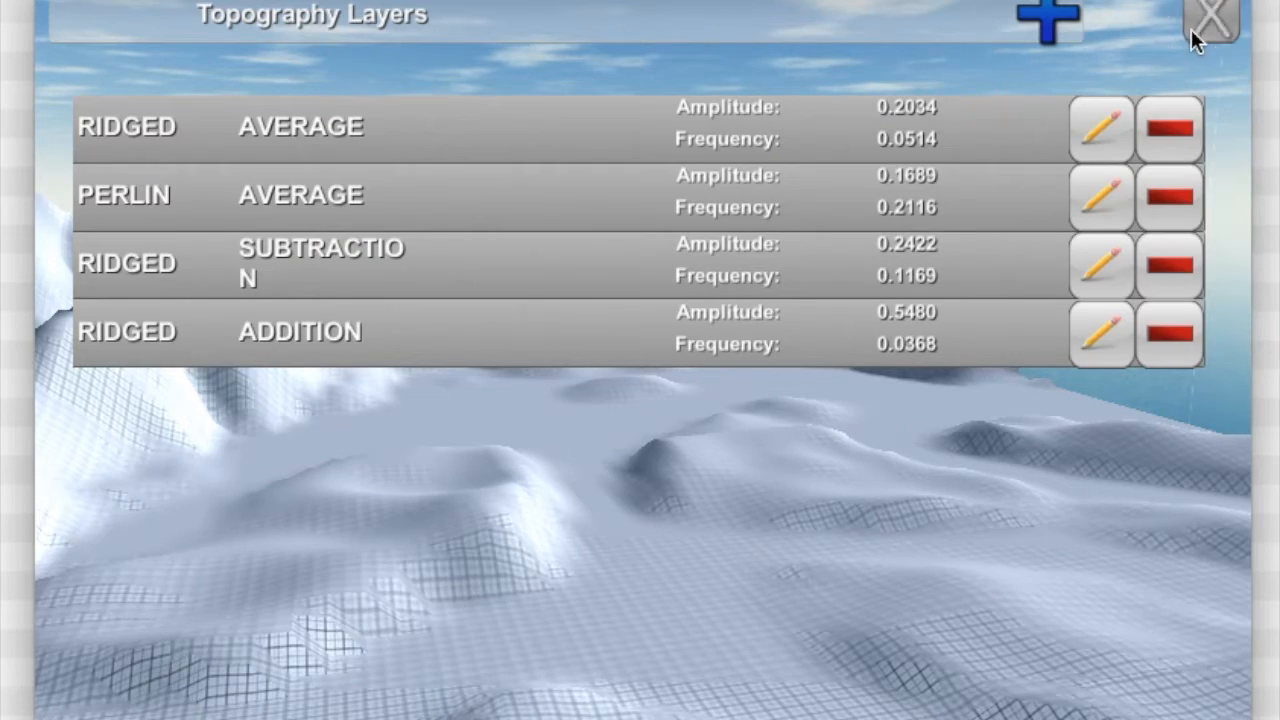
click(1212, 16)
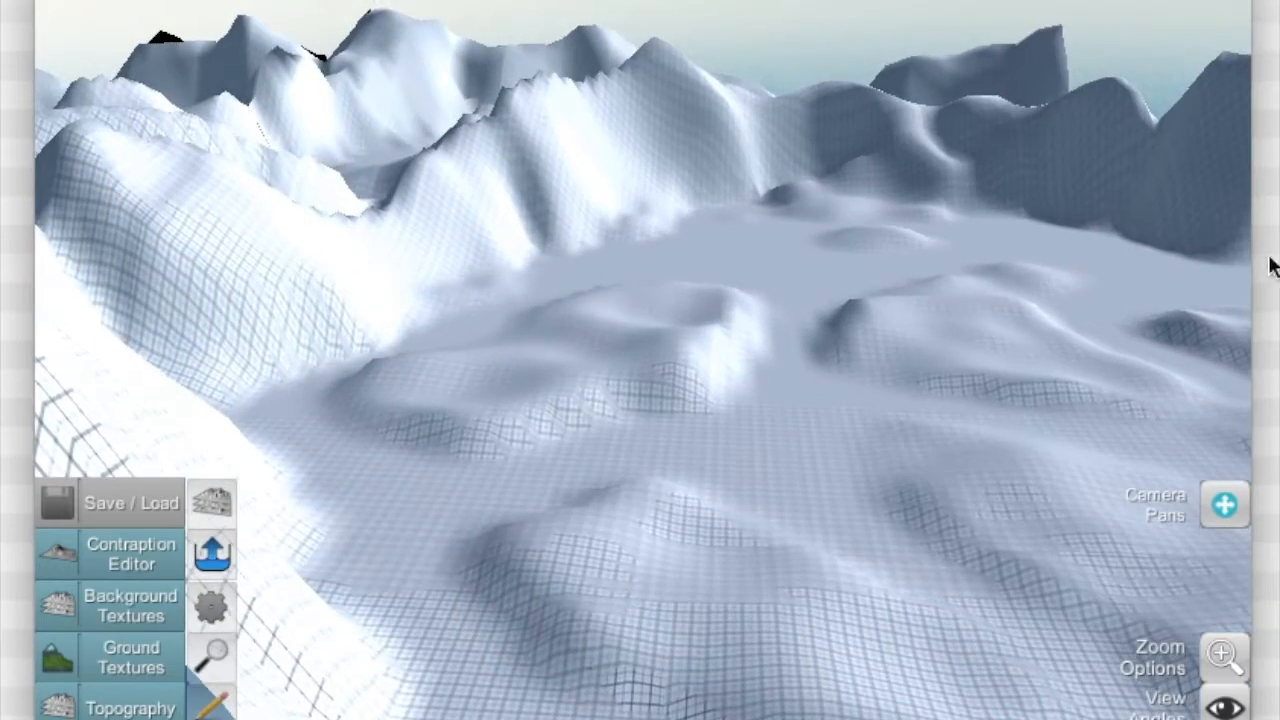
drag(1276, 268, 904, 170)
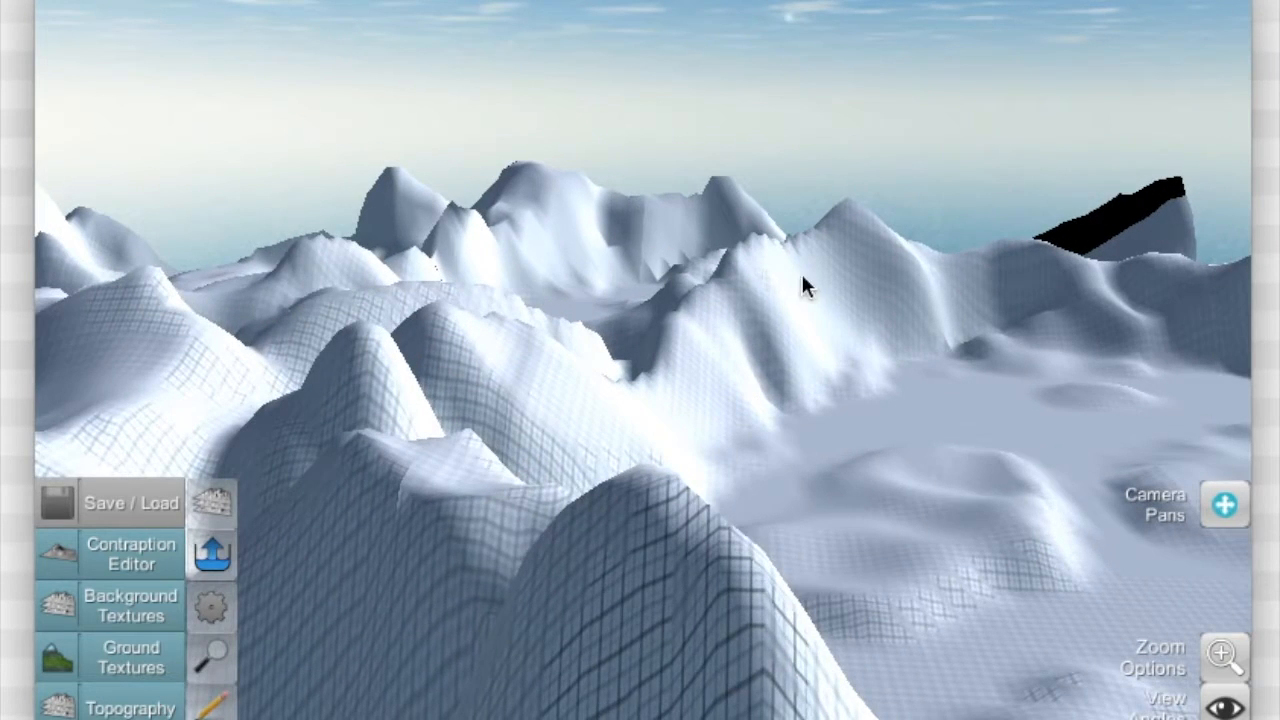
drag(810, 284, 970, 270)
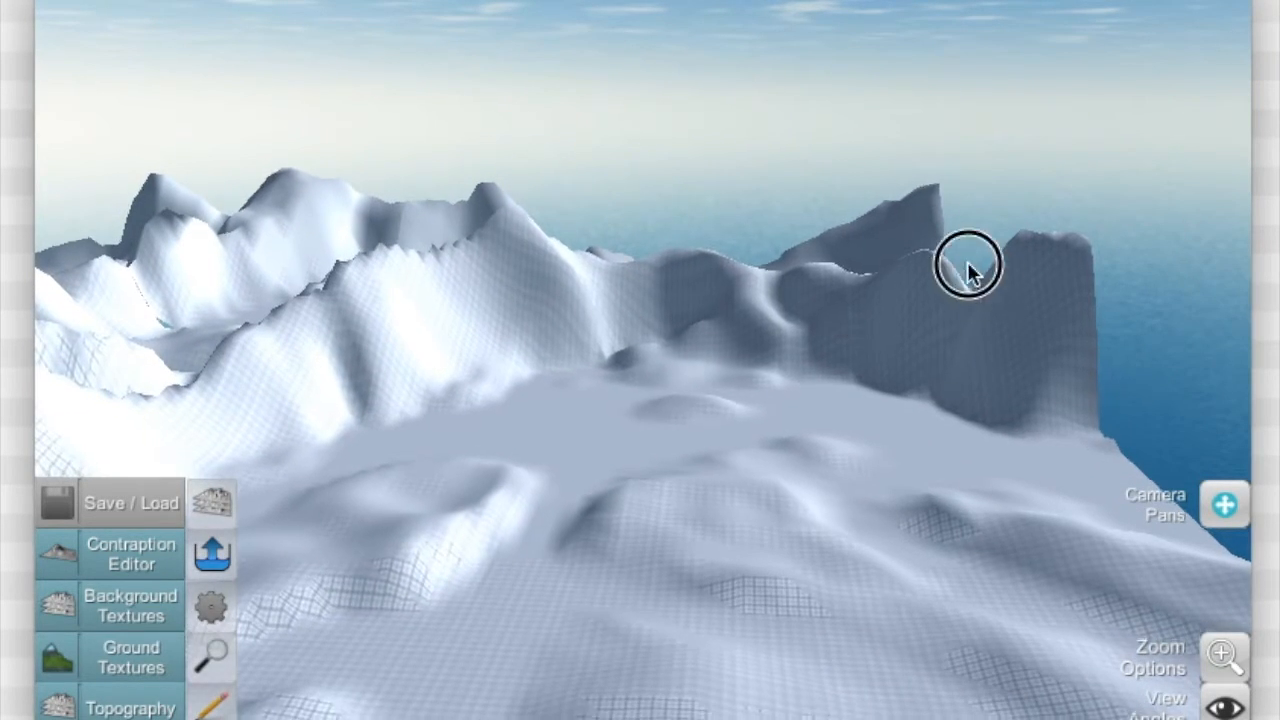
drag(964, 270, 860, 304)
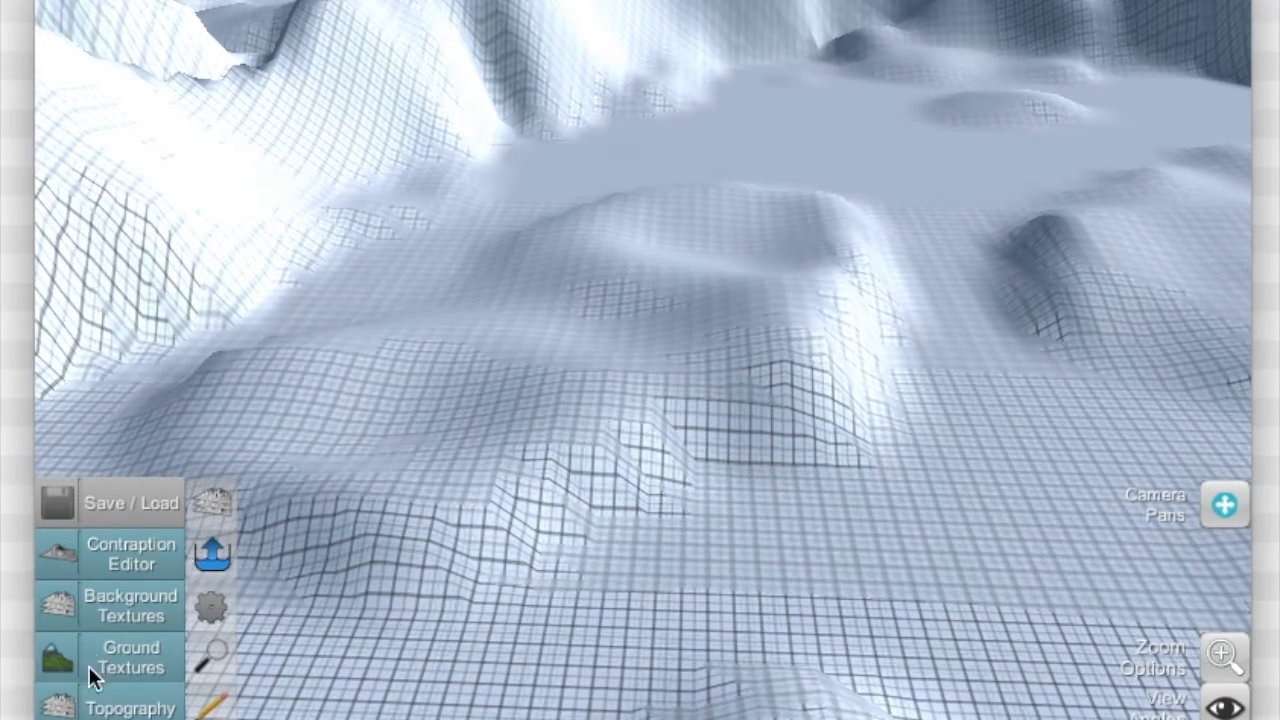
click(130, 704)
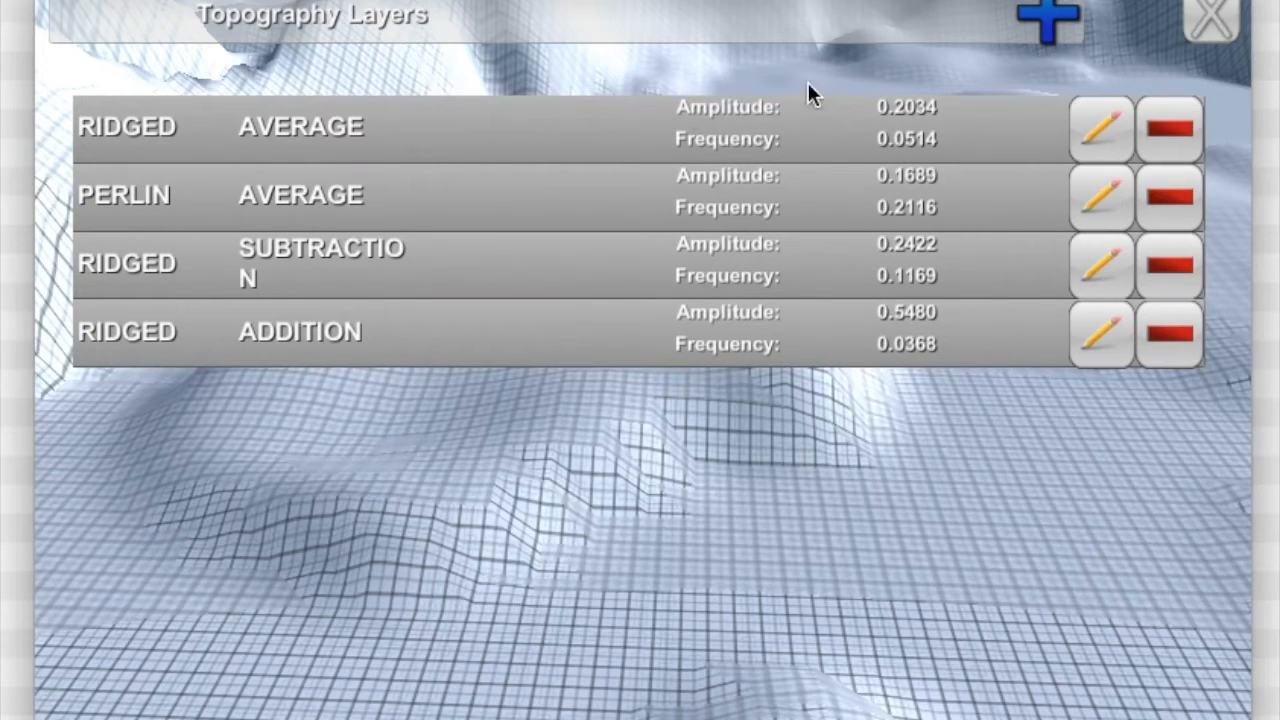
mouse_move(920, 328)
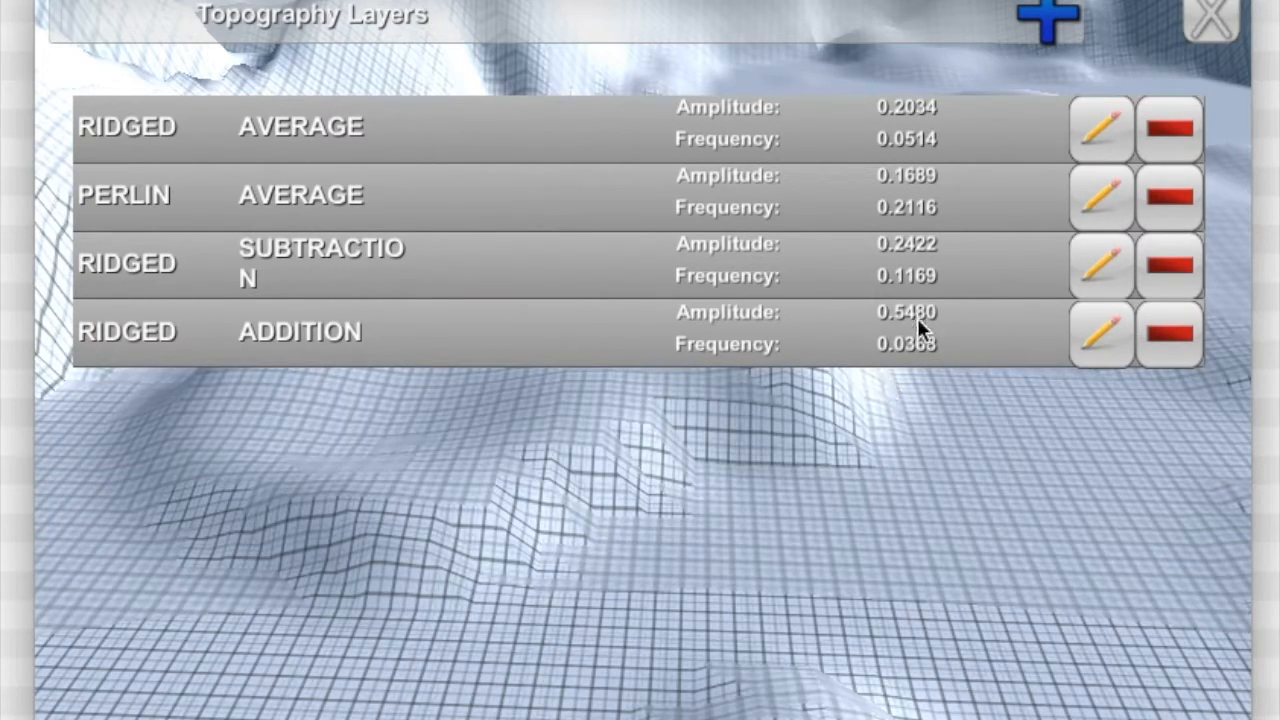
click(1212, 22)
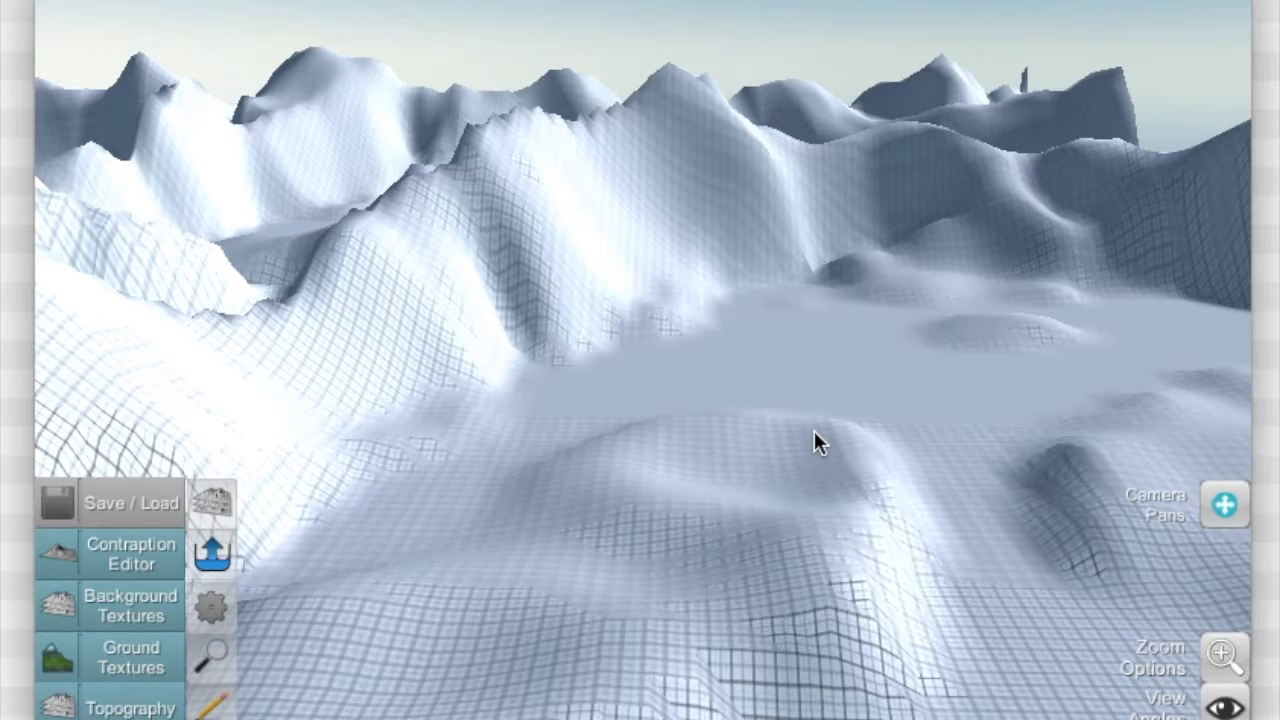
mouse_move(436, 510)
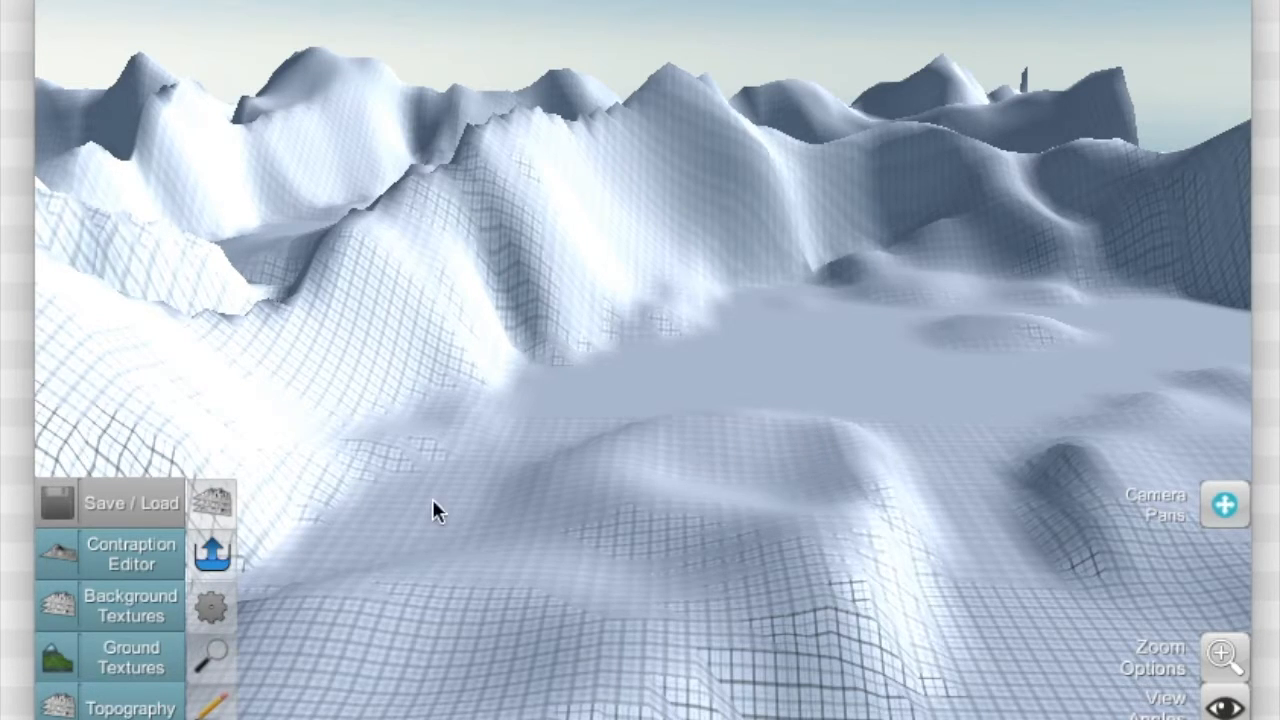
mouse_move(58, 658)
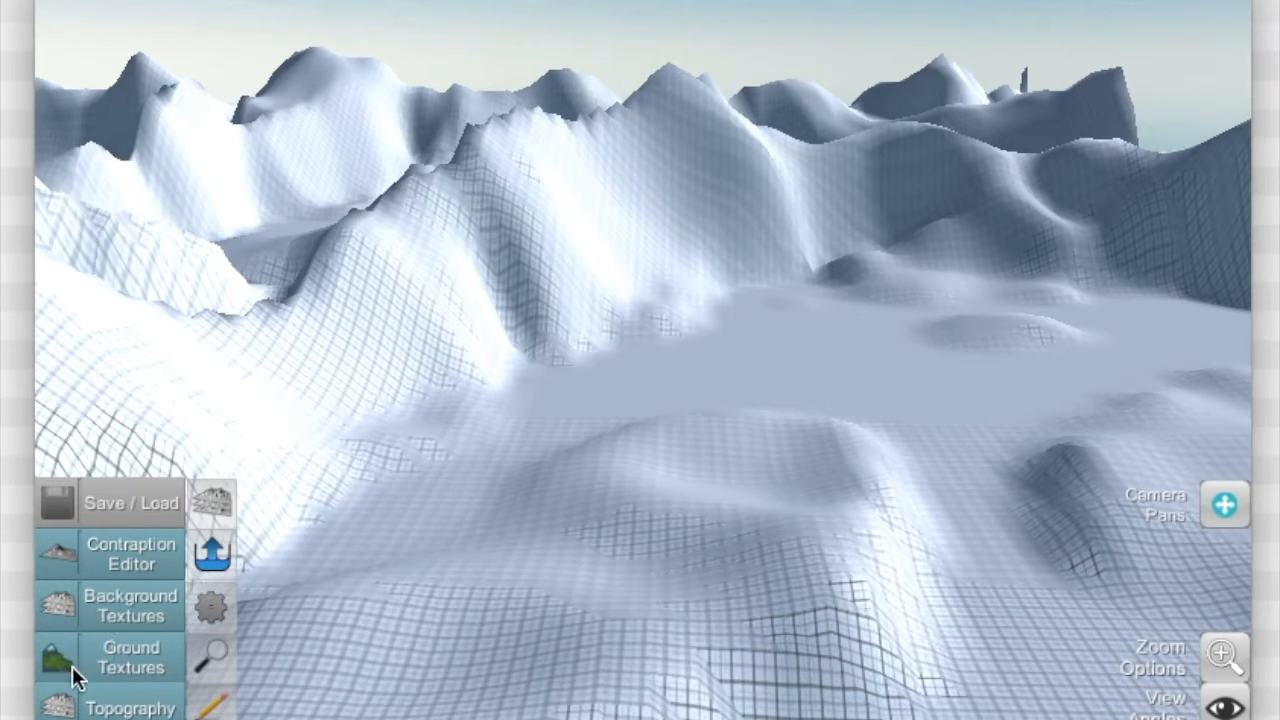
- Go to Ground Textures and bring up the texture chooser for the first layer
click(130, 656)
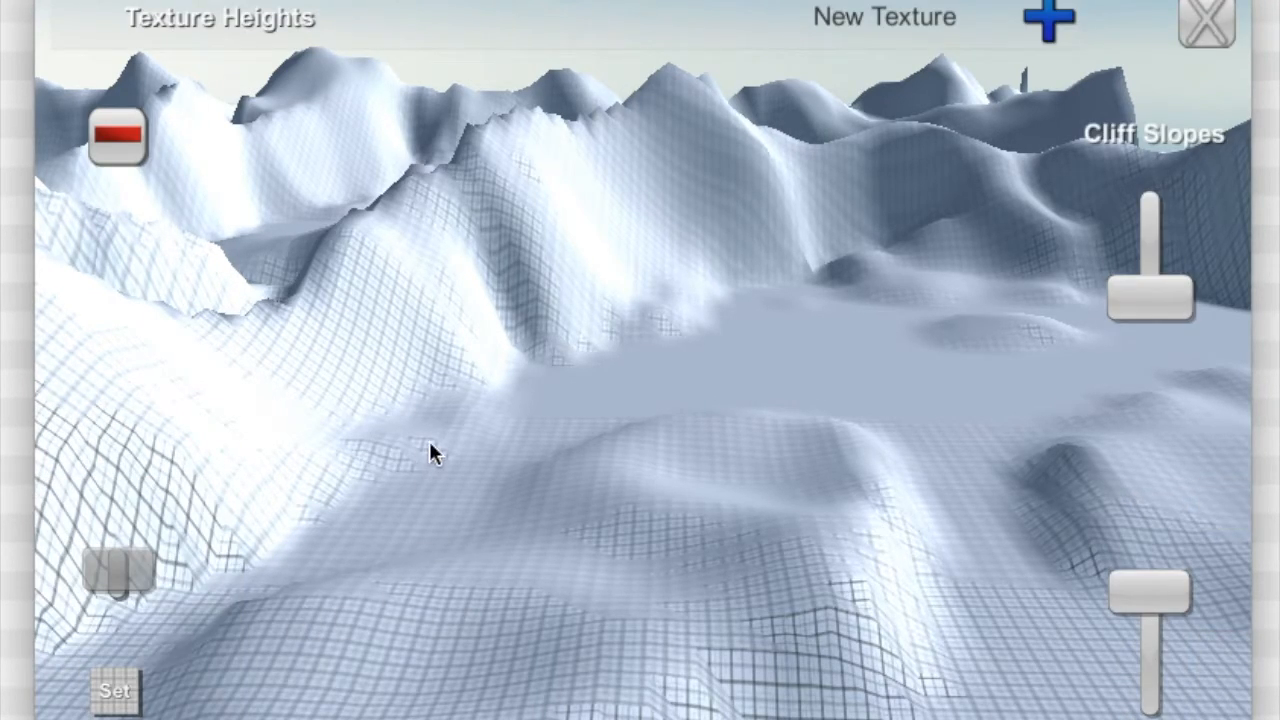
mouse_move(330, 552)
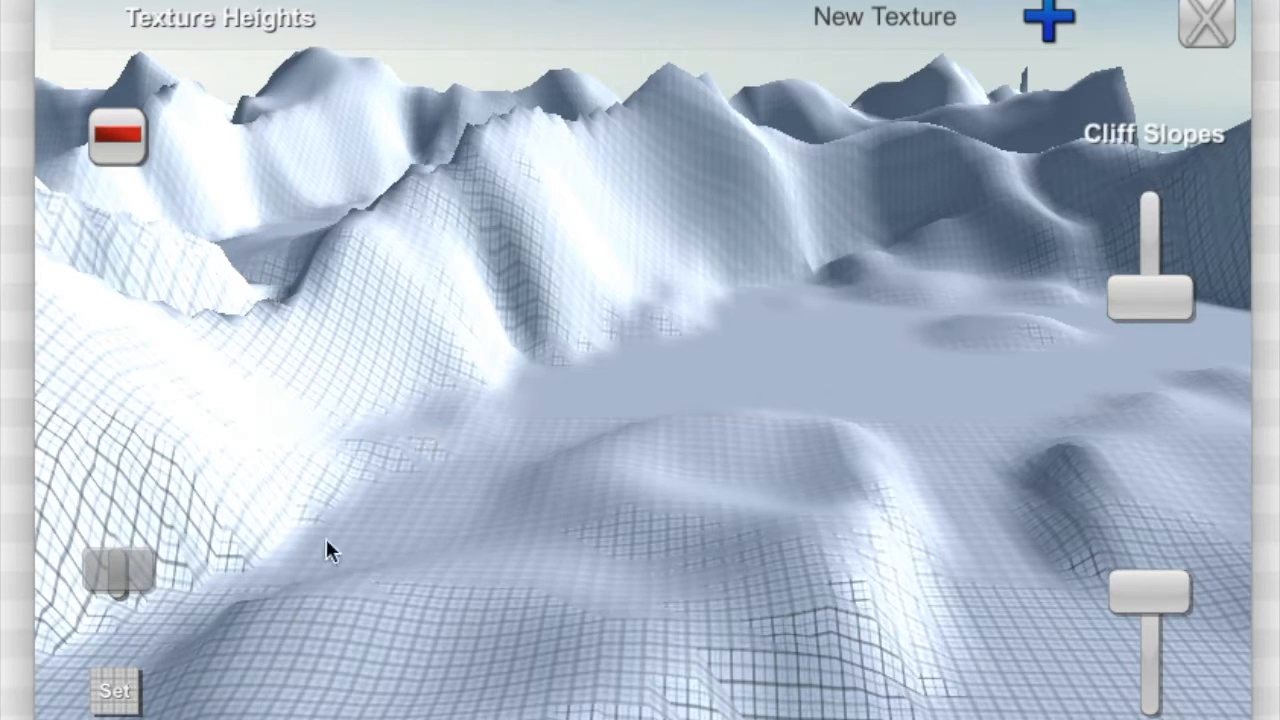
mouse_move(620, 296)
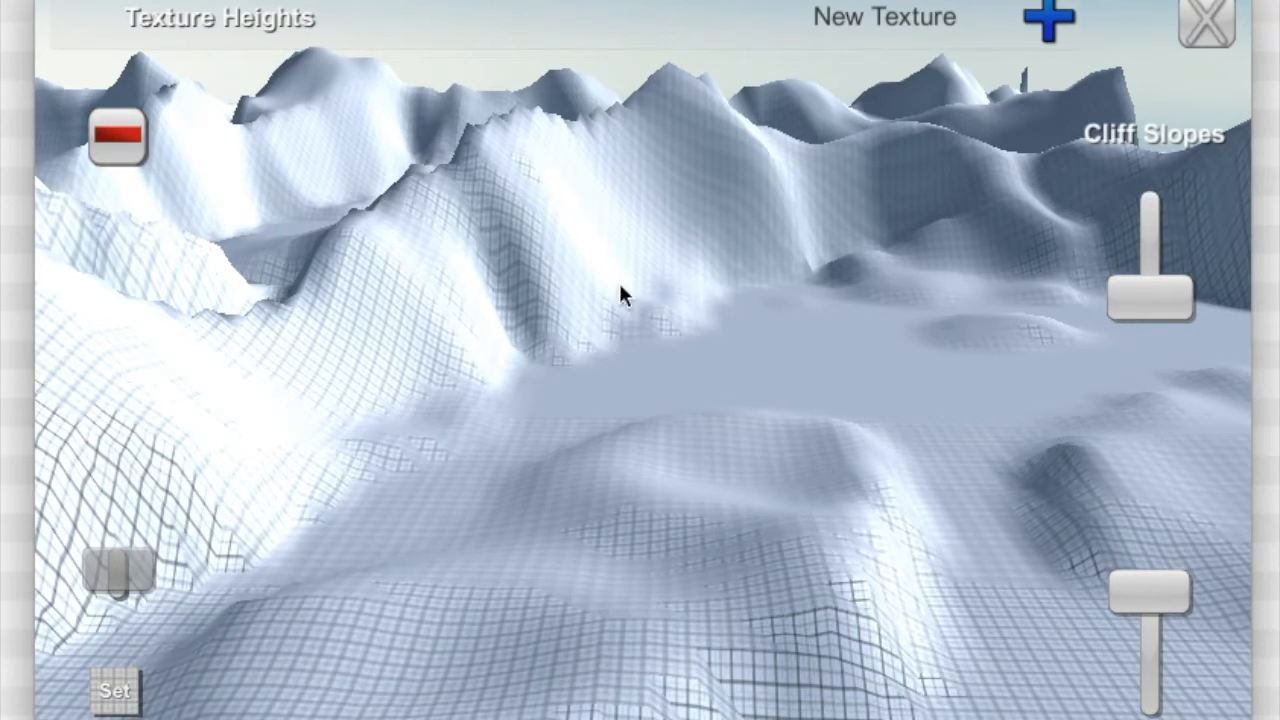
click(1048, 20)
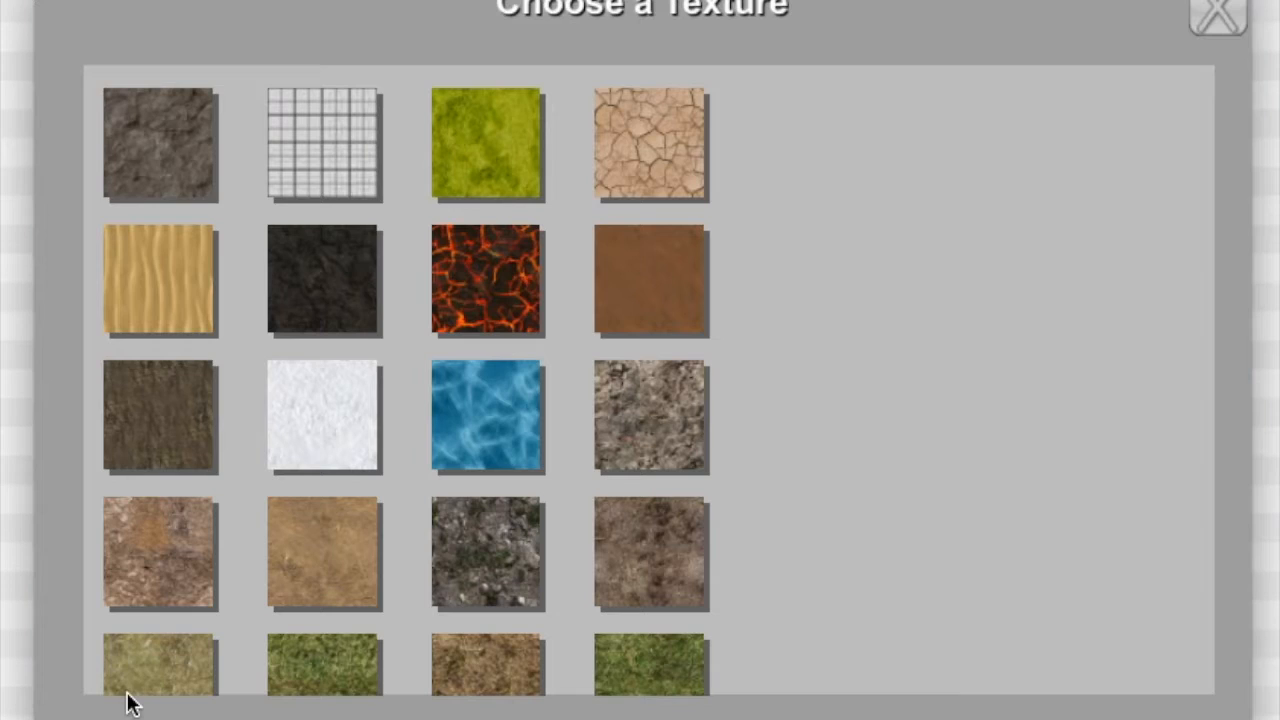
mouse_move(1144, 190)
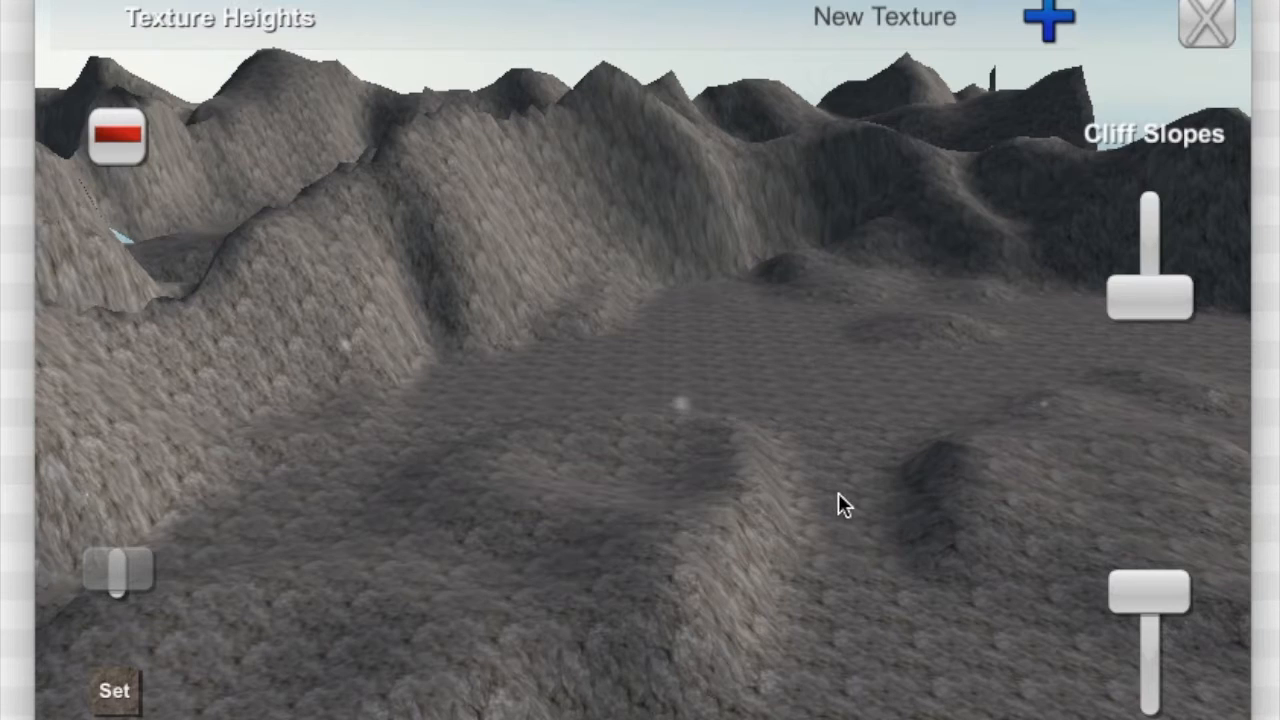
mouse_move(664, 356)
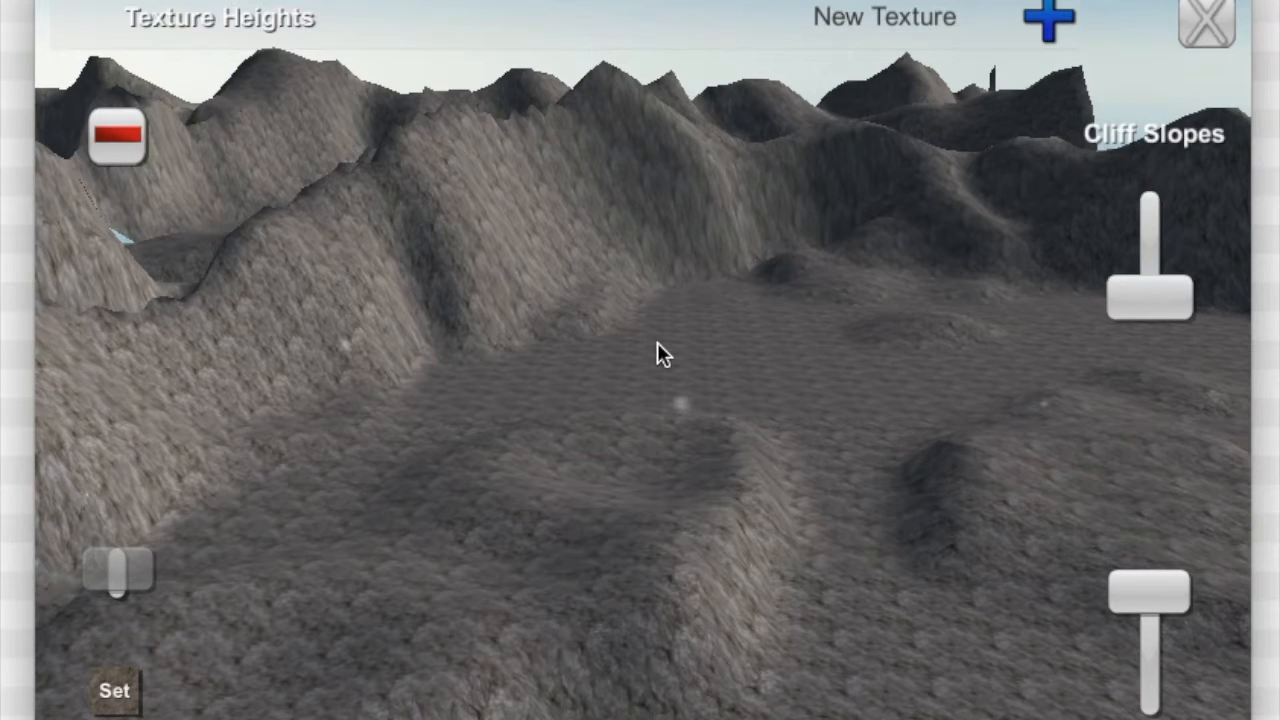
mouse_move(668, 350)
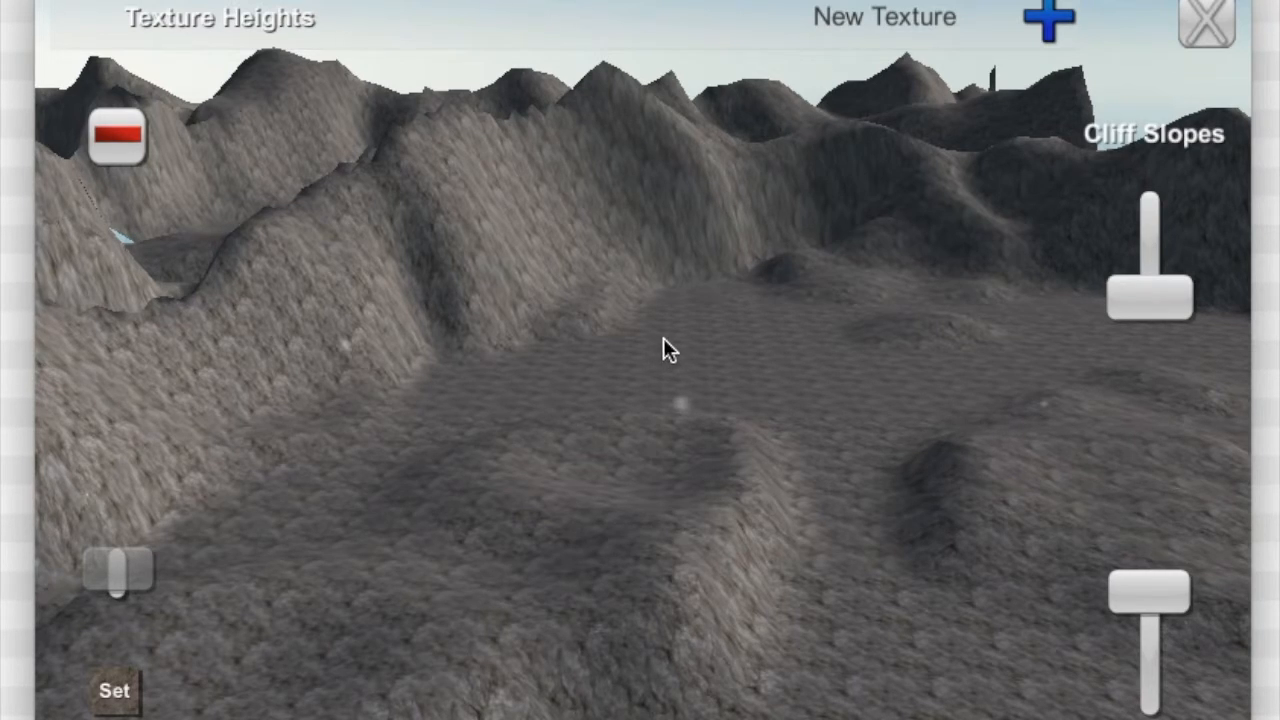
mouse_move(742, 276)
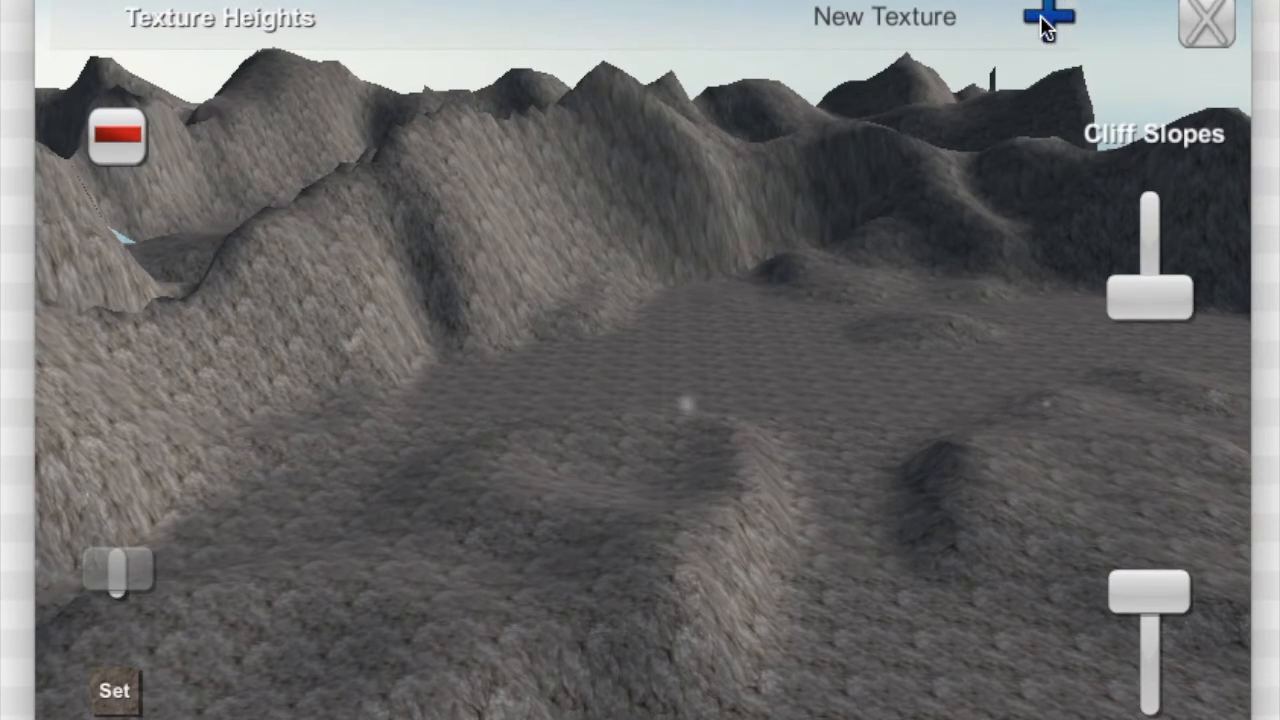
- Add a second texture layer and assign it the green grass texture
click(1048, 18)
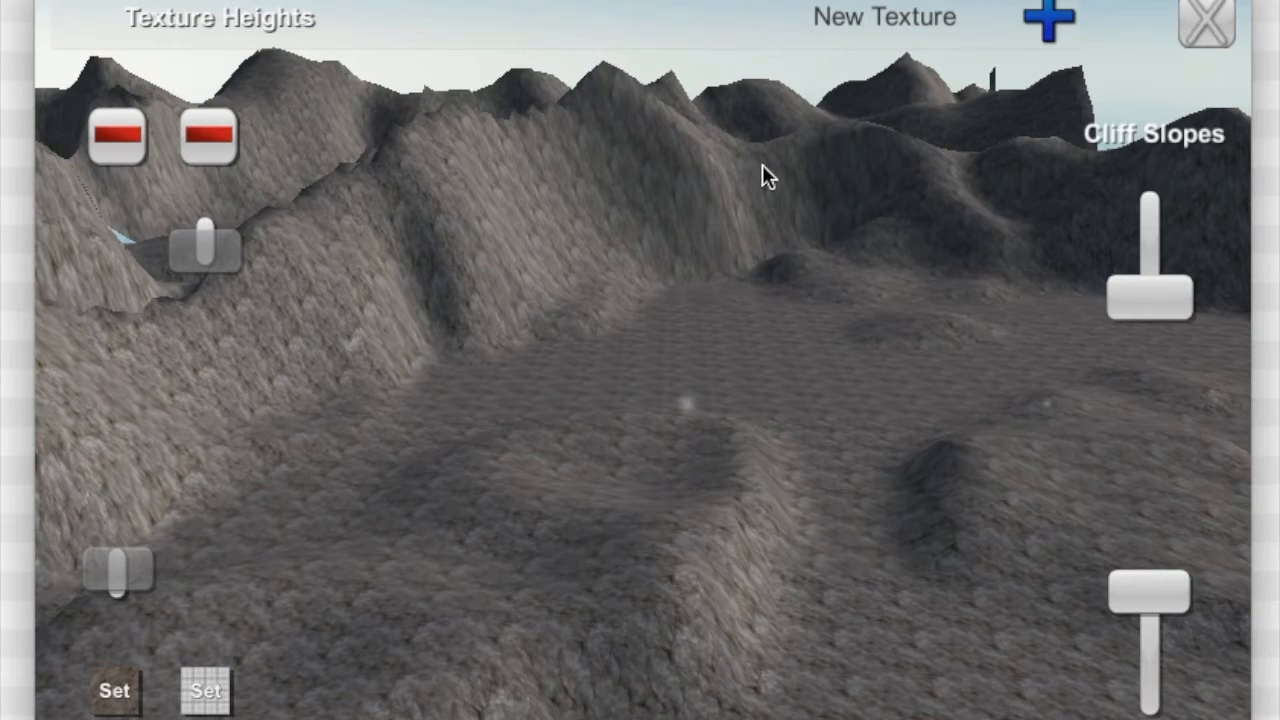
click(1048, 20)
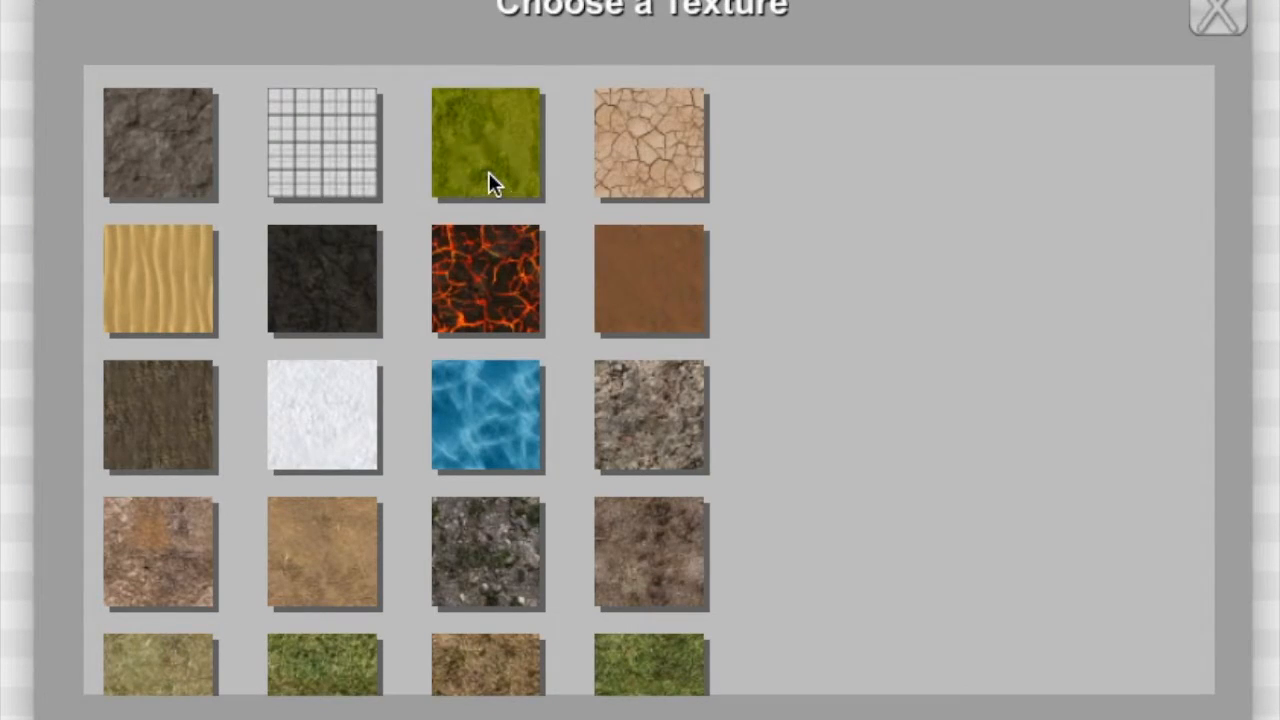
click(486, 144)
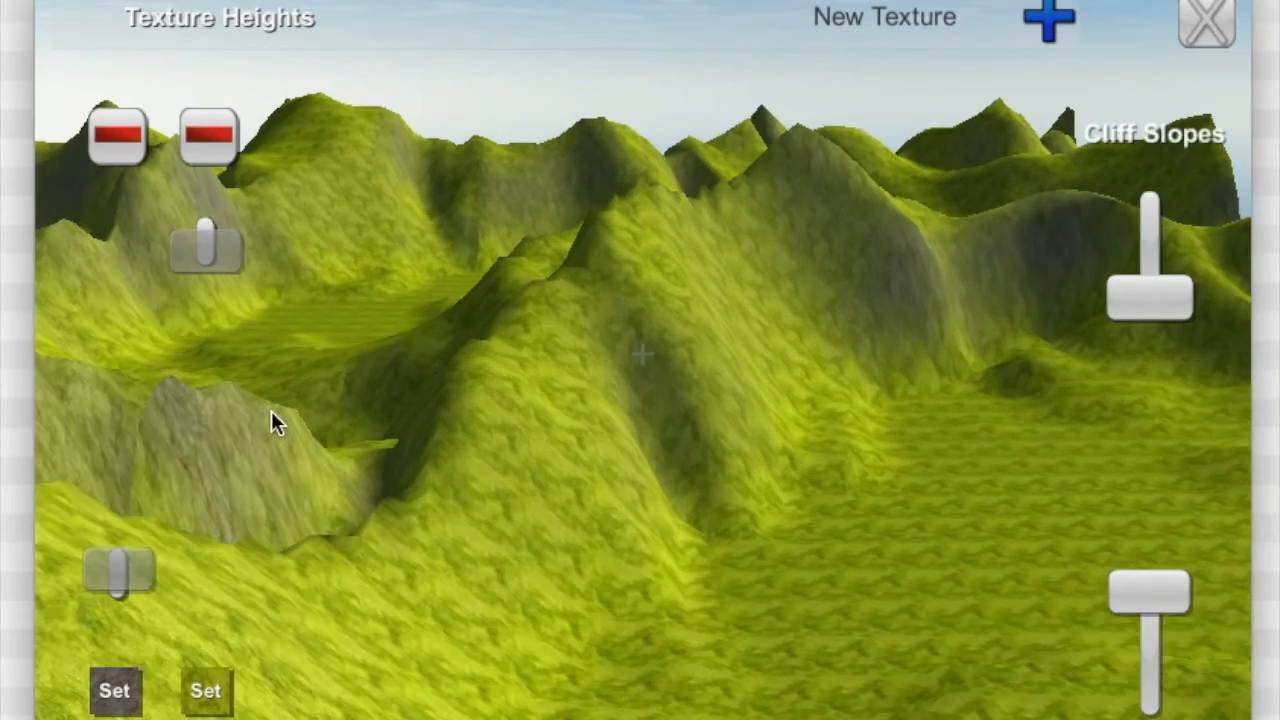
drag(278, 420, 476, 420)
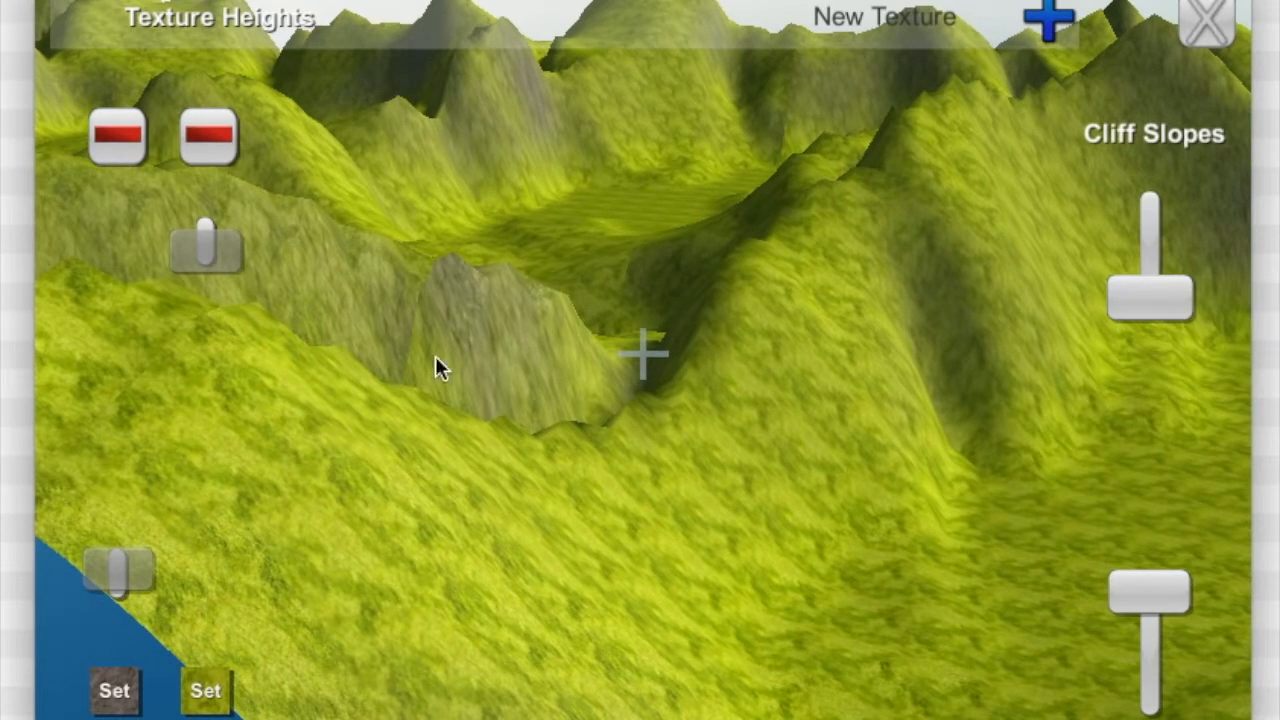
mouse_move(390, 404)
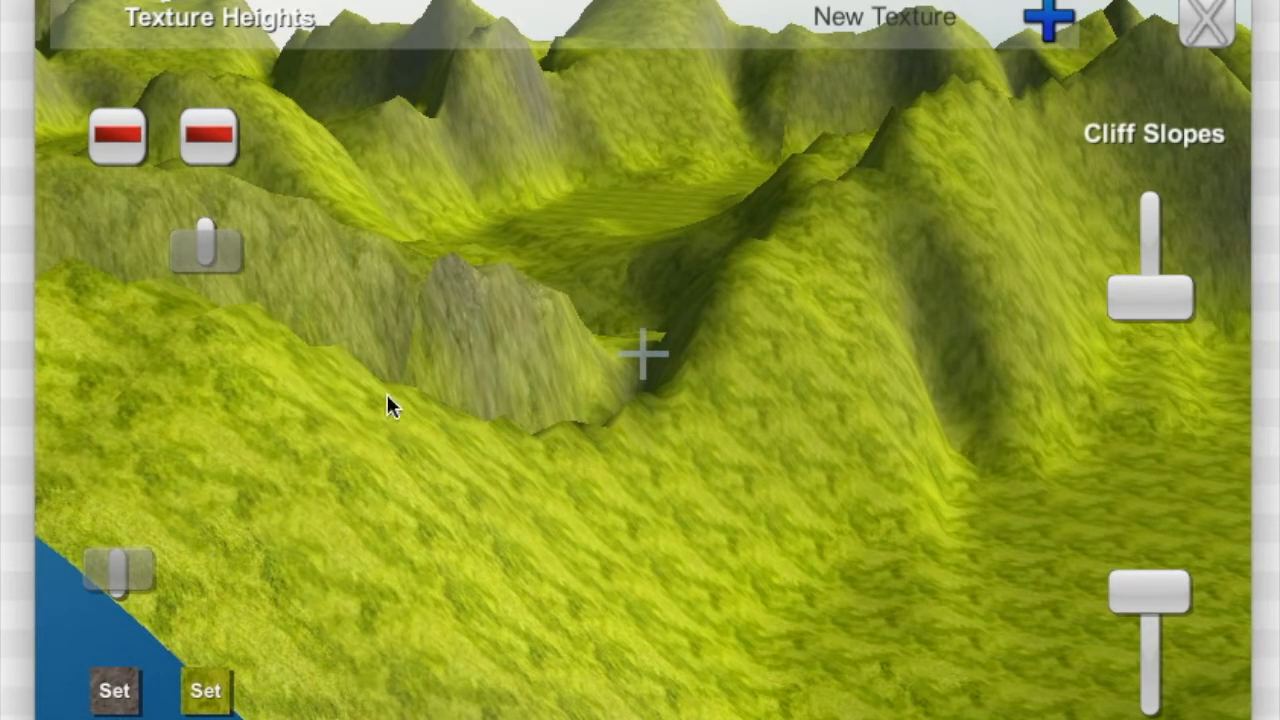
mouse_move(604, 164)
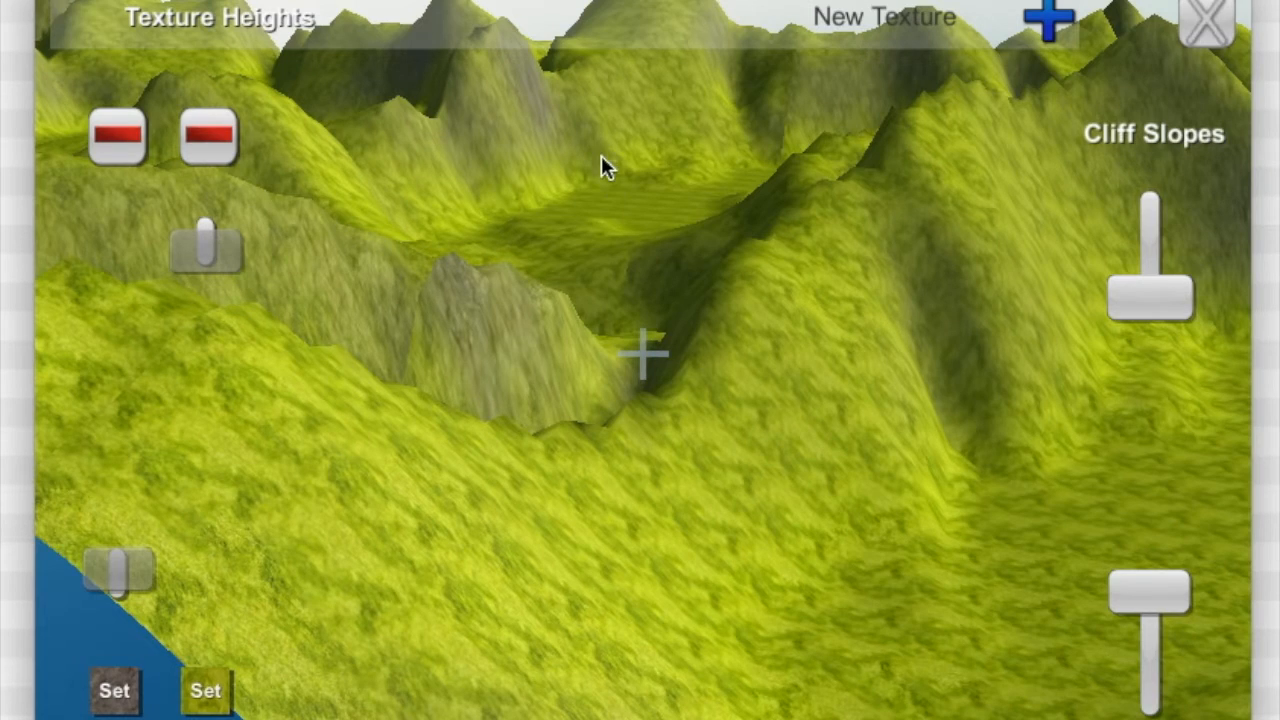
mouse_move(558, 138)
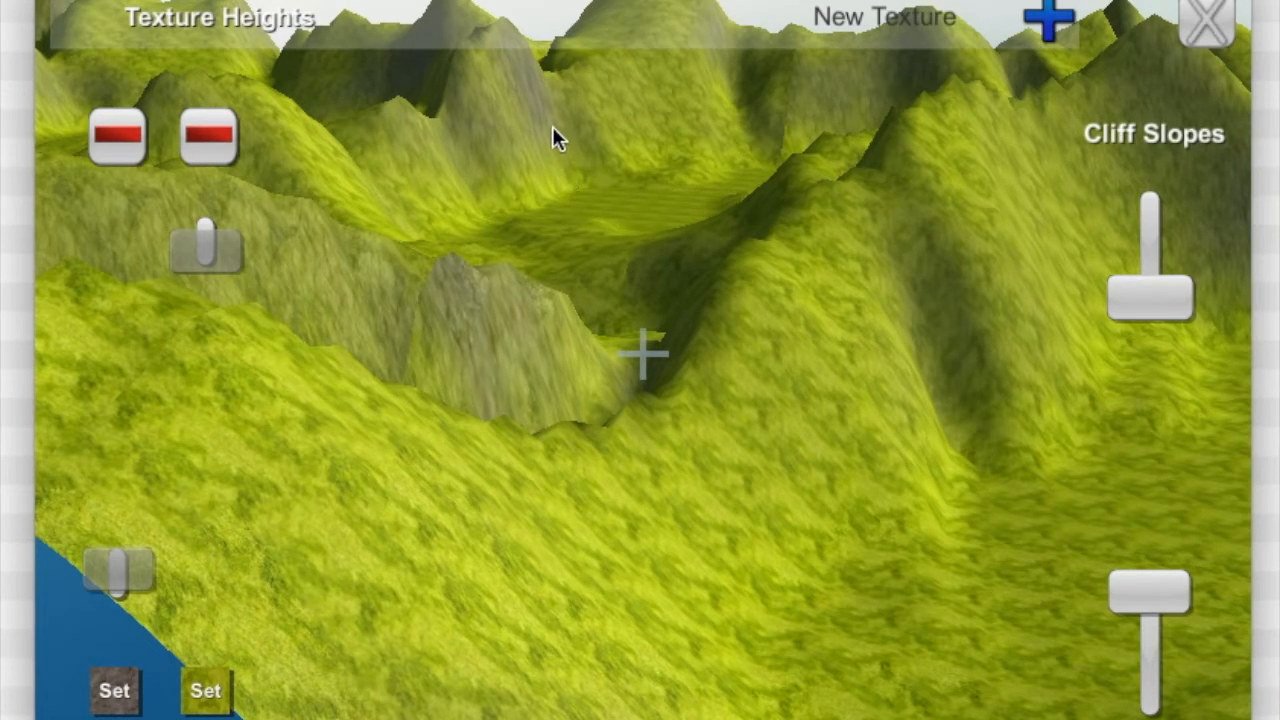
mouse_move(556, 108)
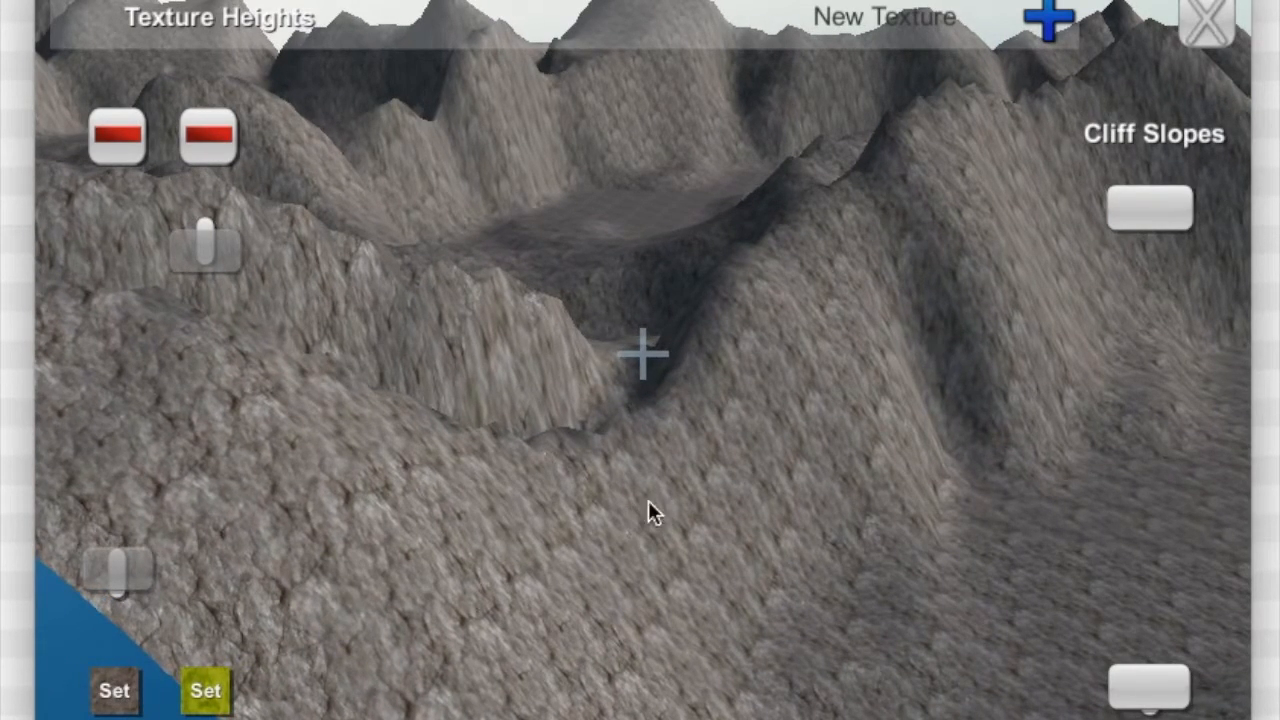
mouse_move(652, 548)
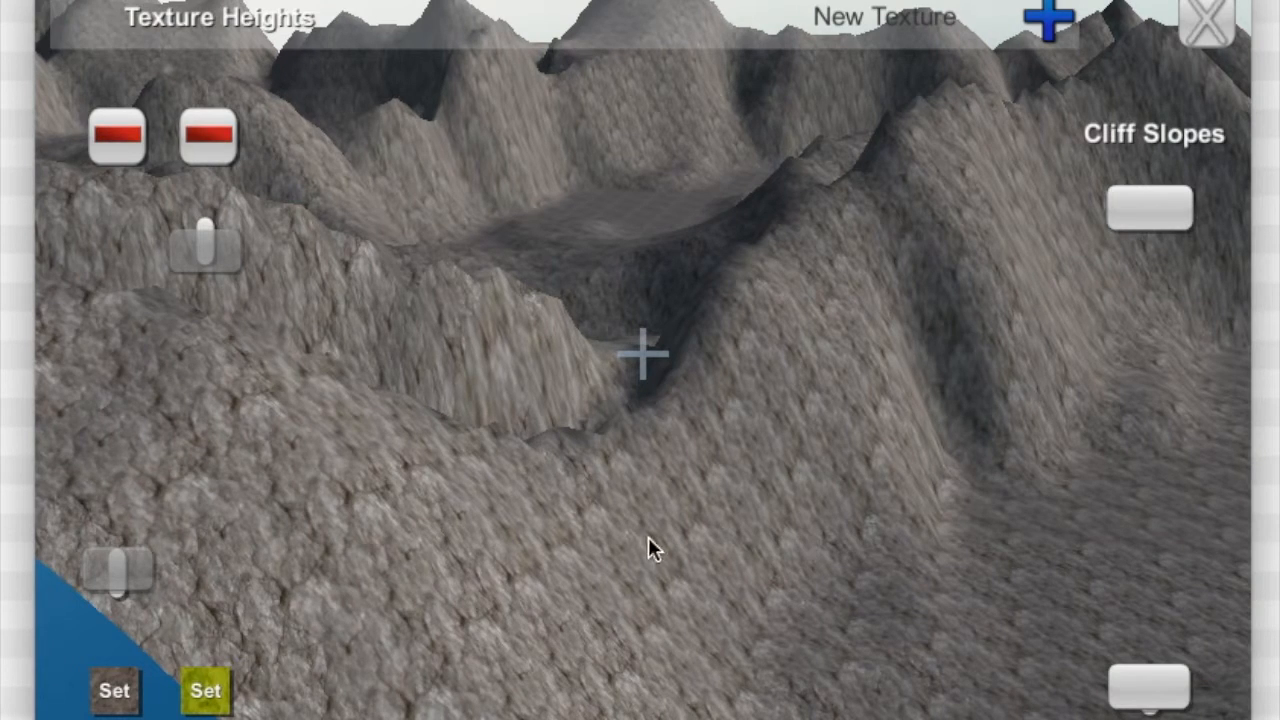
mouse_move(696, 130)
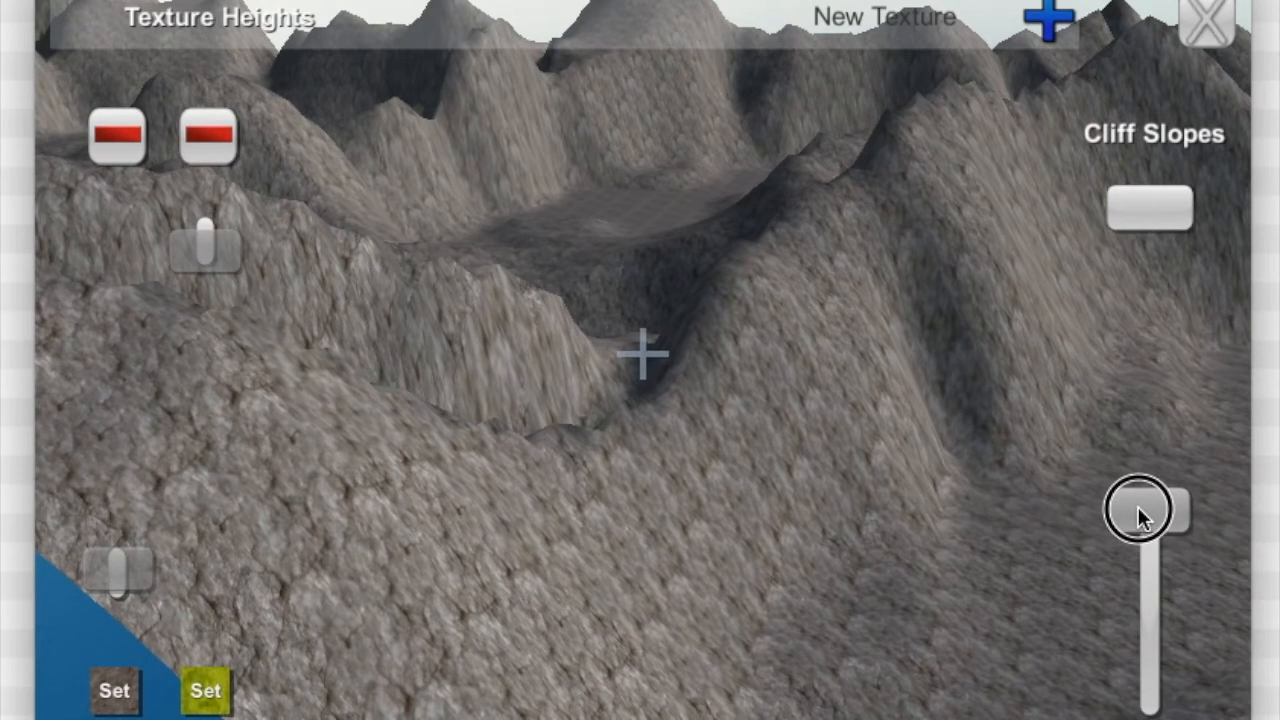
- Tune the Cliff Slopes slider so grass covers nearly all slopes but not the steep cliffs, then apply it
drag(1136, 510, 1140, 536)
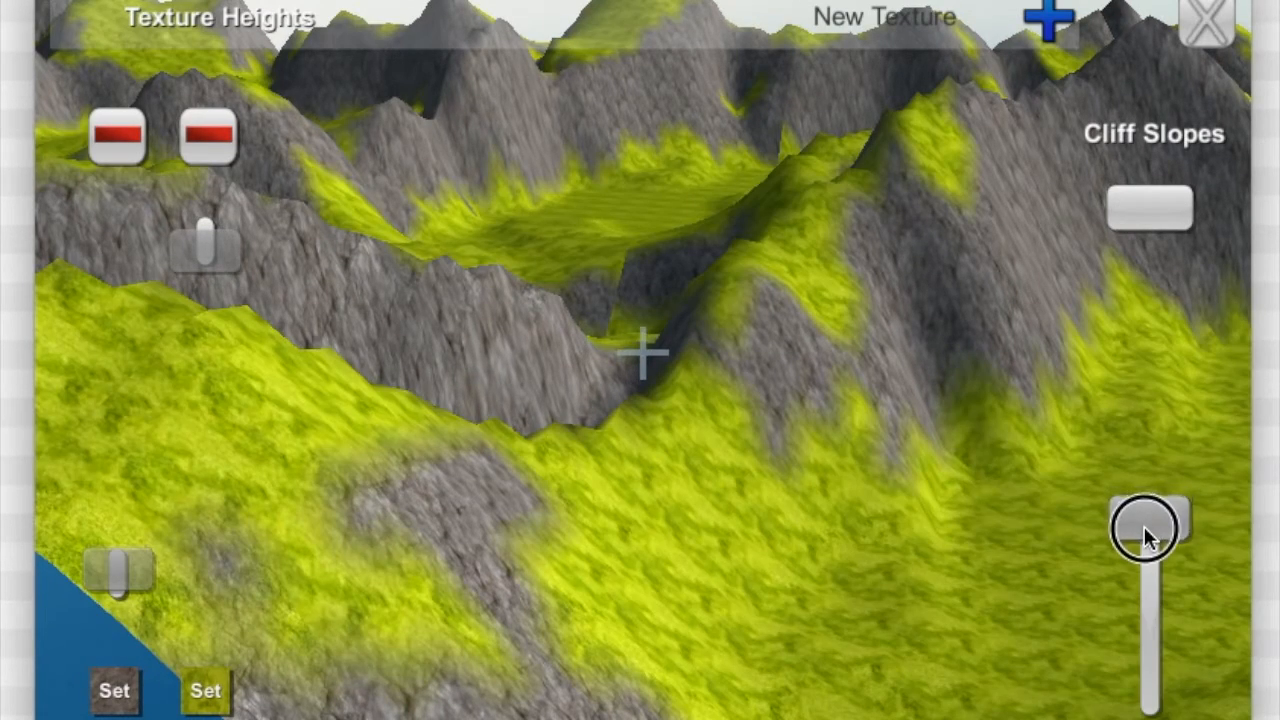
drag(1150, 530, 1150, 210)
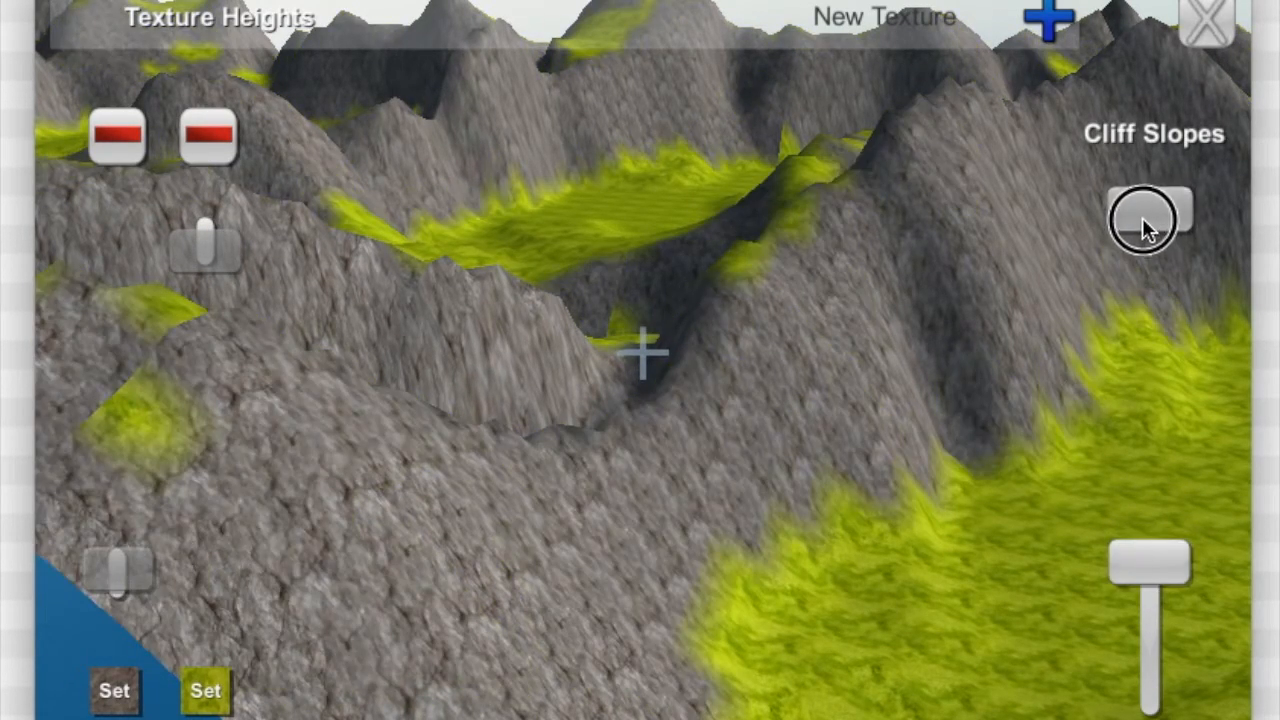
drag(1150, 220, 1150, 330)
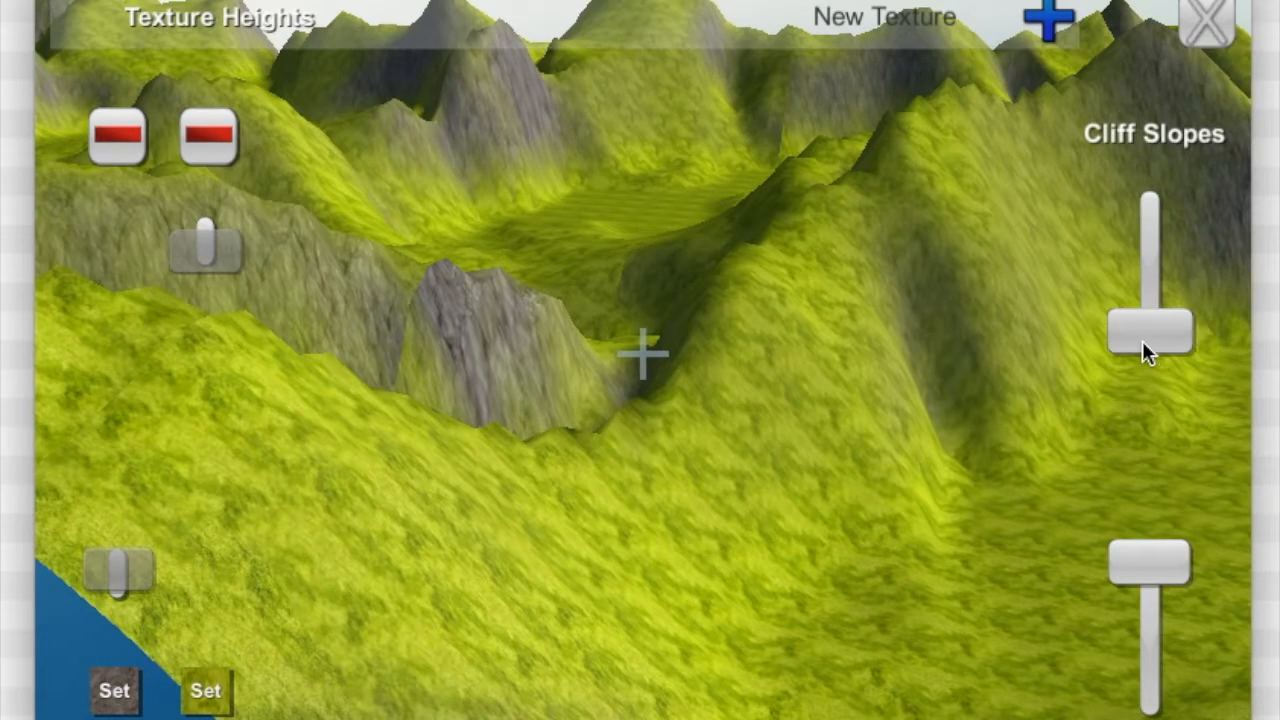
drag(1150, 330, 1150, 304)
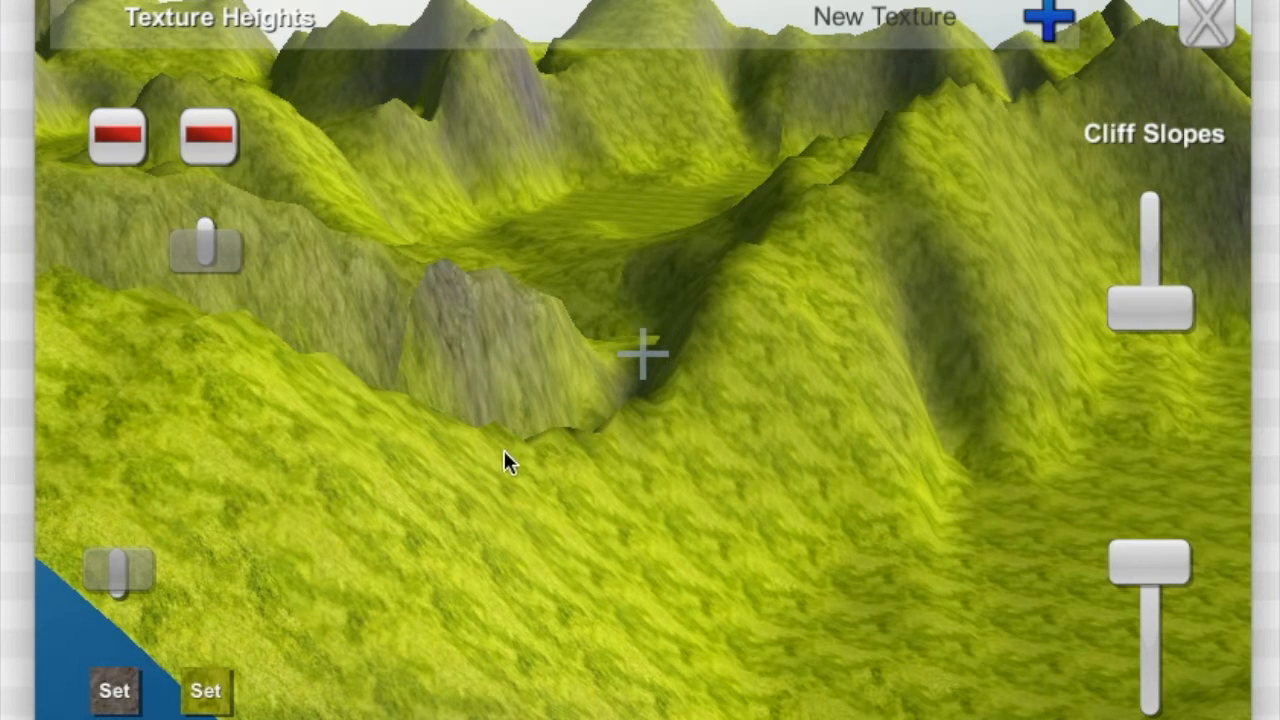
mouse_move(378, 600)
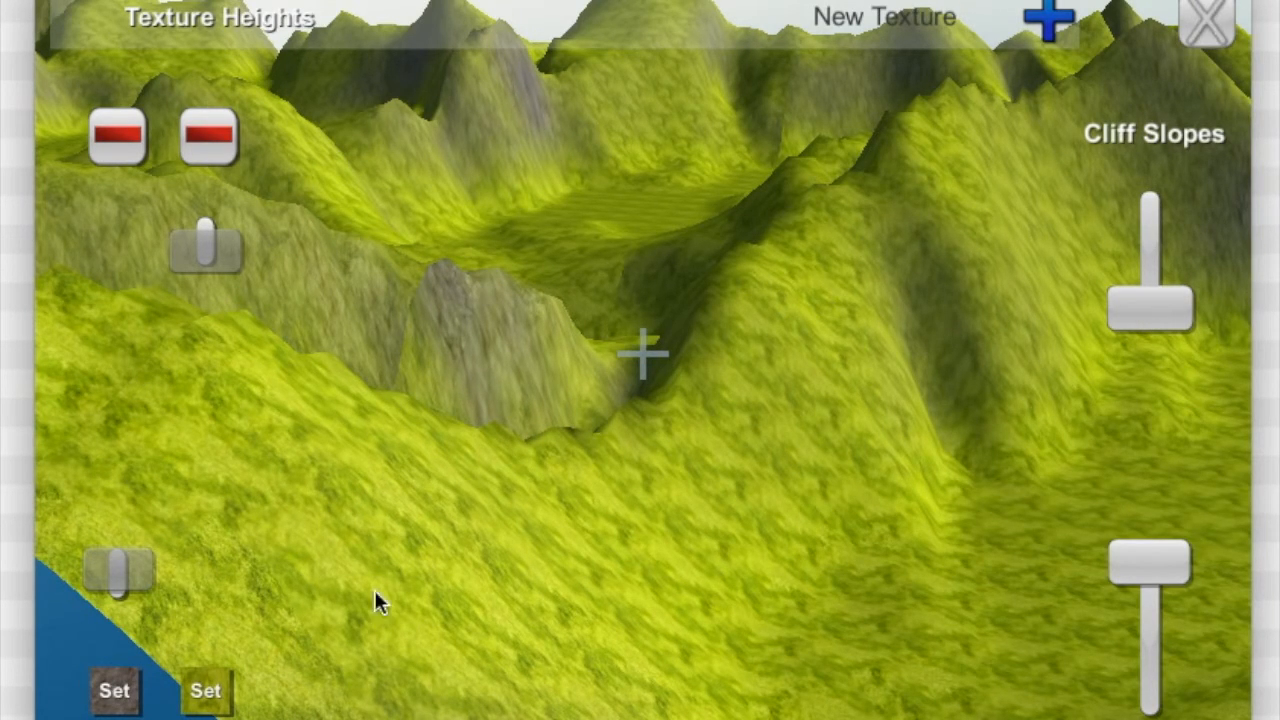
click(628, 540)
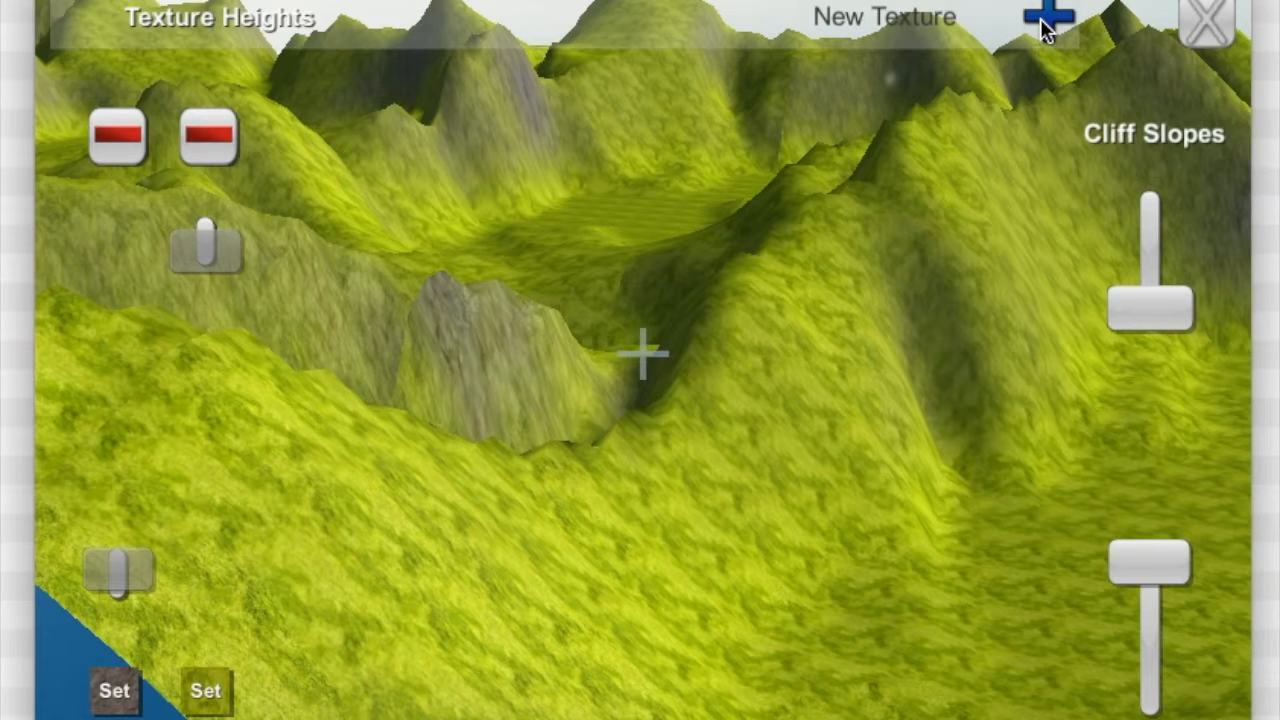
- Add third and fourth texture layers and set the second layer's height band
click(1048, 18)
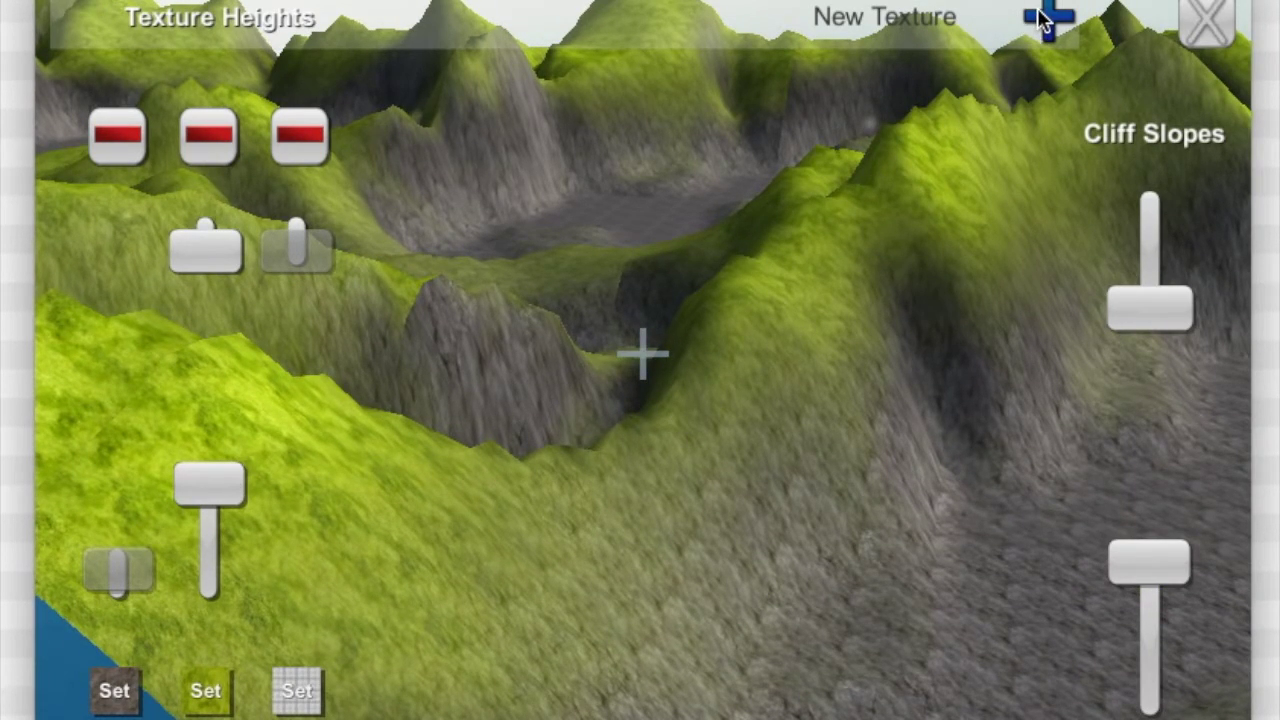
click(1048, 16)
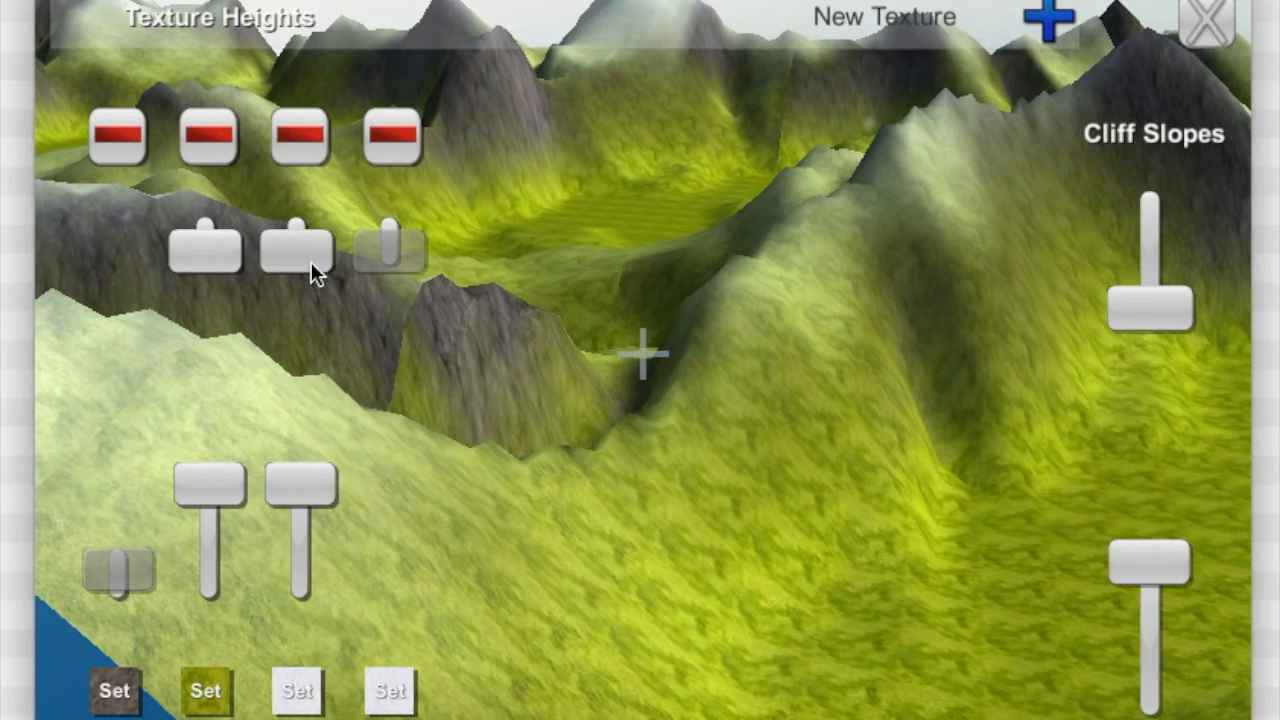
drag(296, 248, 296, 296)
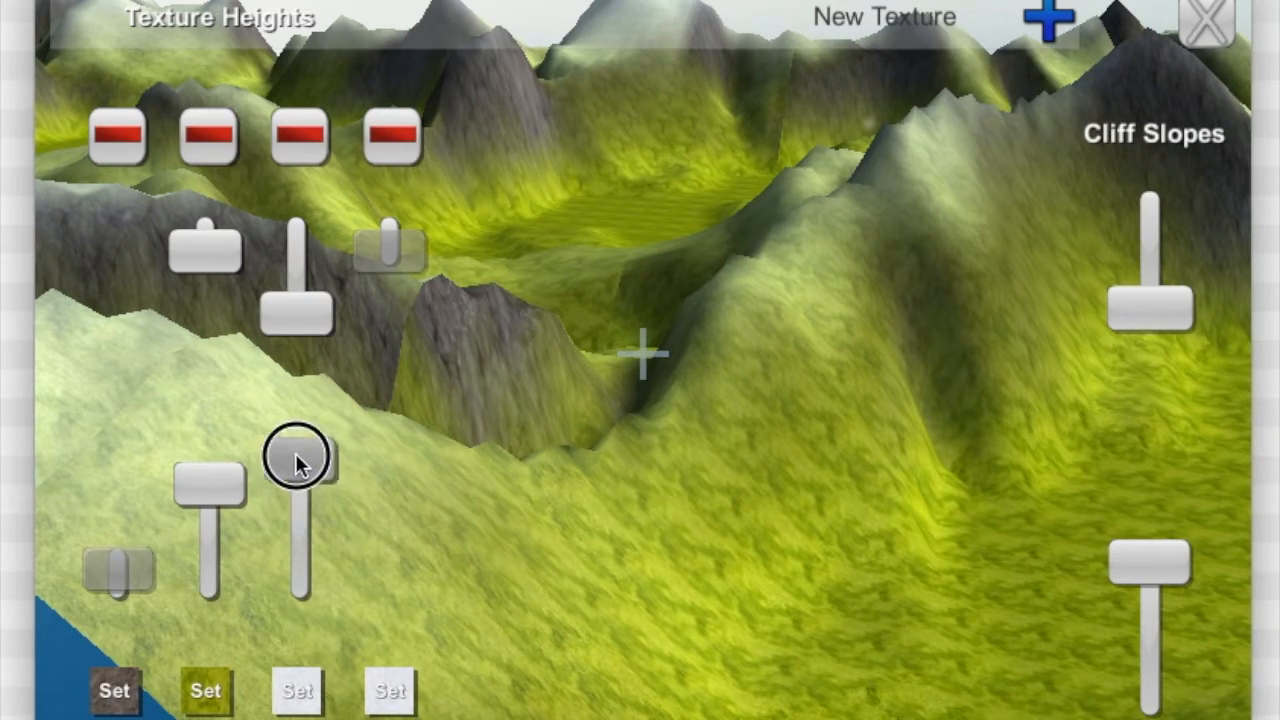
drag(296, 460, 300, 304)
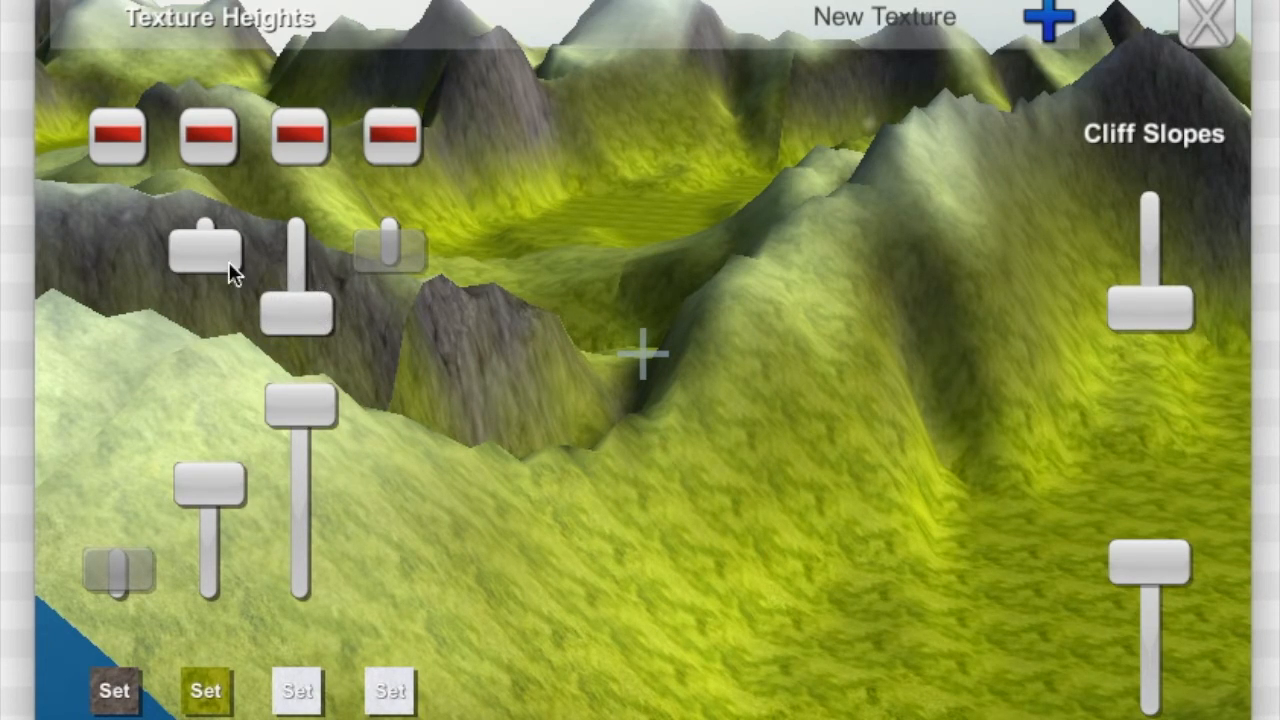
- Tune the height bands so snow begins lower and blends gradually into grass, and adjust Cliff Slopes
drag(204, 250, 204, 400)
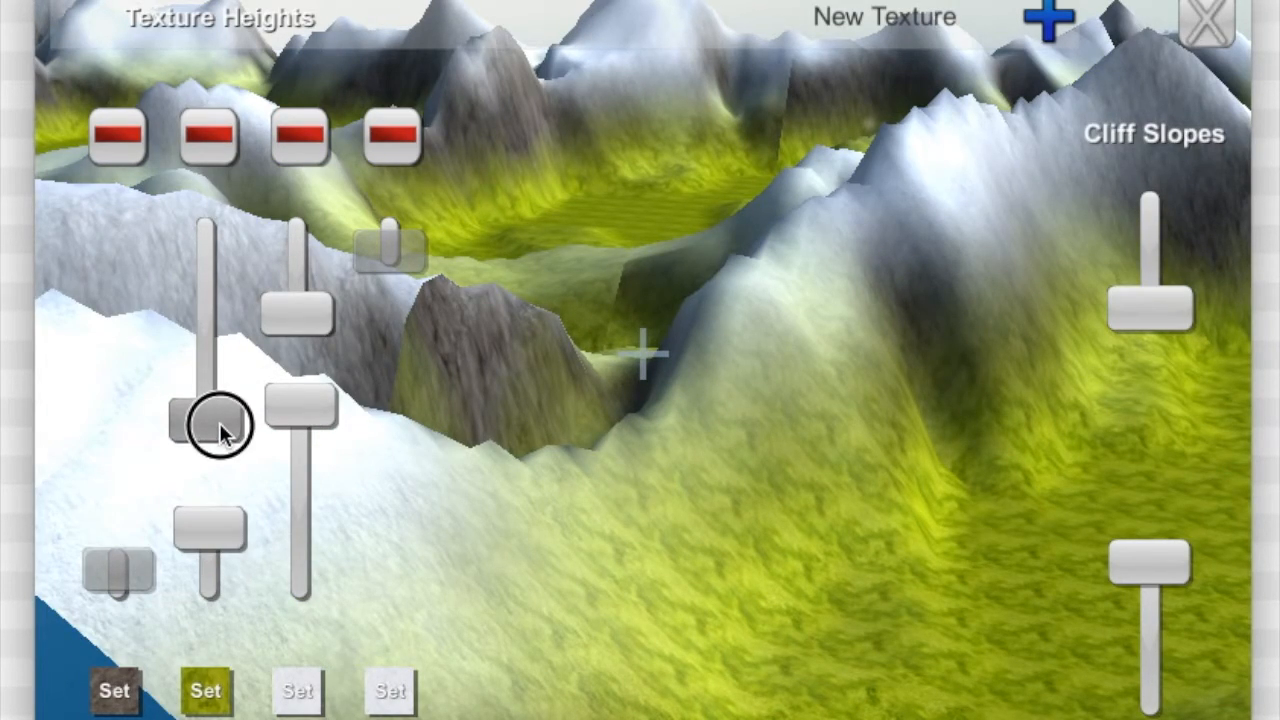
drag(210, 420, 210, 380)
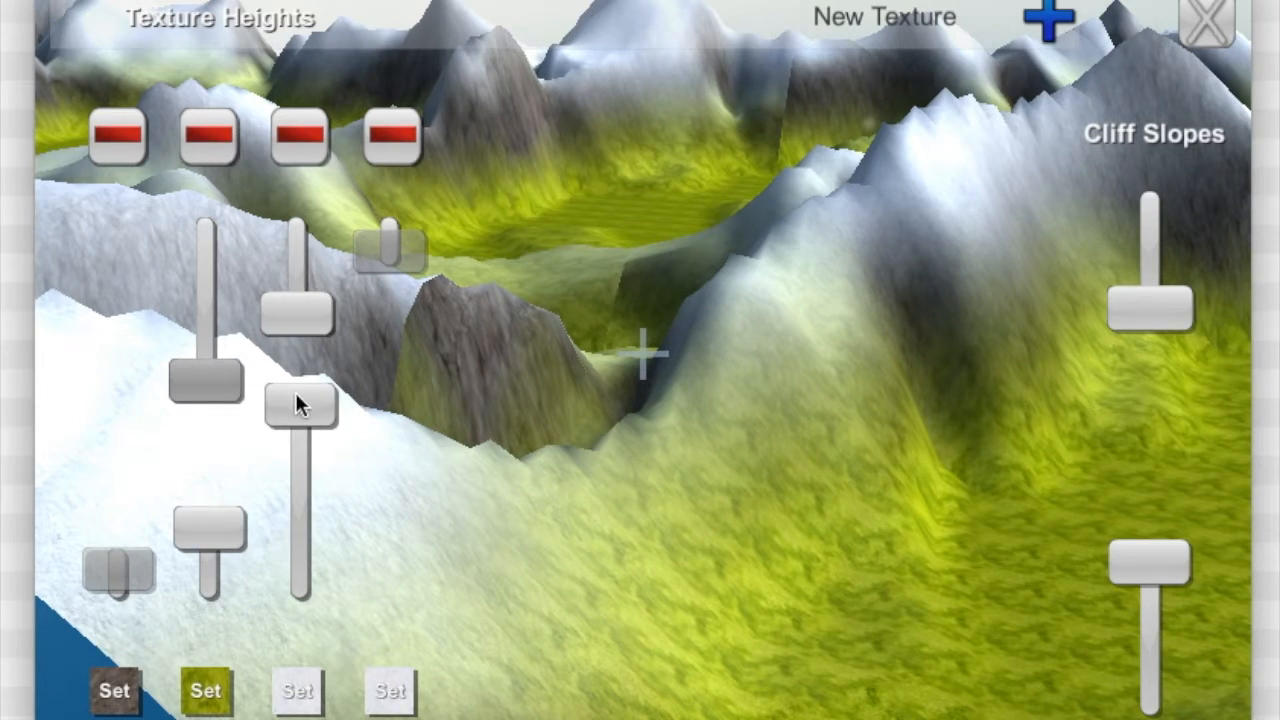
drag(300, 404, 304, 284)
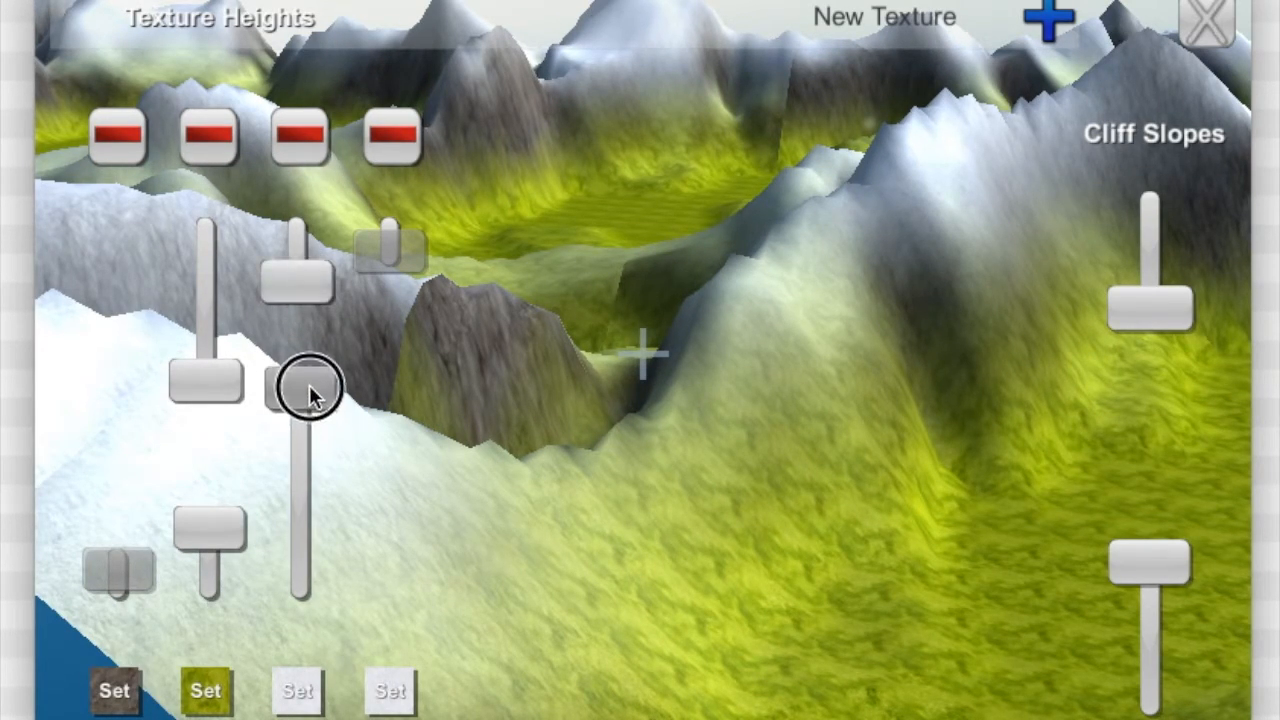
drag(310, 390, 210, 376)
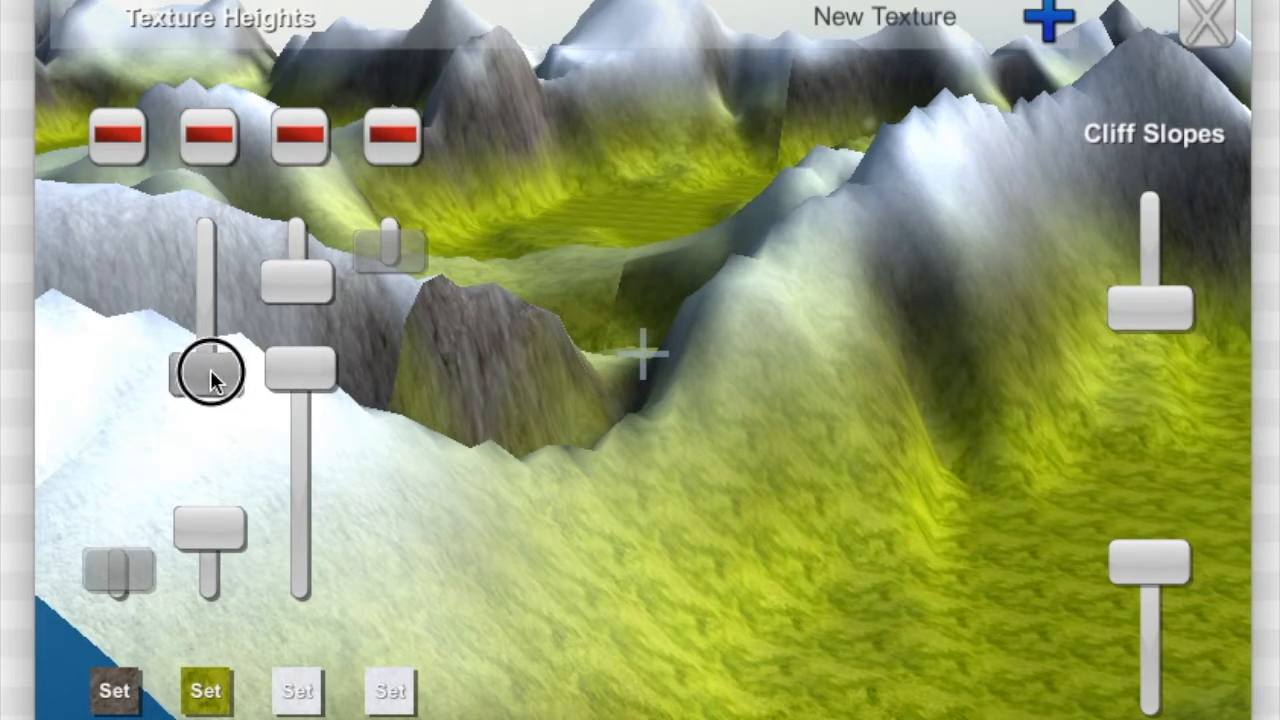
drag(210, 376, 210, 320)
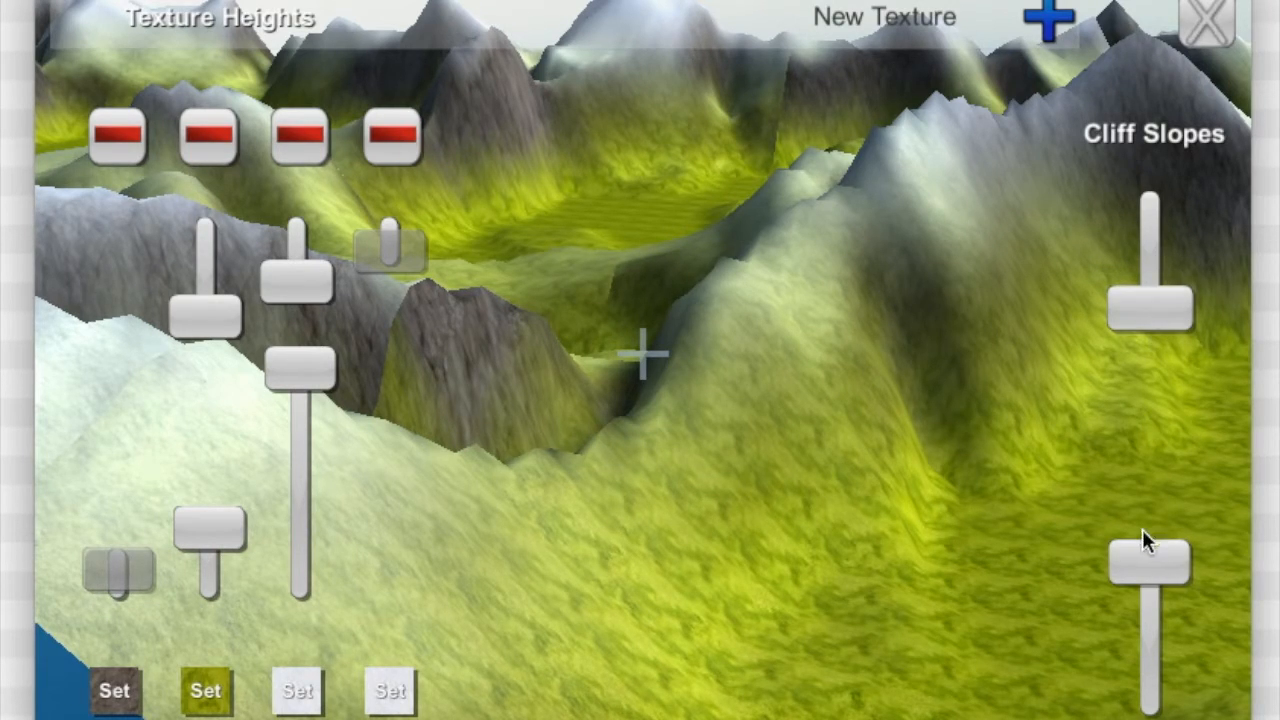
mouse_move(1156, 570)
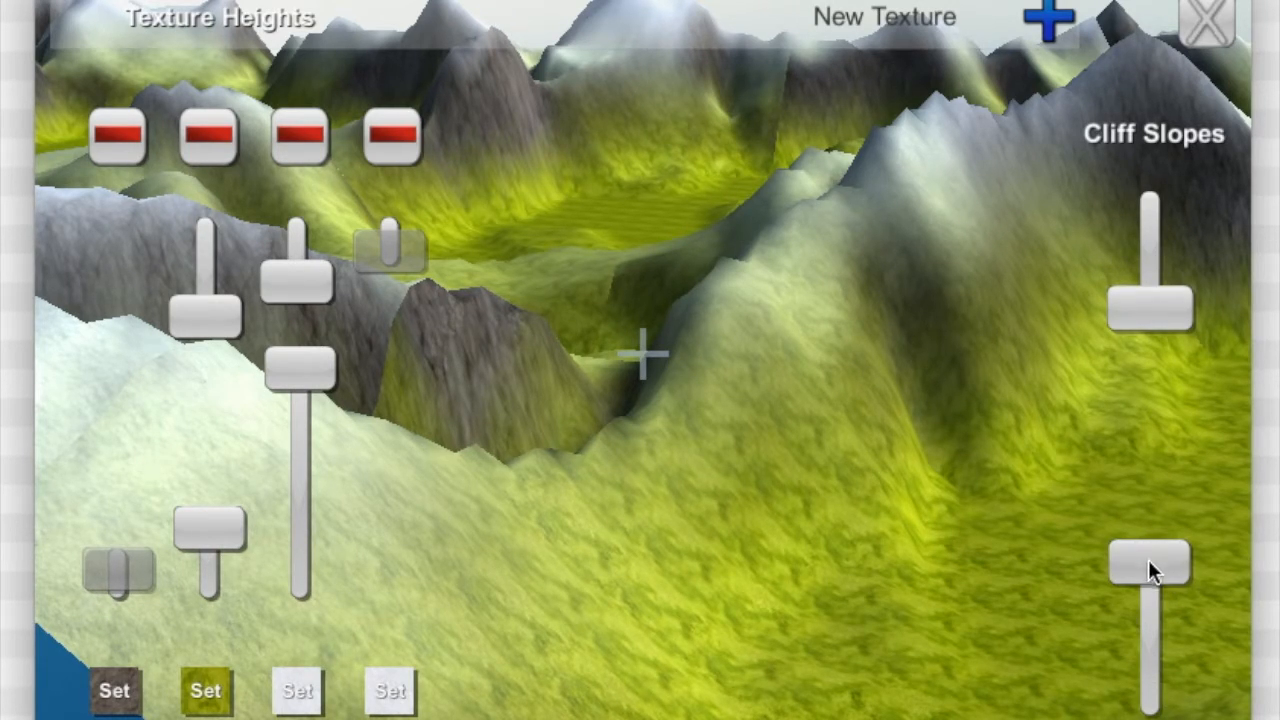
drag(1150, 564, 1150, 310)
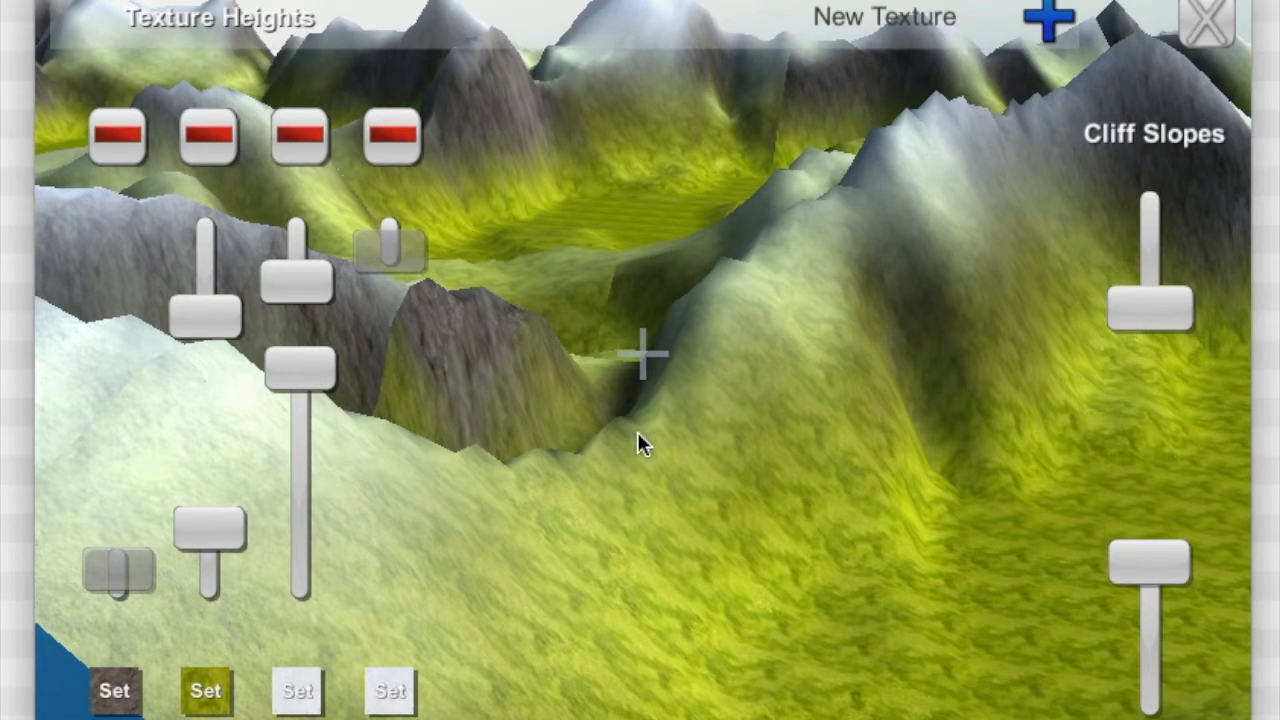
mouse_move(624, 292)
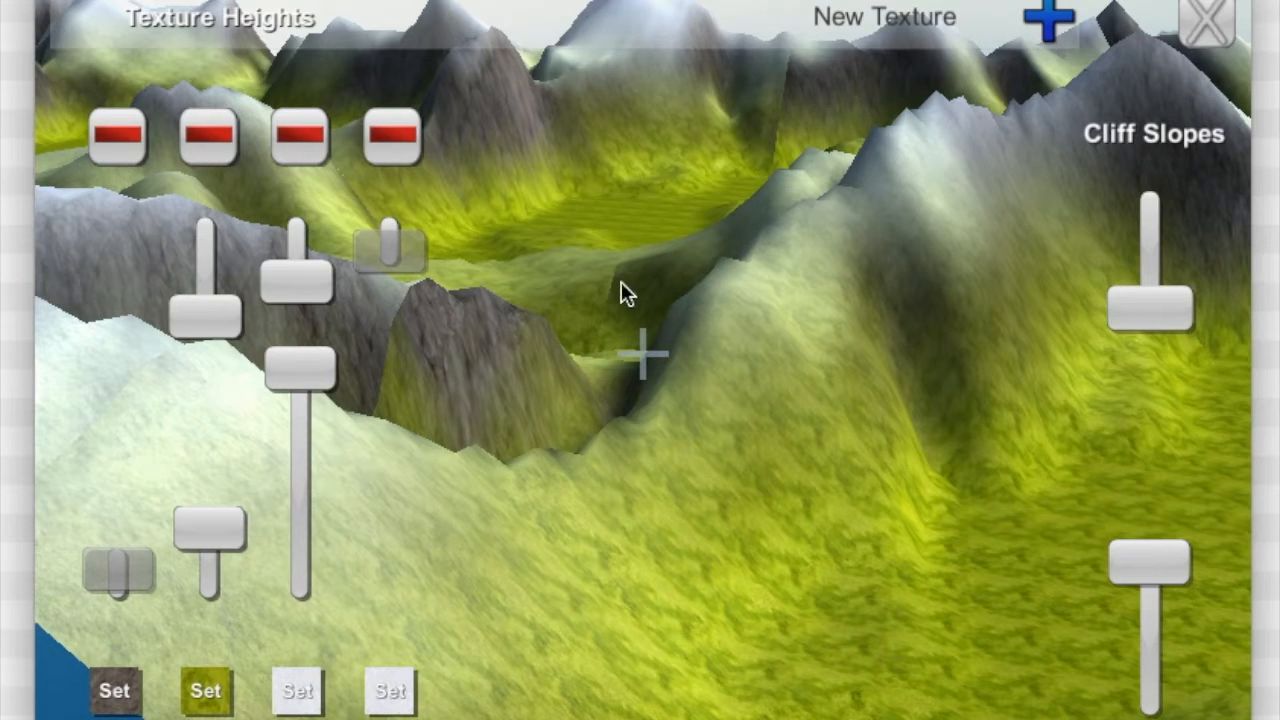
mouse_move(1204, 24)
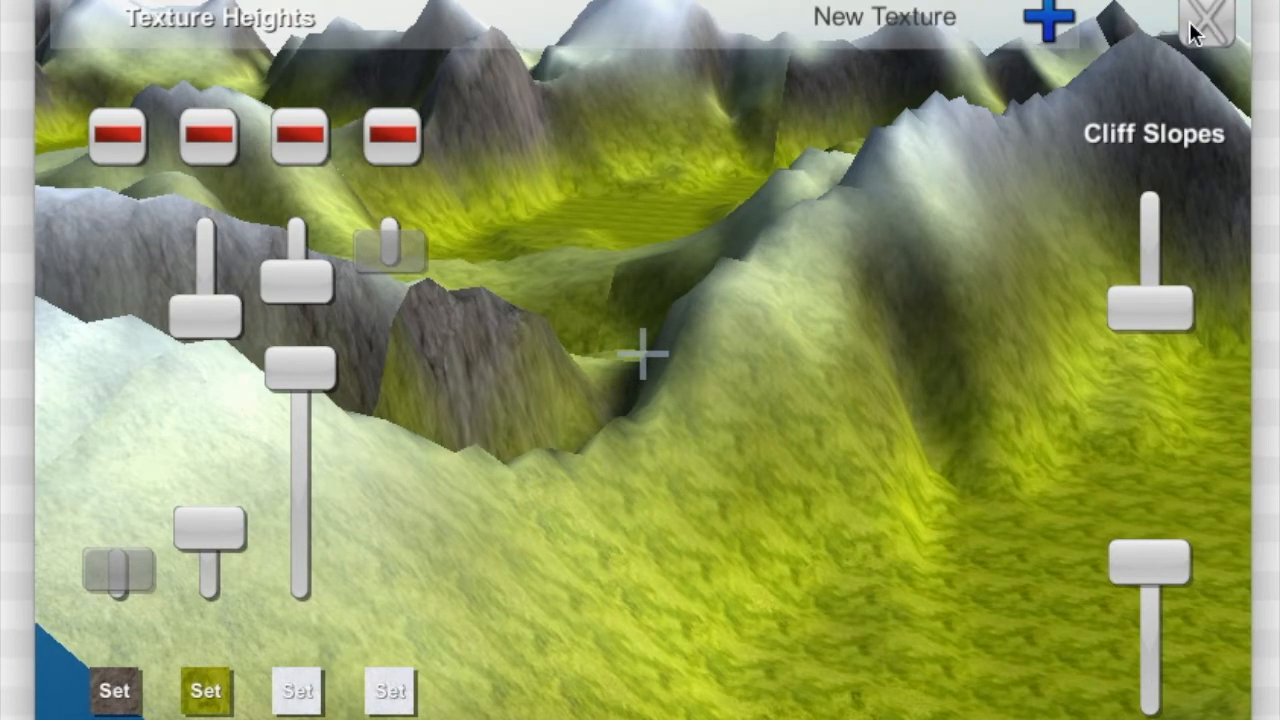
- Close the Texture Heights editor, browse the Background Textures sky art, and bring up Gravity and Atmosphere
click(1204, 20)
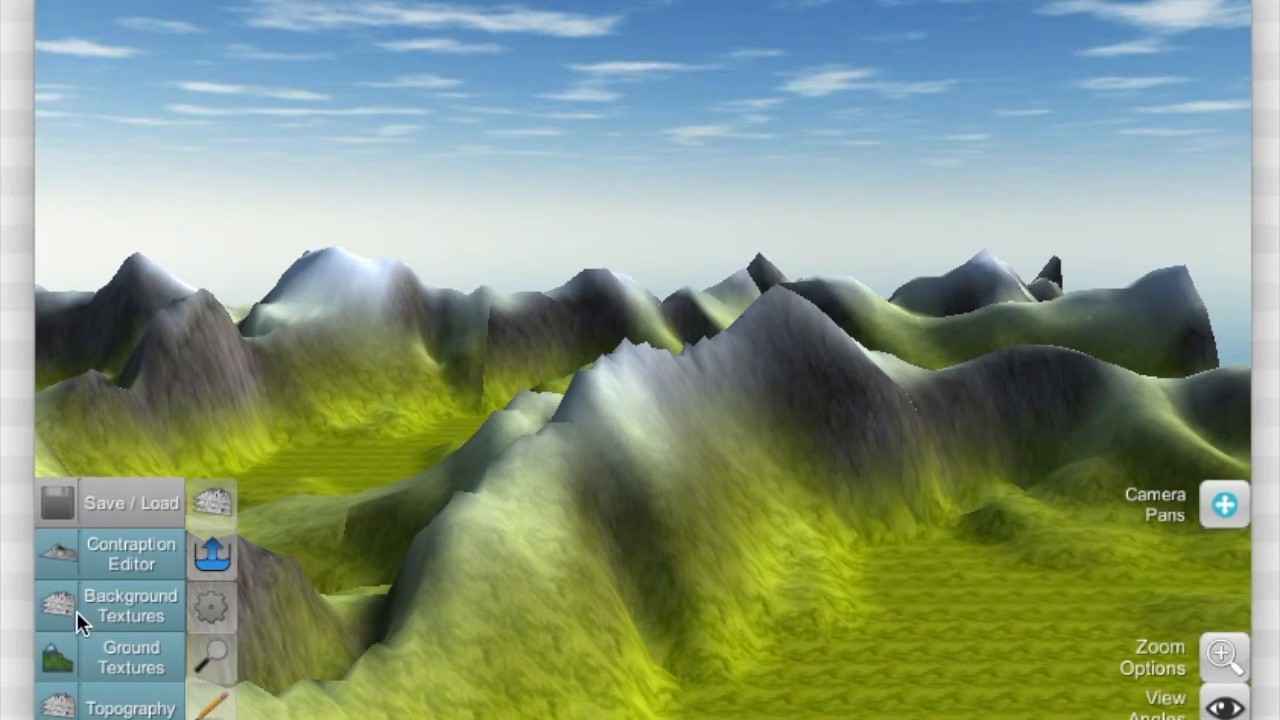
click(130, 604)
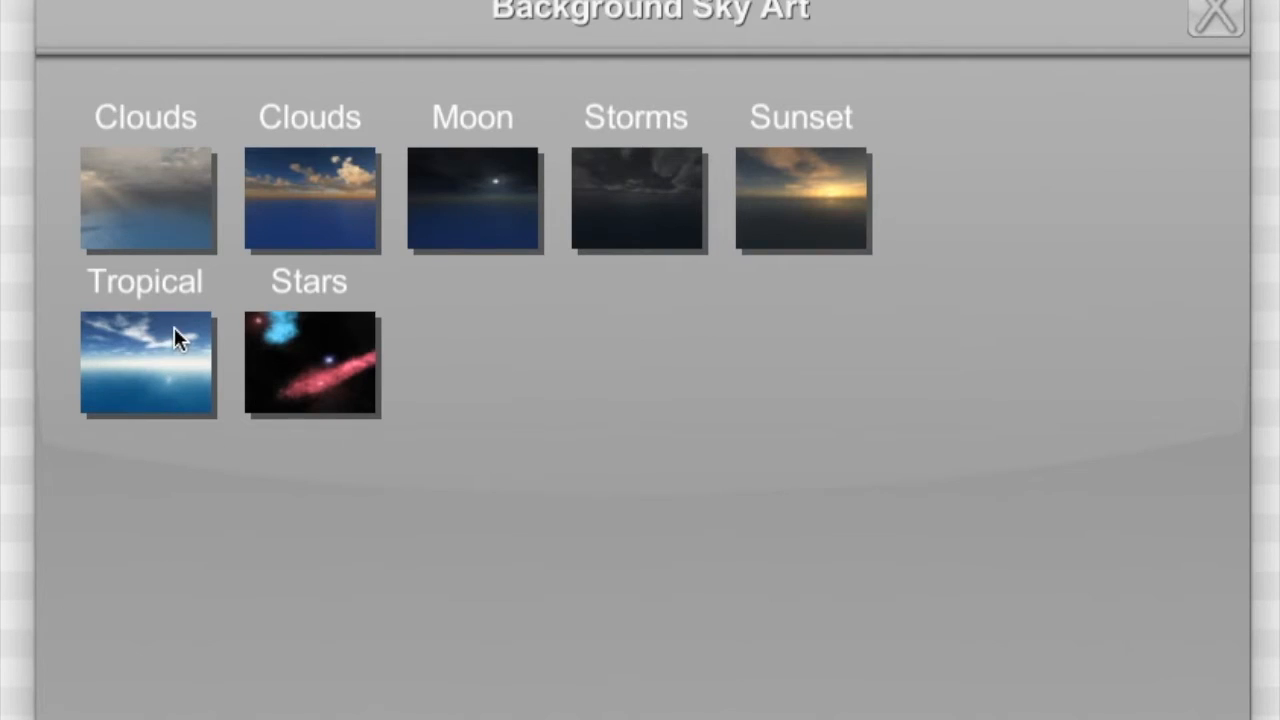
mouse_move(644, 520)
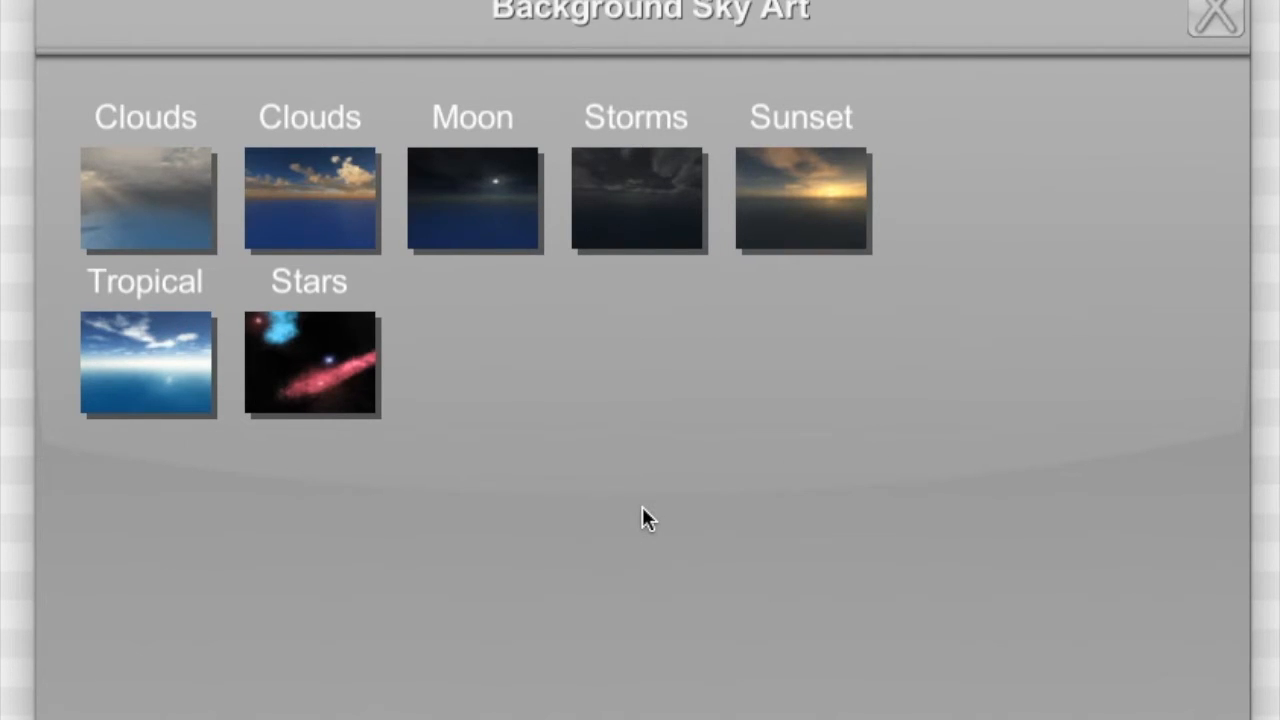
mouse_move(750, 358)
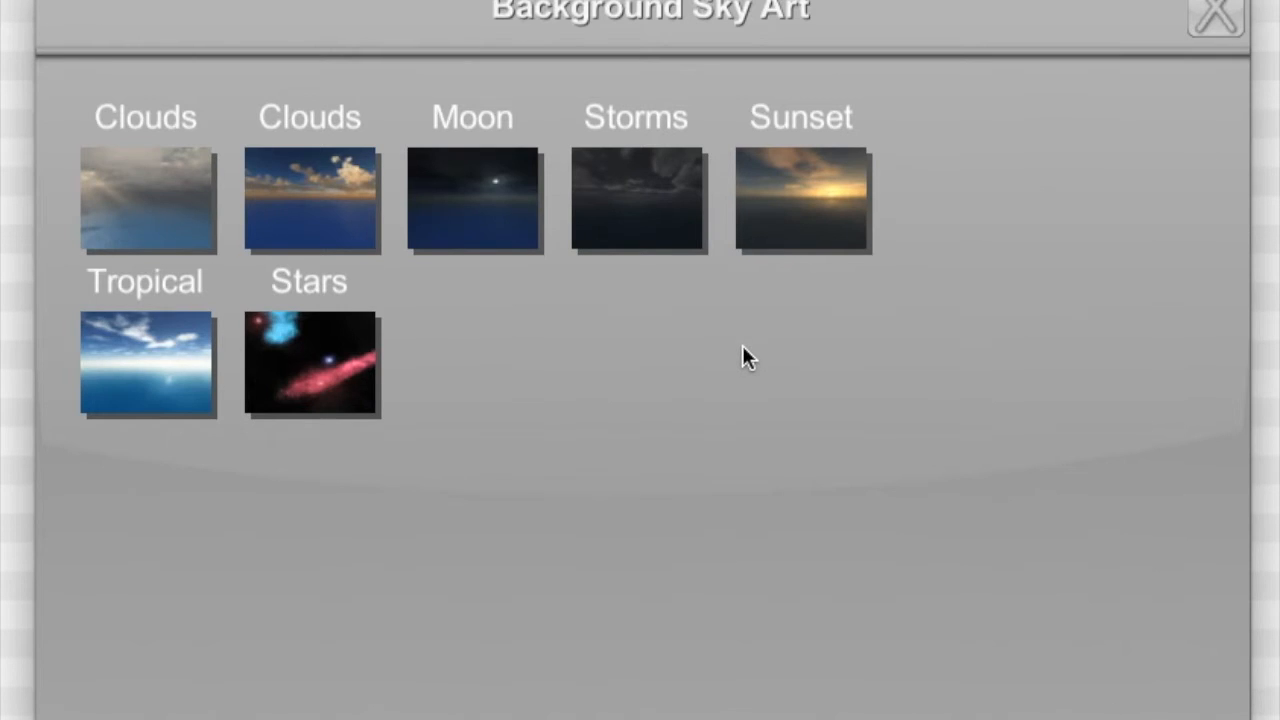
mouse_move(558, 452)
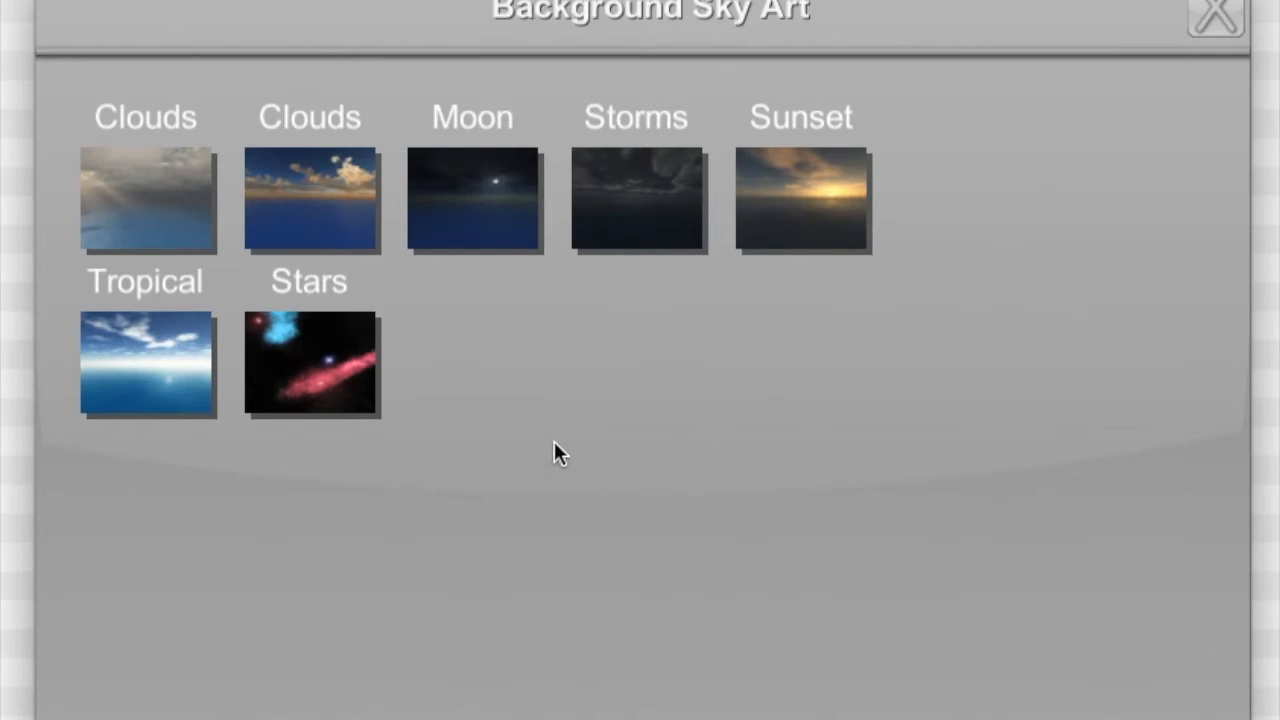
mouse_move(588, 444)
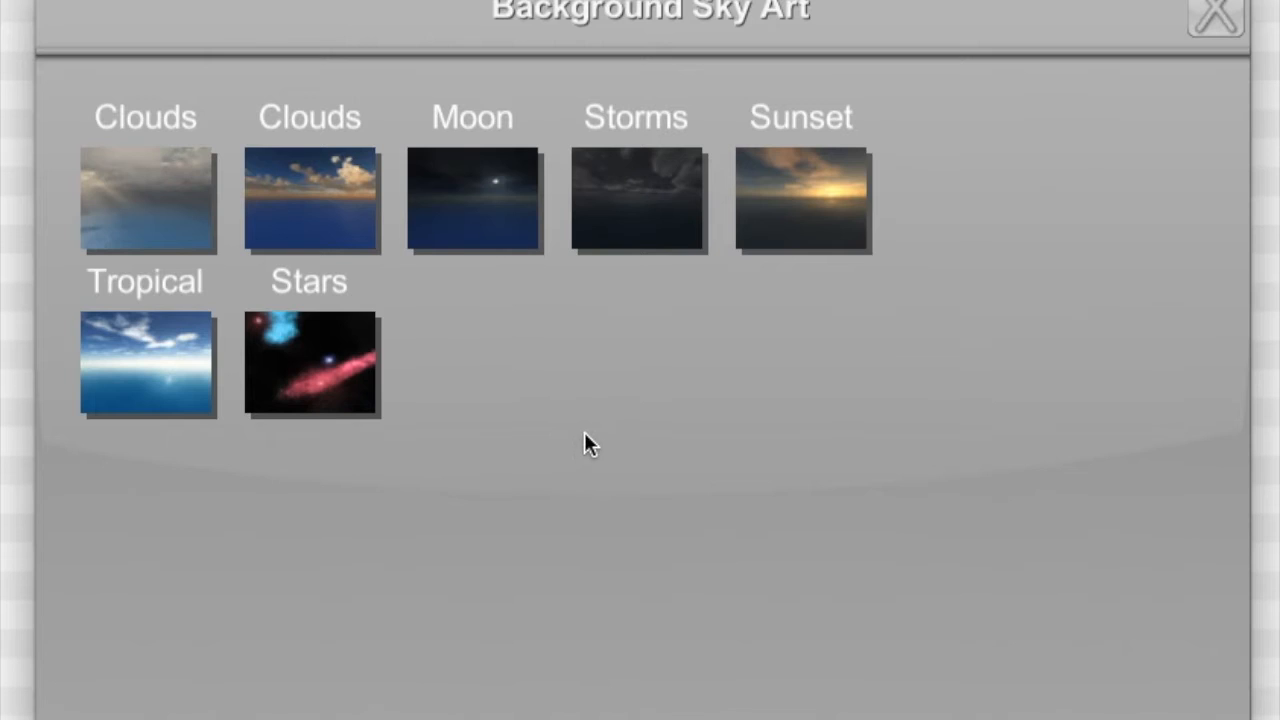
mouse_move(630, 408)
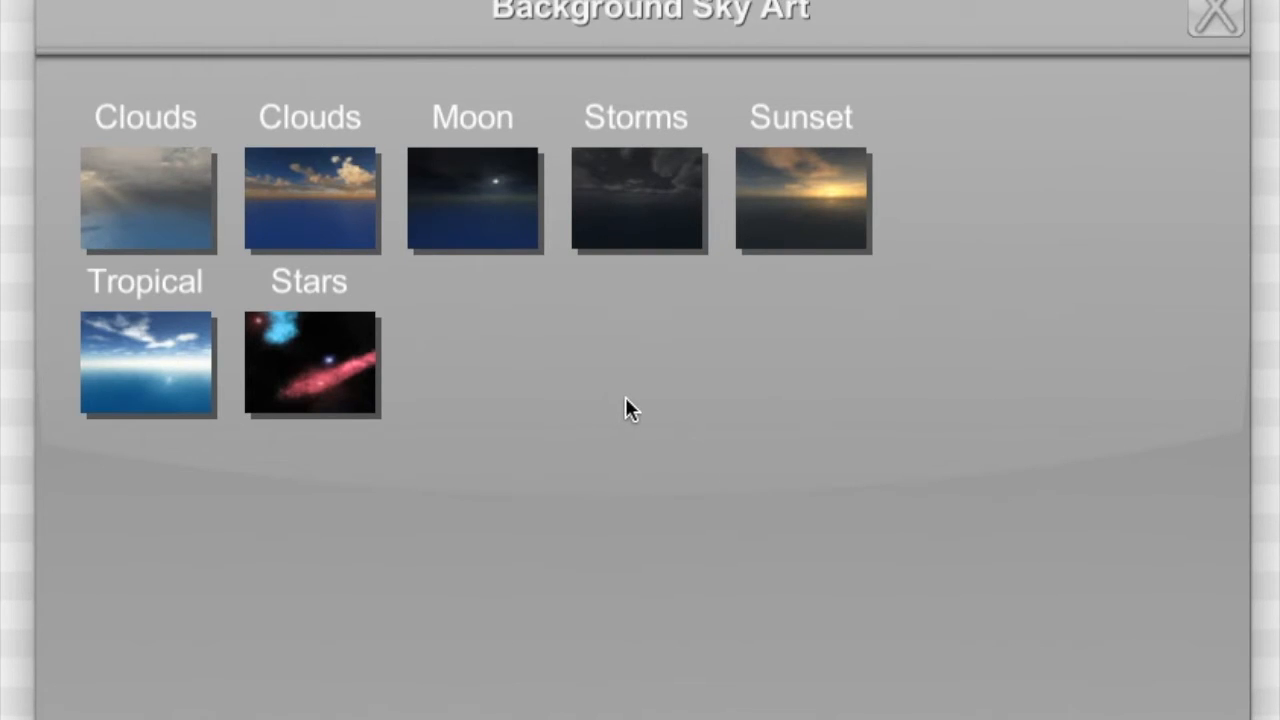
mouse_move(590, 404)
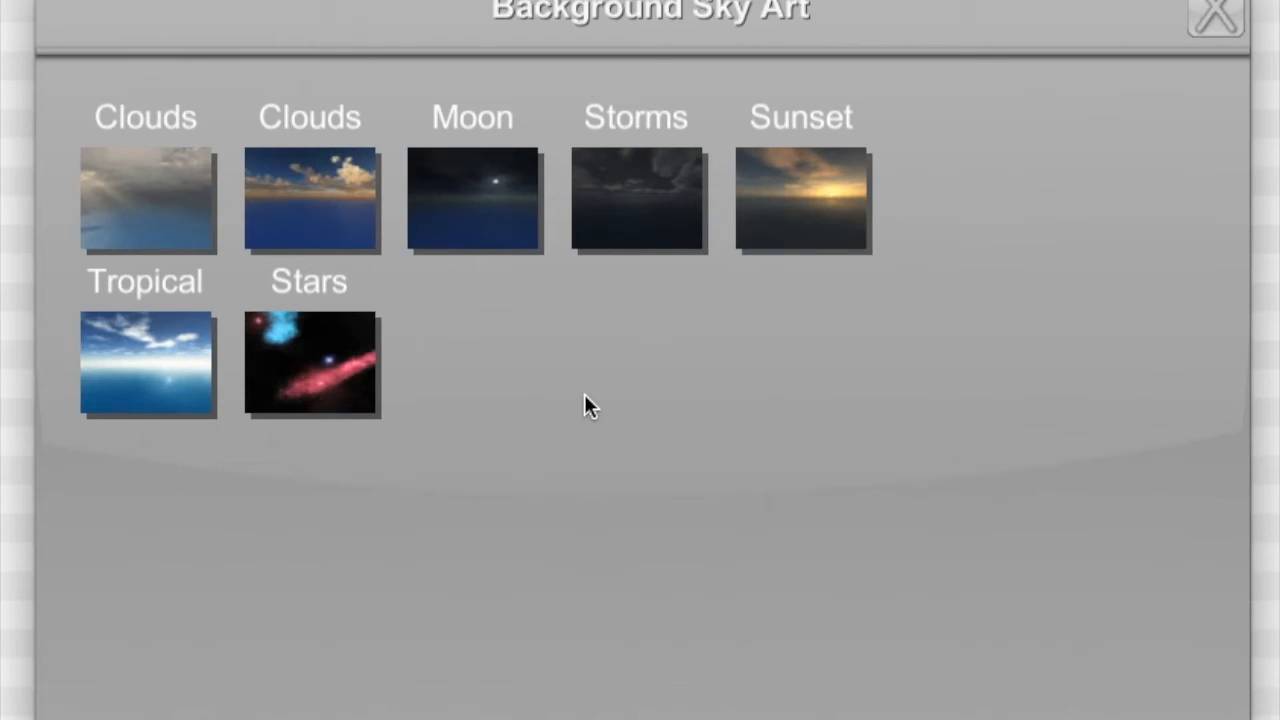
click(312, 364)
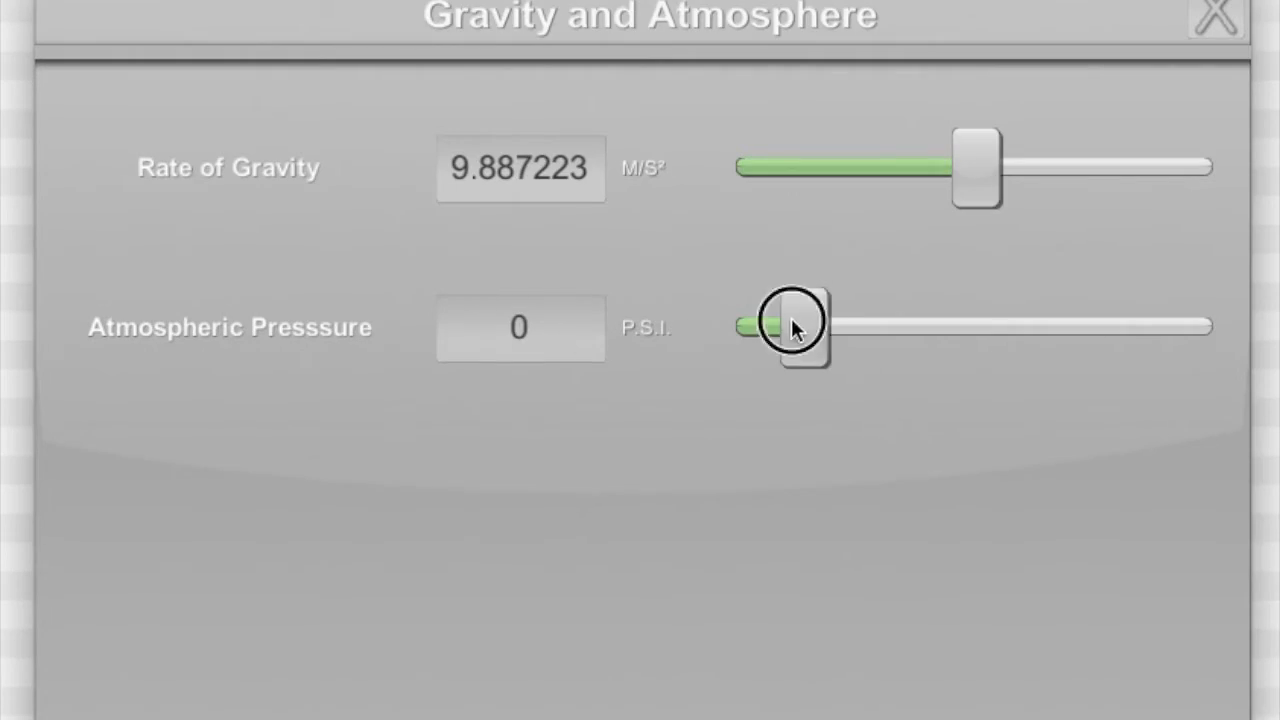
- Raise atmospheric pressure to about 15.35 P.S.I., close the settings and return to Background Textures
drag(796, 328, 904, 324)
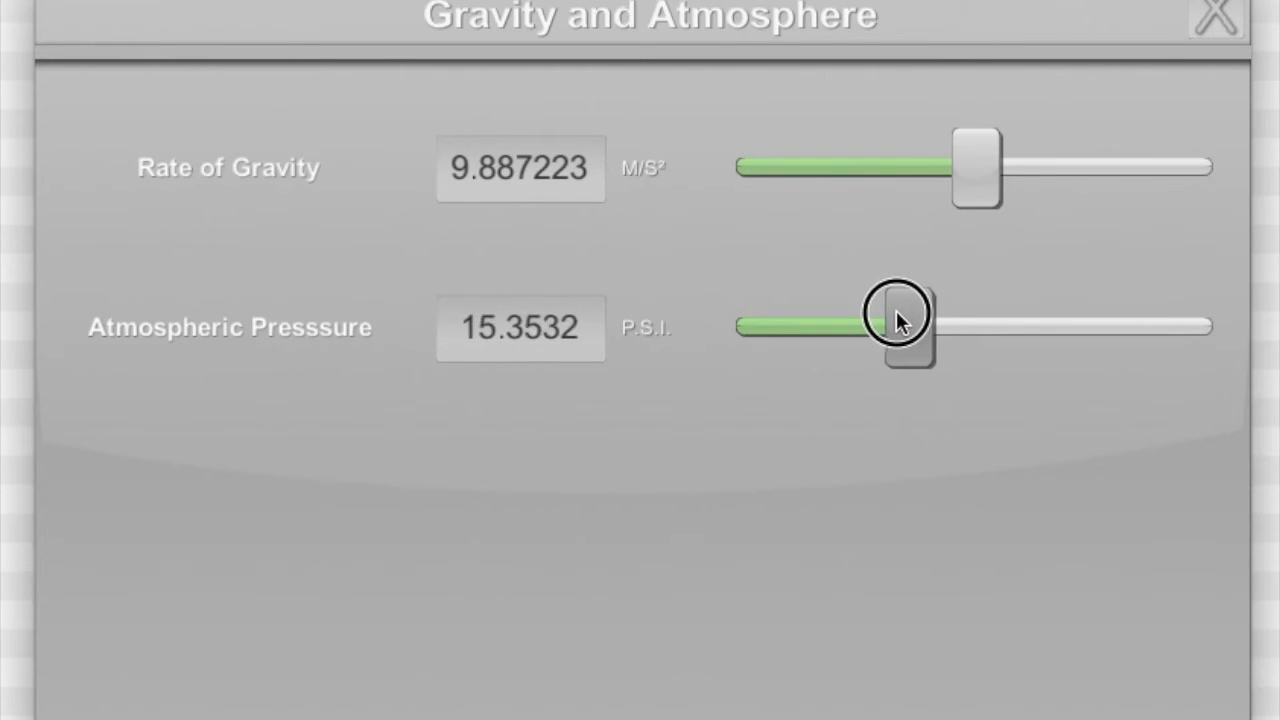
click(1216, 12)
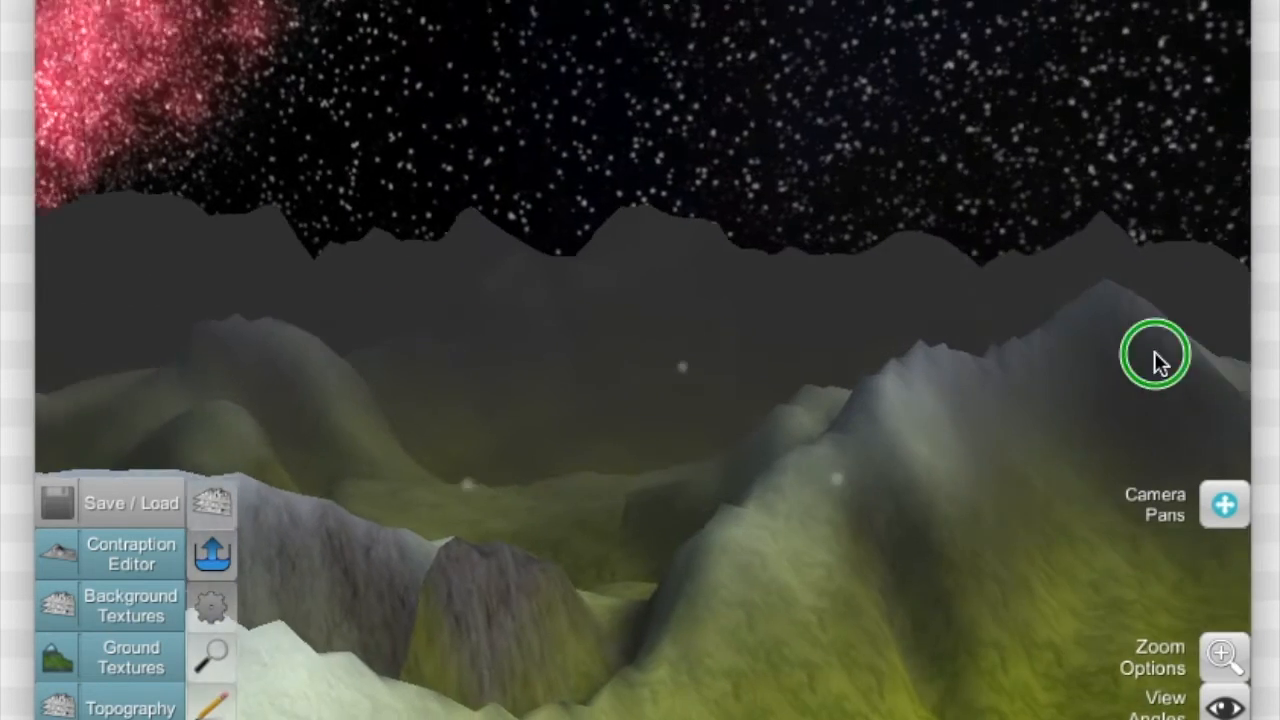
click(130, 604)
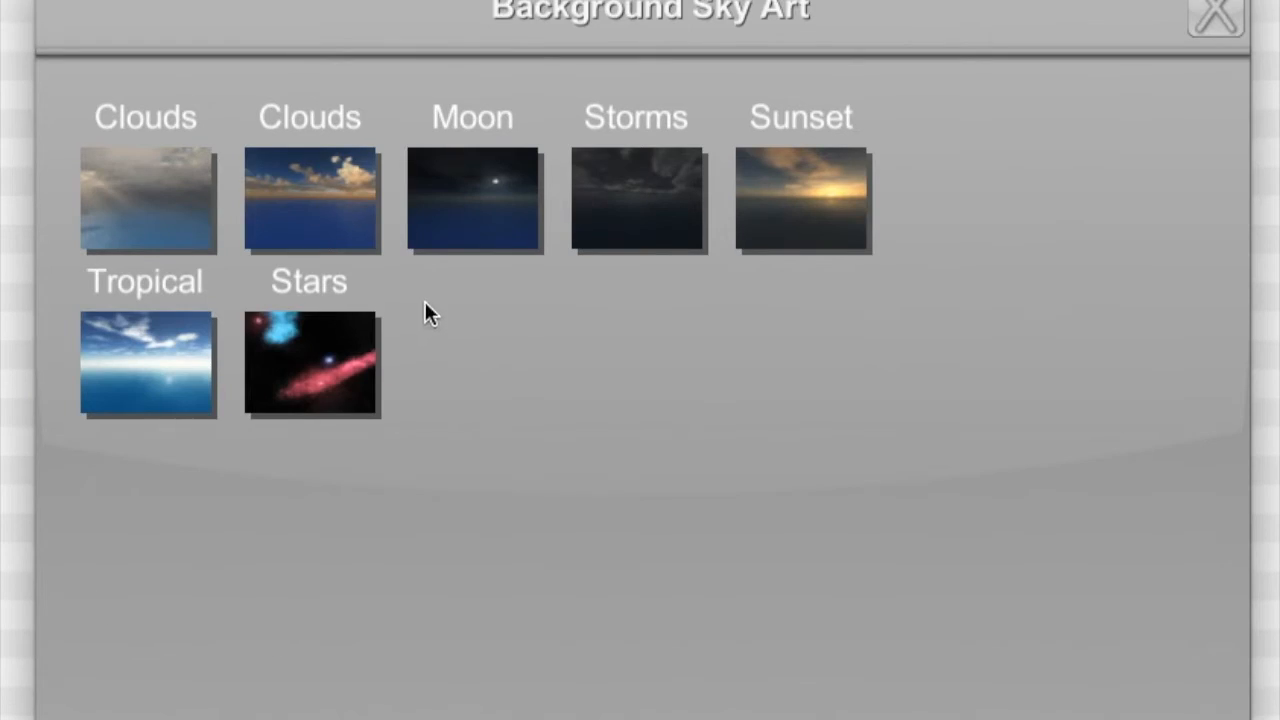
- Choose the golden sunset Clouds sky, place an object on the terrain via Add Items, and run the simulation
click(310, 198)
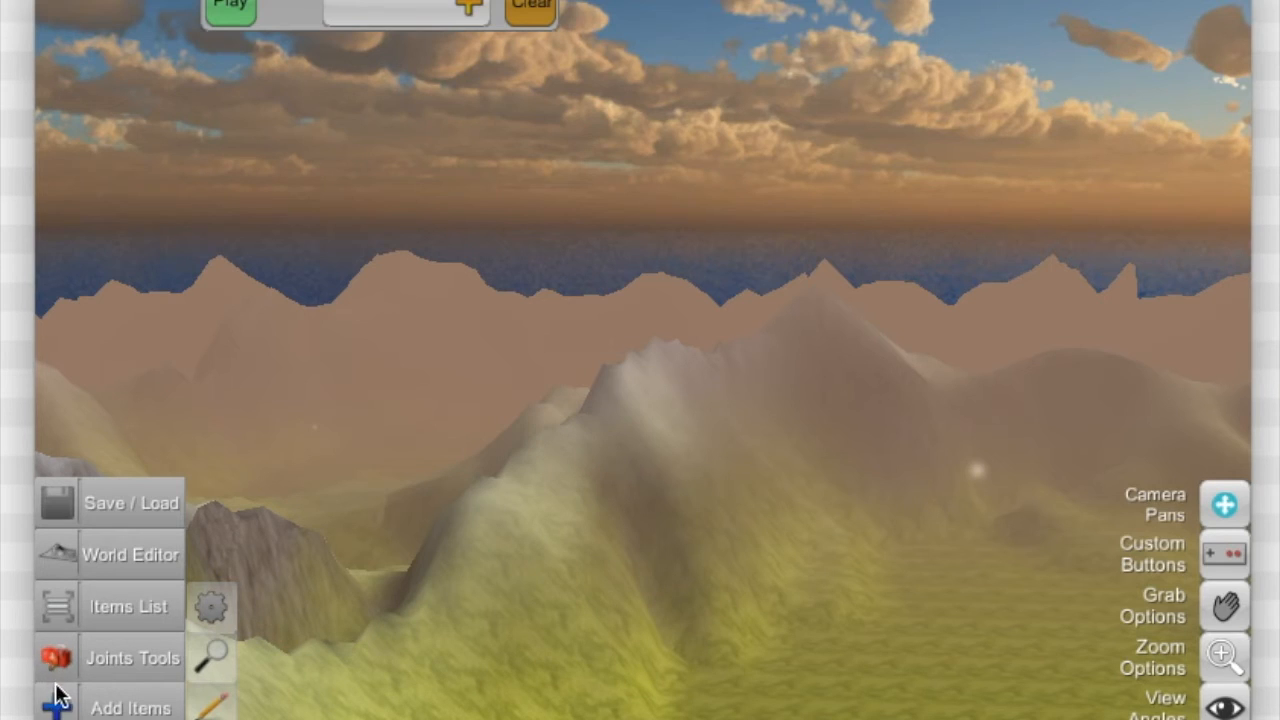
click(132, 708)
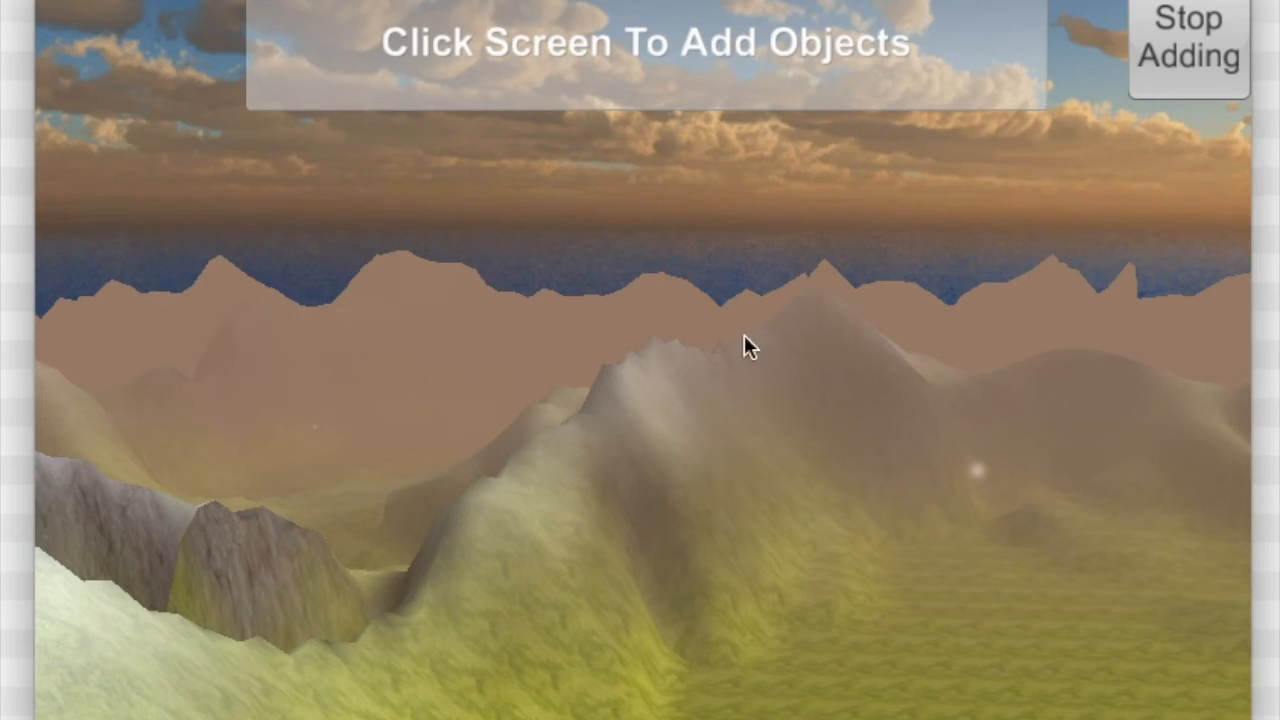
click(704, 300)
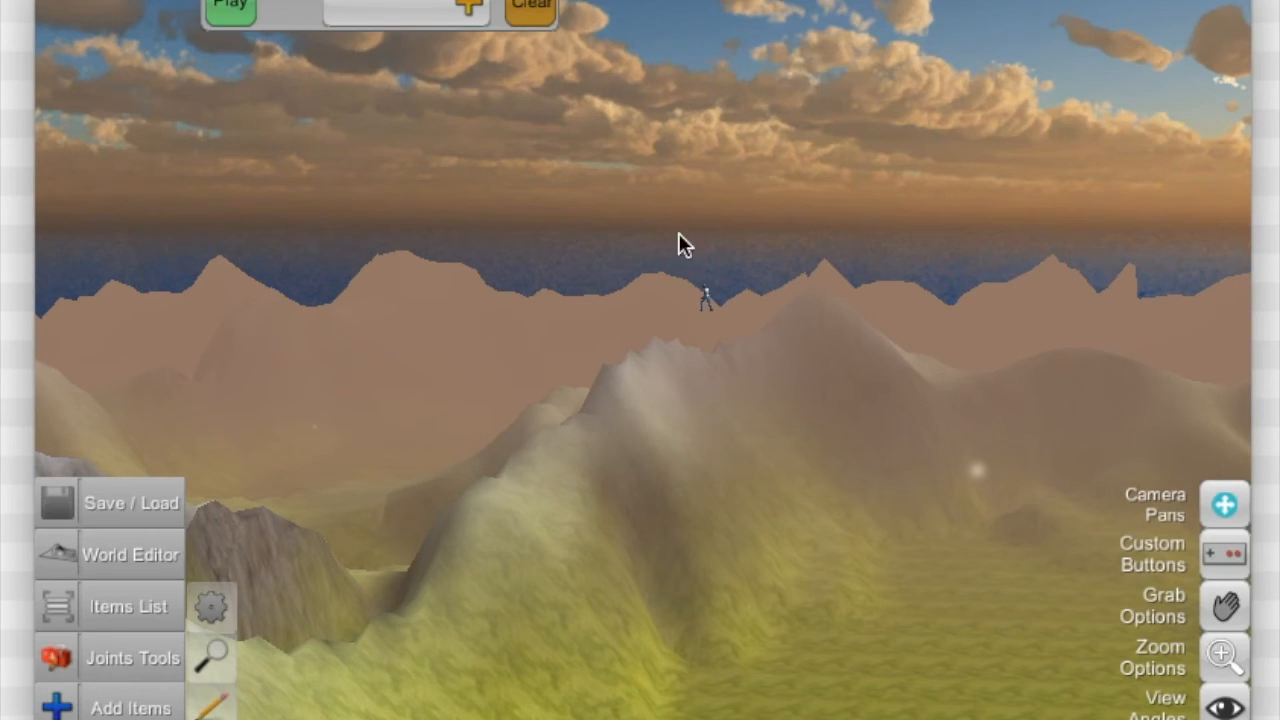
click(230, 8)
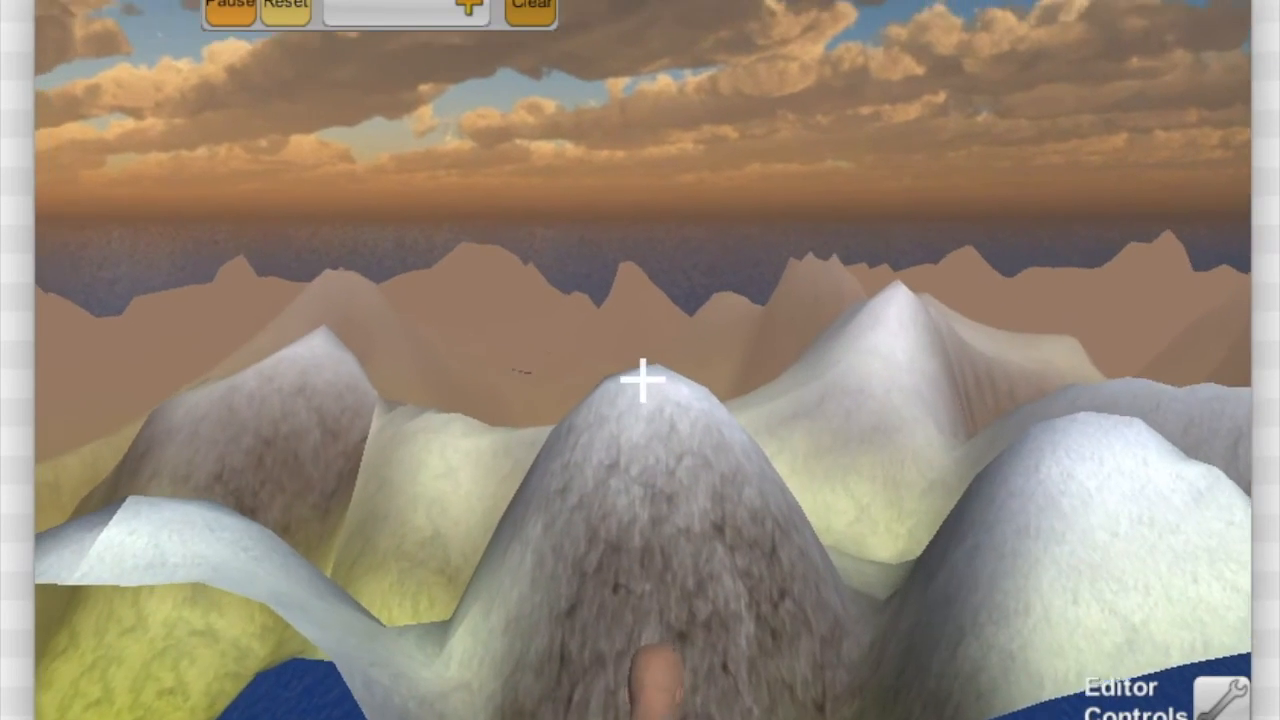